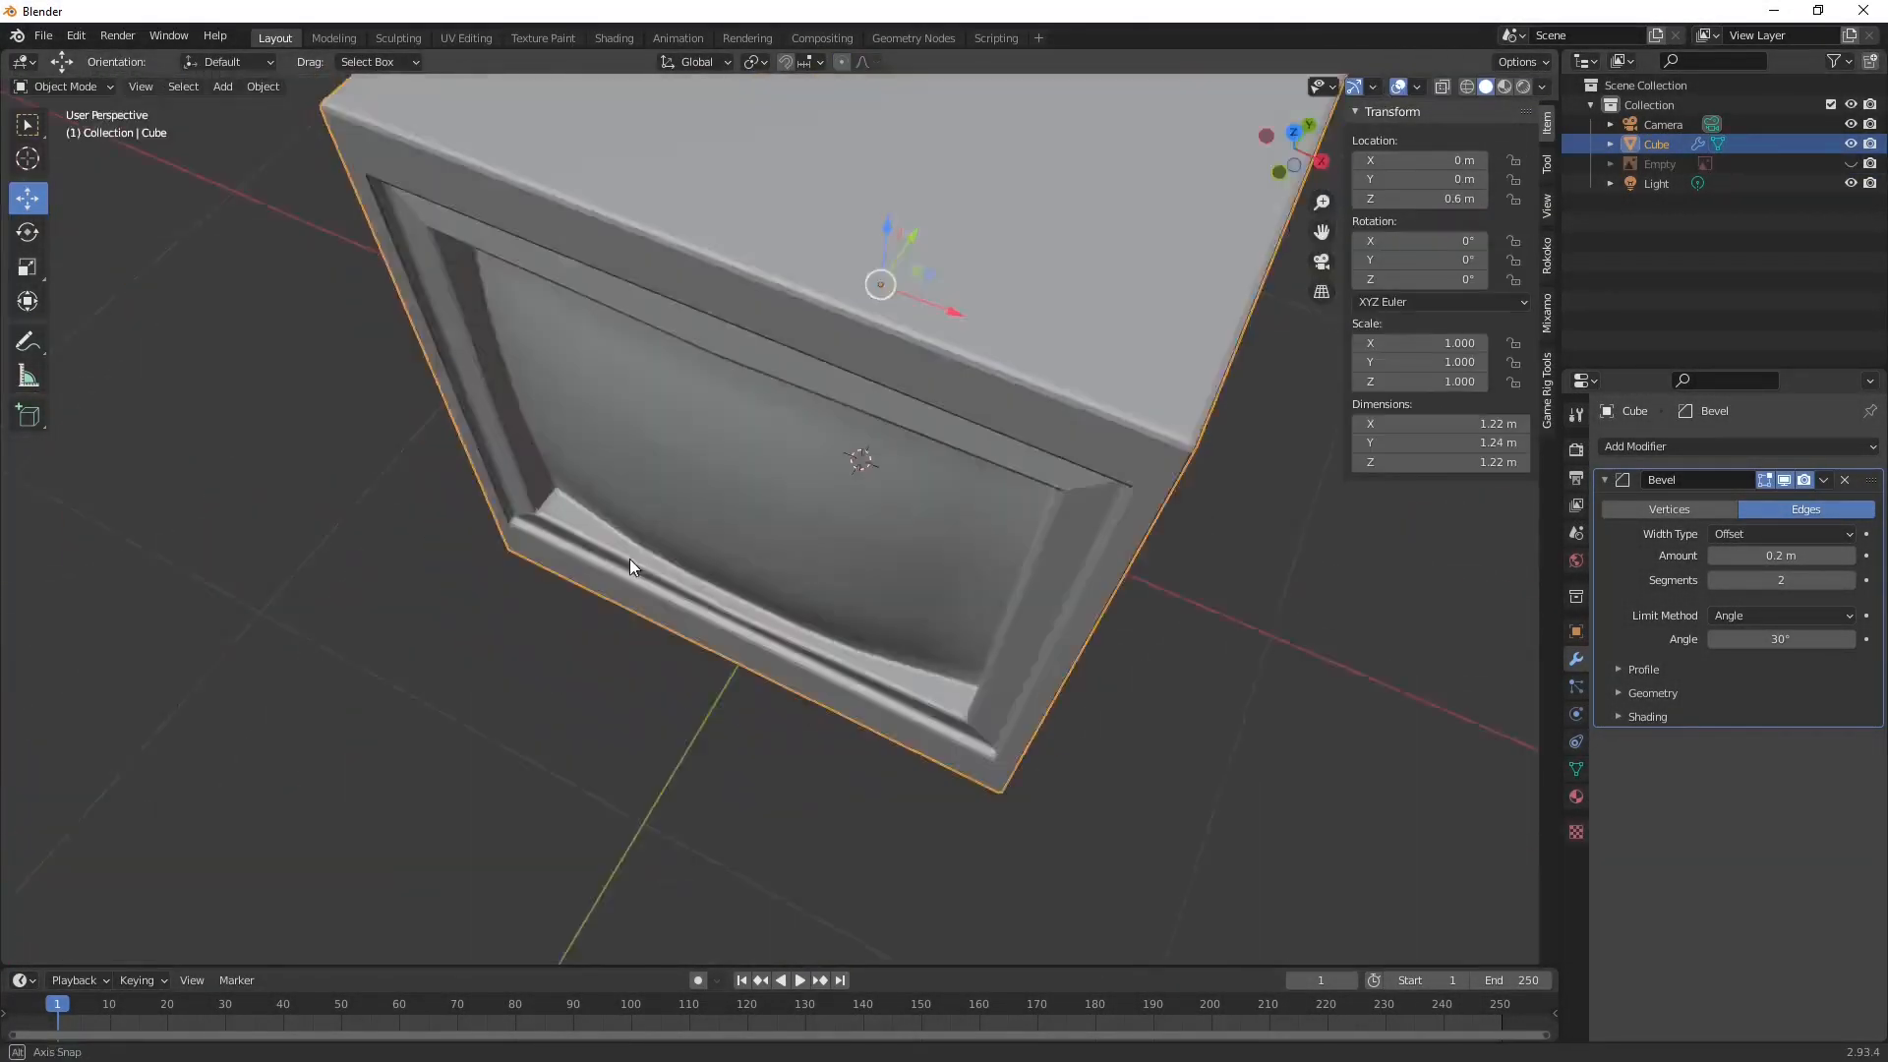
# Step: Save the monitor model as a Blender file named in the CRT Monitor folder
pyautogui.click(798, 61)
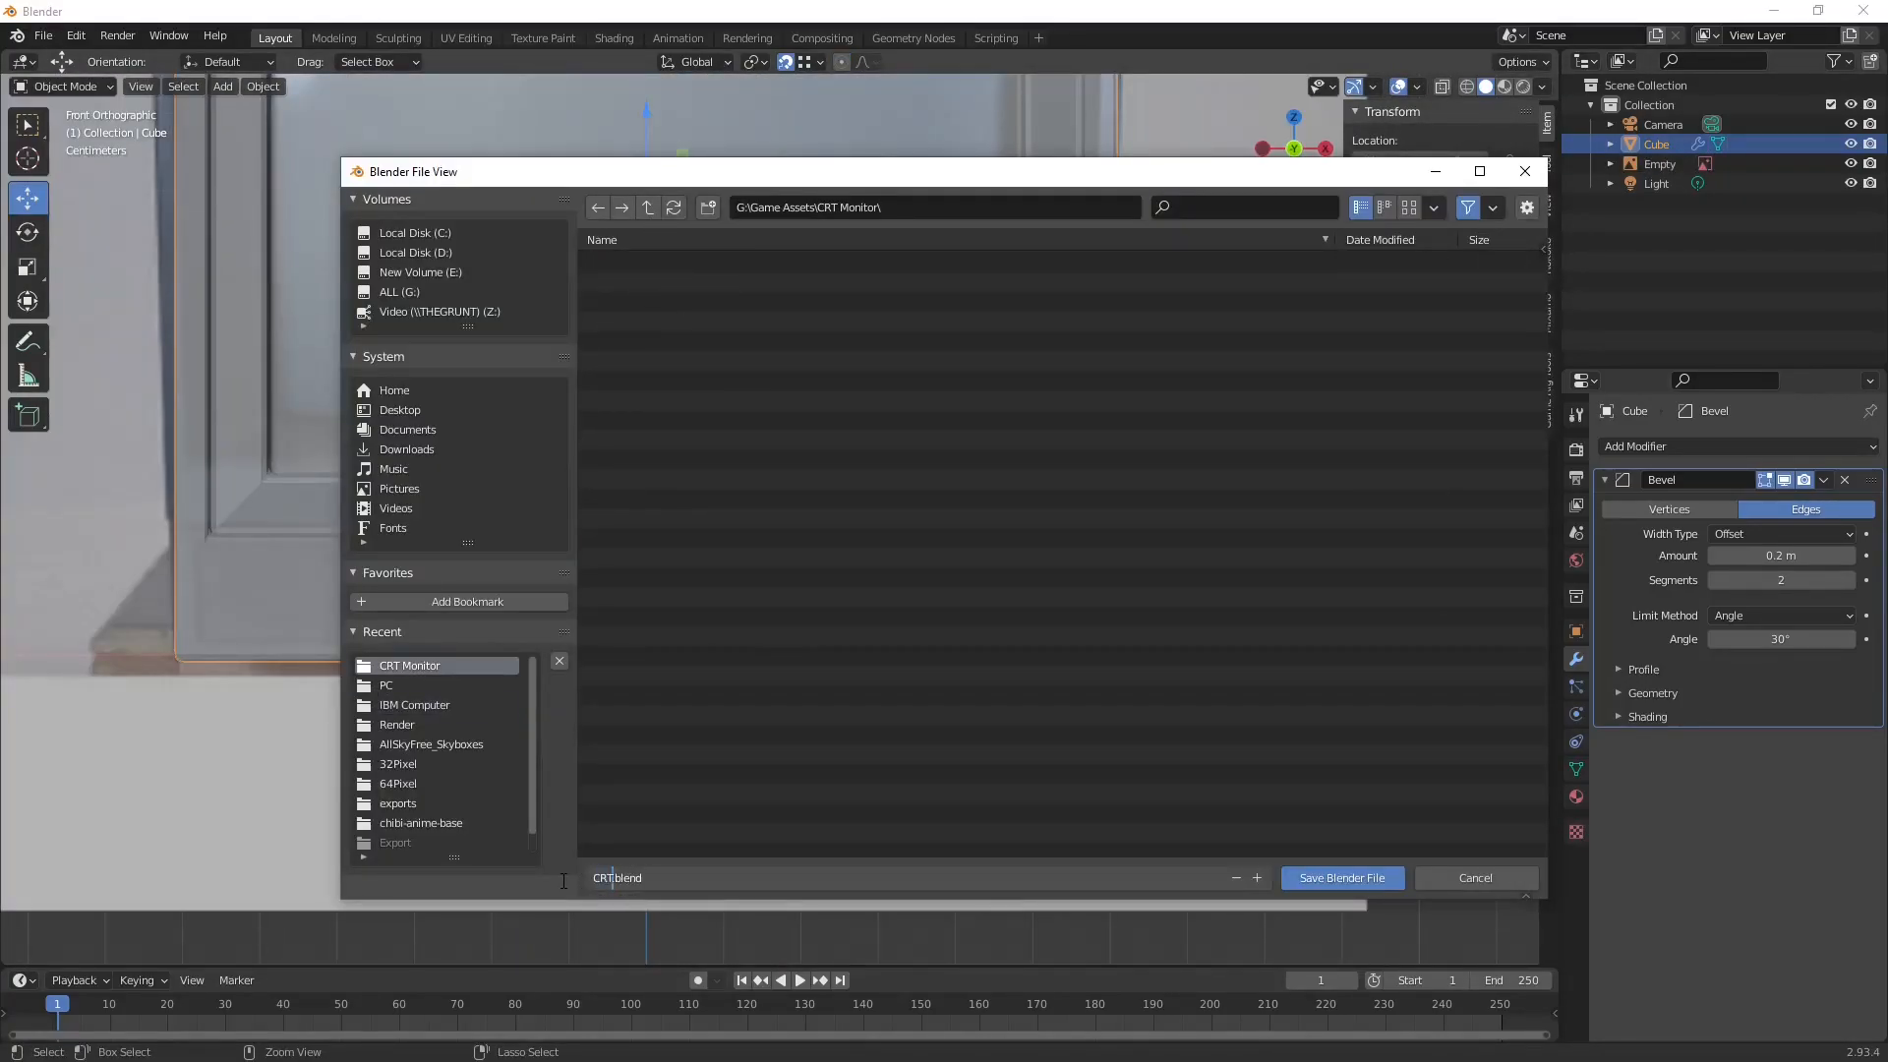
pyautogui.click(1341, 877)
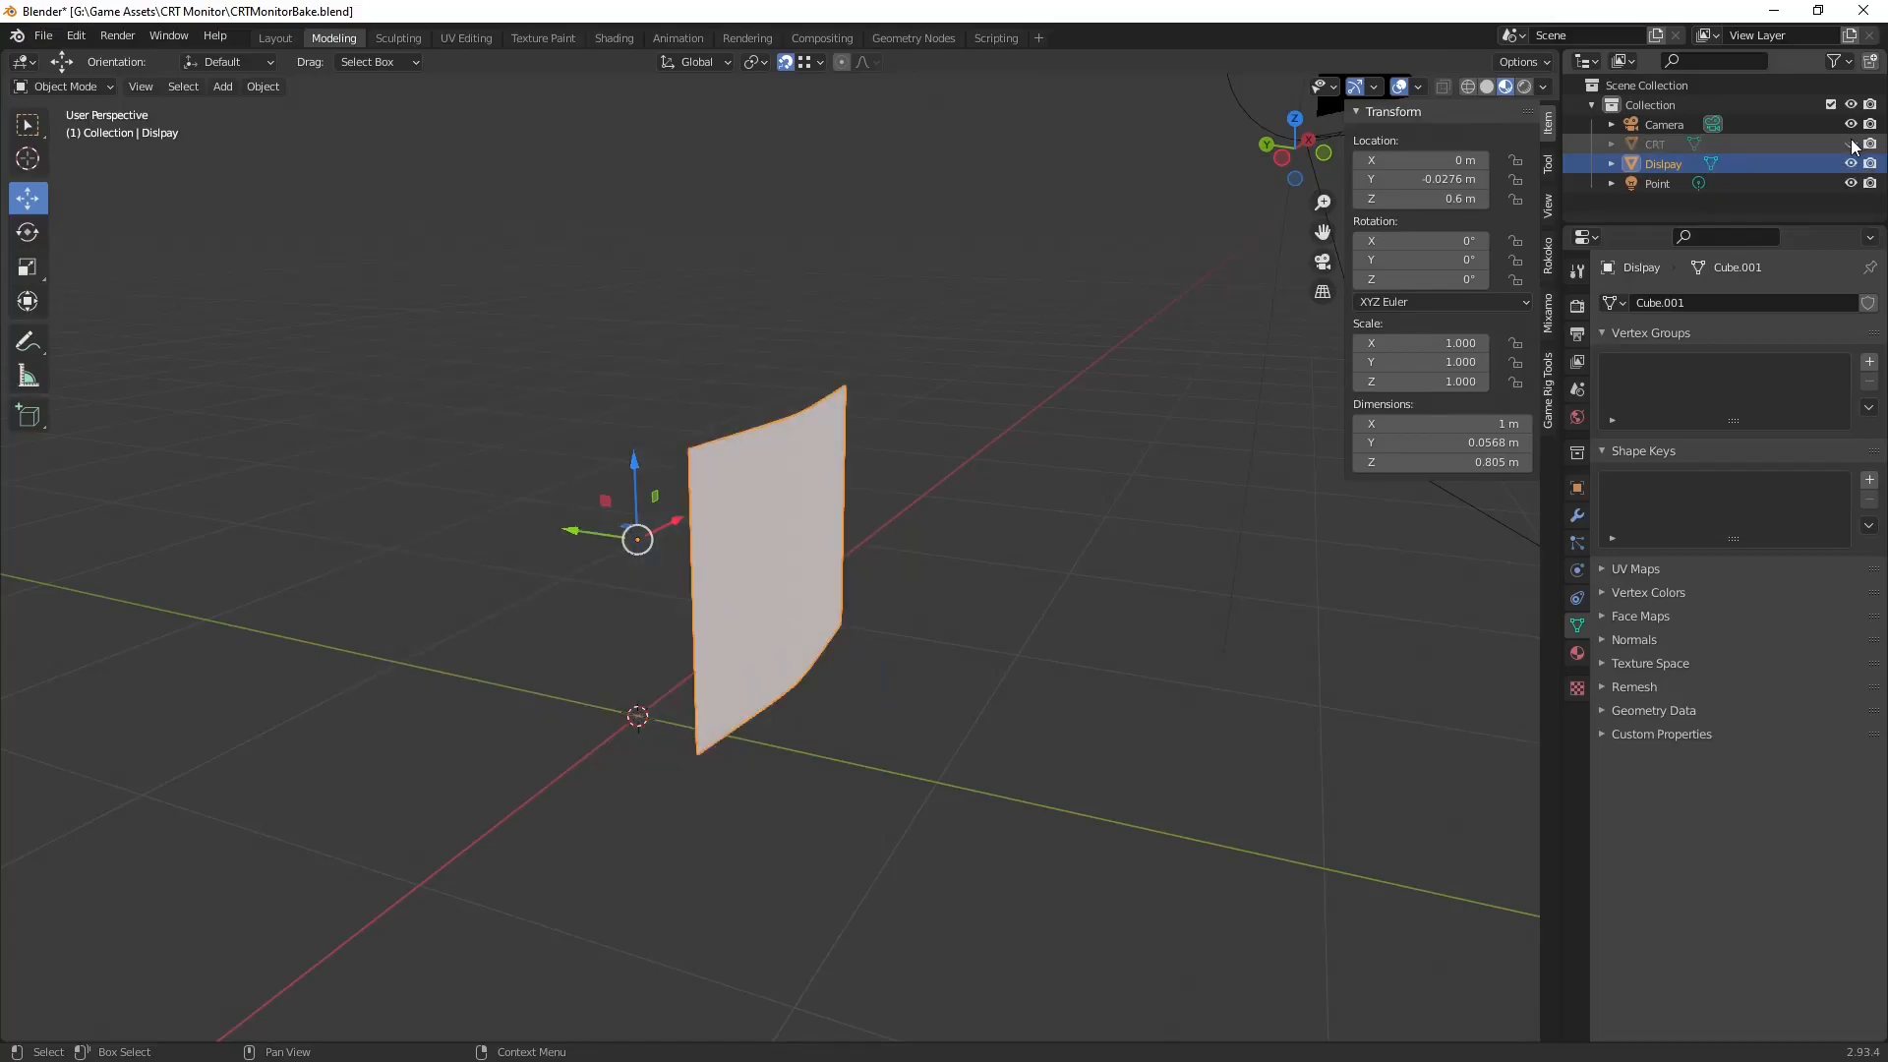
# Step: Inspect the display mesh in Edit Mode and lower its material Alpha from 0.828 to 0.119
pyautogui.press('Tab')
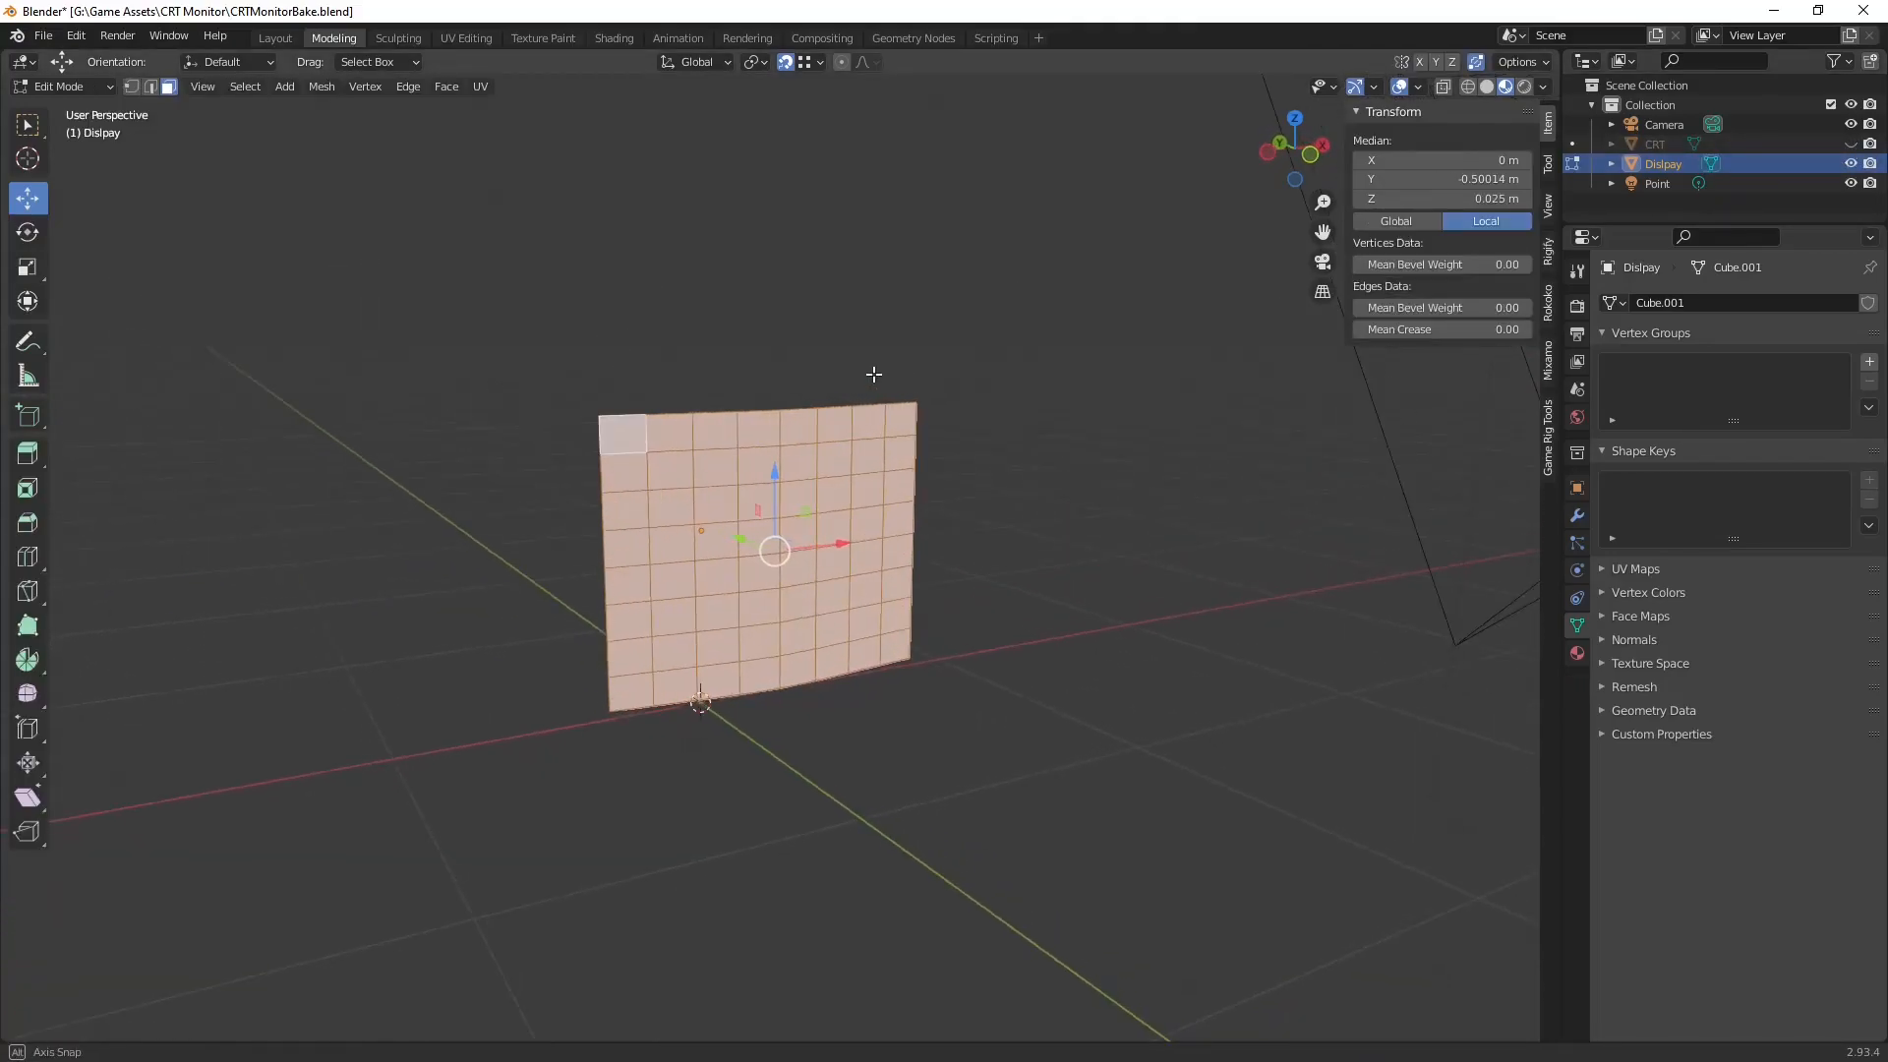
pyautogui.click(464, 38)
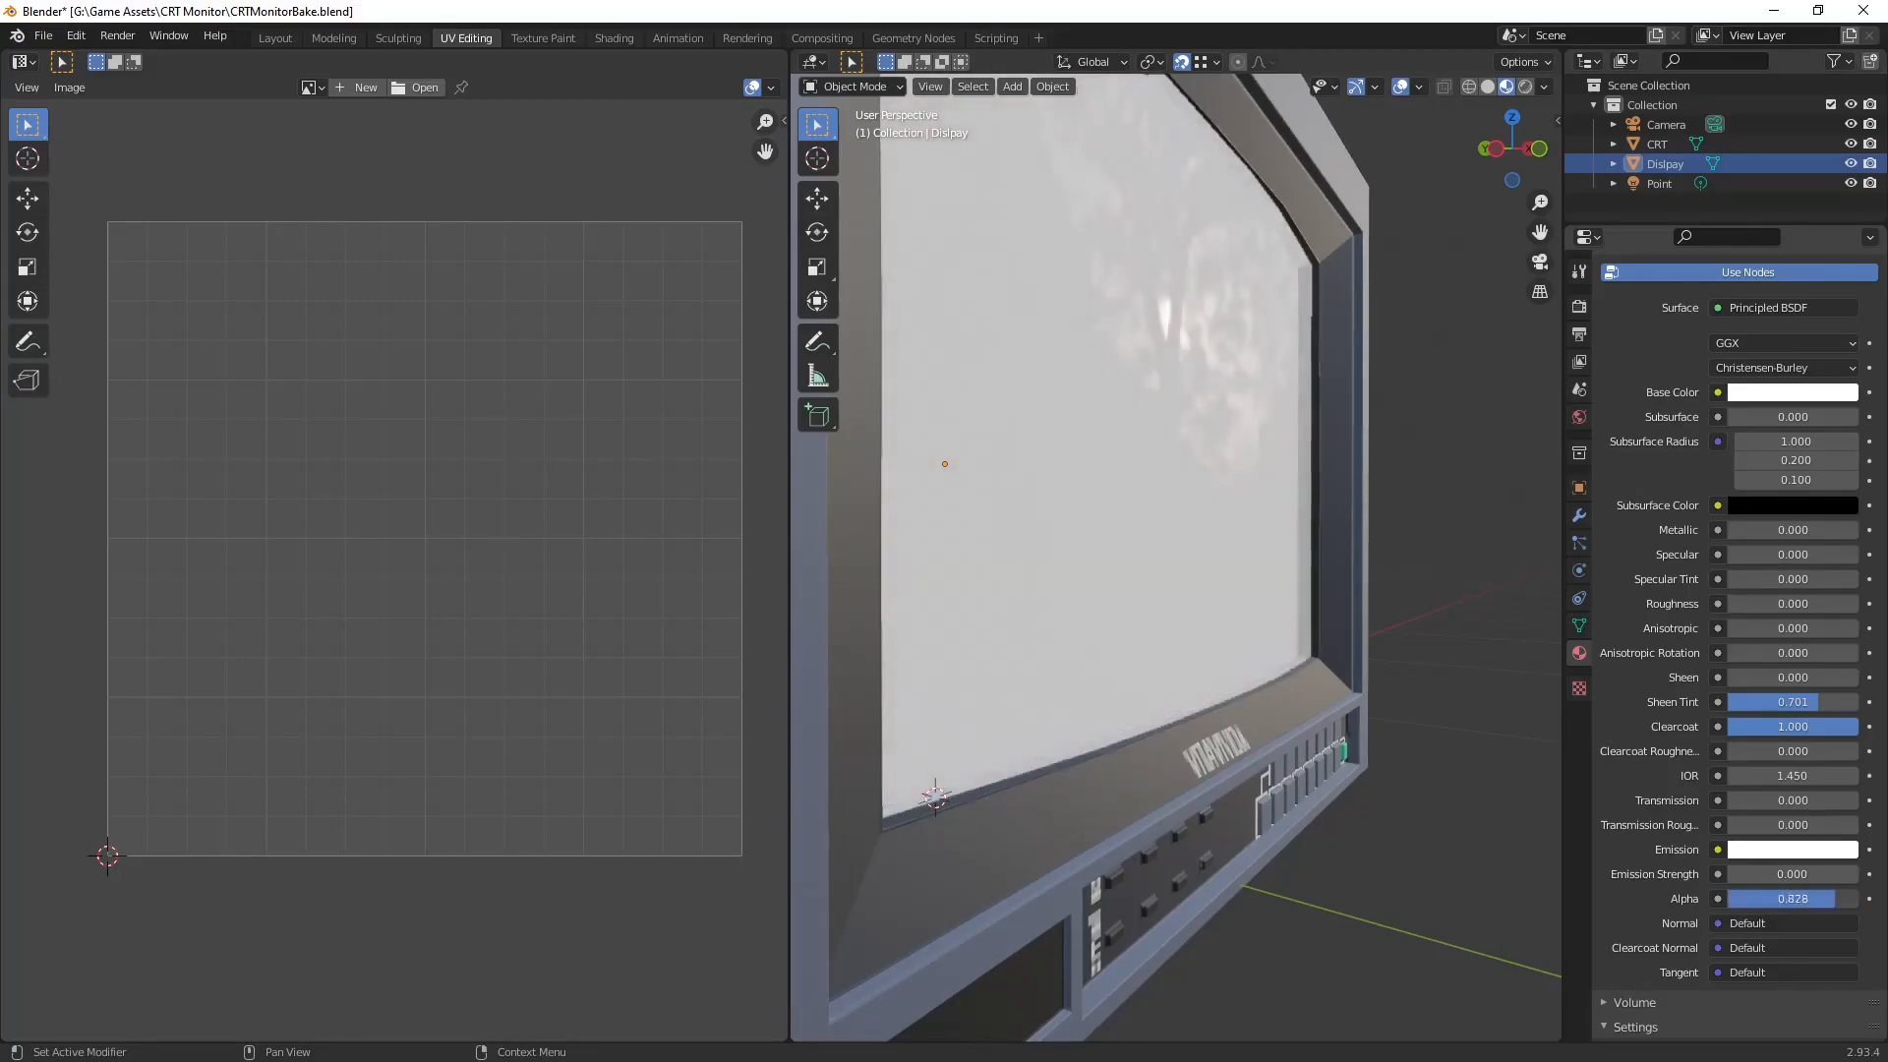
pyautogui.moveTo(1794, 899); pyautogui.dragTo(1741, 898)
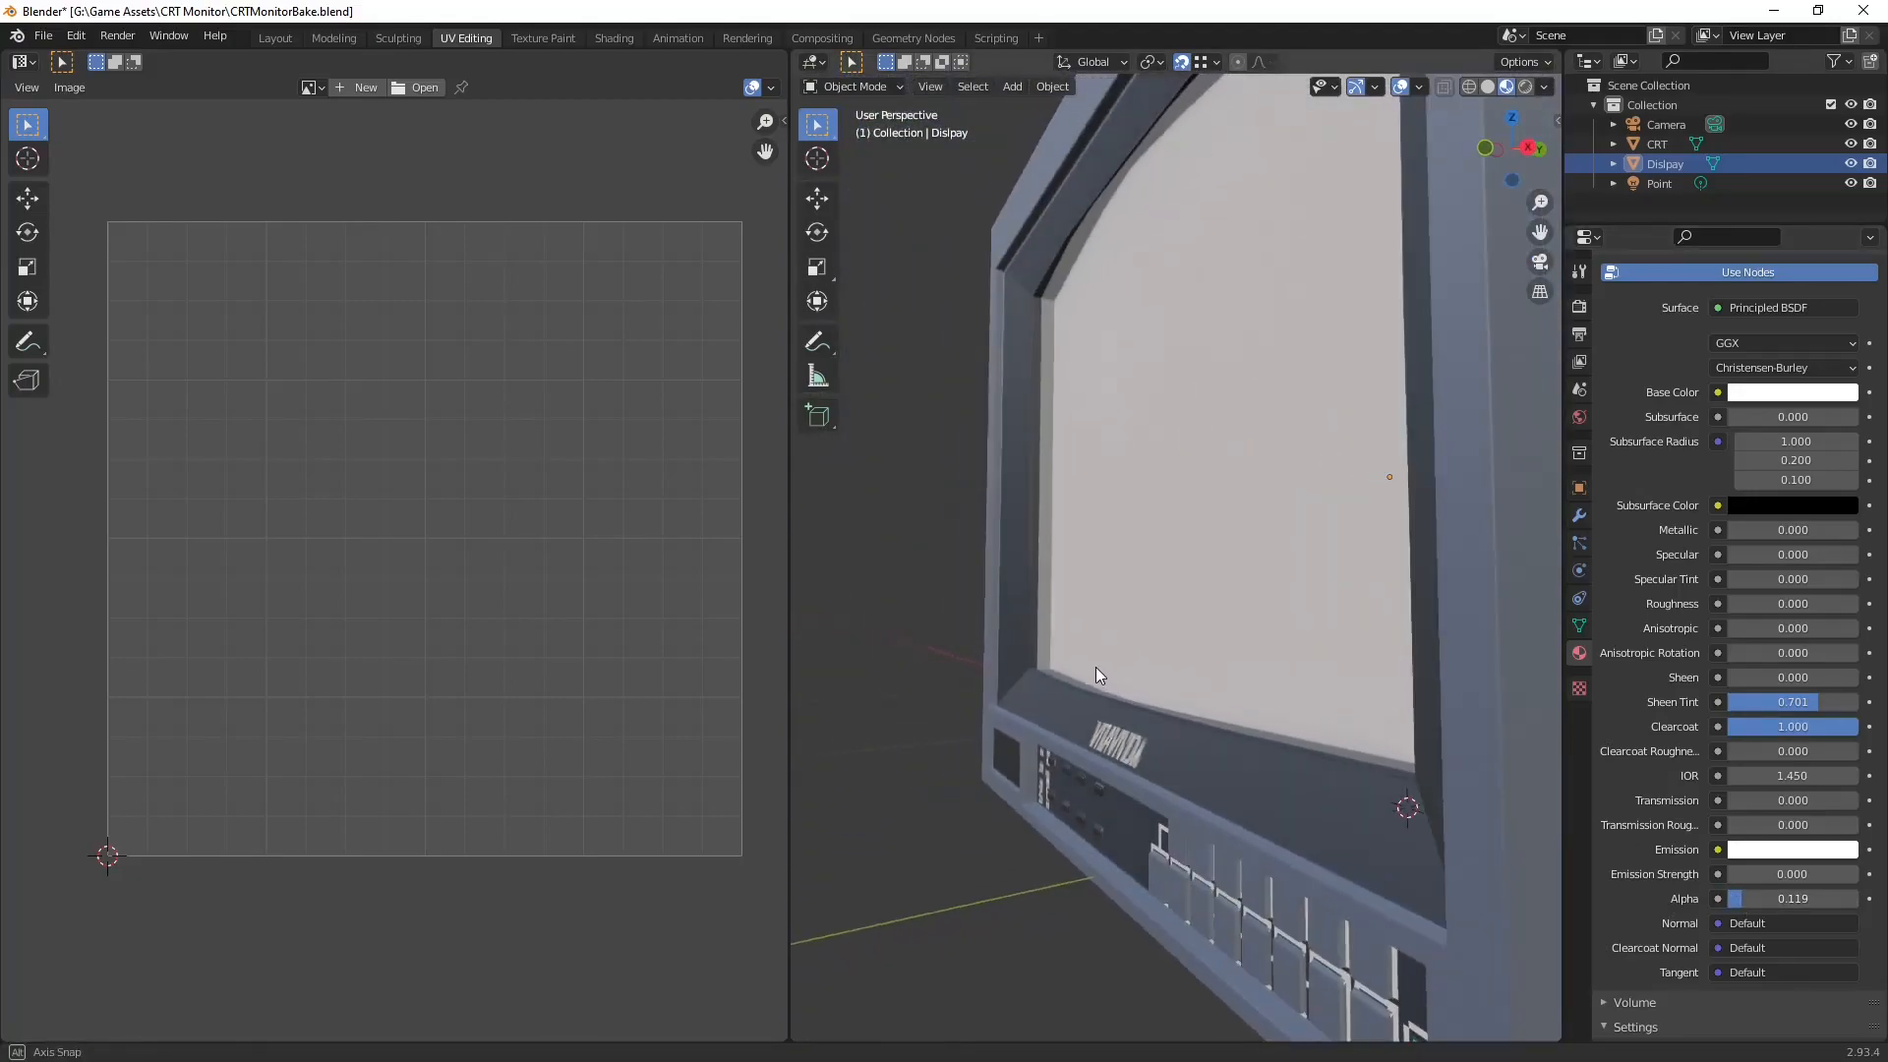
pyautogui.click(332, 37)
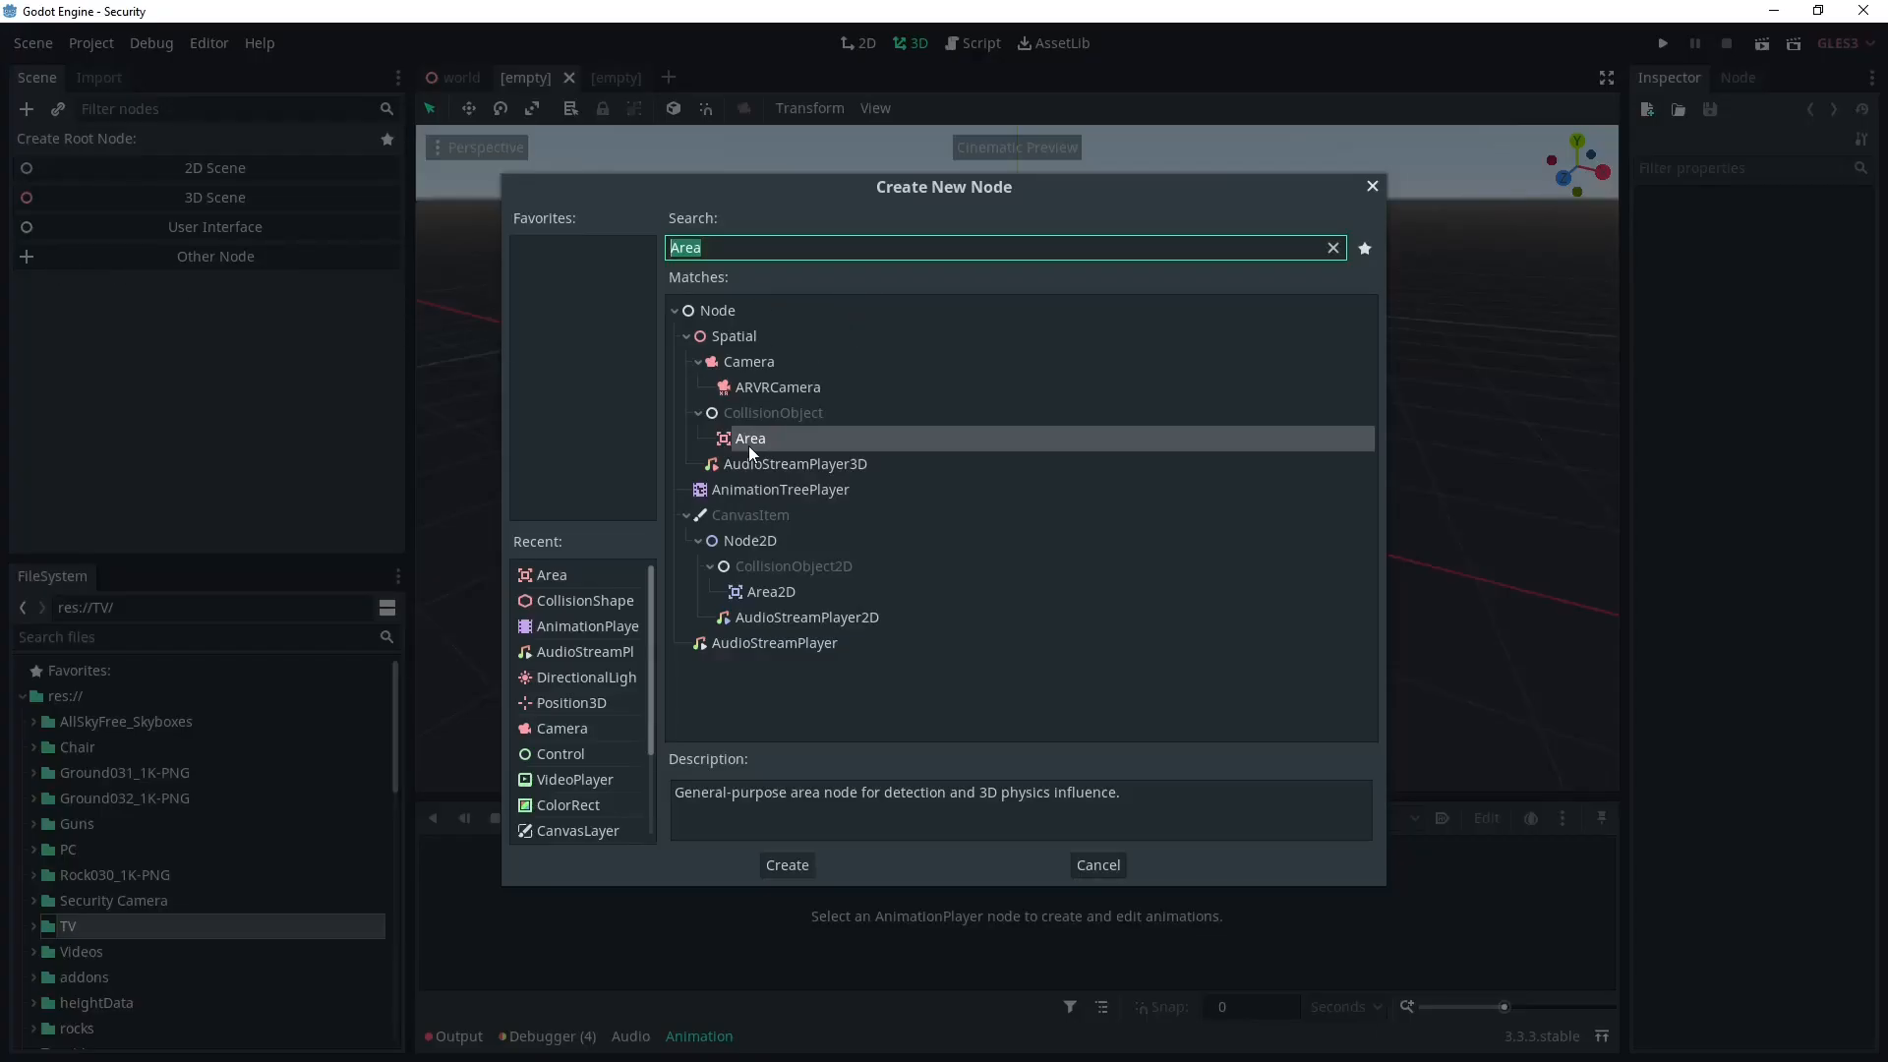
# Step: Create an Area root with a CollisionShape child using a new BoxShape, then browse the TV folder
pyautogui.click(786, 865)
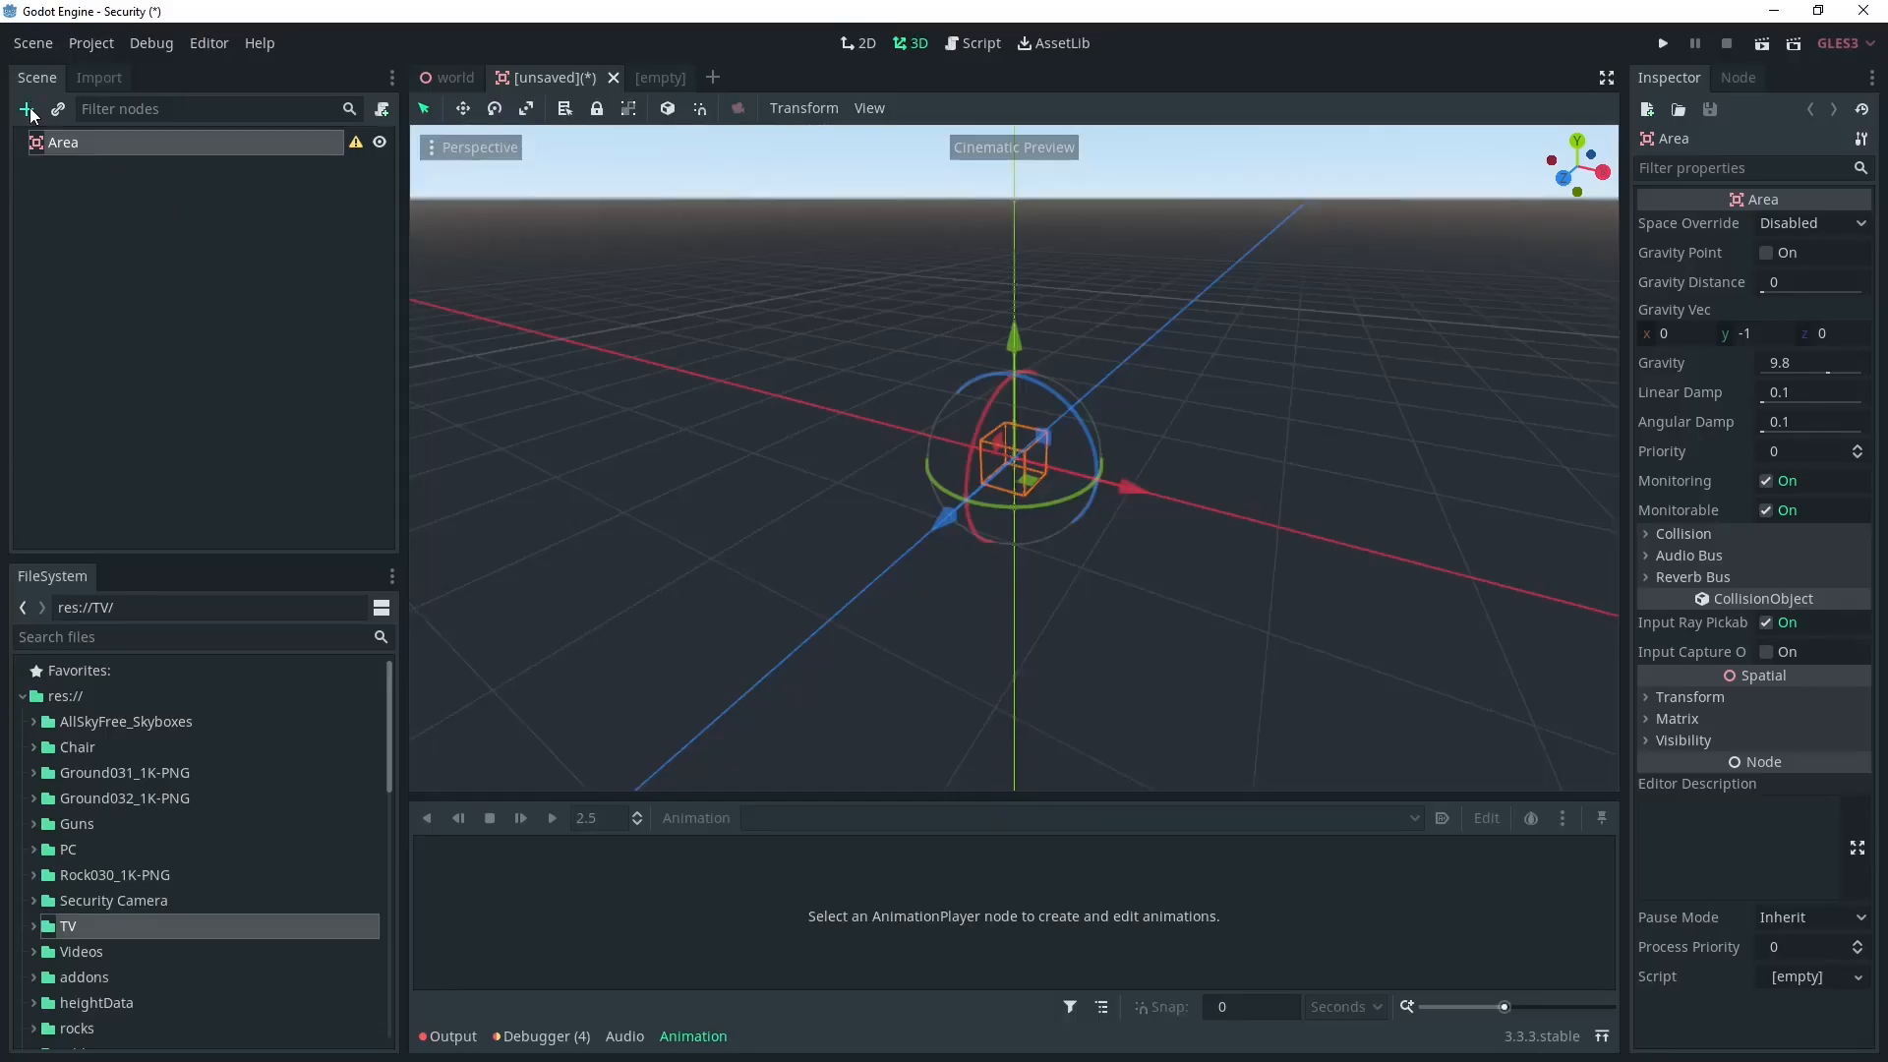
pyautogui.click(28, 110)
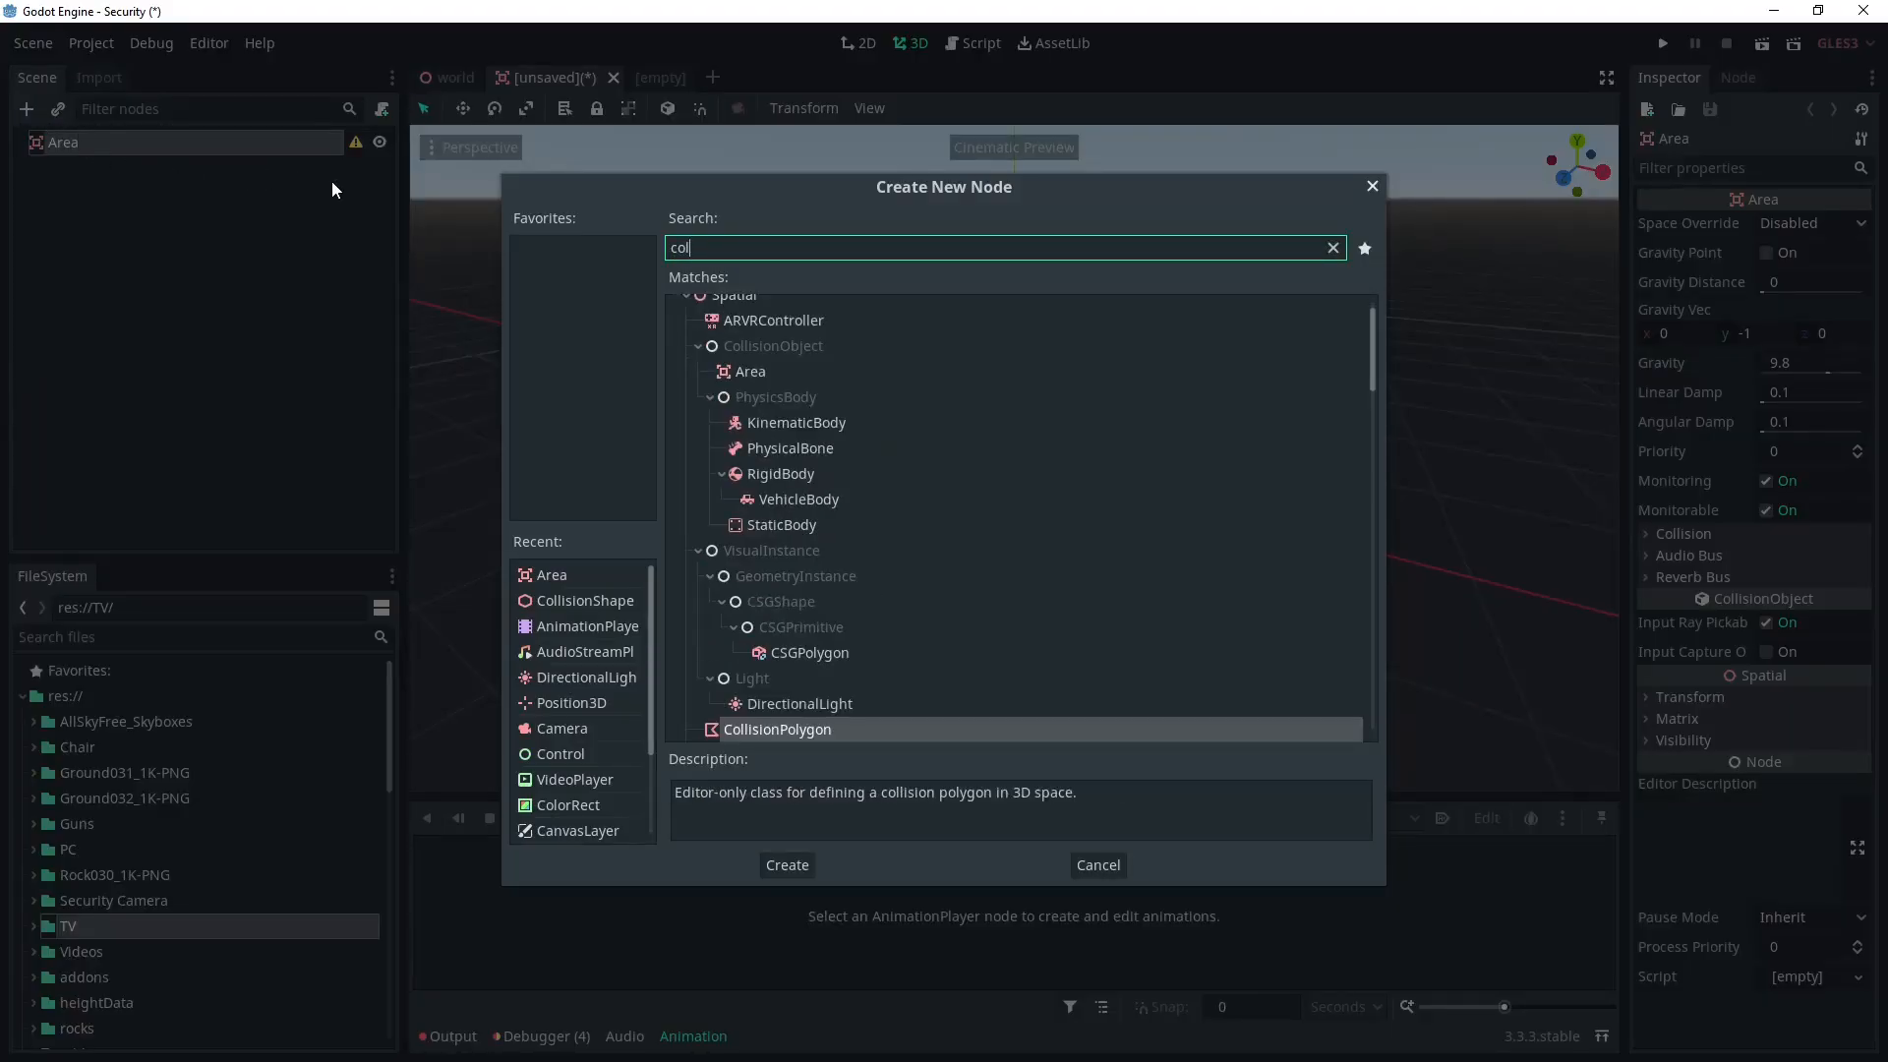
pyautogui.click(787, 866)
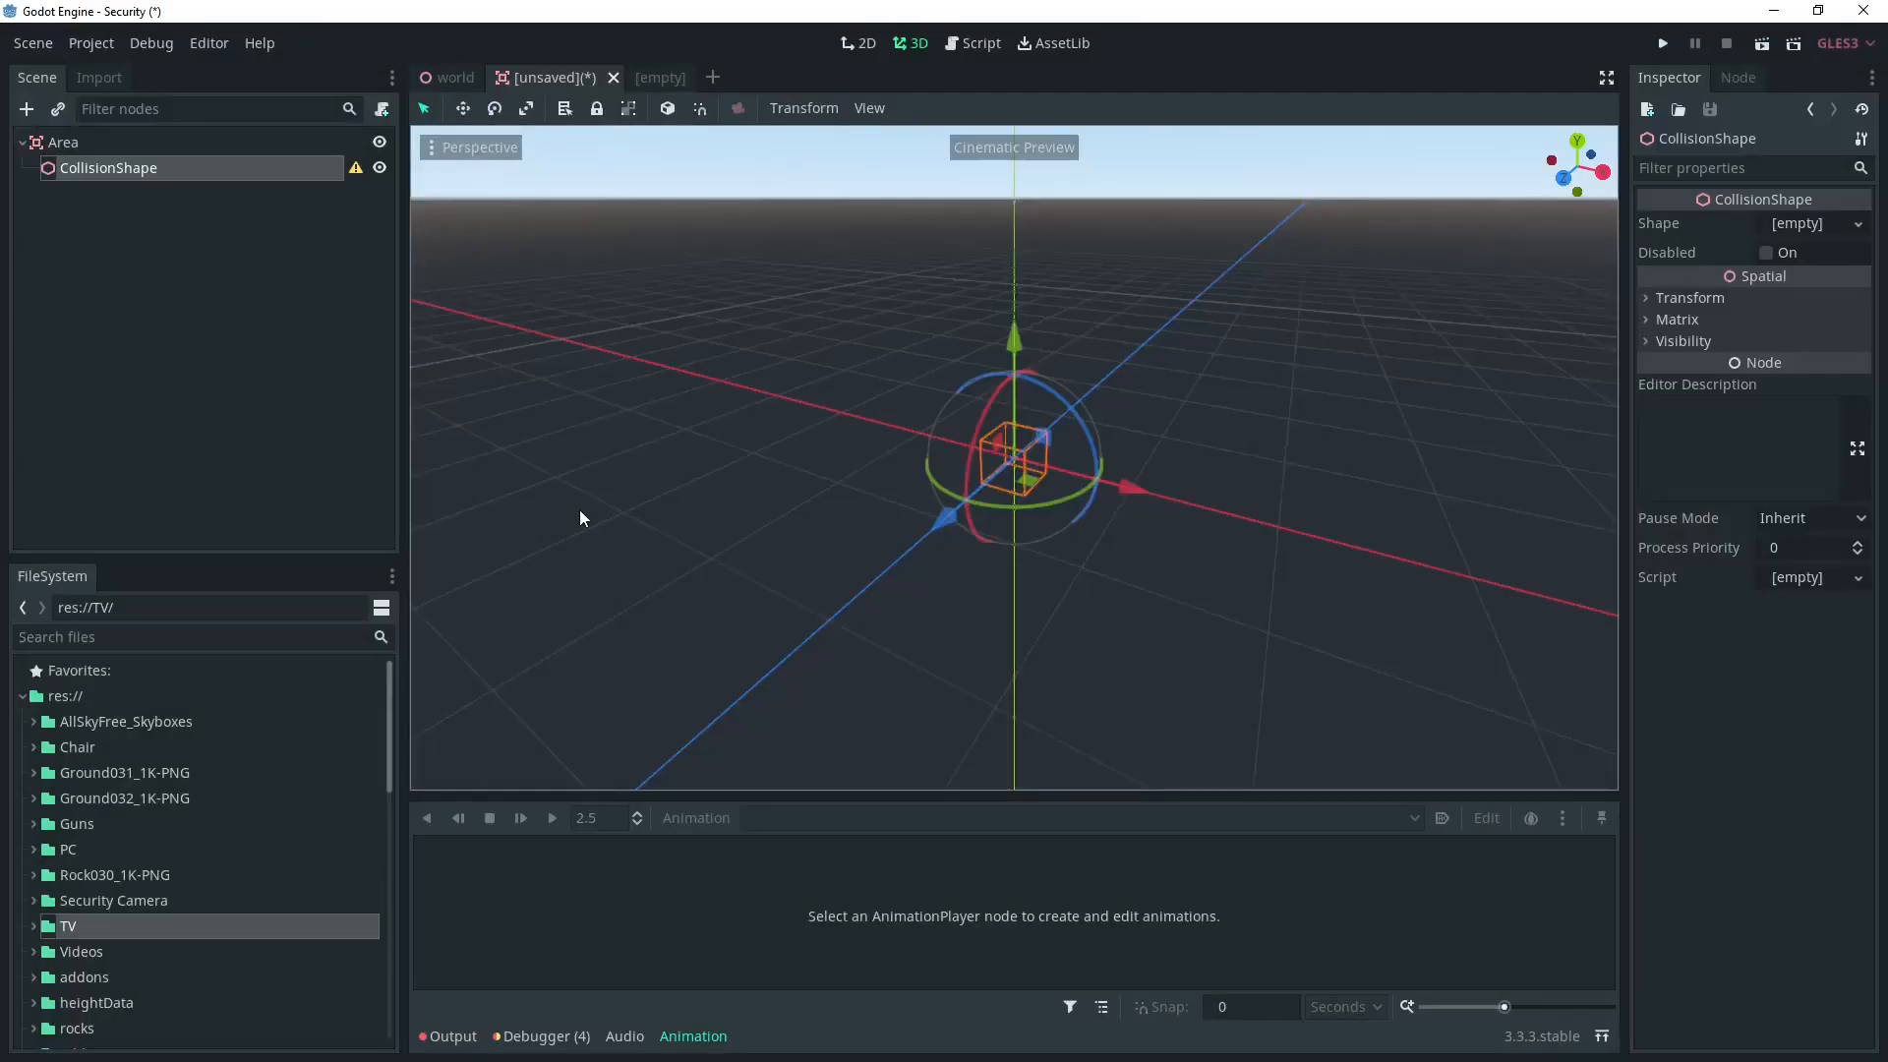
pyautogui.click(1854, 222)
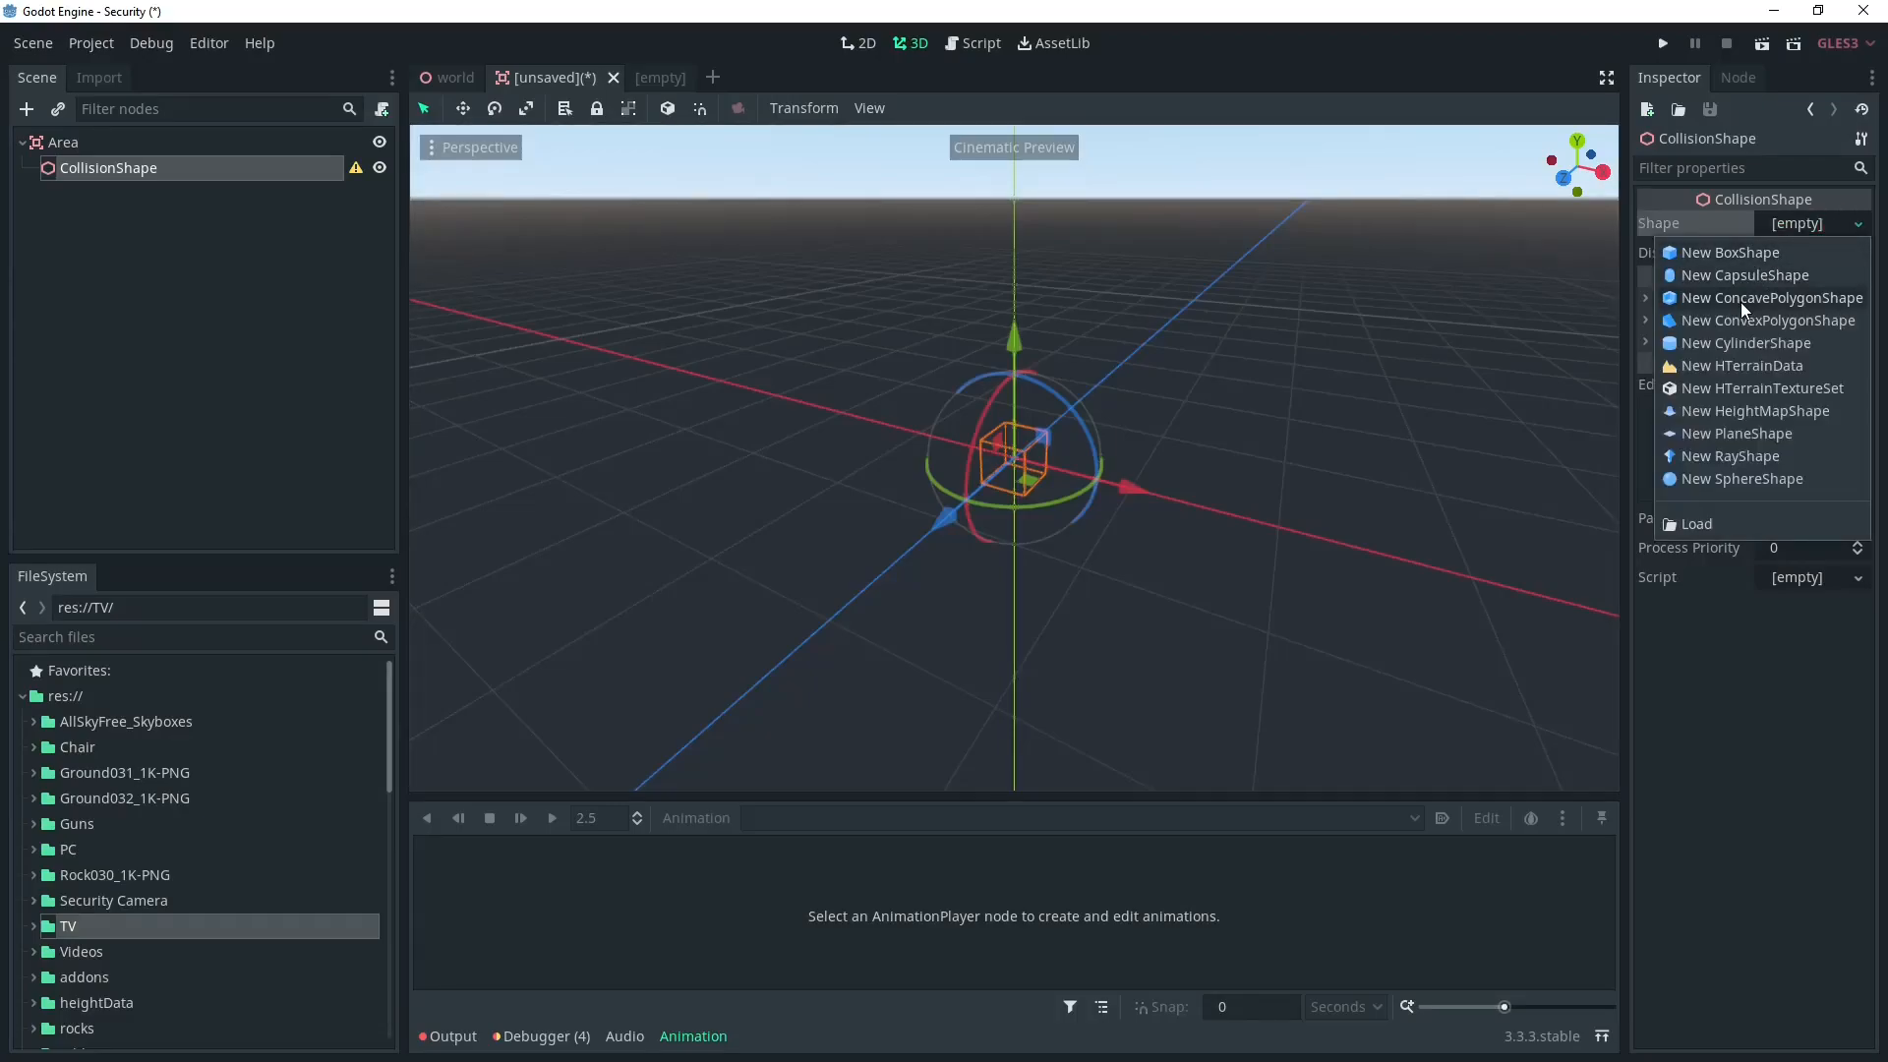
pyautogui.click(1728, 251)
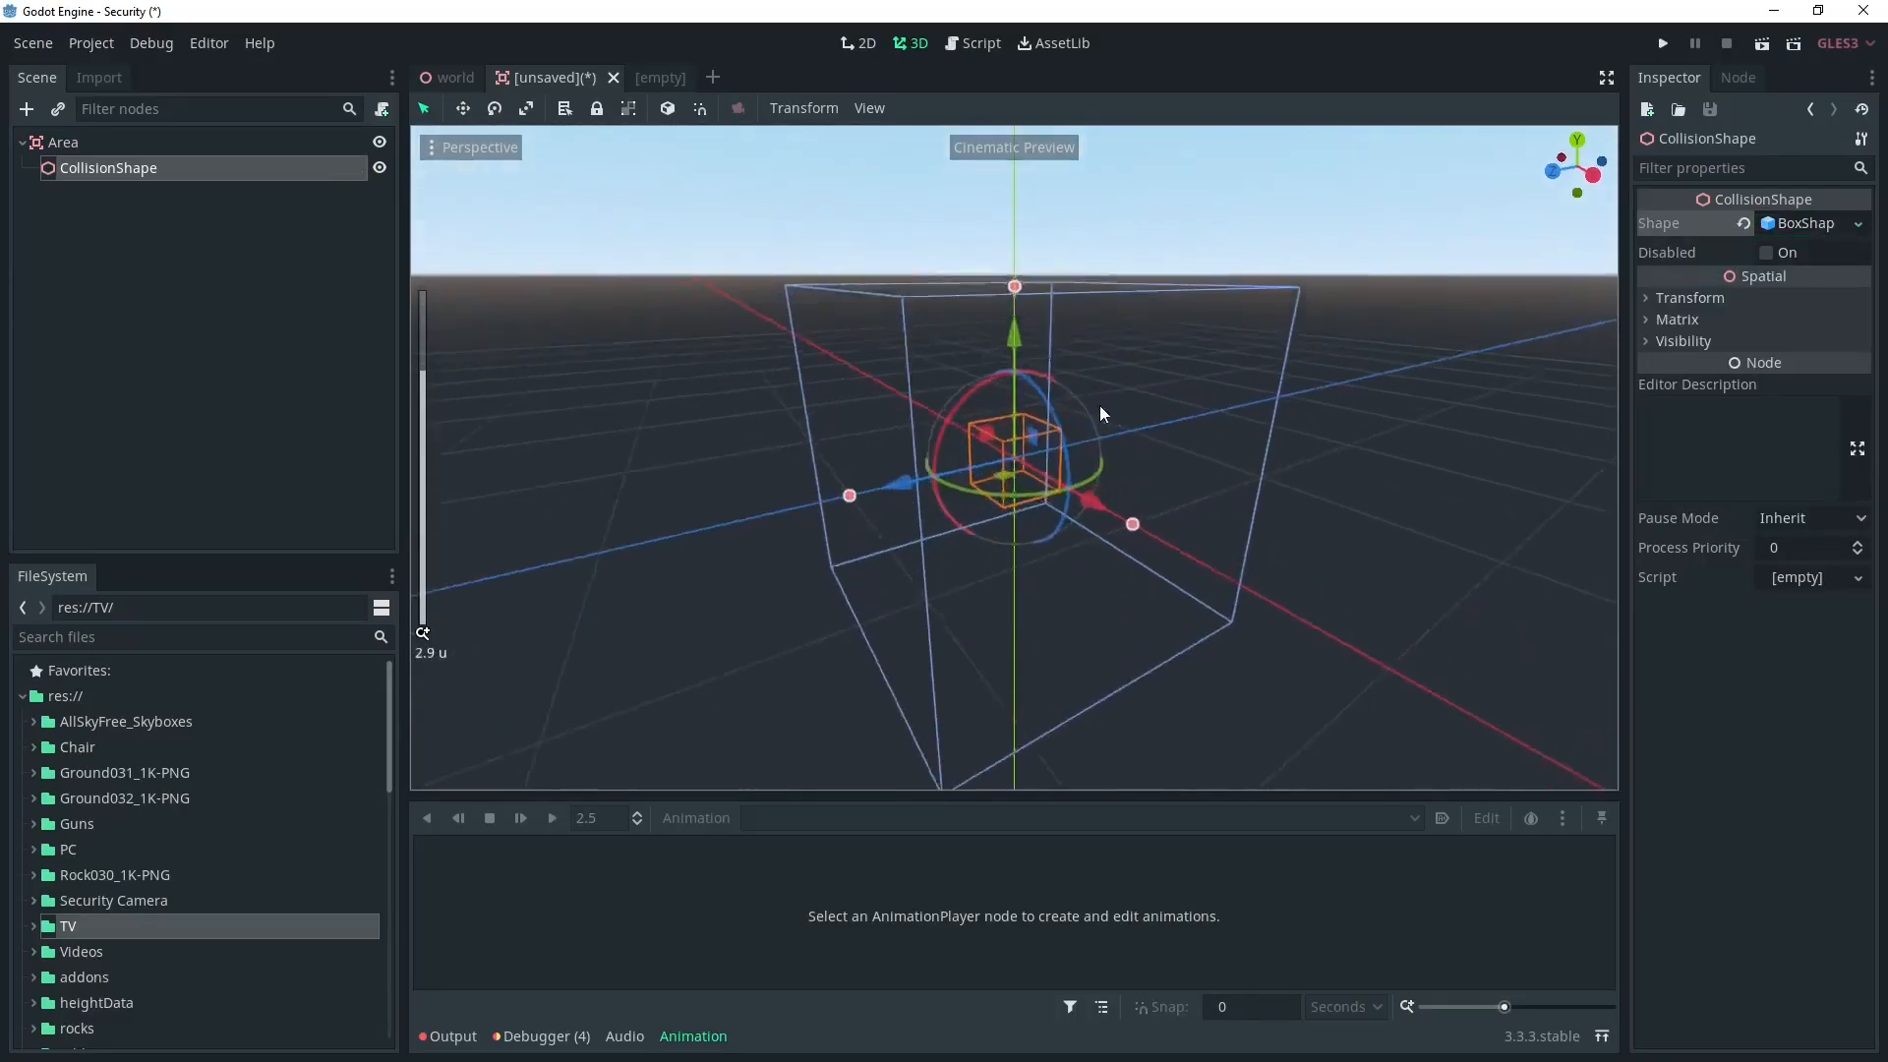
pyautogui.click(34, 782)
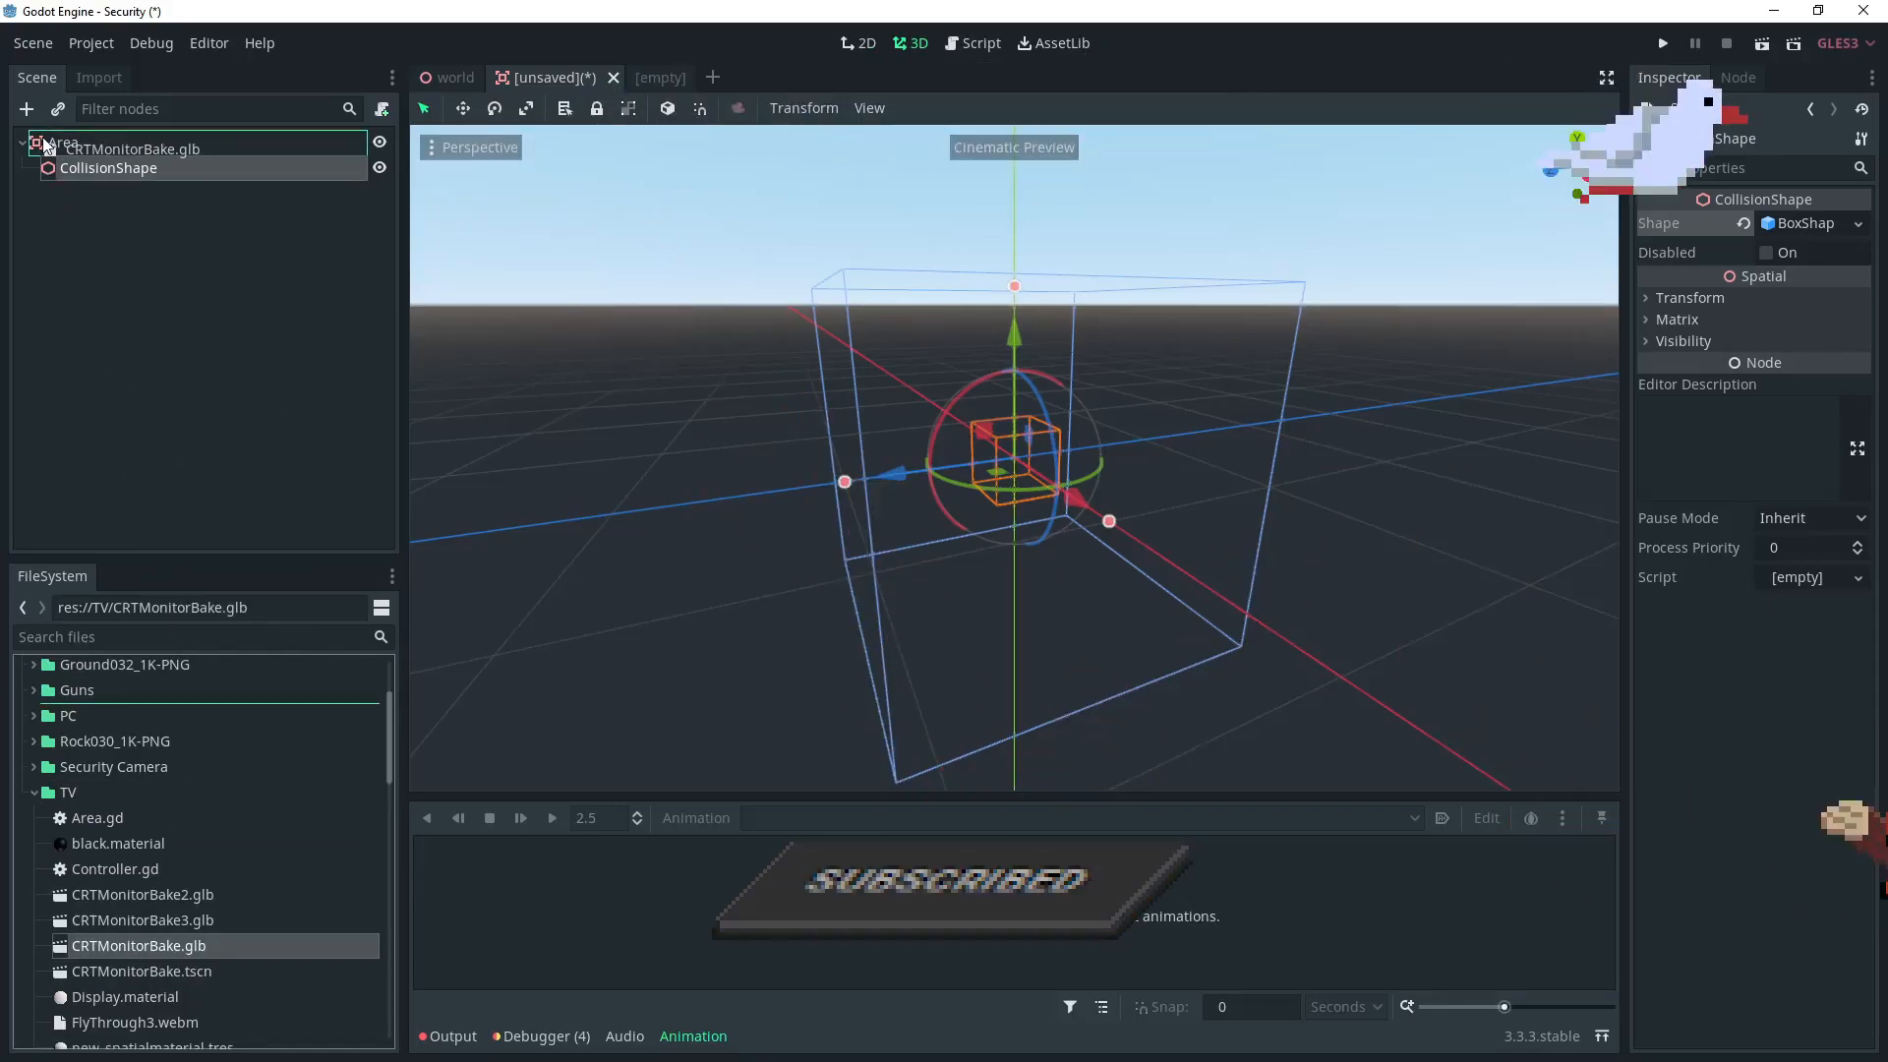
# Step: Enable Editable Children on the imported CRTMonitorBake node under the Area
pyautogui.rightClick(114, 192)
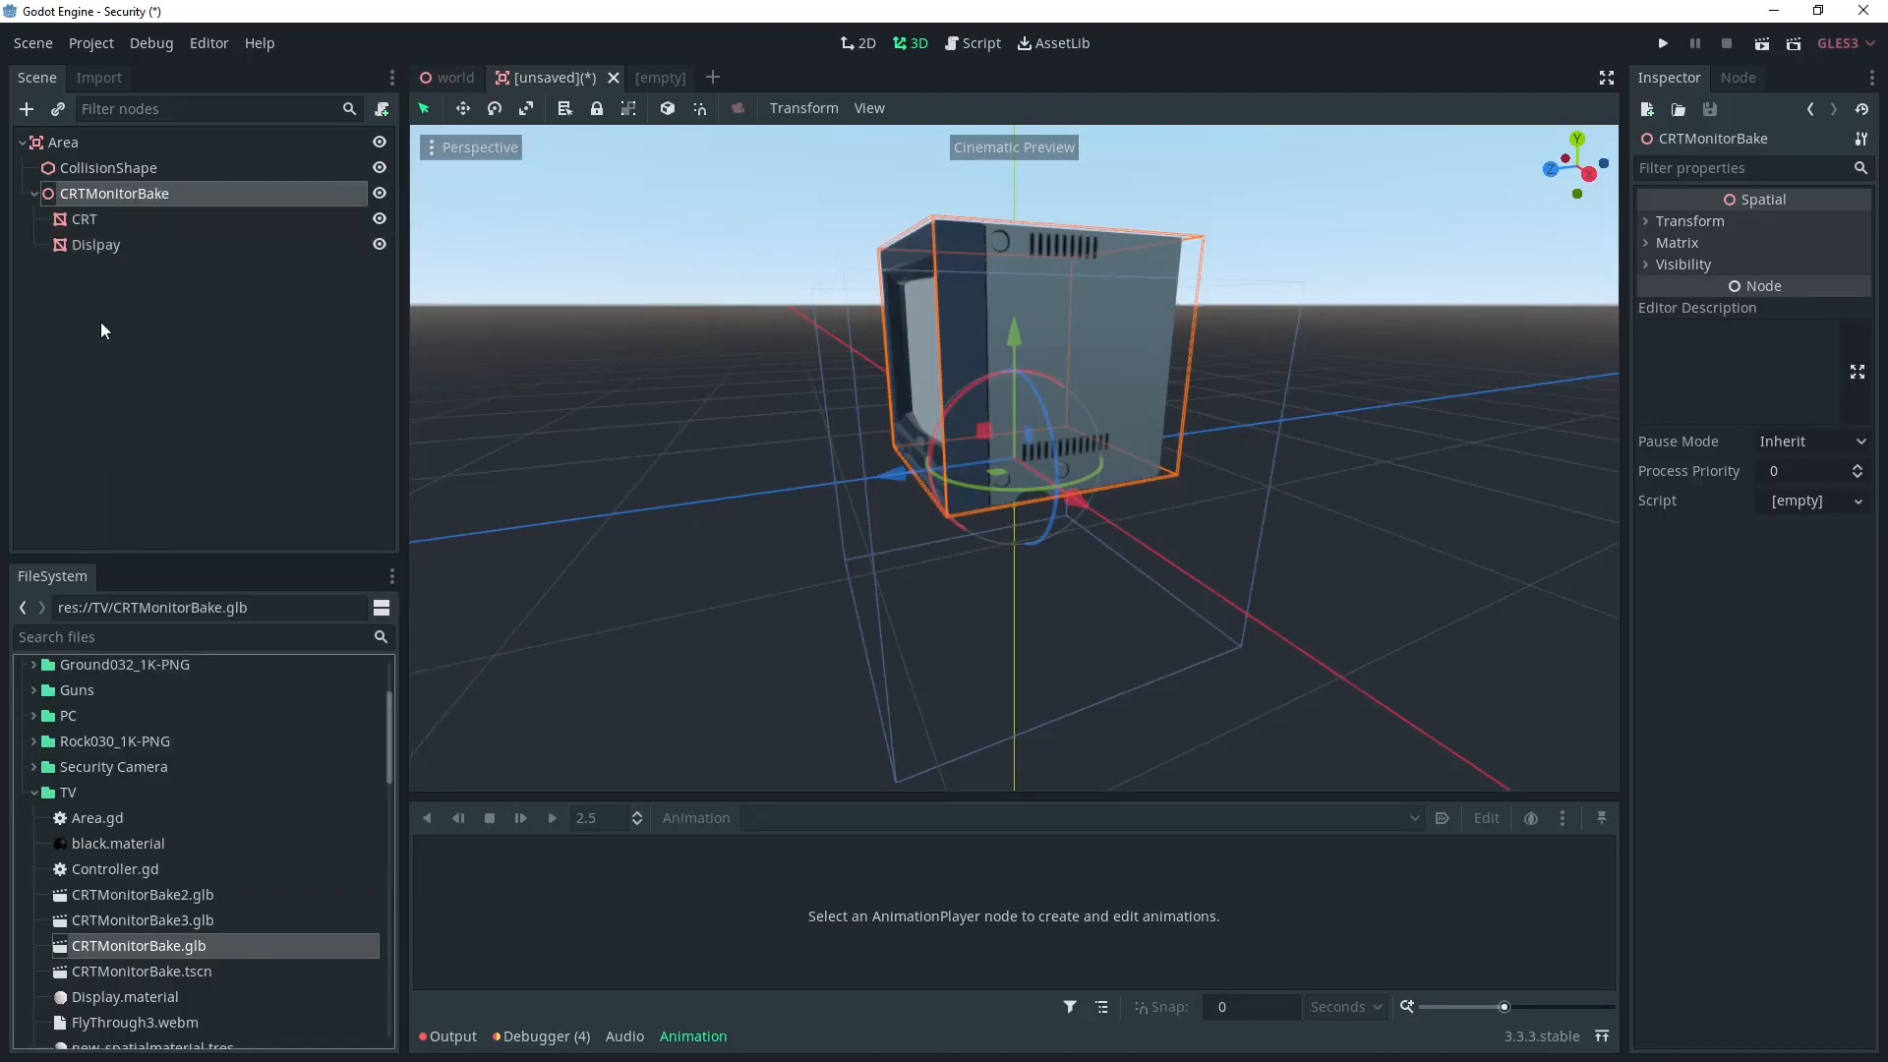
pyautogui.click(108, 167)
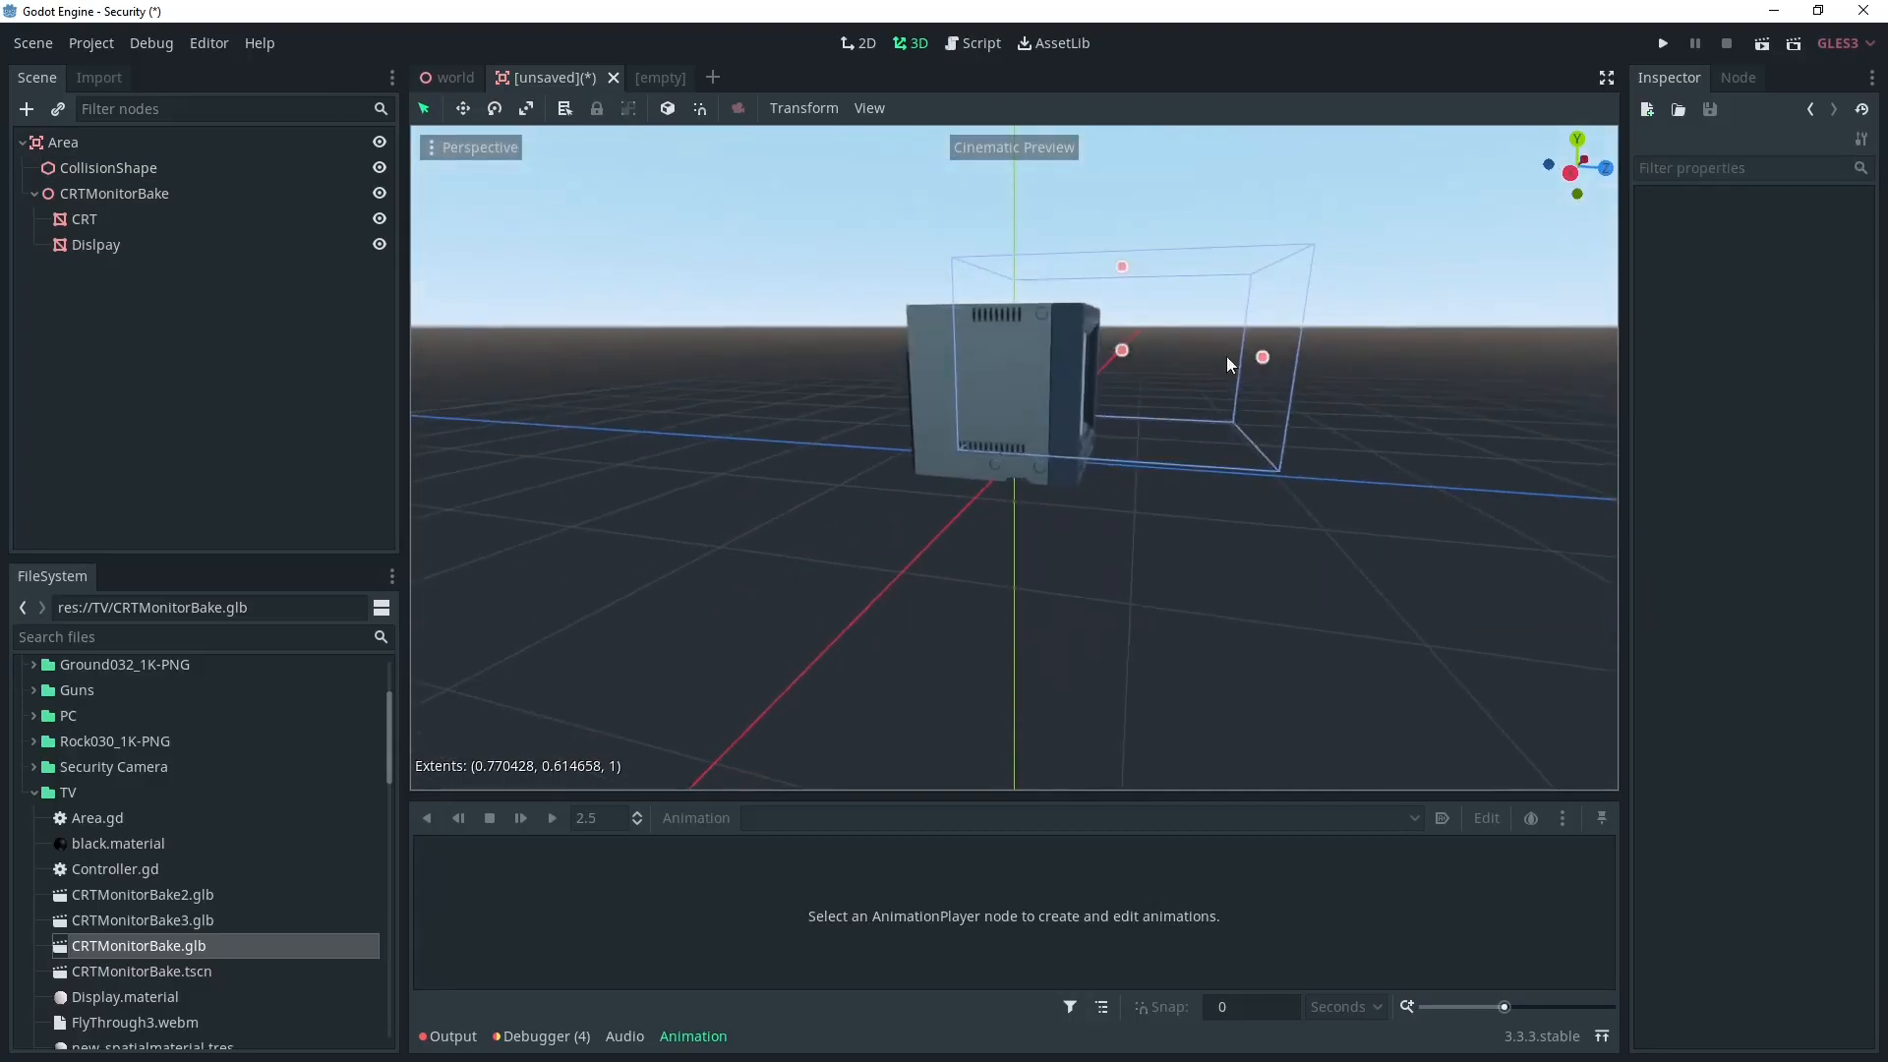
# Step: Assign a new ShaderMaterial to the Disply mesh's material slot 0
pyautogui.click(94, 244)
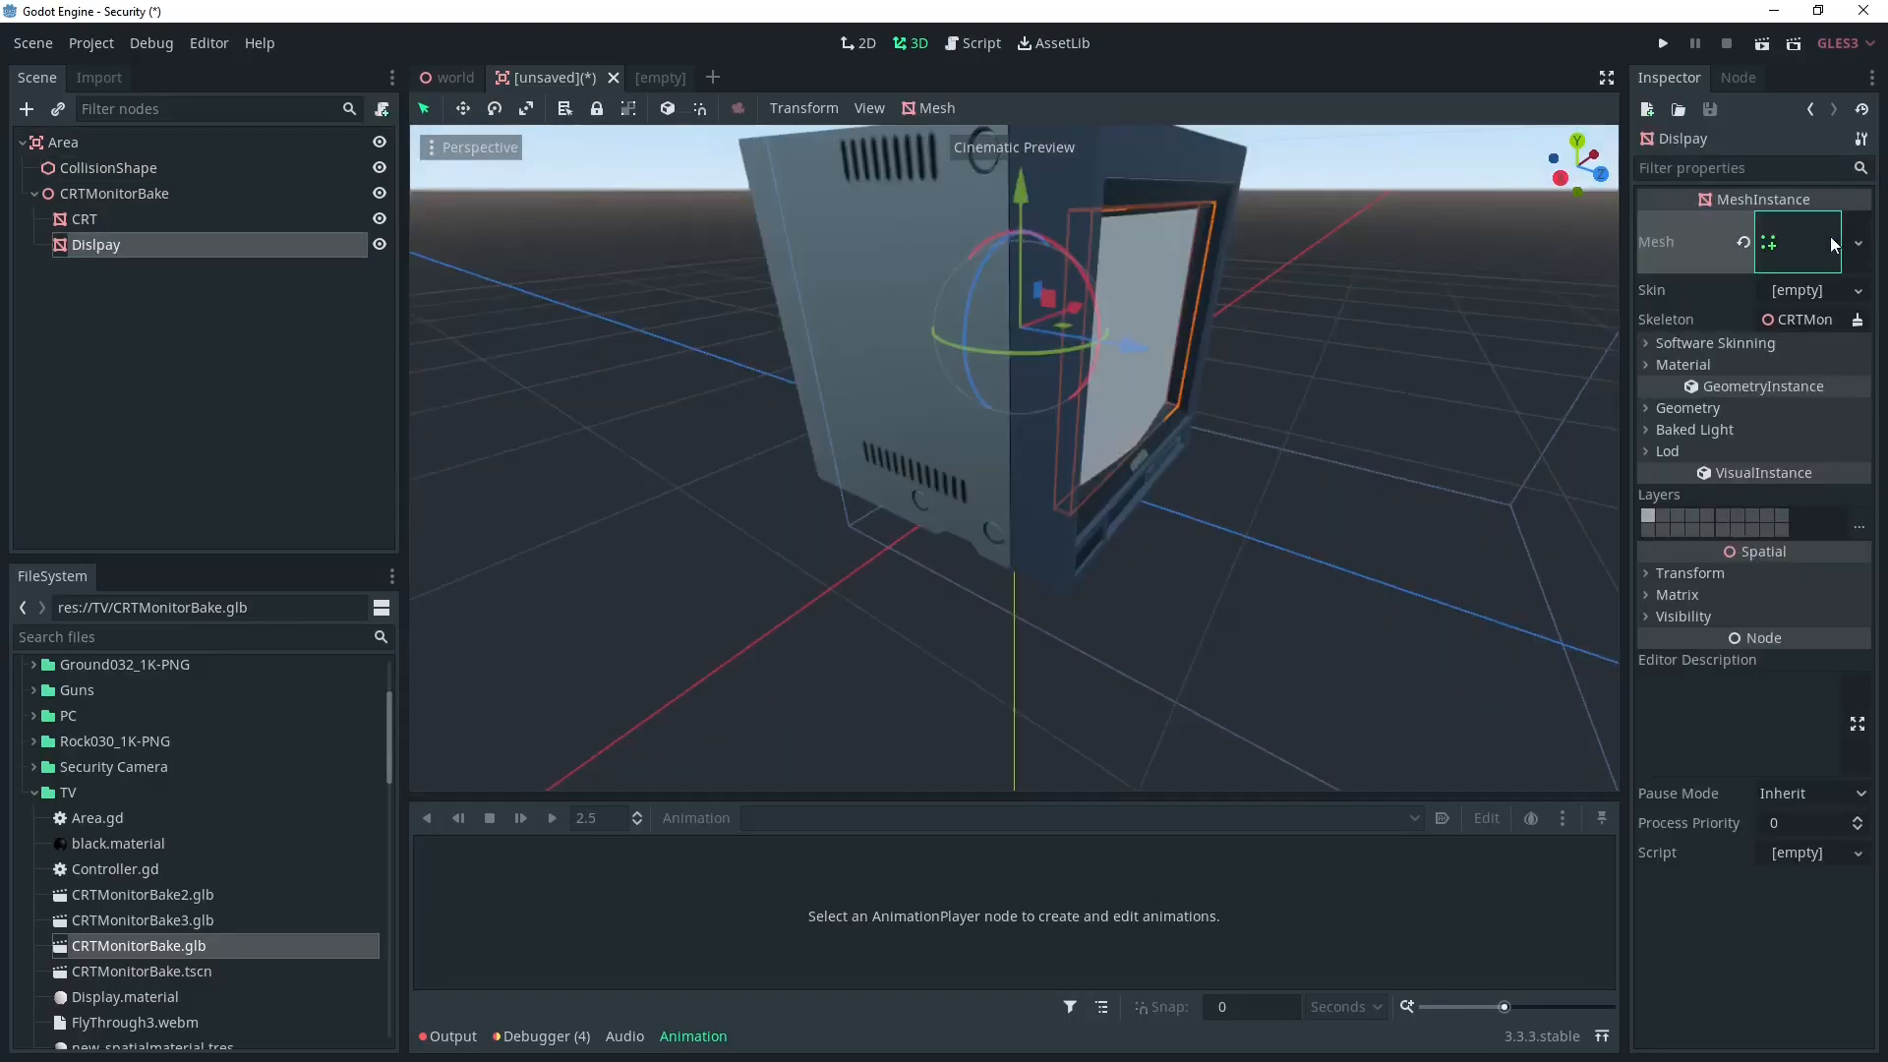
pyautogui.click(1798, 243)
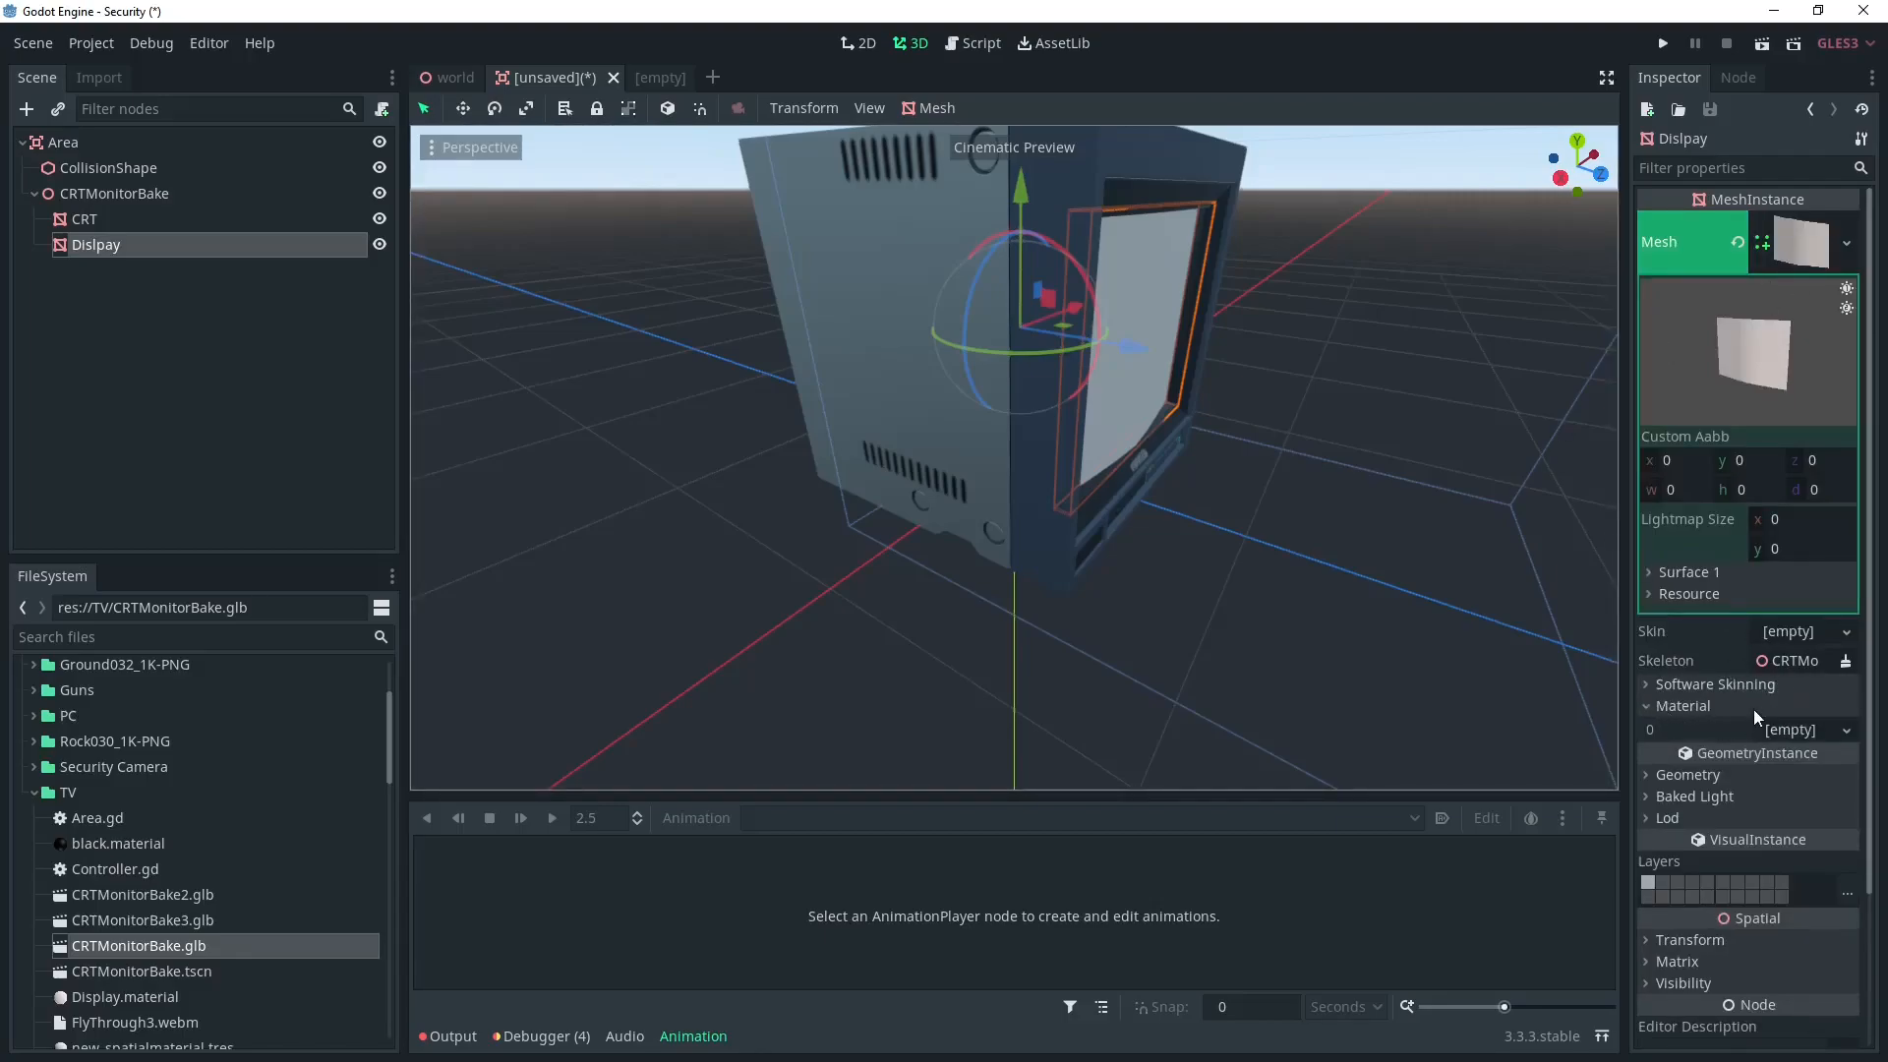
pyautogui.click(1846, 729)
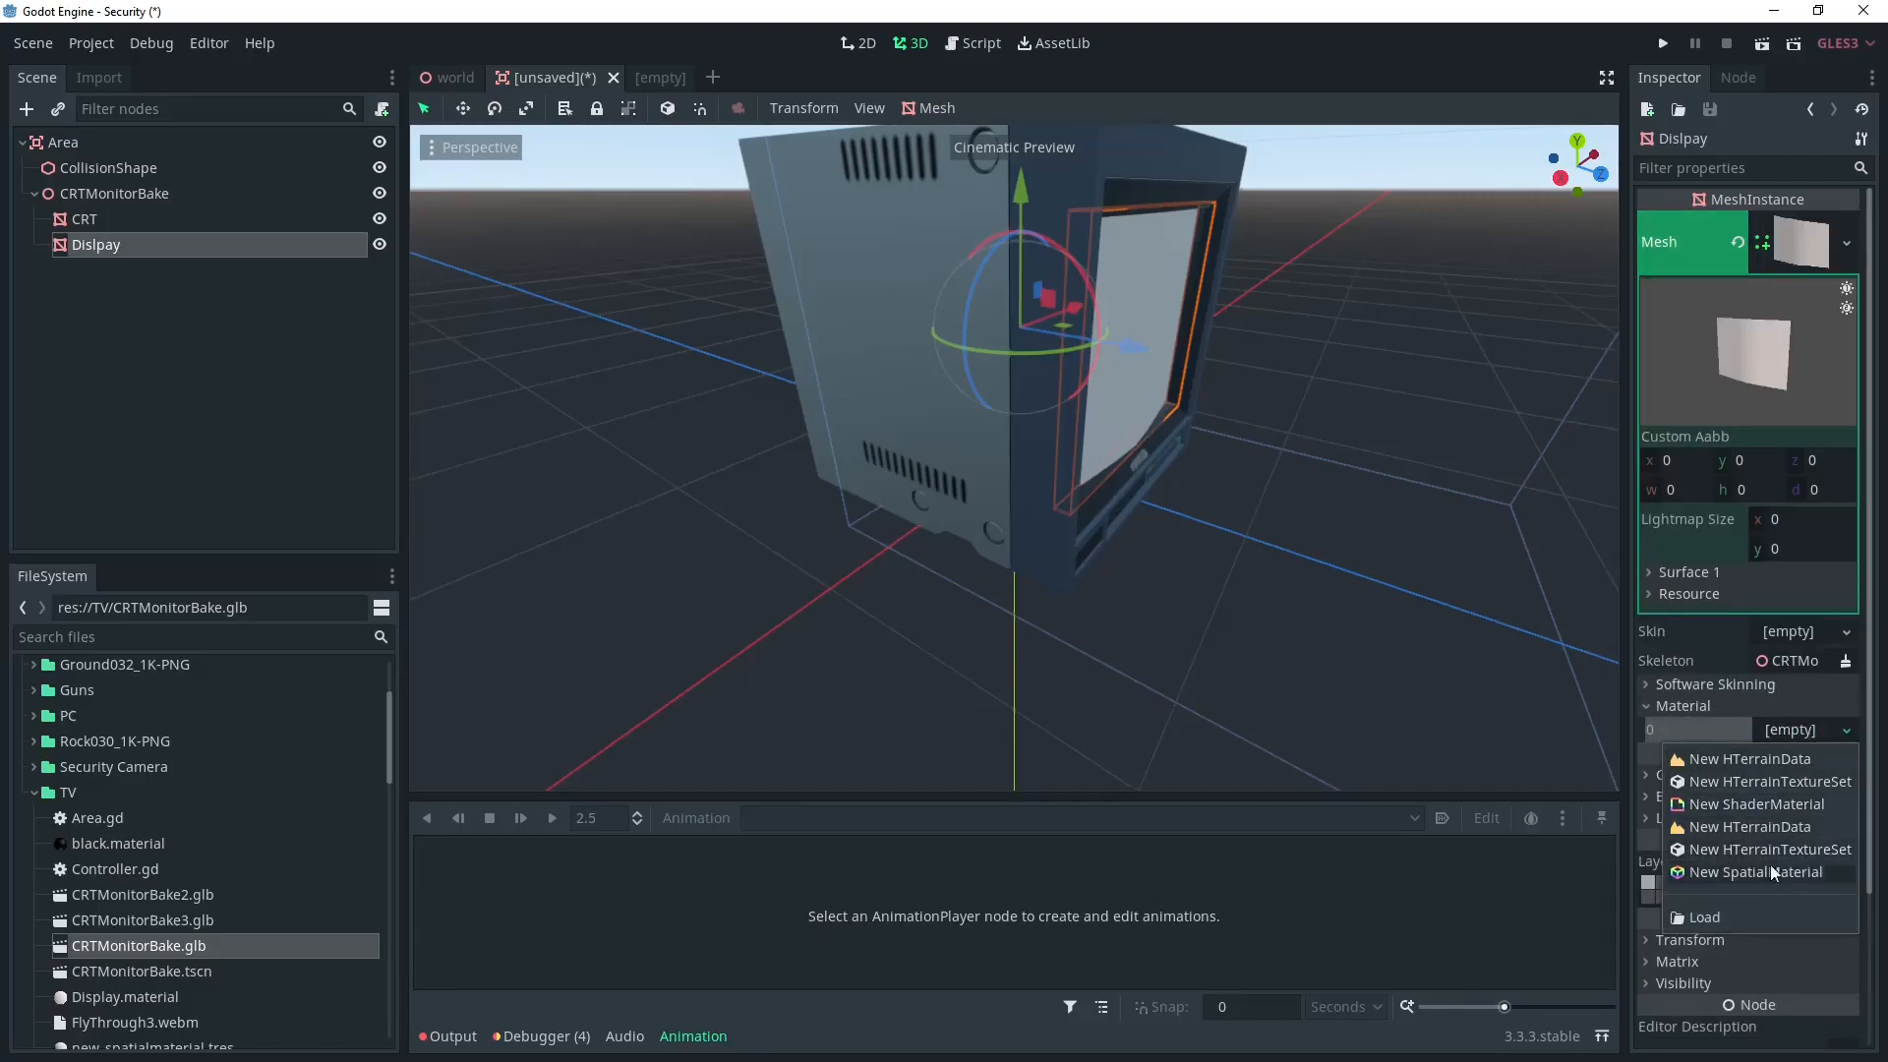
pyautogui.click(1780, 873)
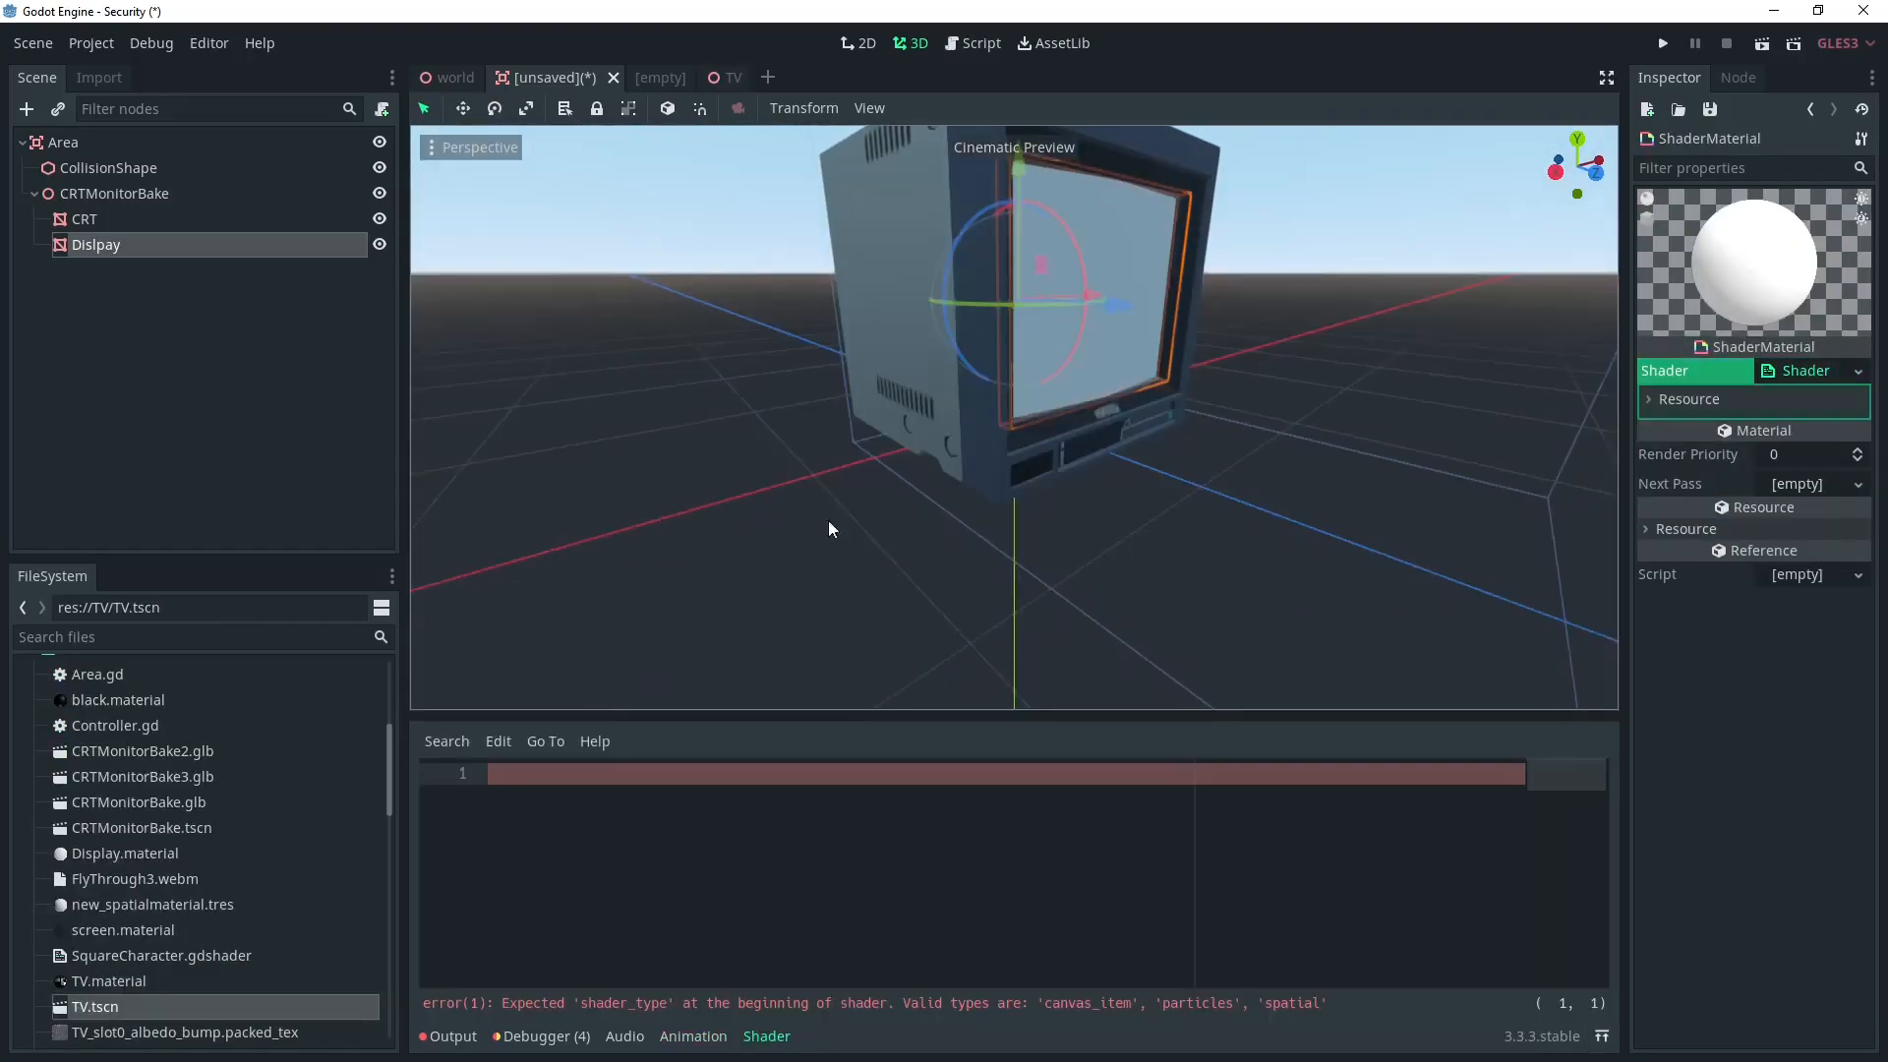
# Step: Declare the shader type and a sampler2D uniform named screen_texture
pyautogui.write('shader_type spati')
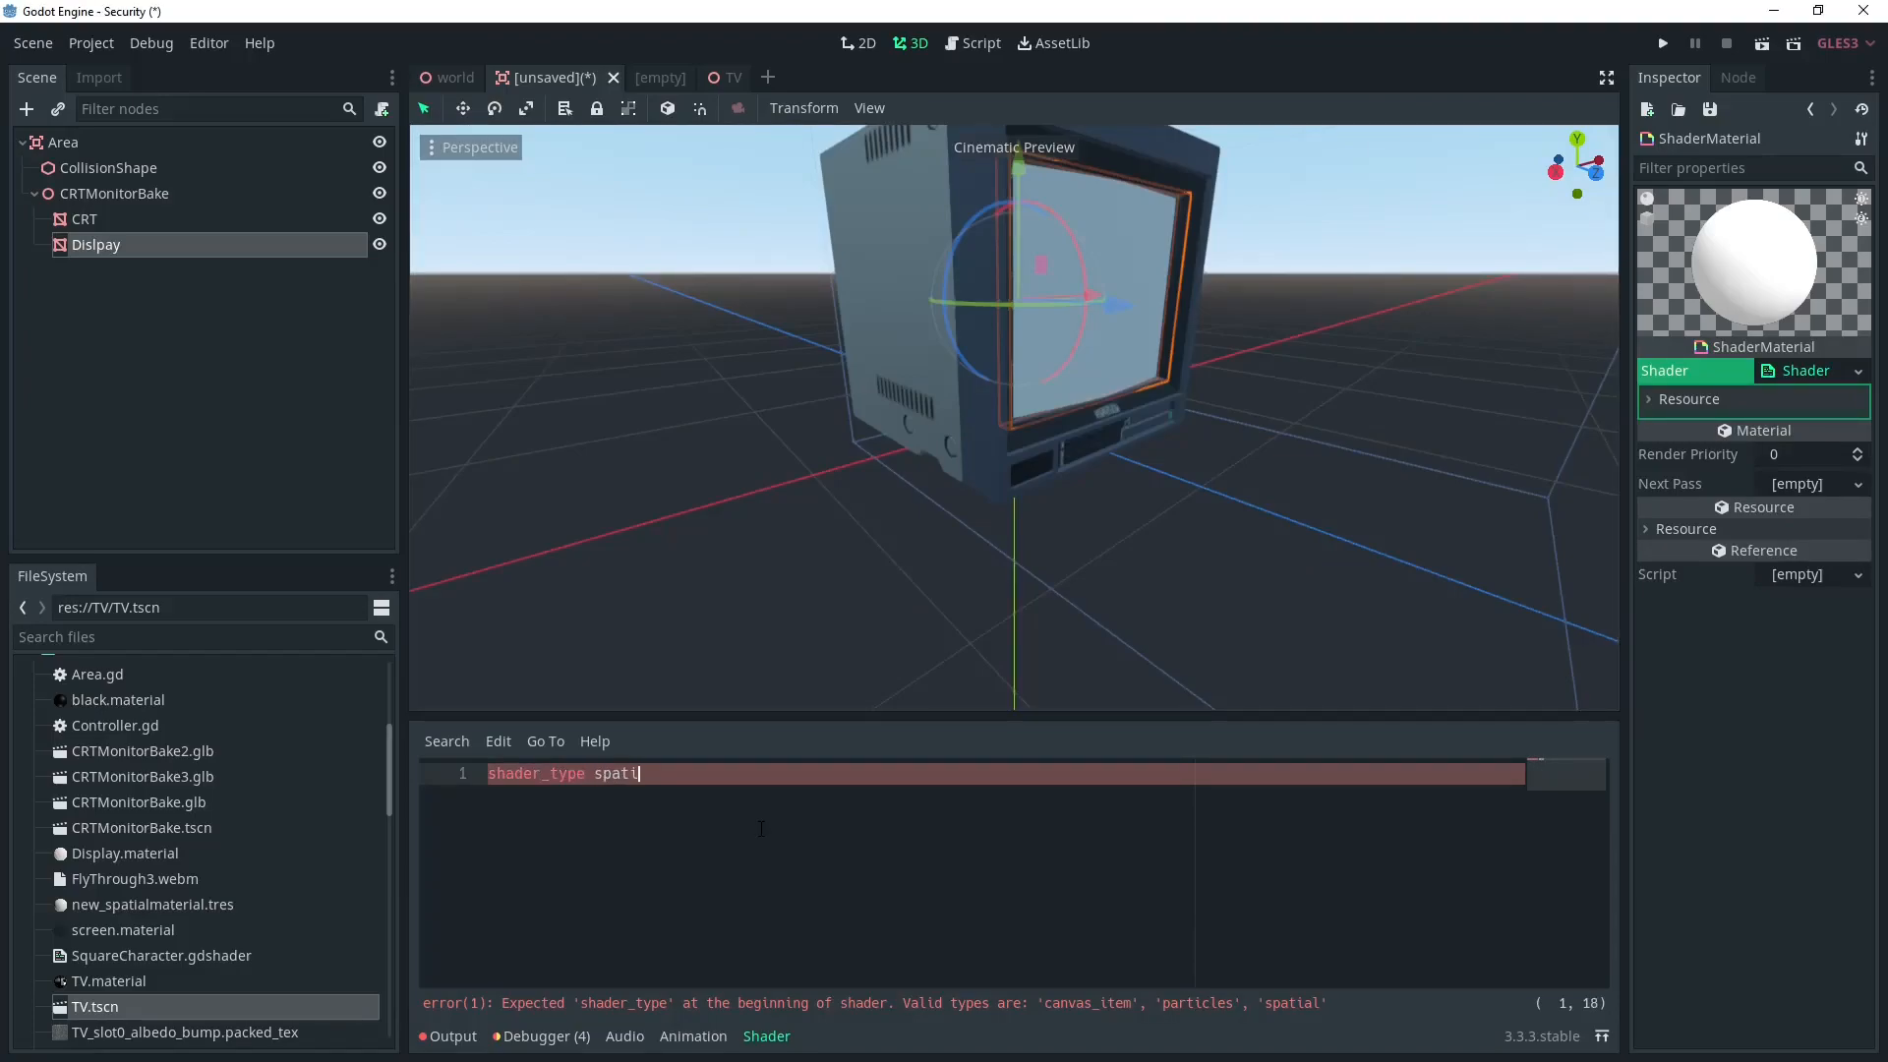
pyautogui.write('al;')
pyautogui.write('render_mode unshaded;')
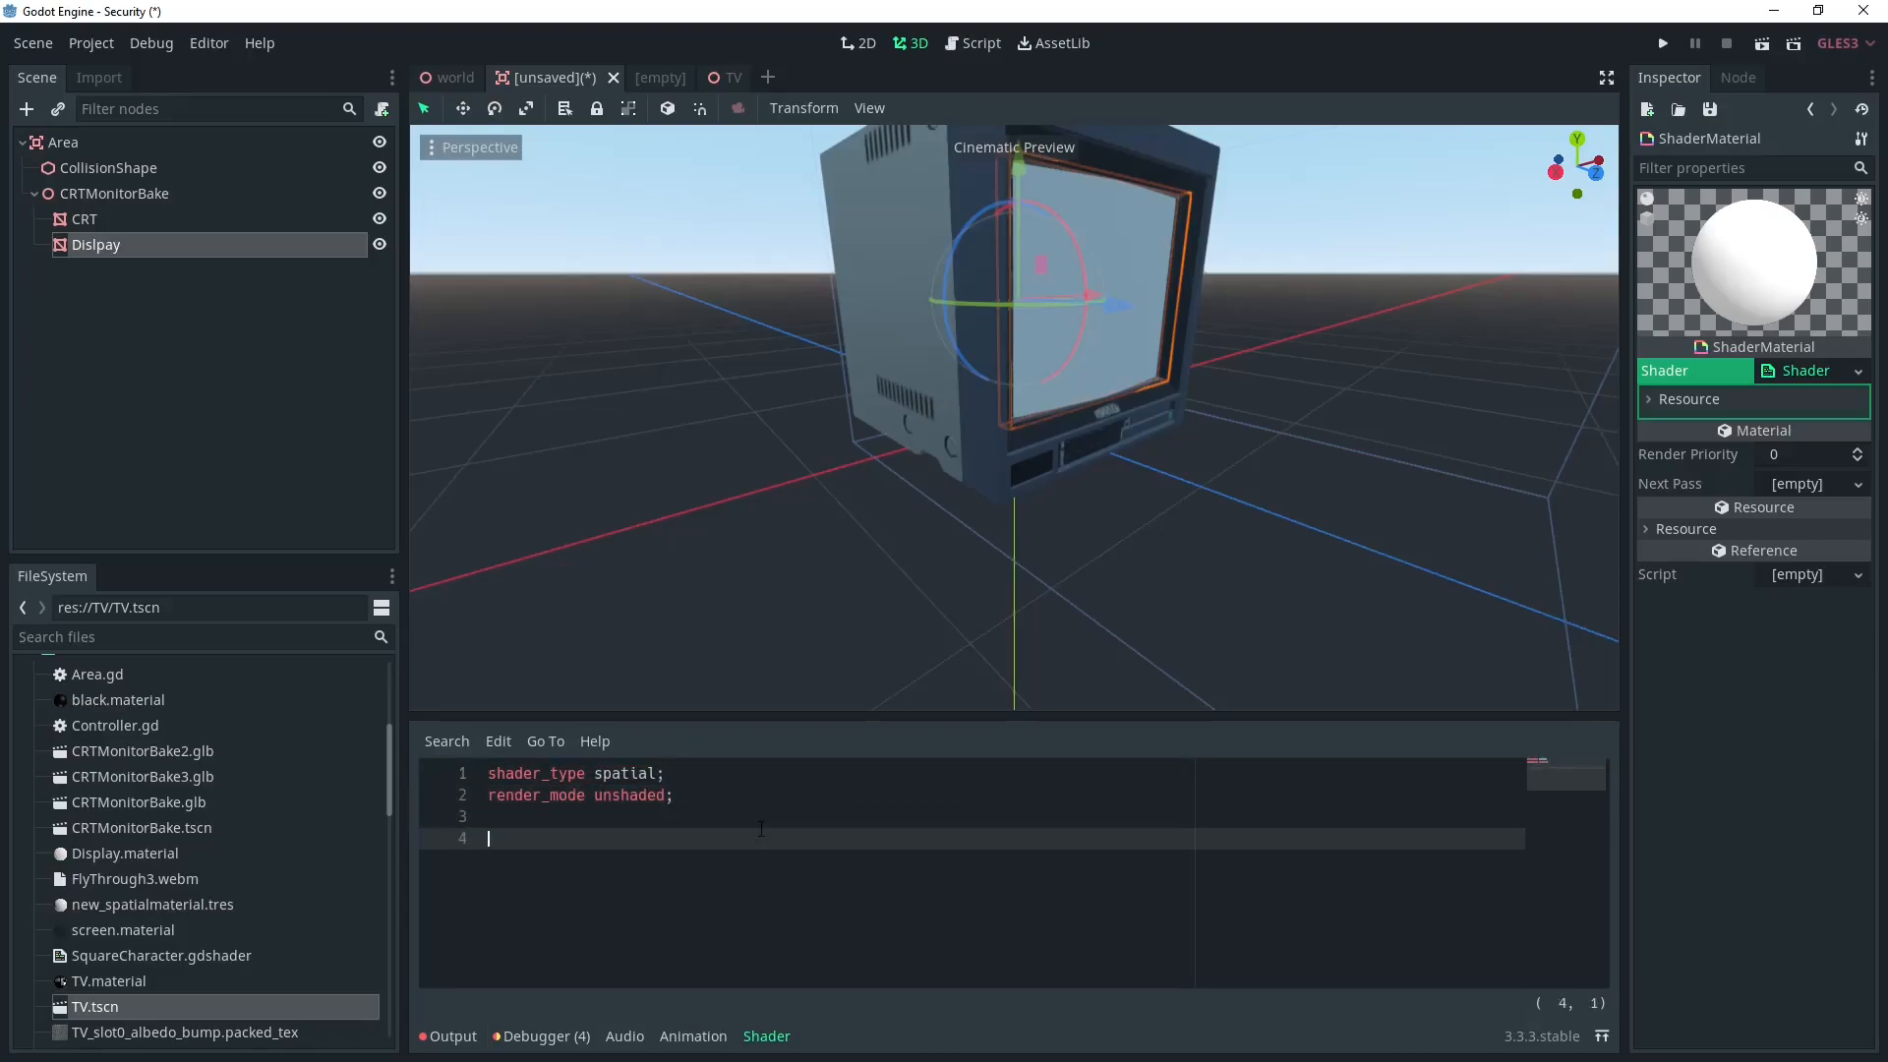
pyautogui.write('uni')
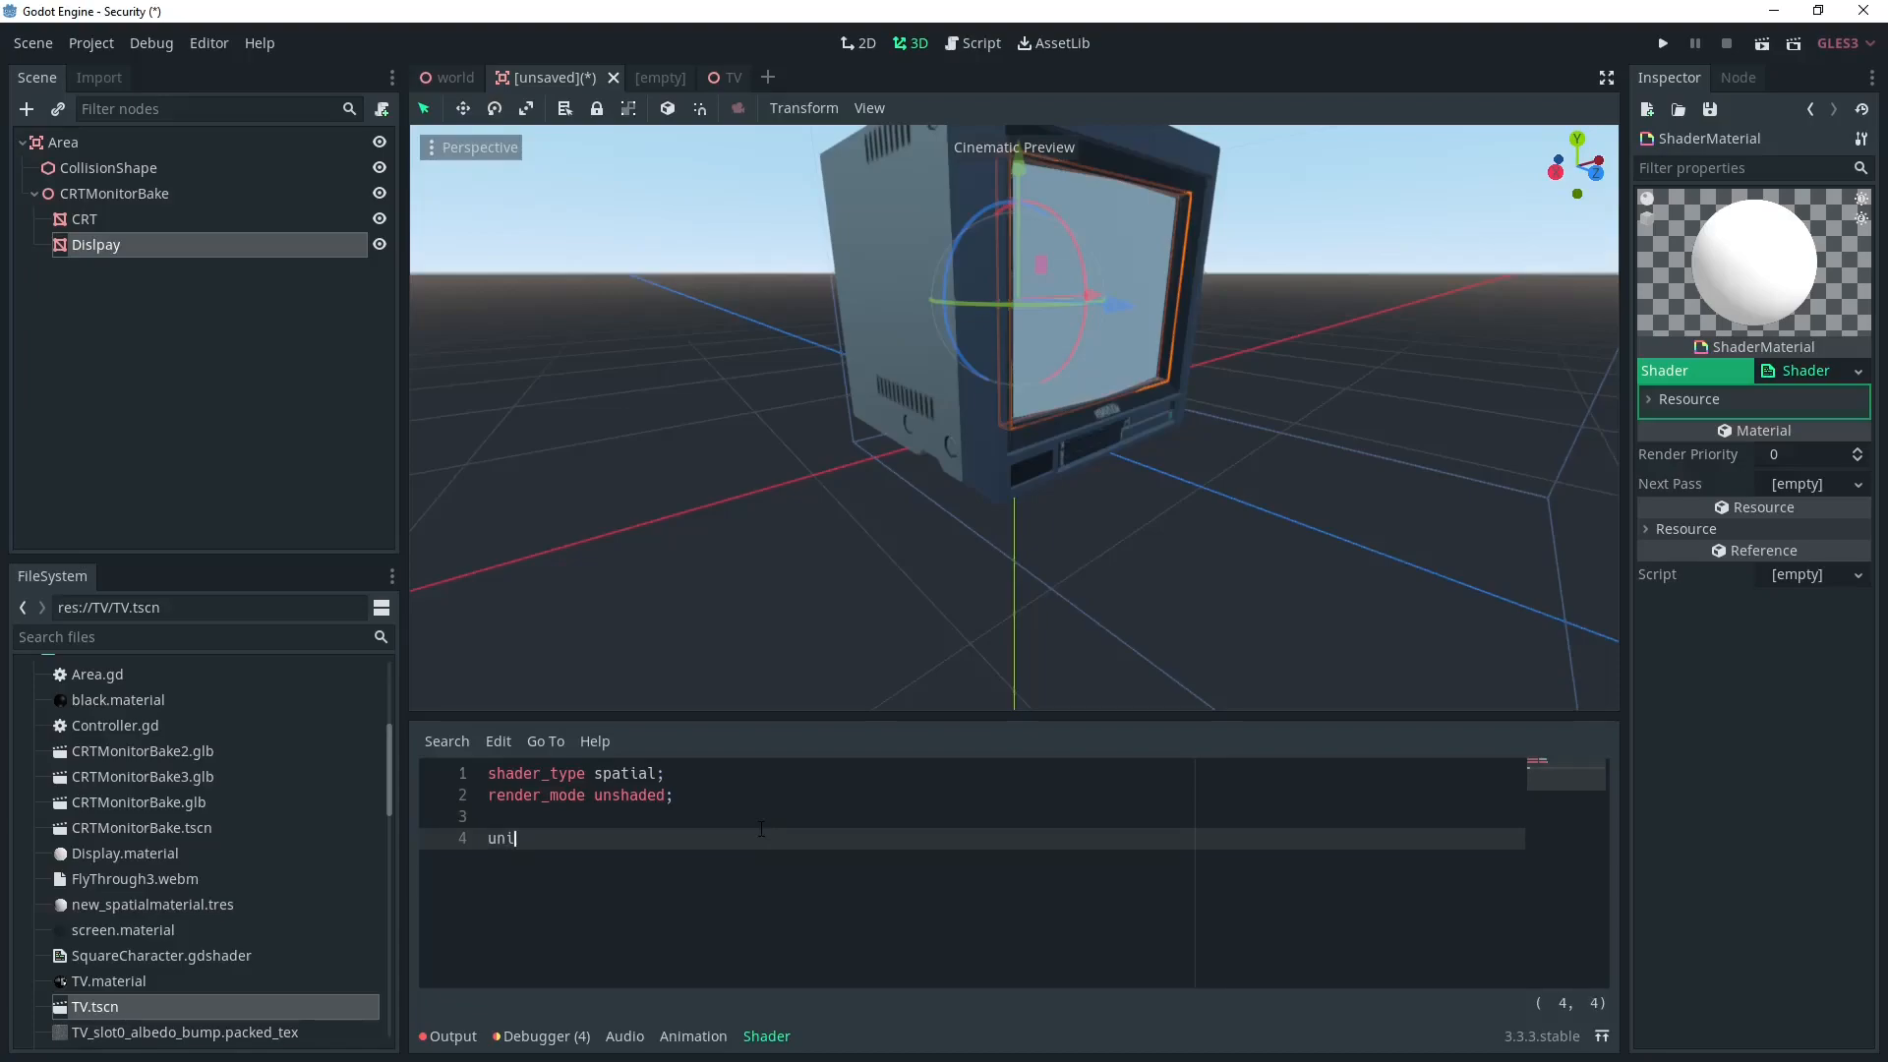
pyautogui.write('form sampler')
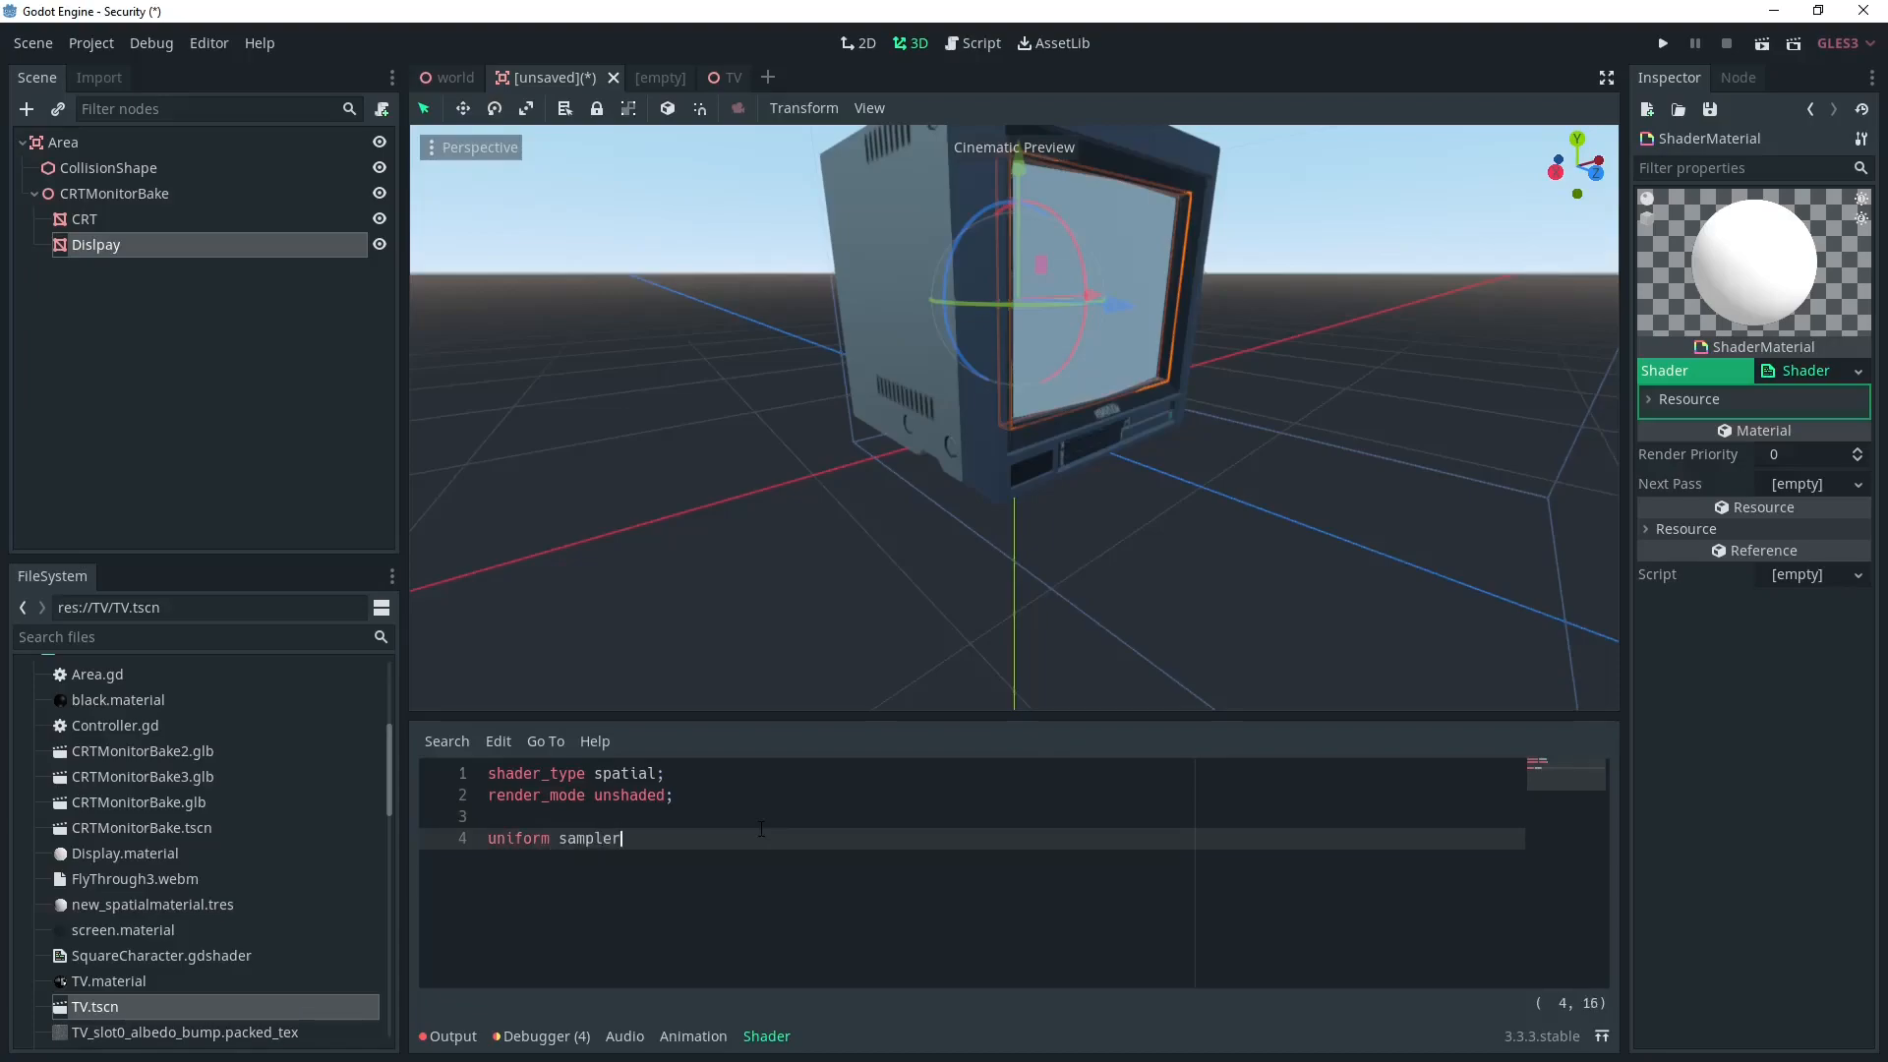
pyautogui.write('2D')
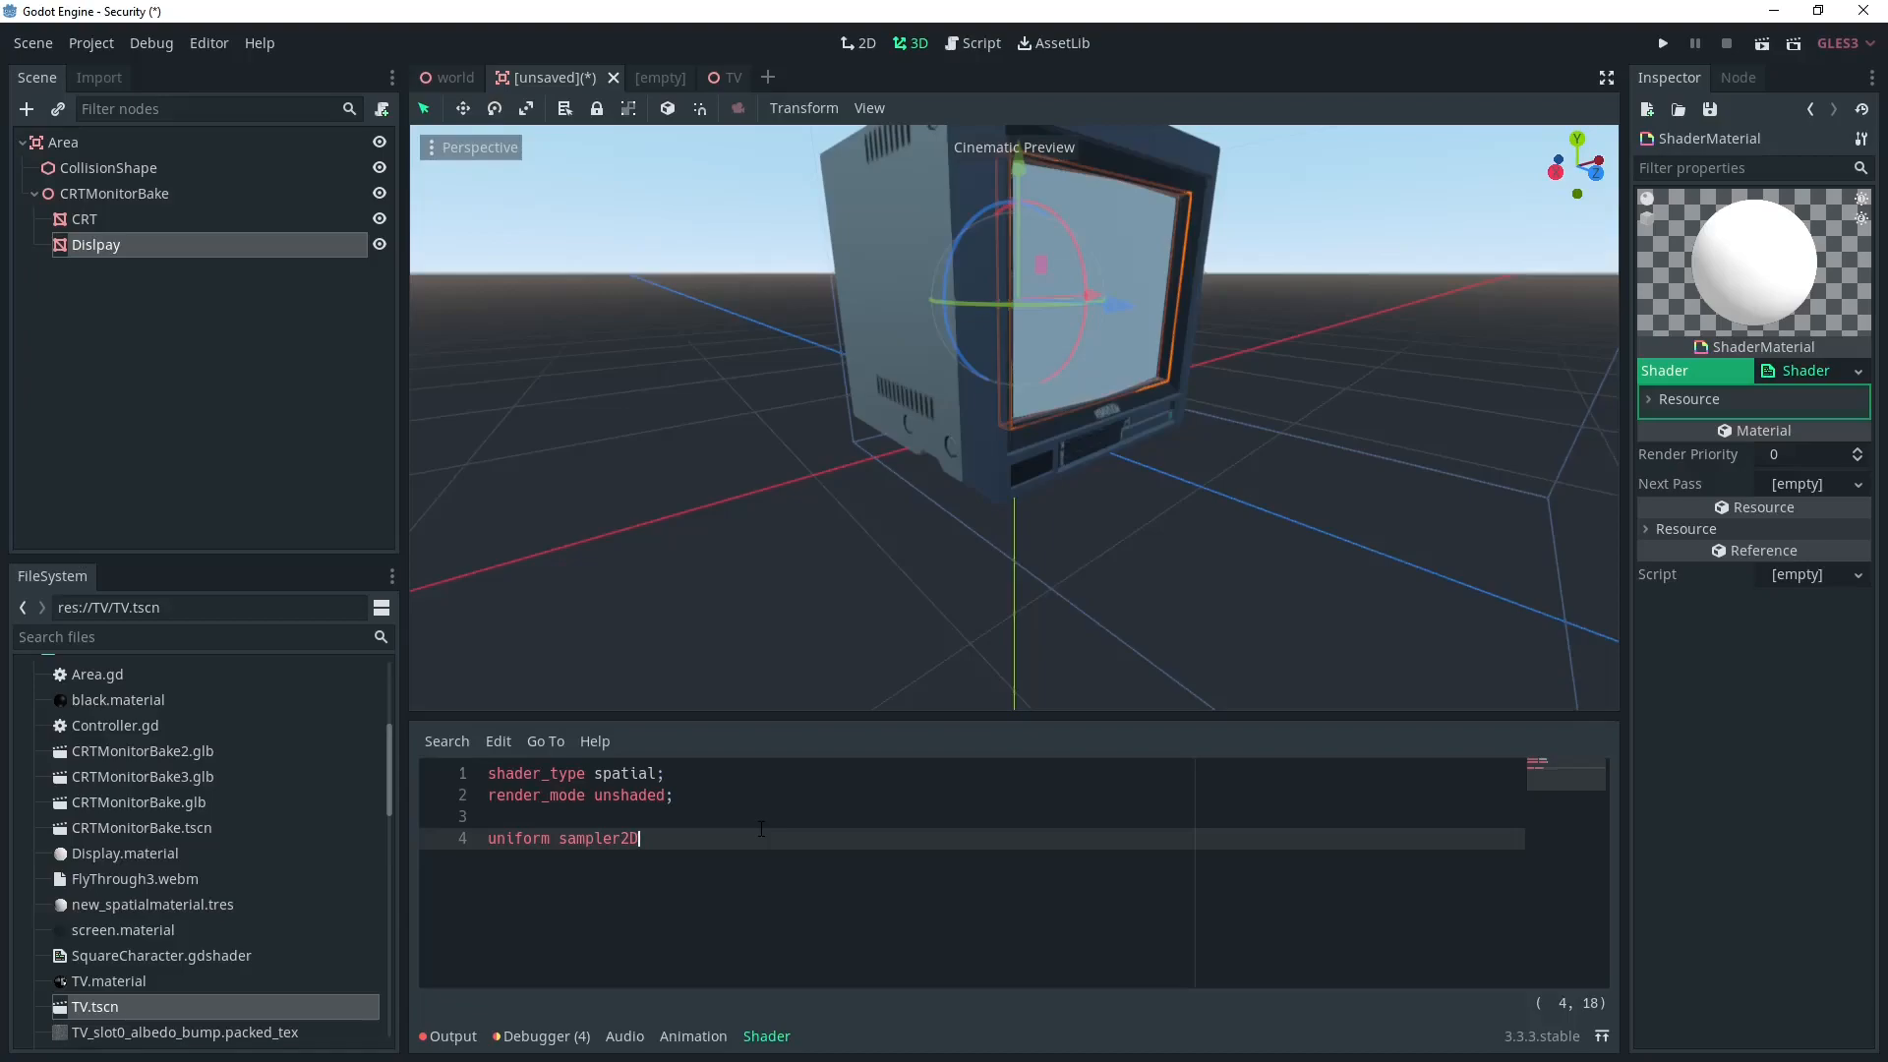
pyautogui.write('s')
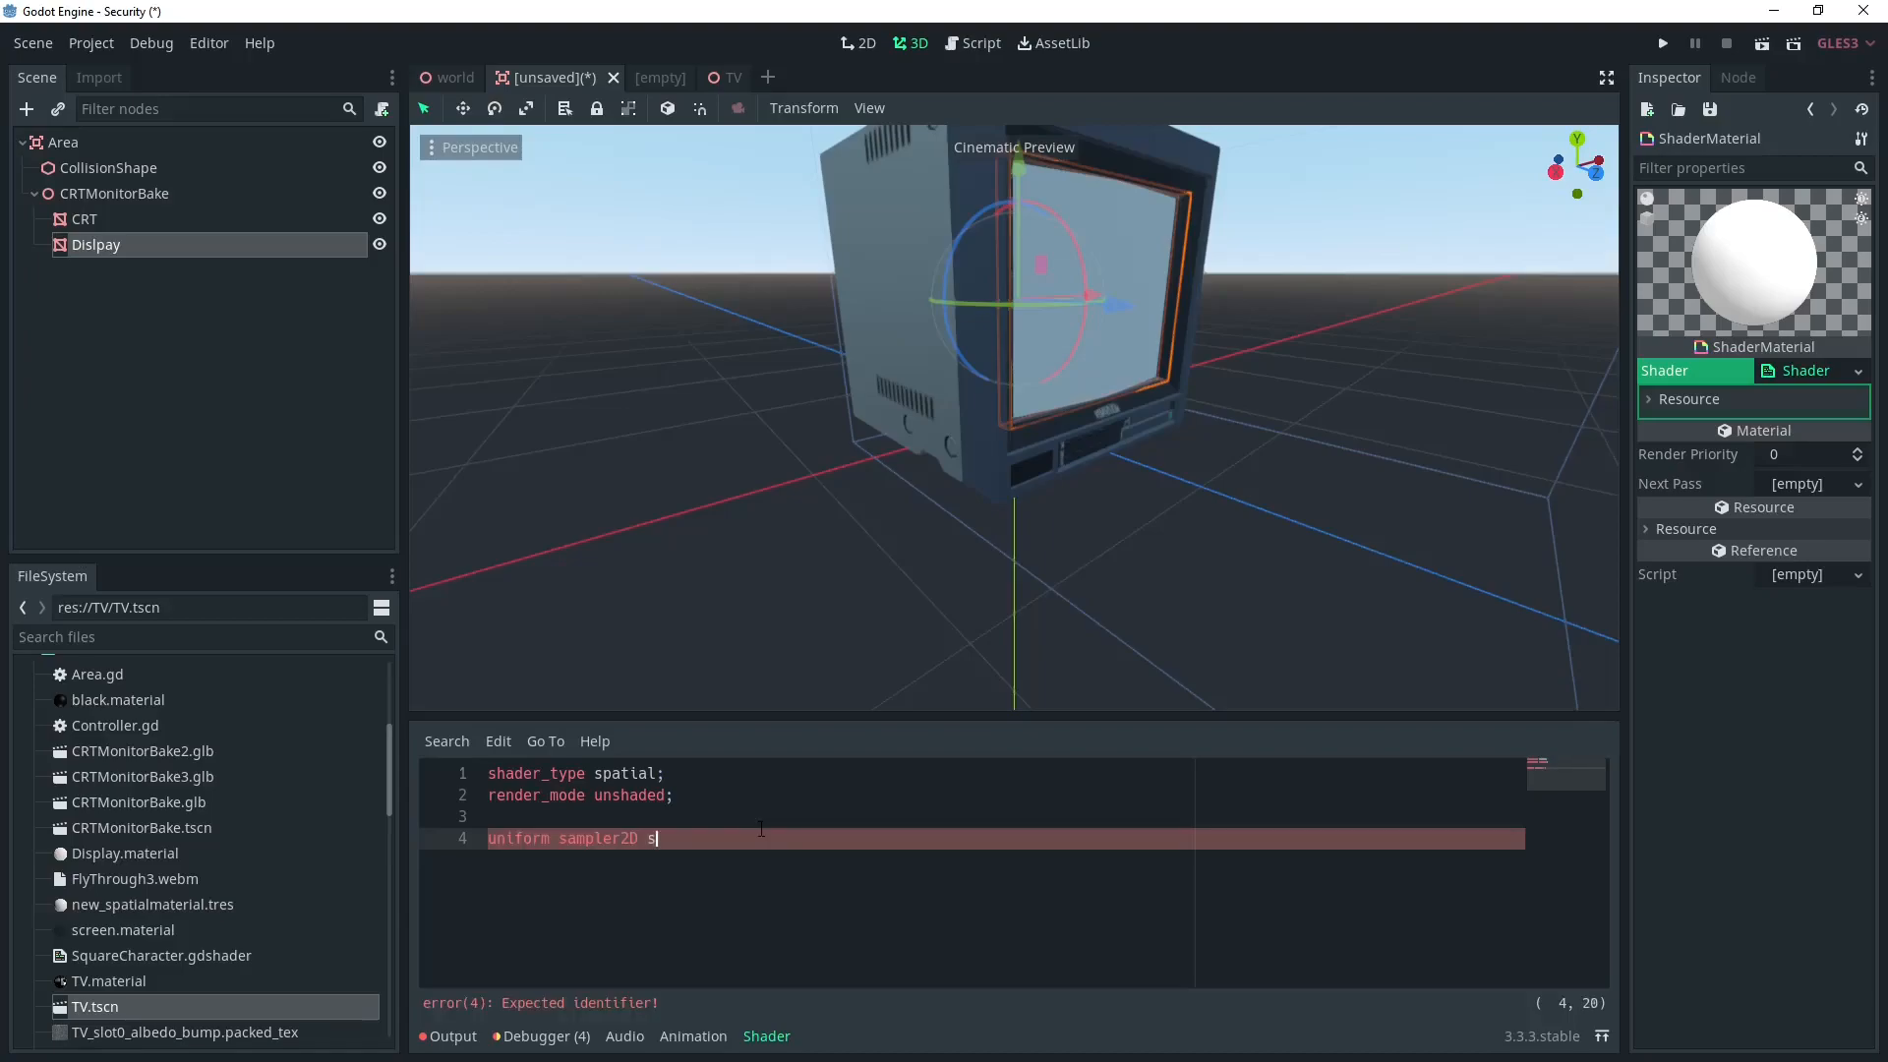
pyautogui.write('creen_te')
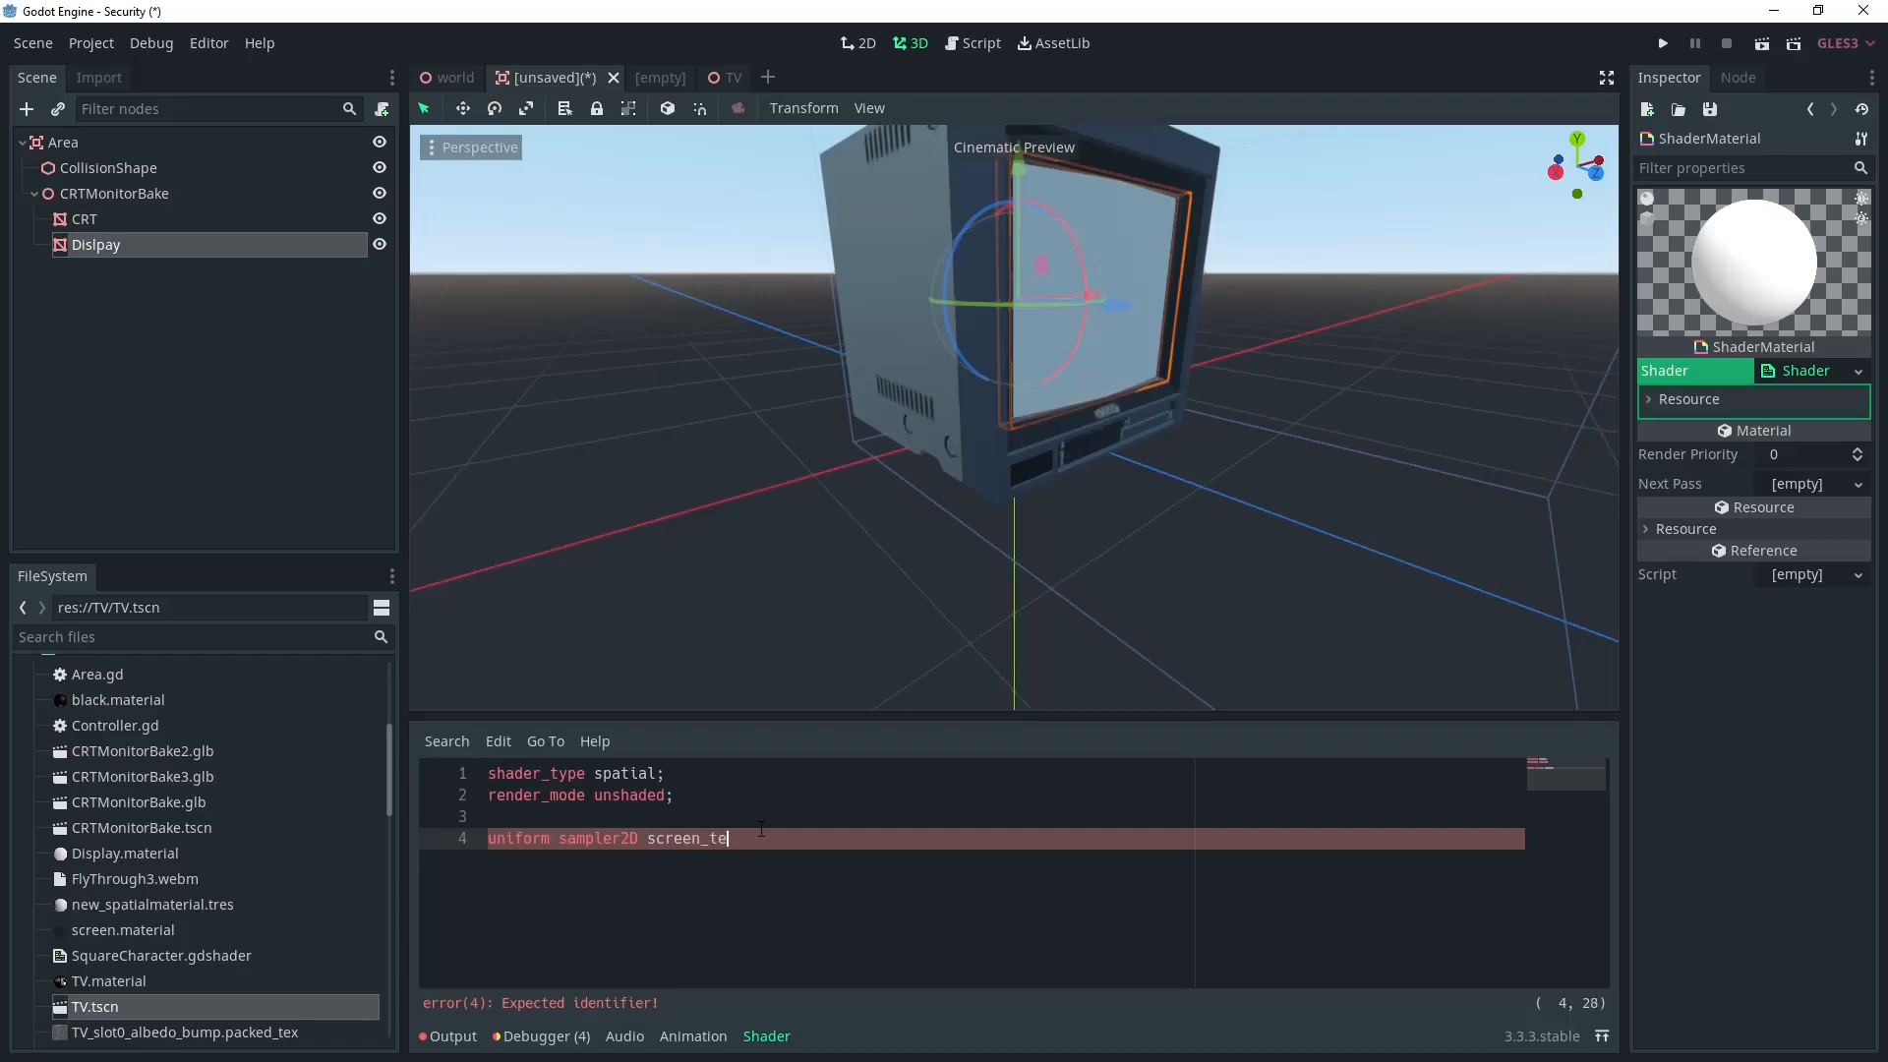
pyautogui.write('xture')
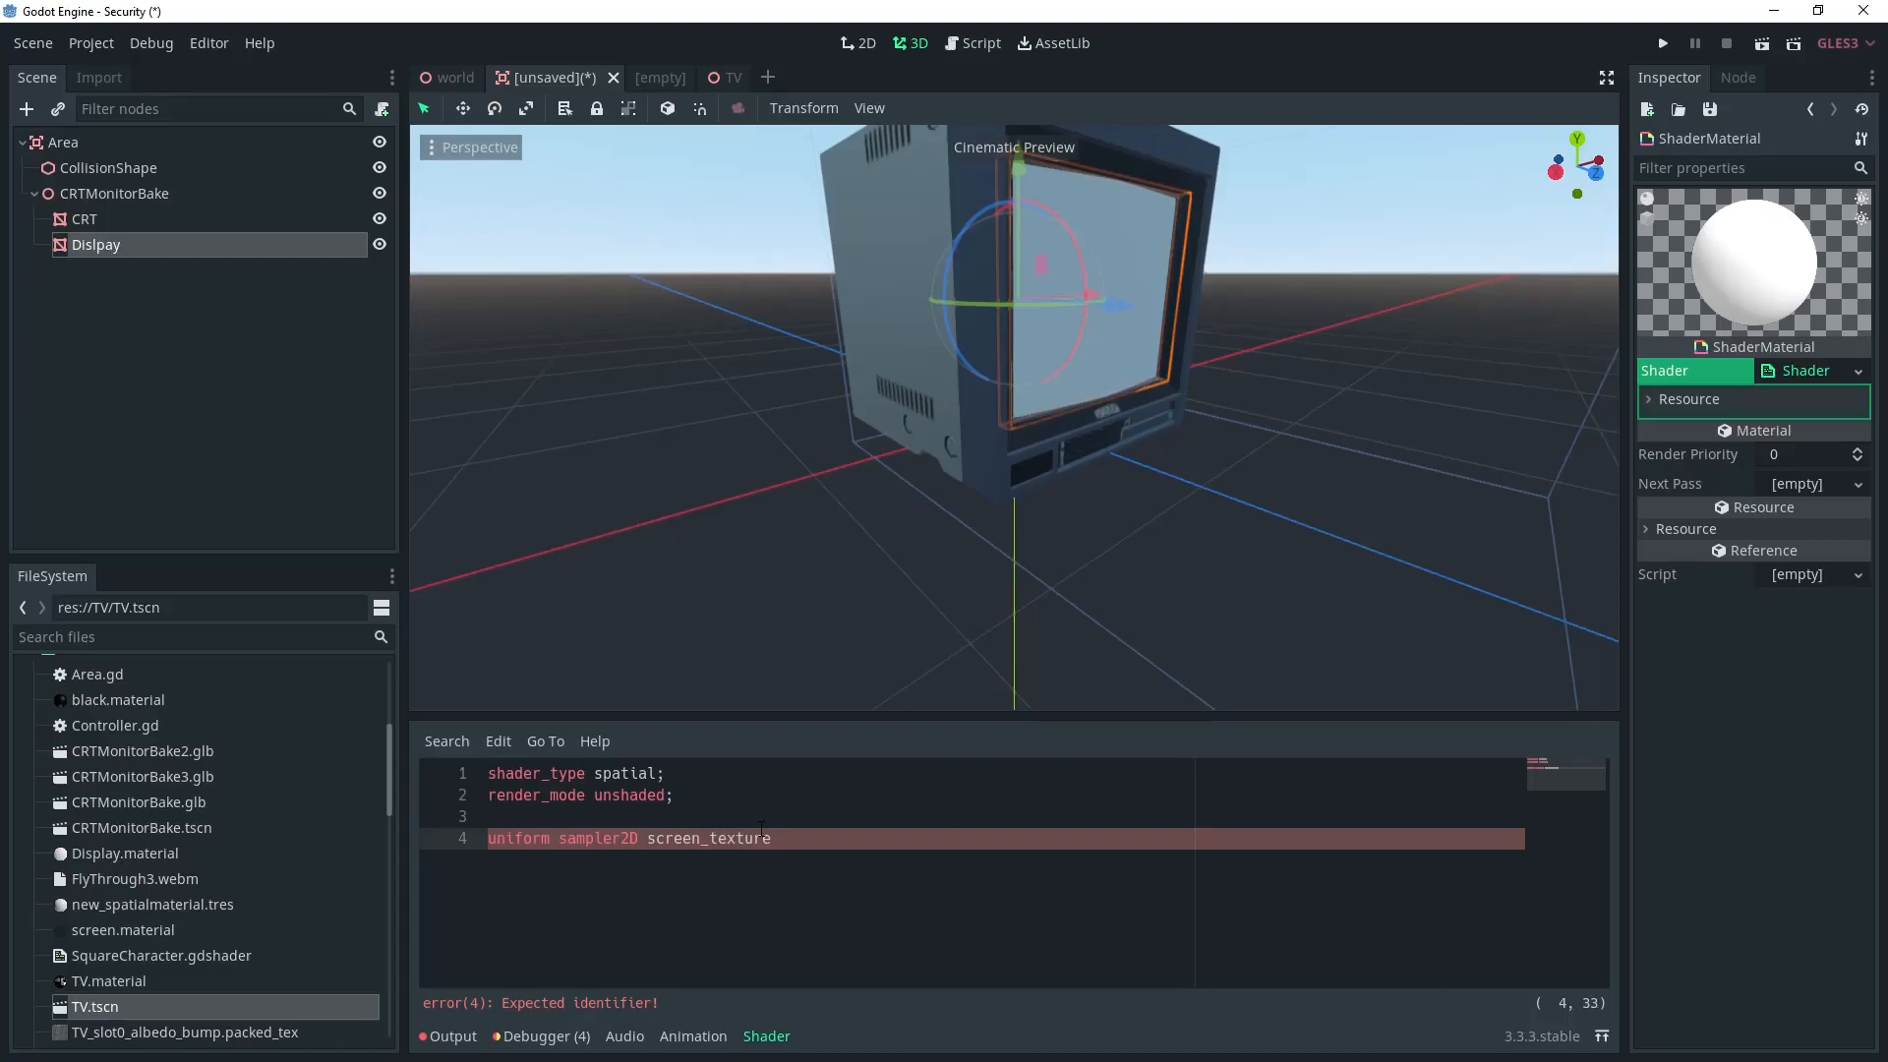
pyautogui.write(';')
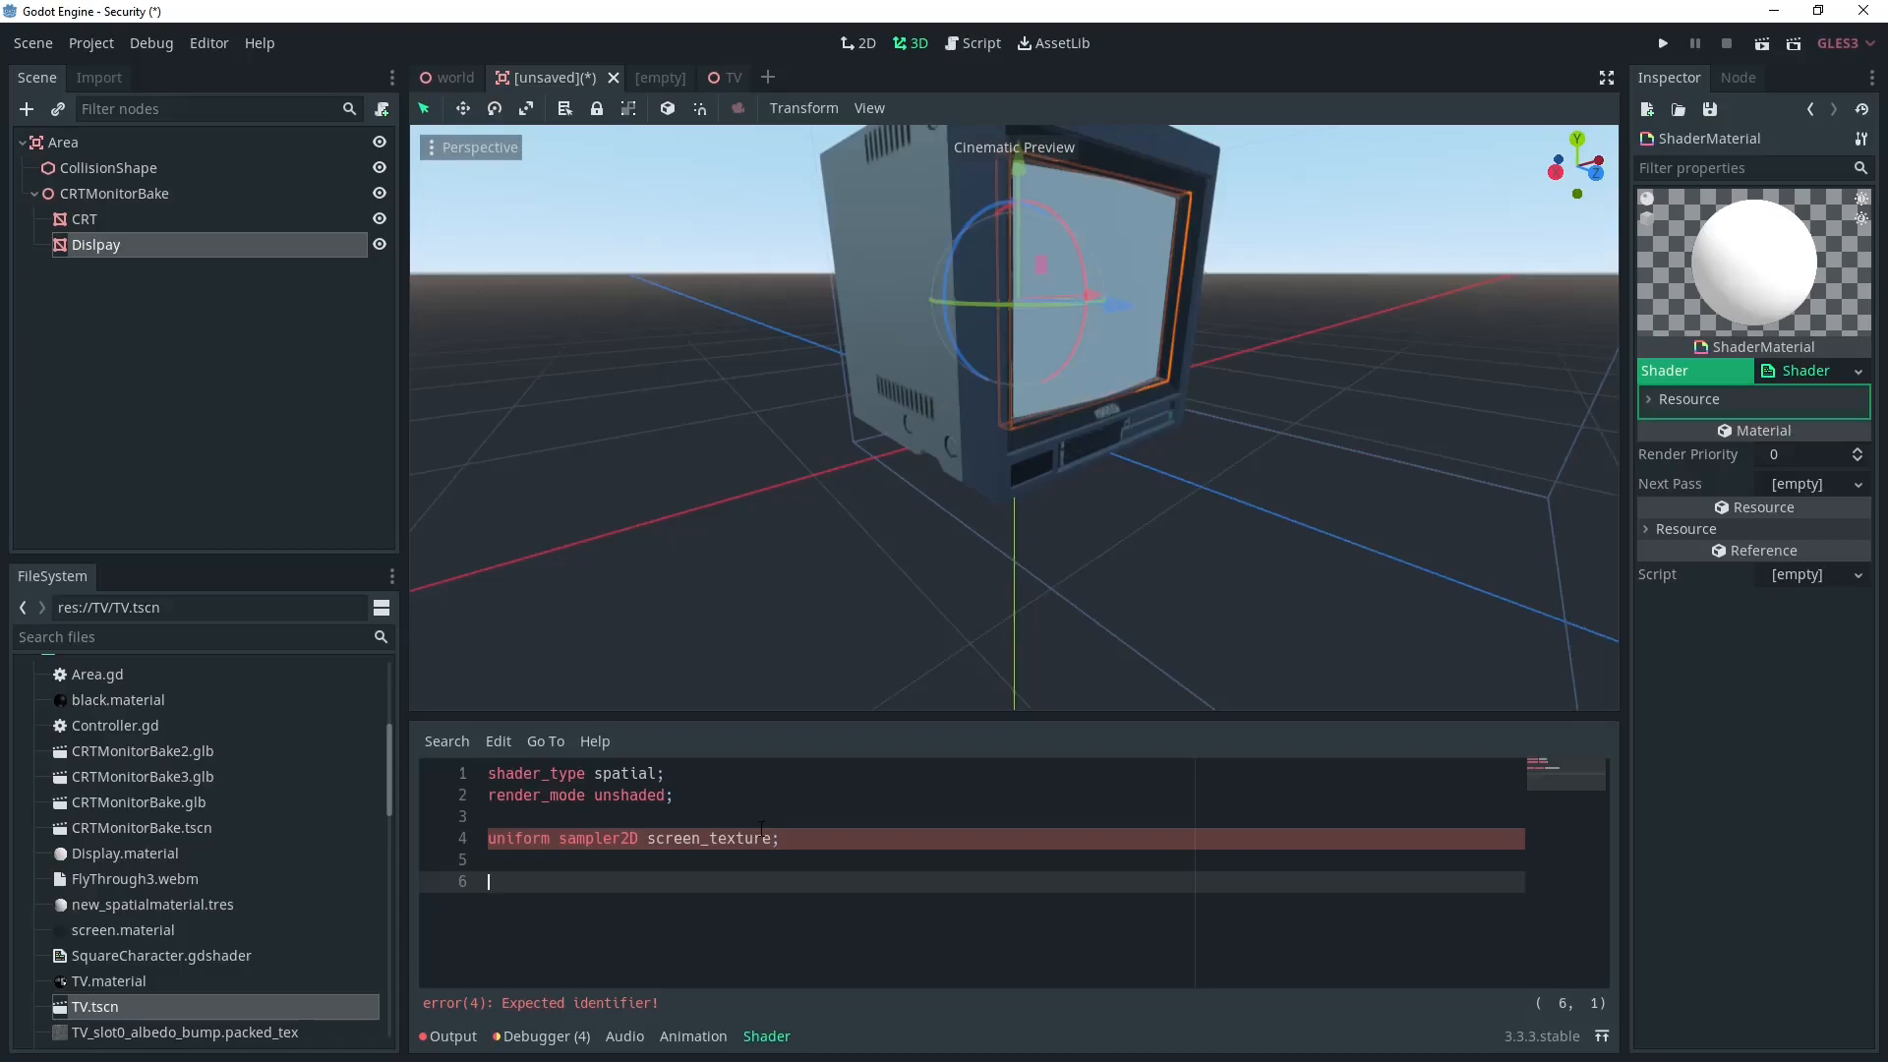
pyautogui.write('void fragment(){')
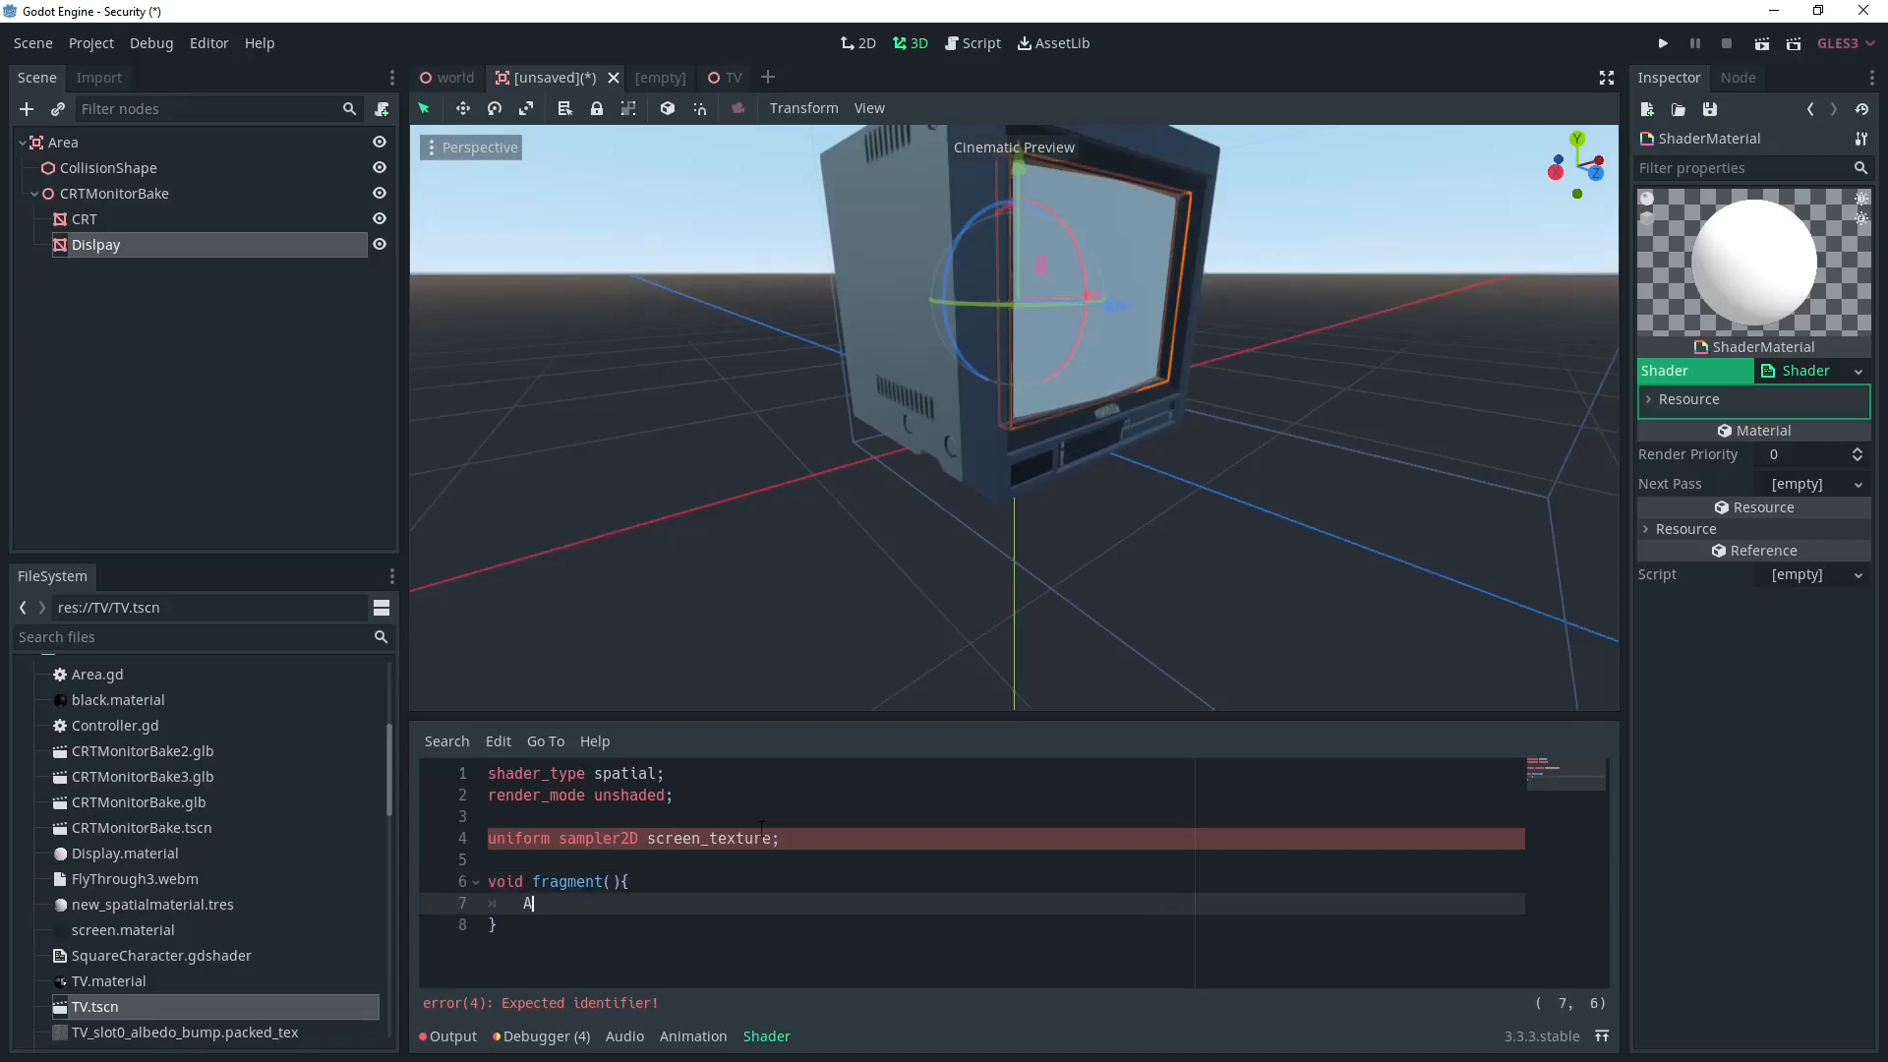
# Step: Write ALBEDO = texture(screen_texture, vec2(UV.x, 1-UV.y)).rgb in fragment, then add a Viewport node
pyautogui.write('LBEDO')
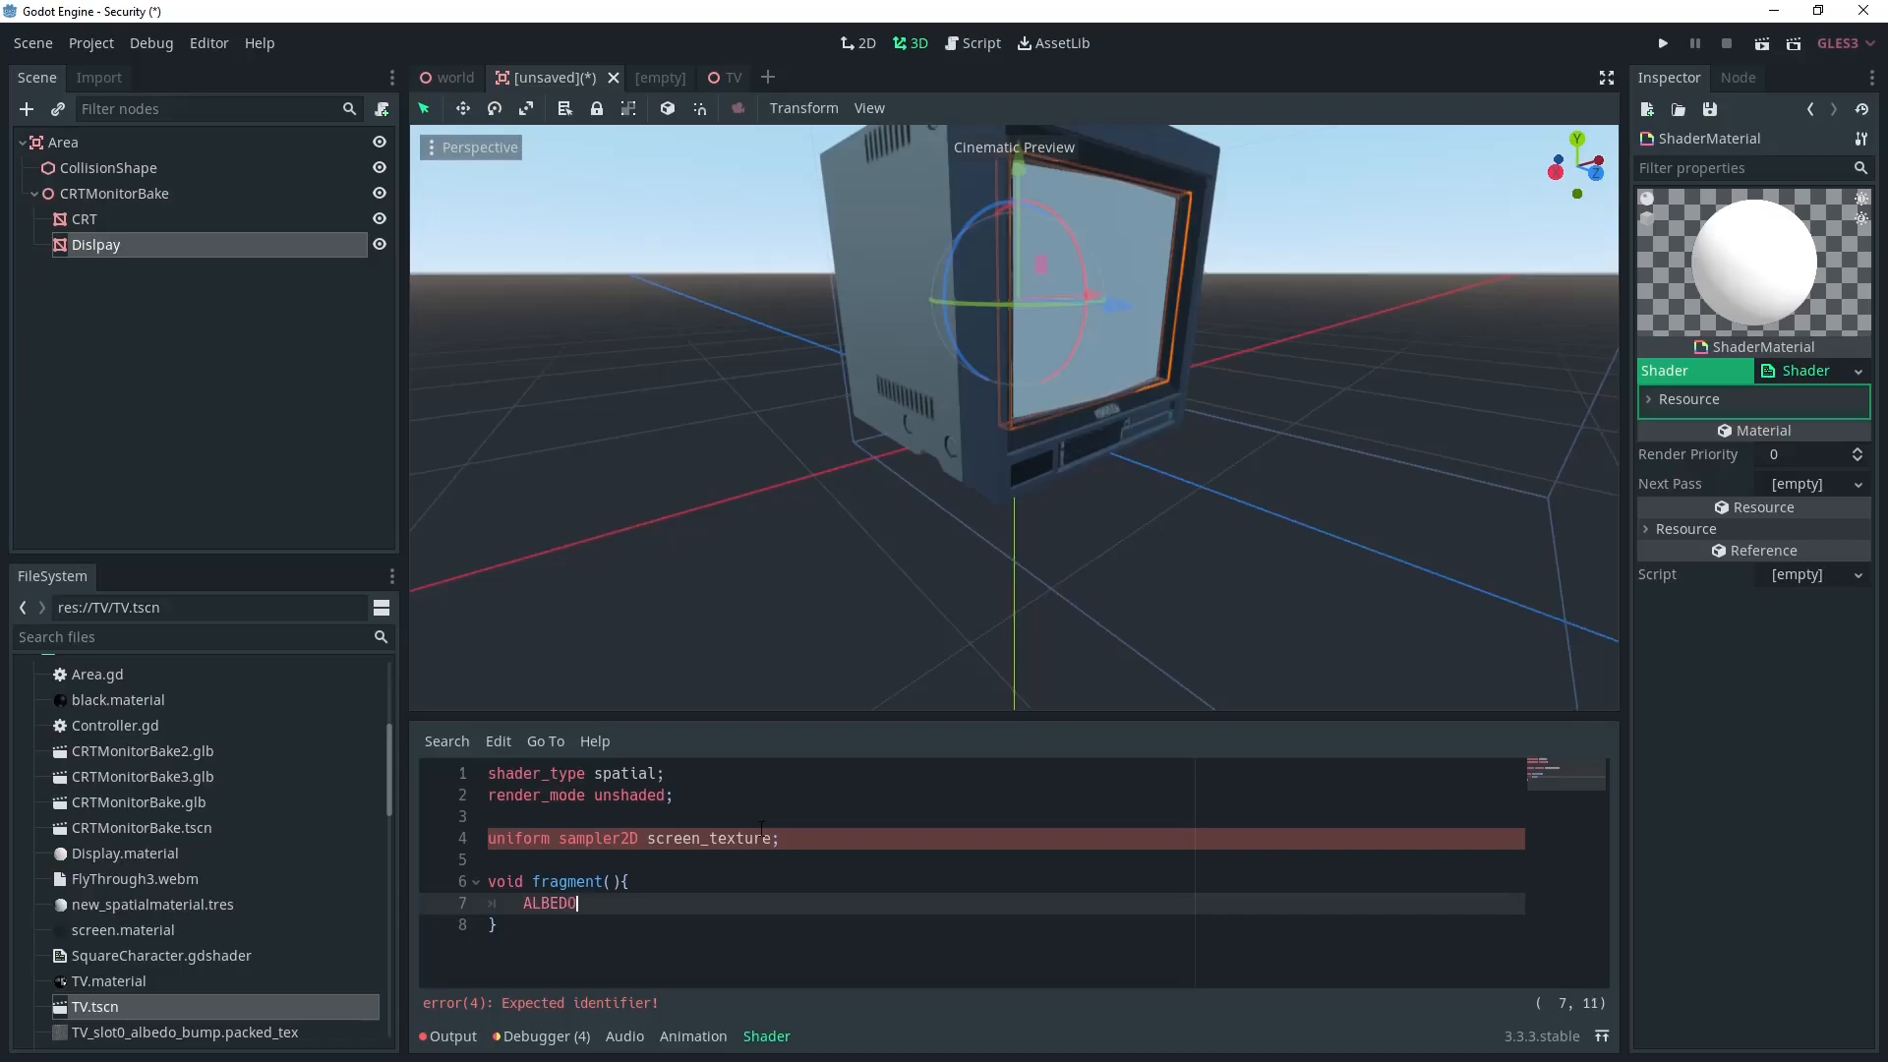
pyautogui.write('= text')
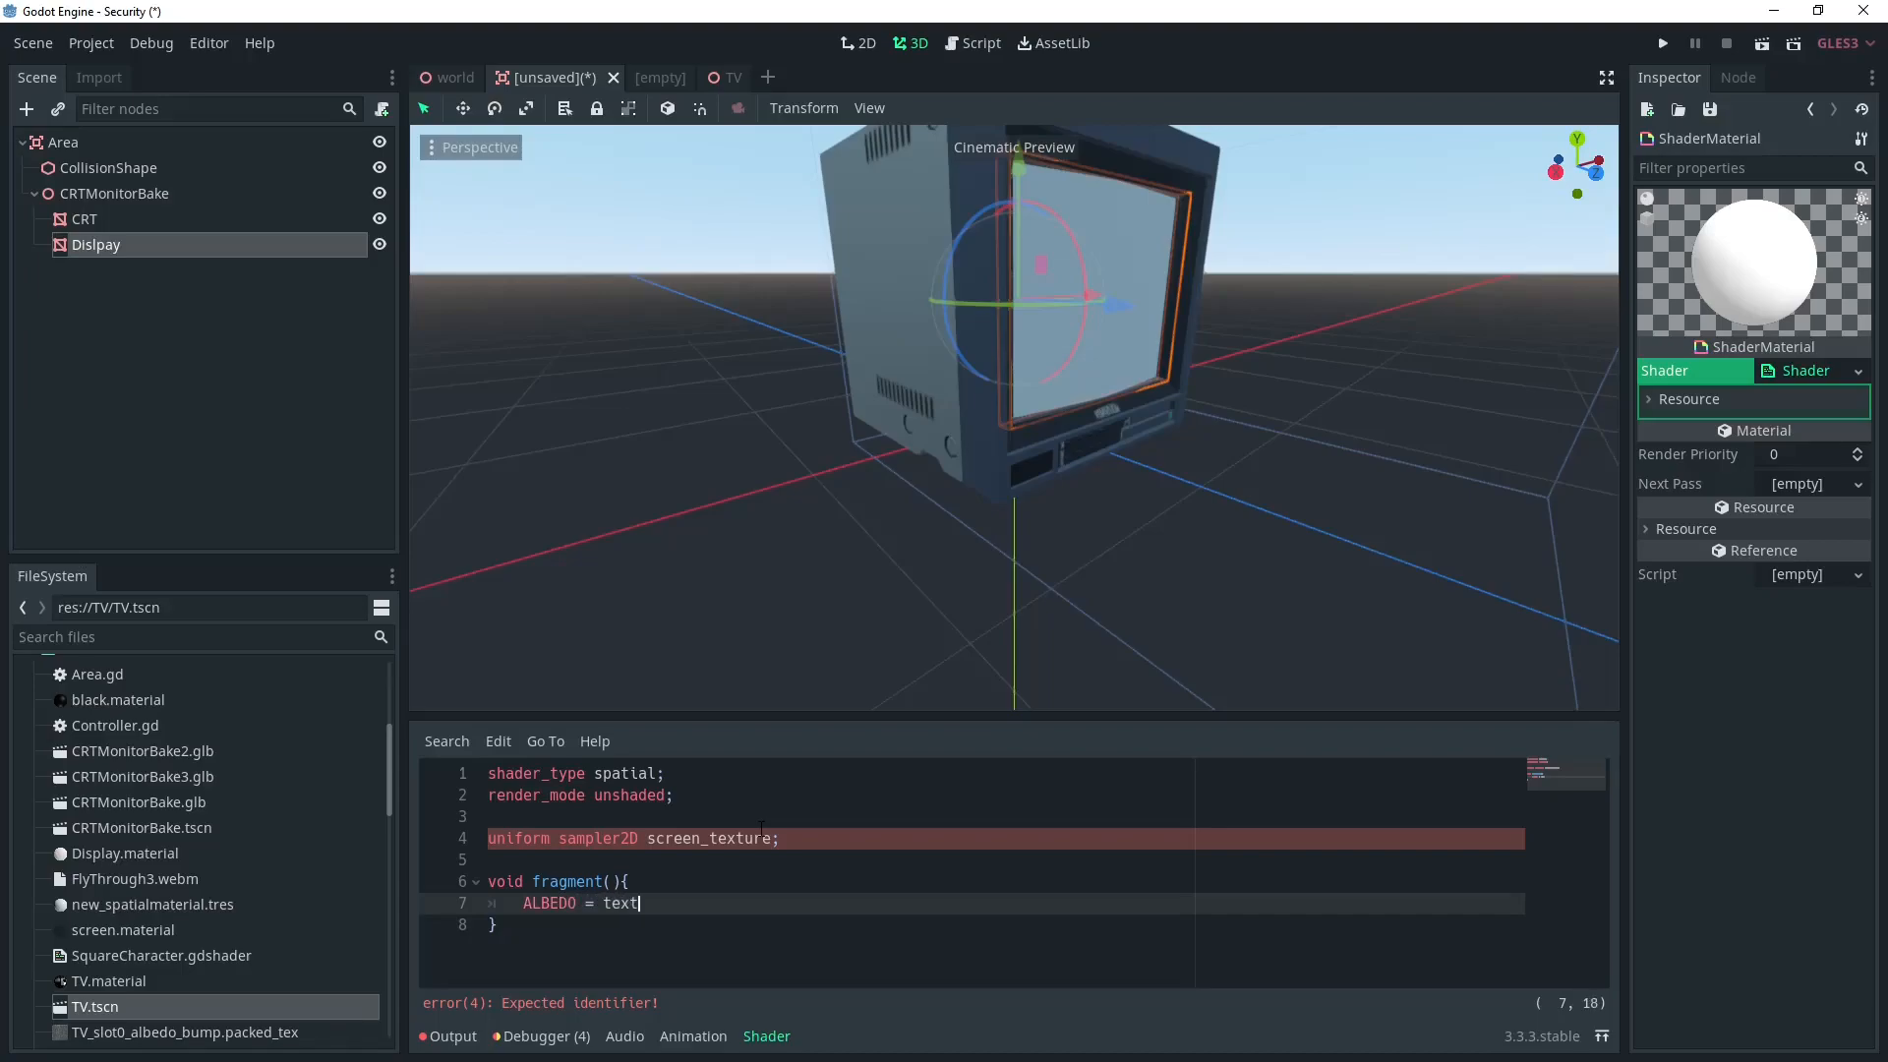
pyautogui.write('ure()')
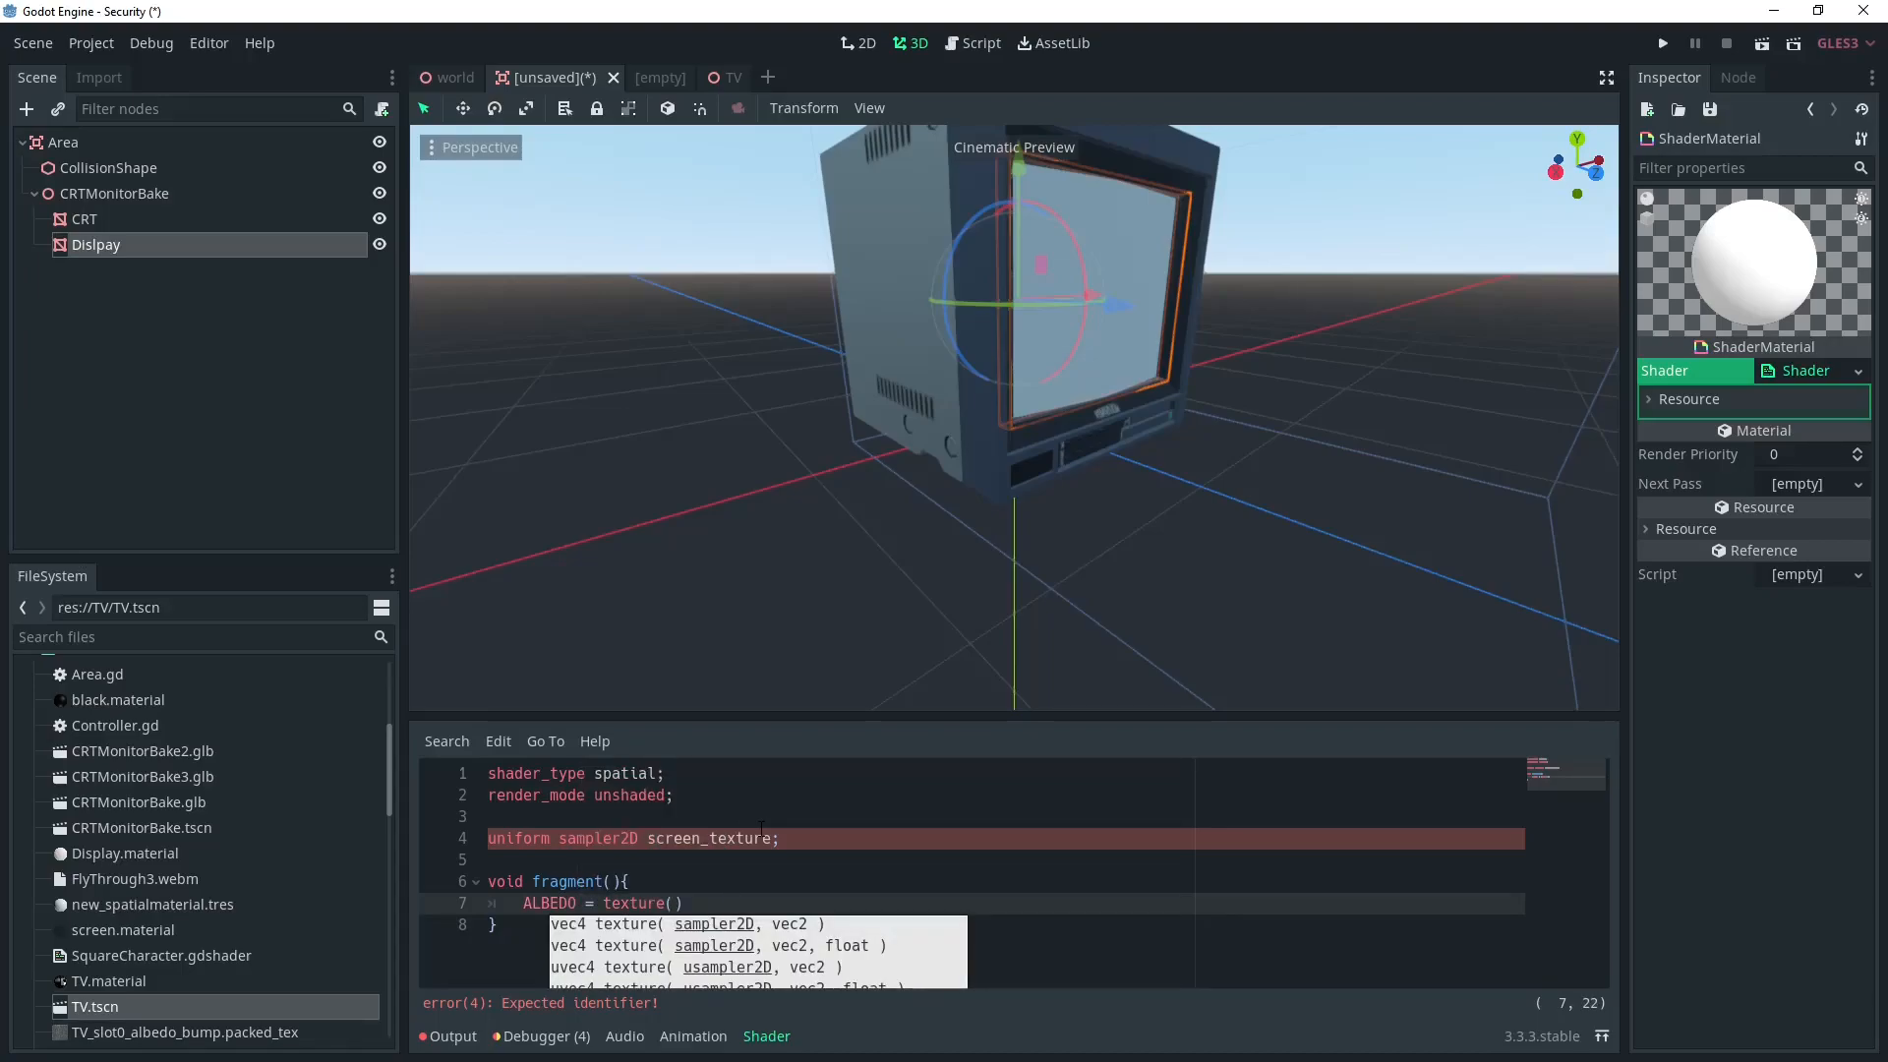
pyautogui.write('screen_texture')
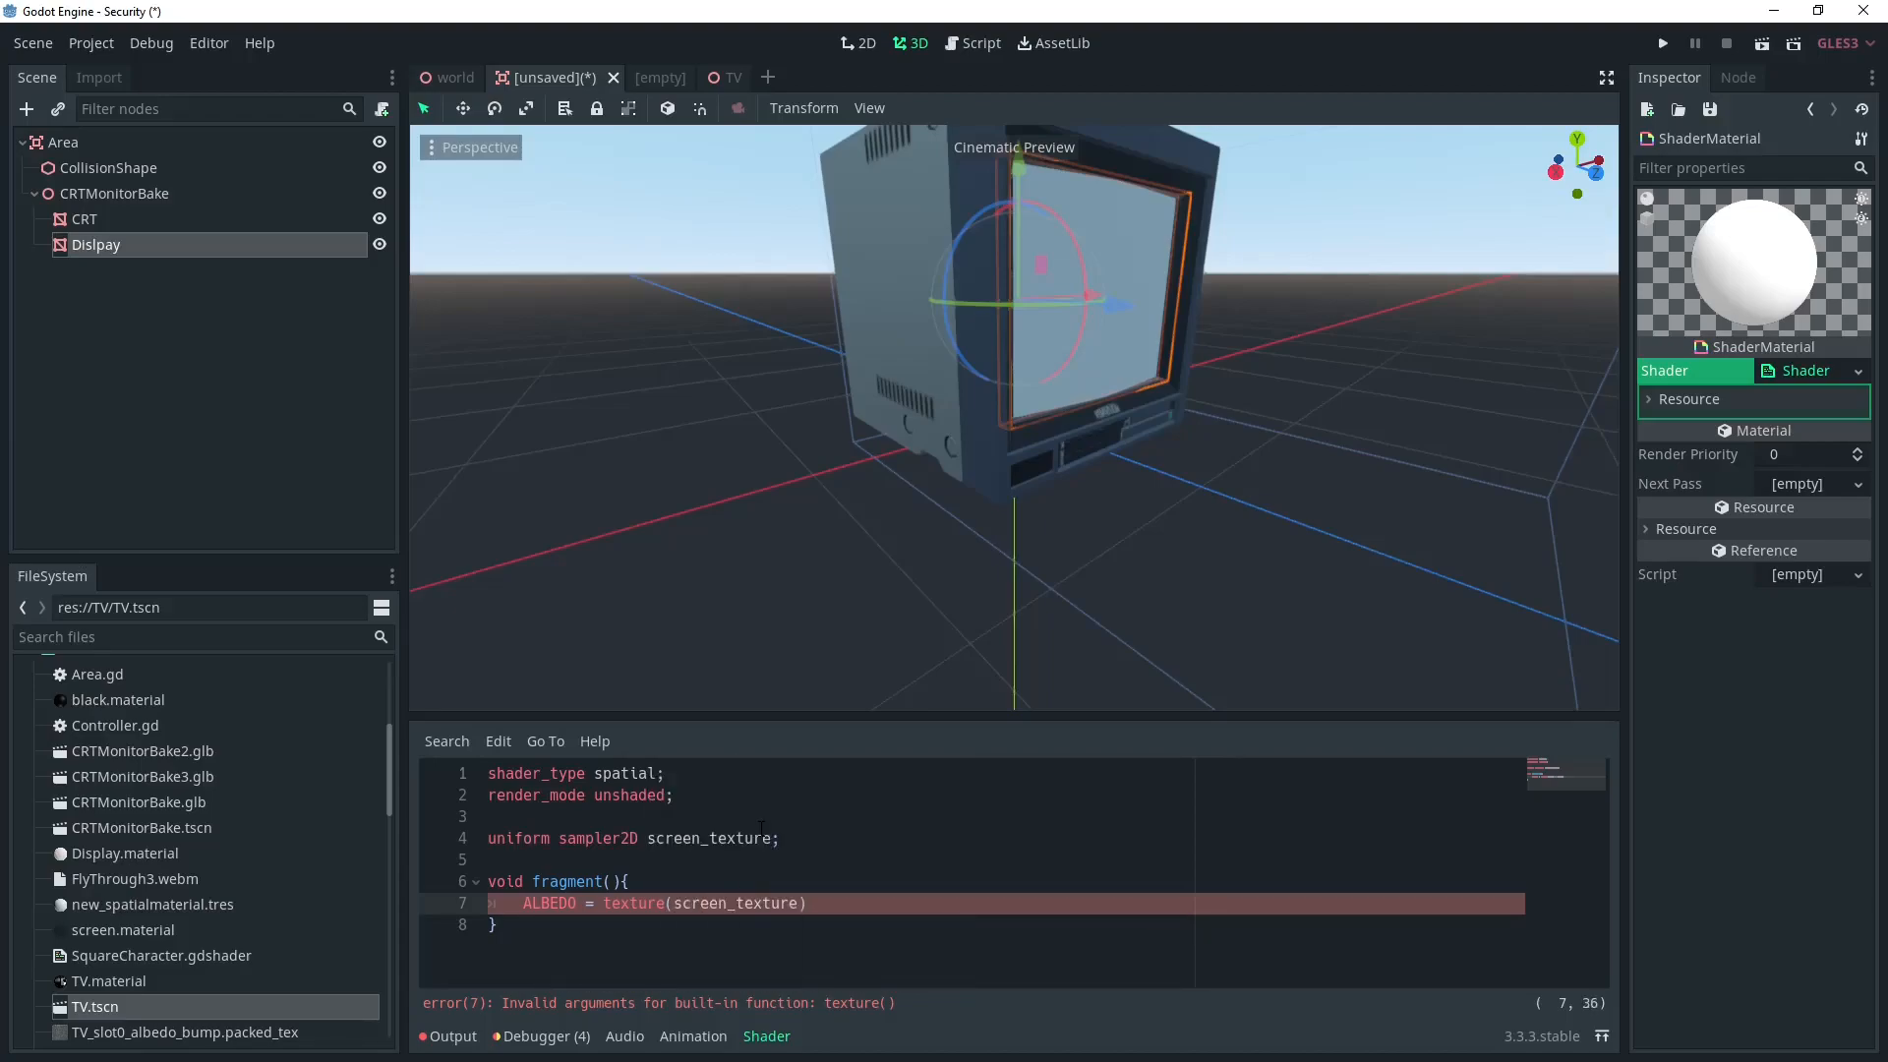
pyautogui.write(', vec2(UV.x)')
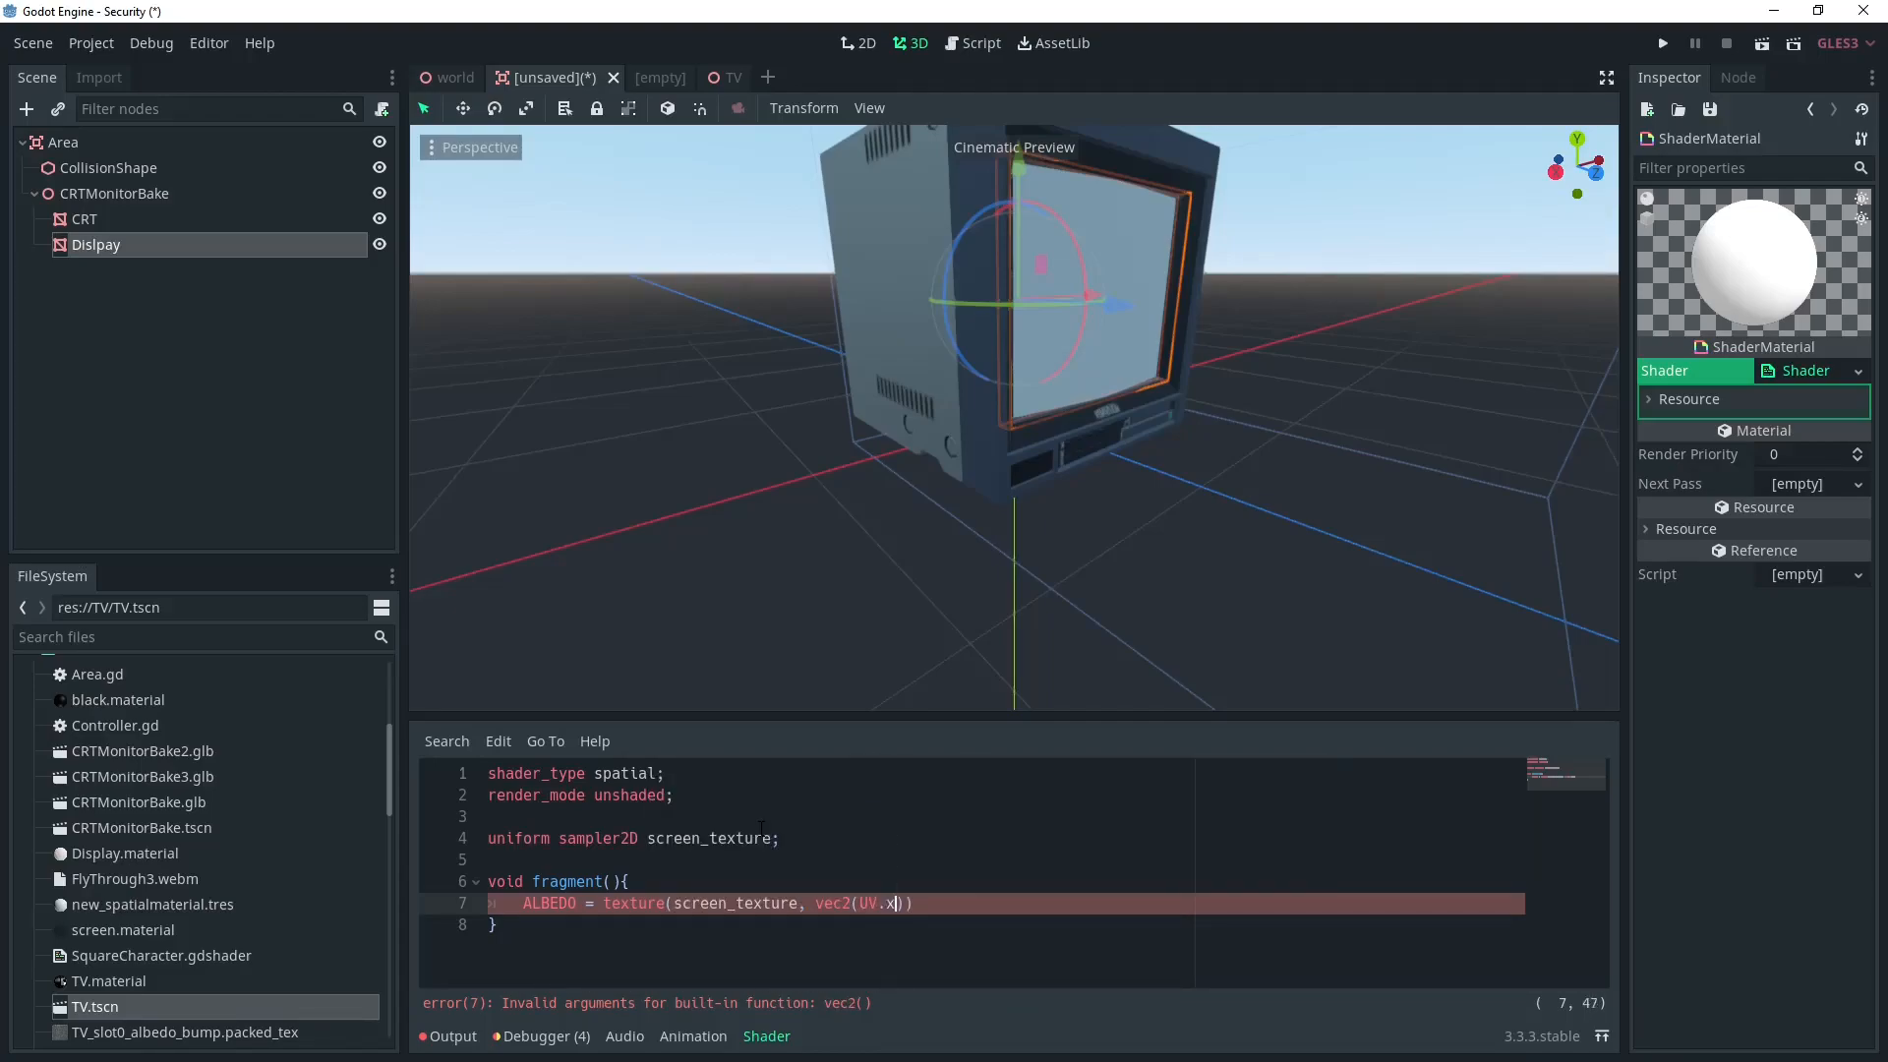
pyautogui.write(', 1-UV.y)).rgb;')
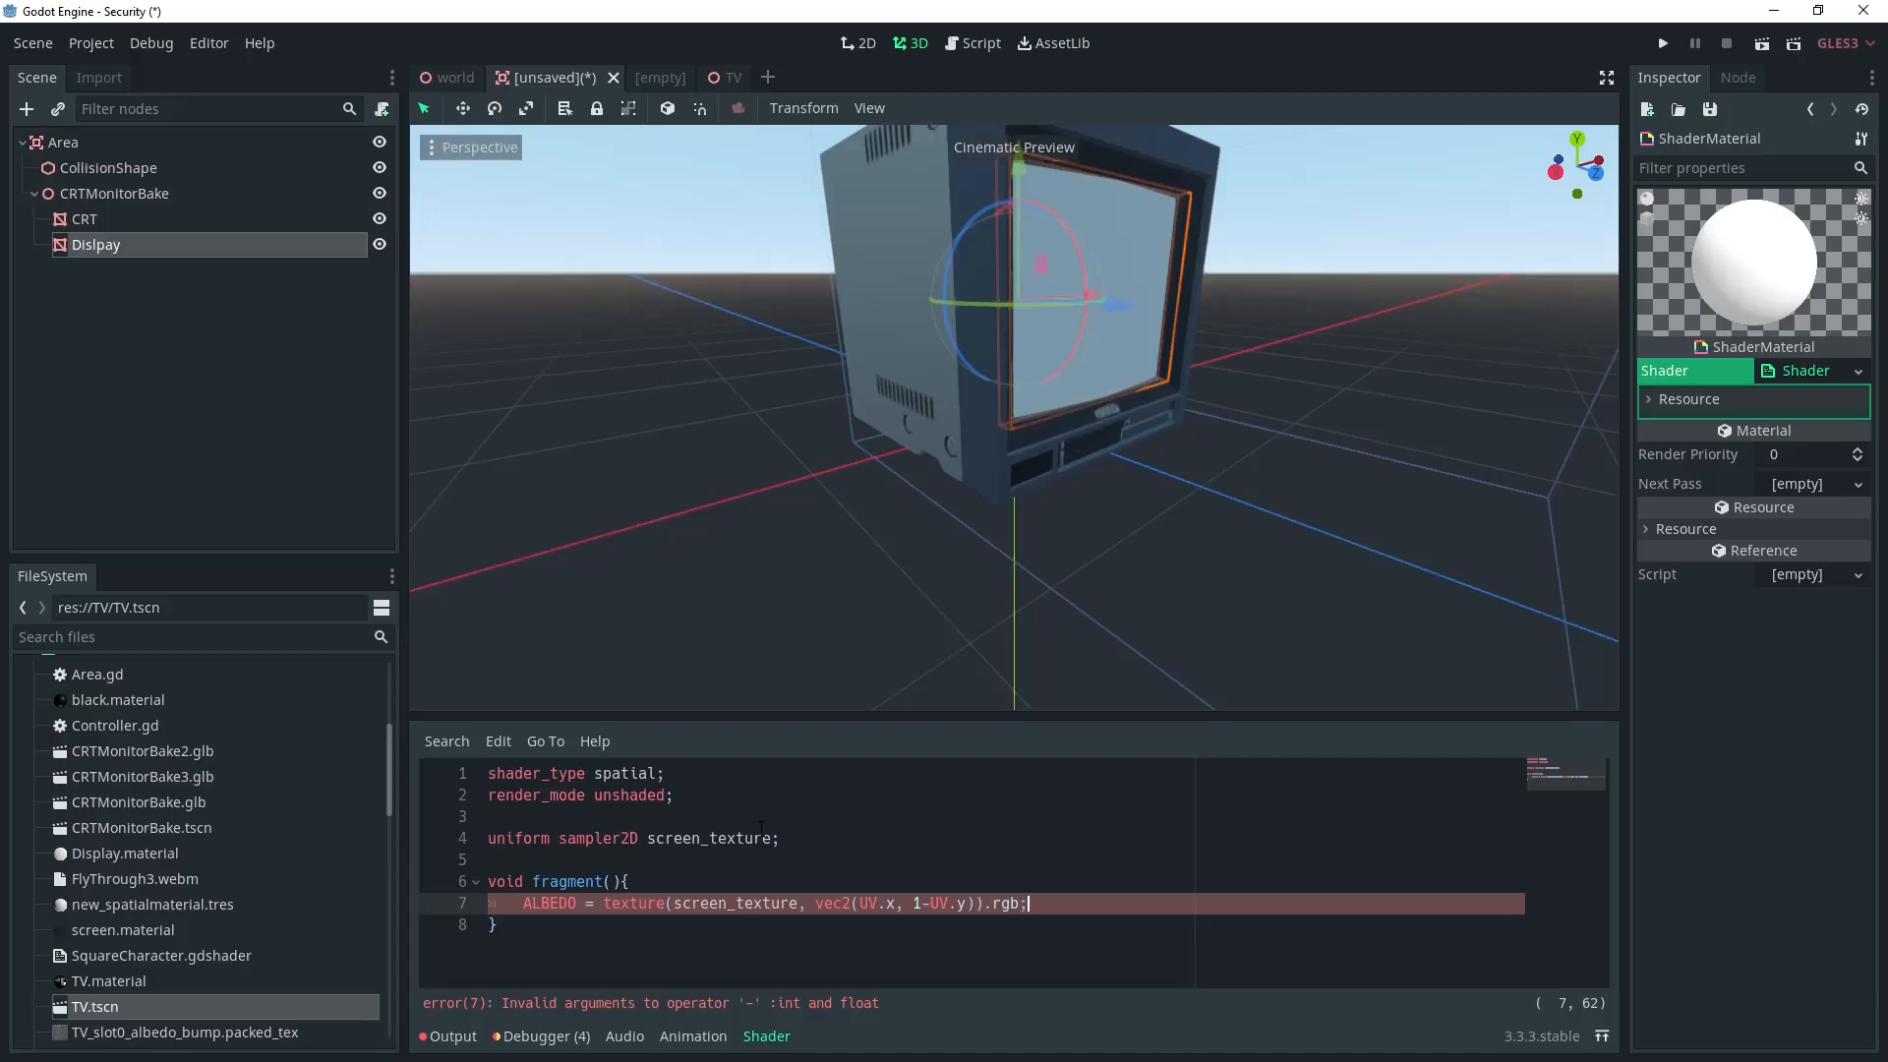
pyautogui.click(89, 269)
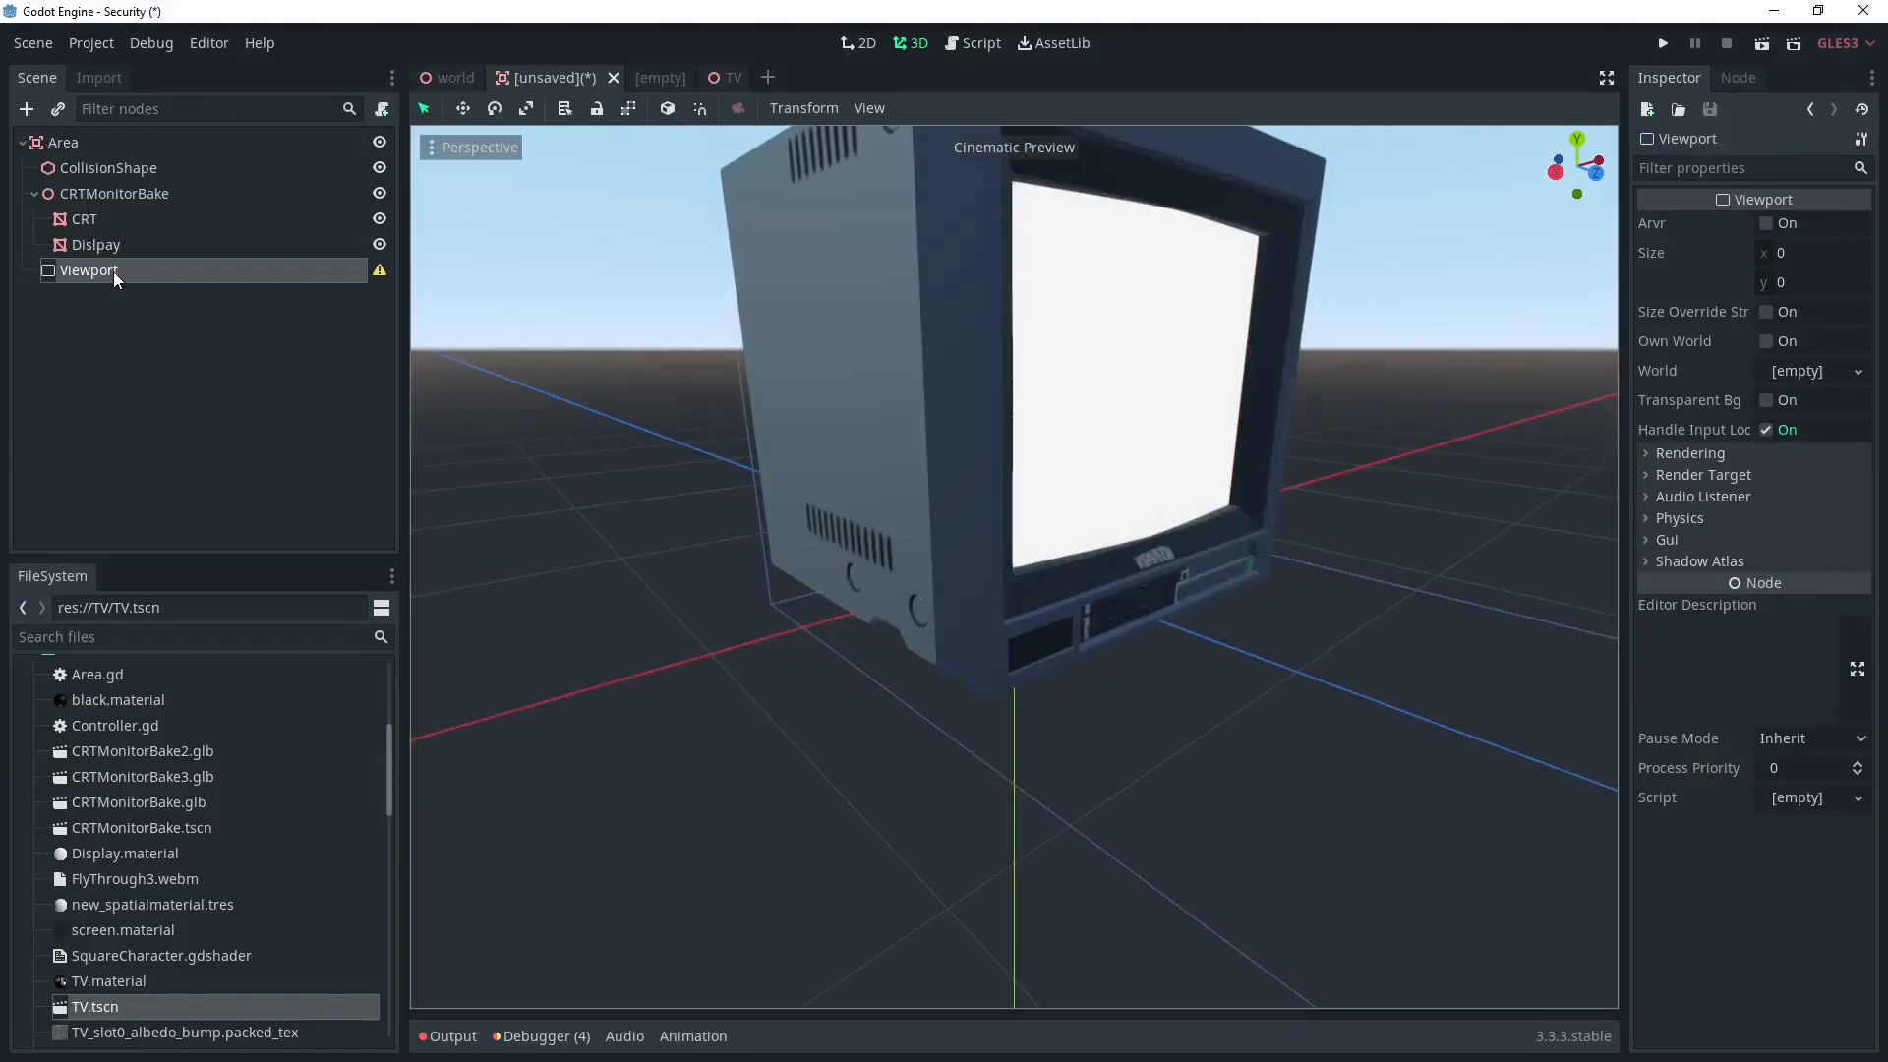
# Step: Set the Viewport's size to 640 by 480
pyautogui.click(1811, 251)
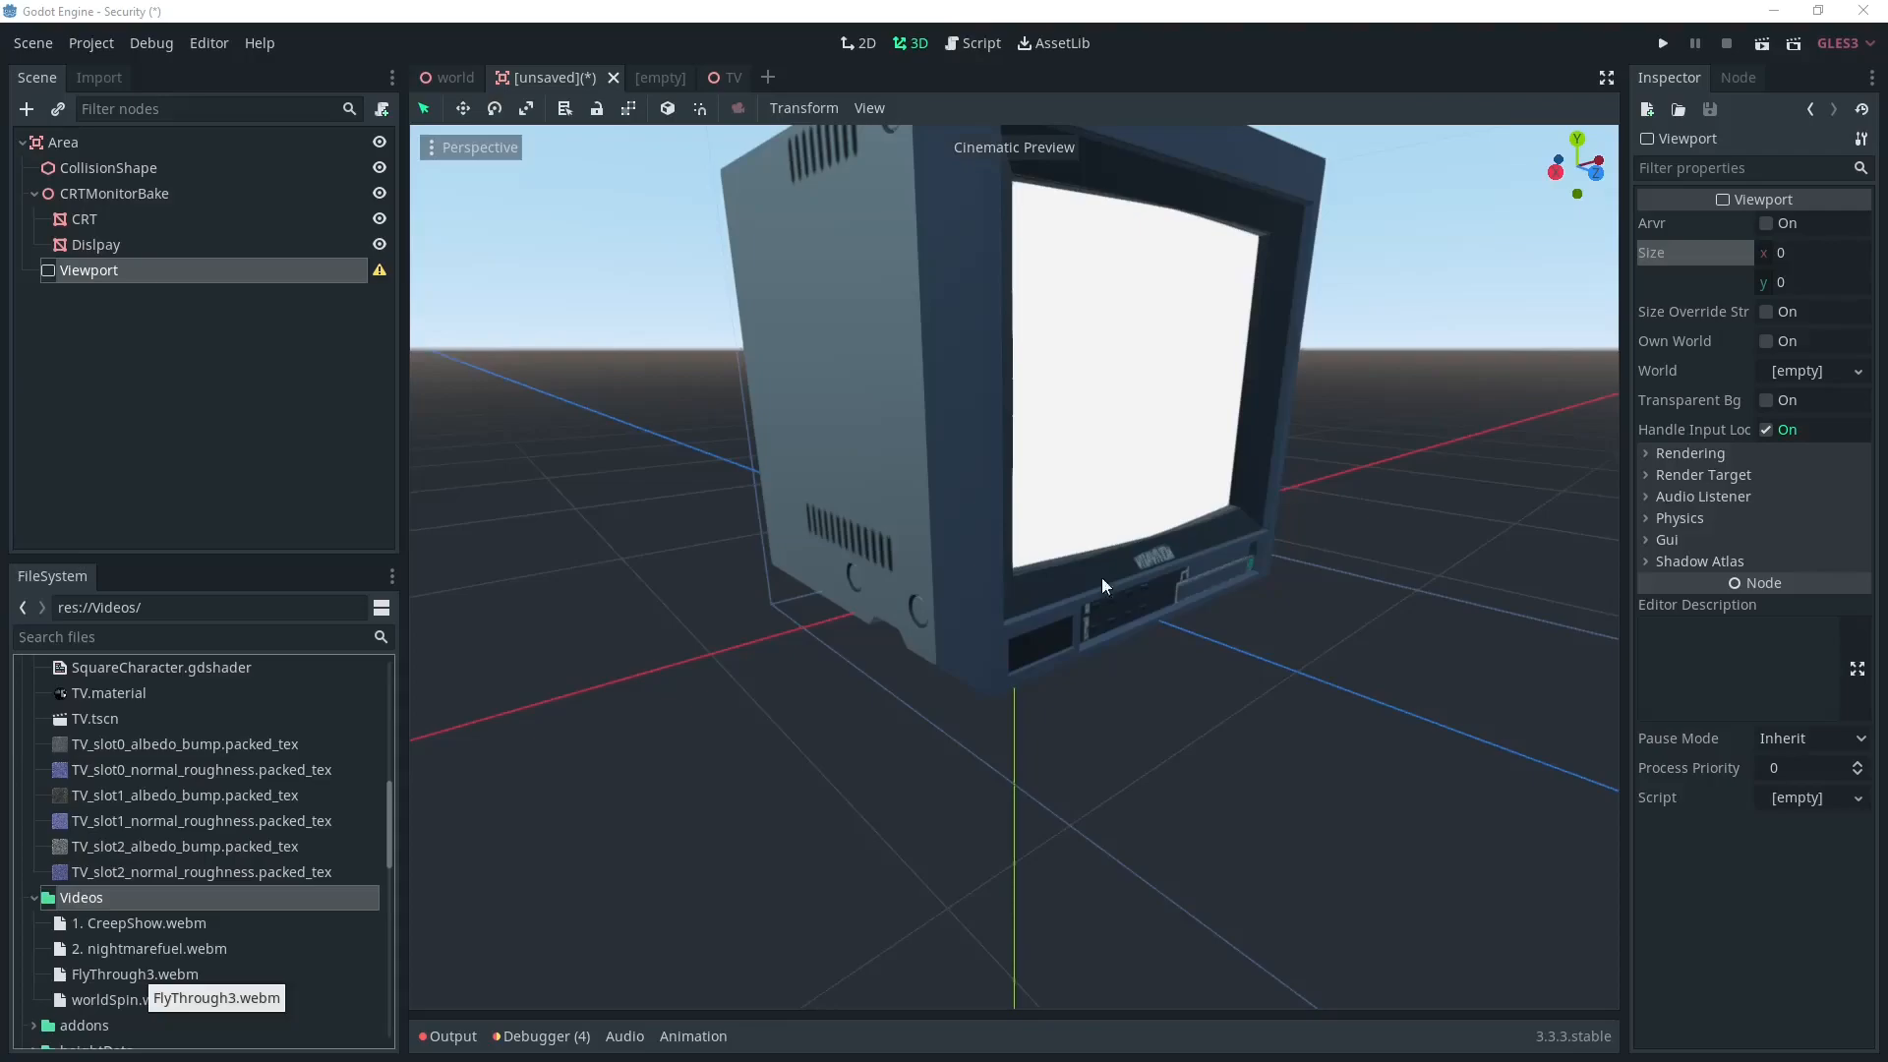
pyautogui.click(1811, 252)
pyautogui.write('640')
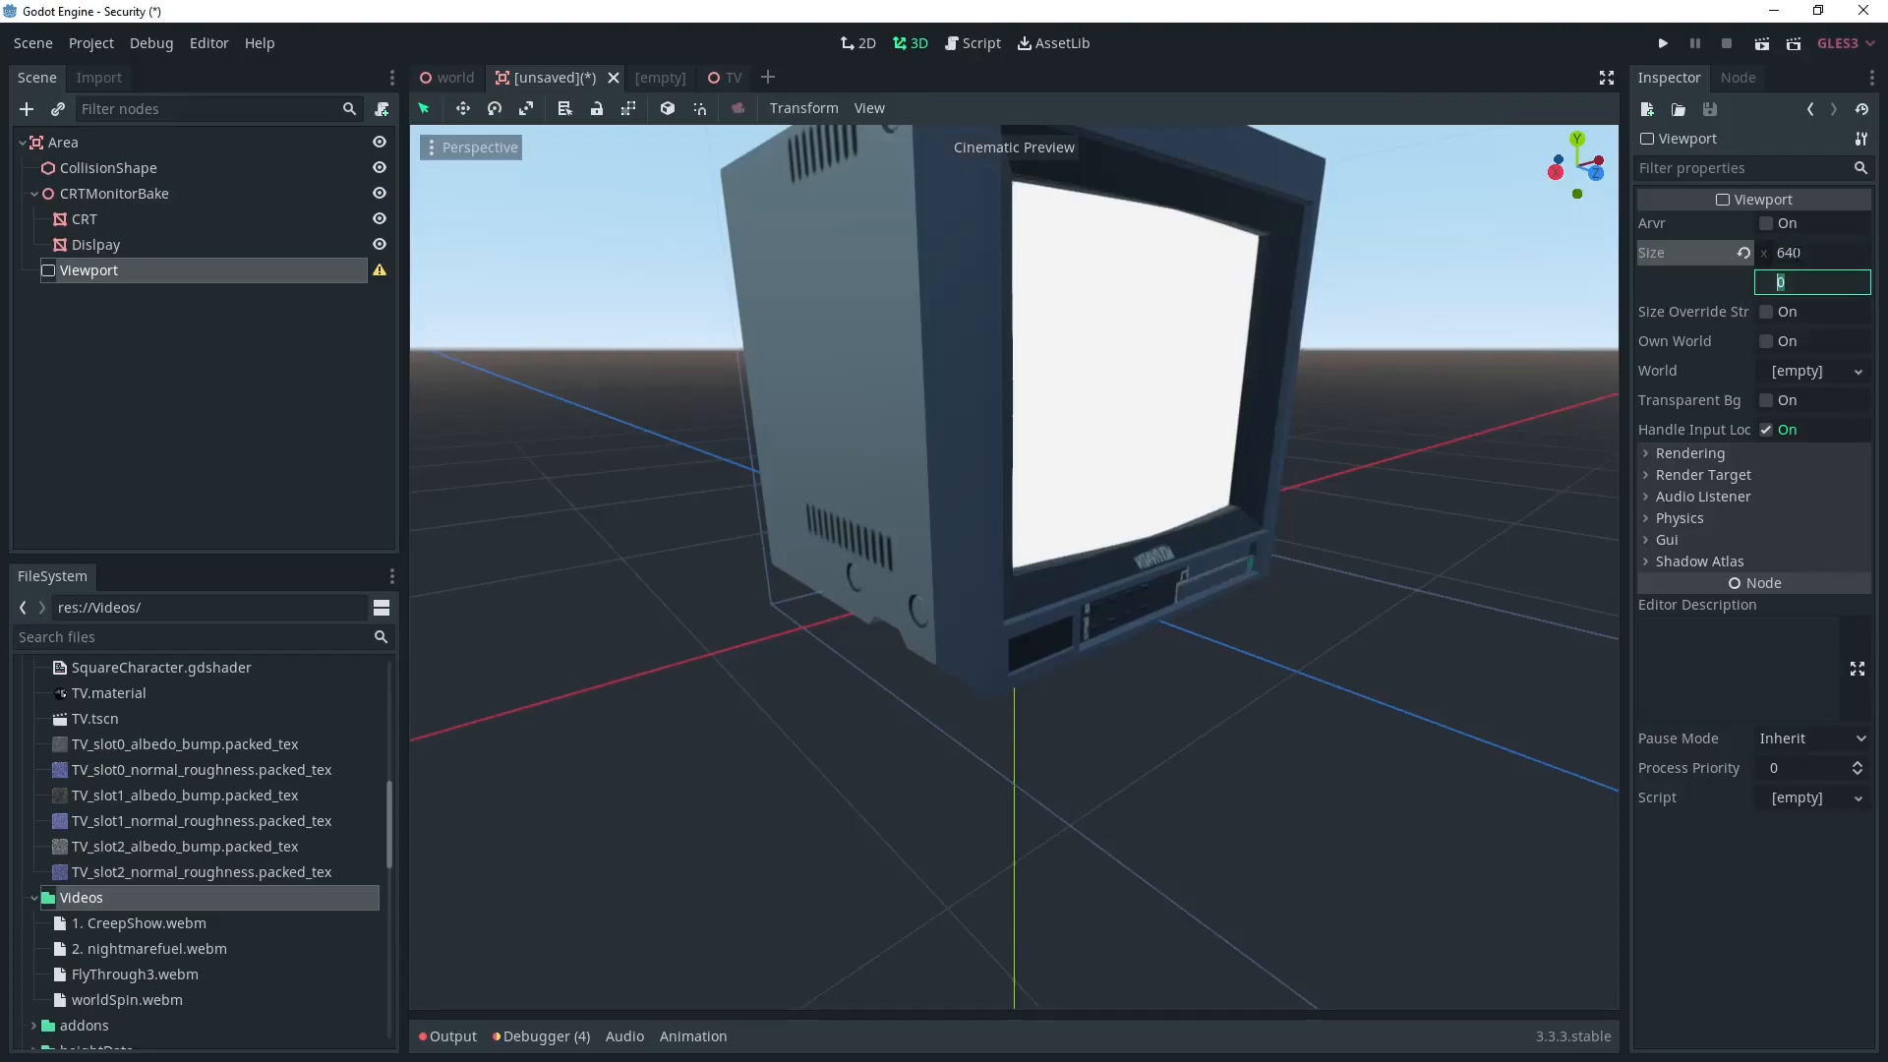
pyautogui.write('48')
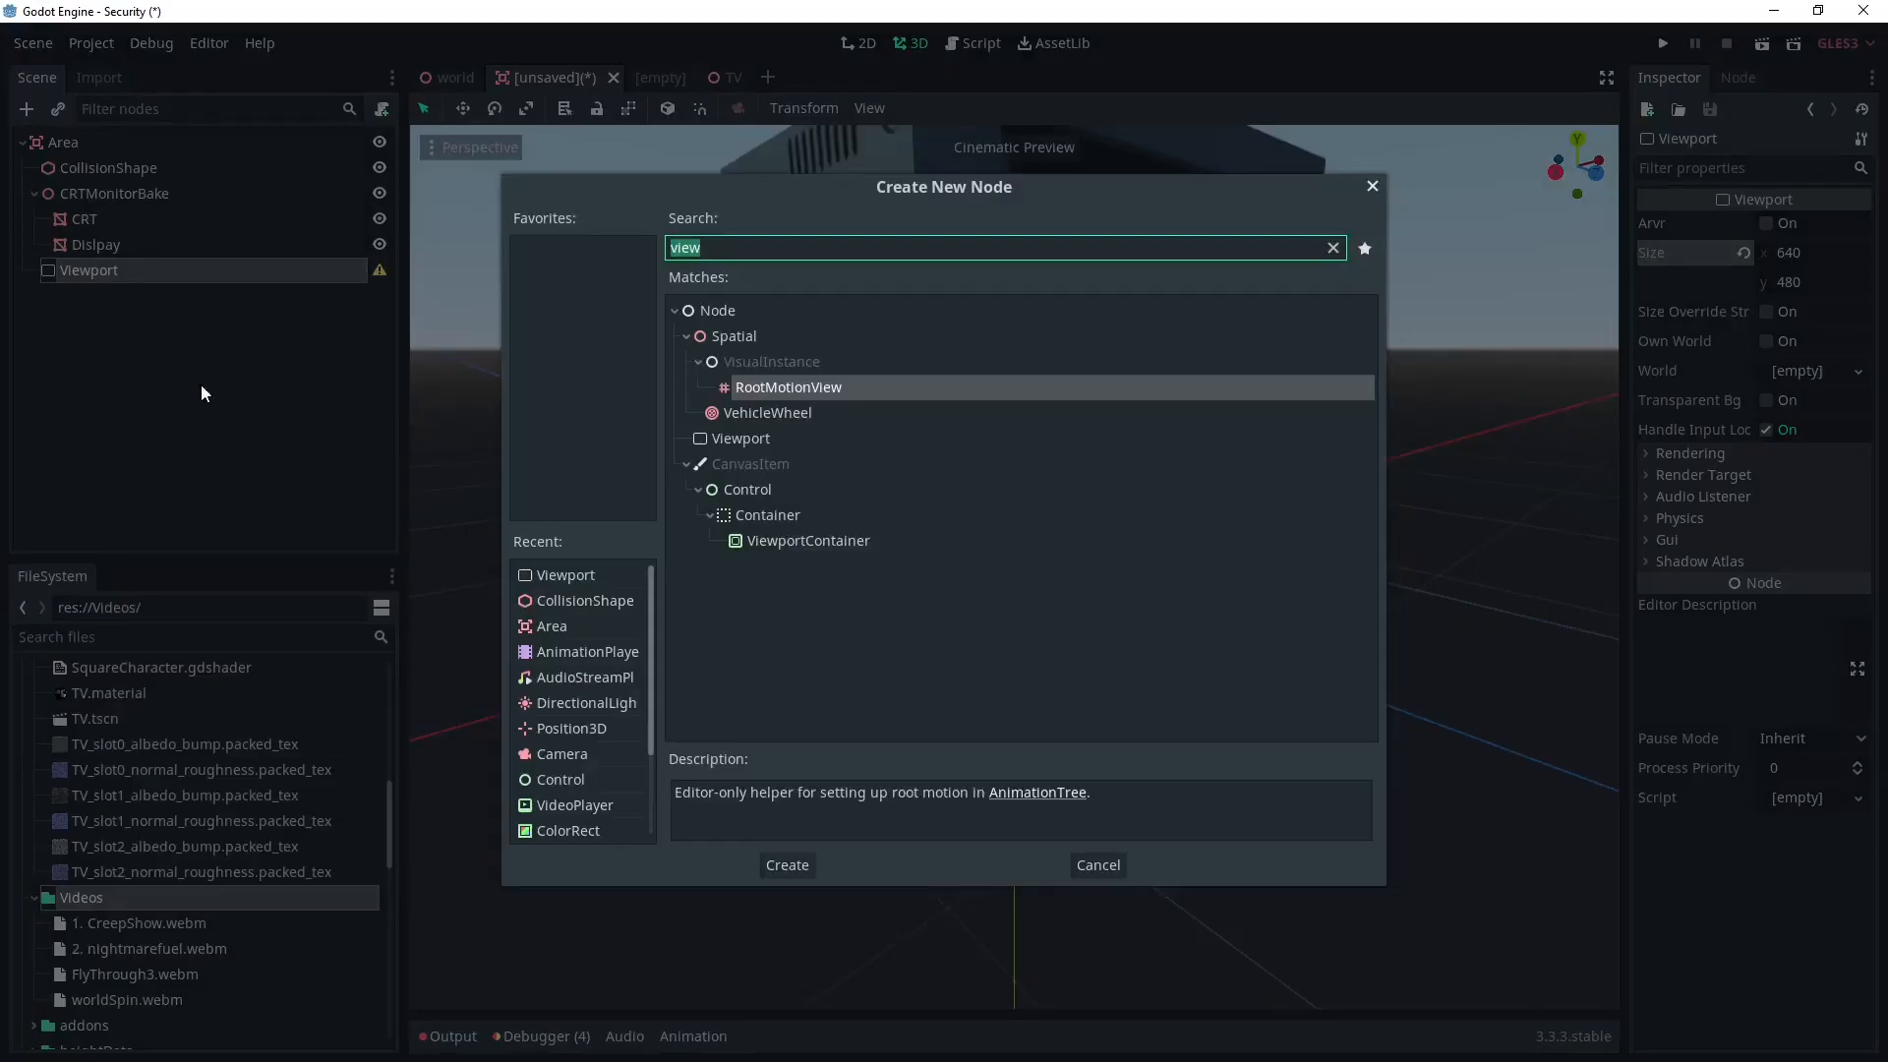
pyautogui.moveTo(566, 832)
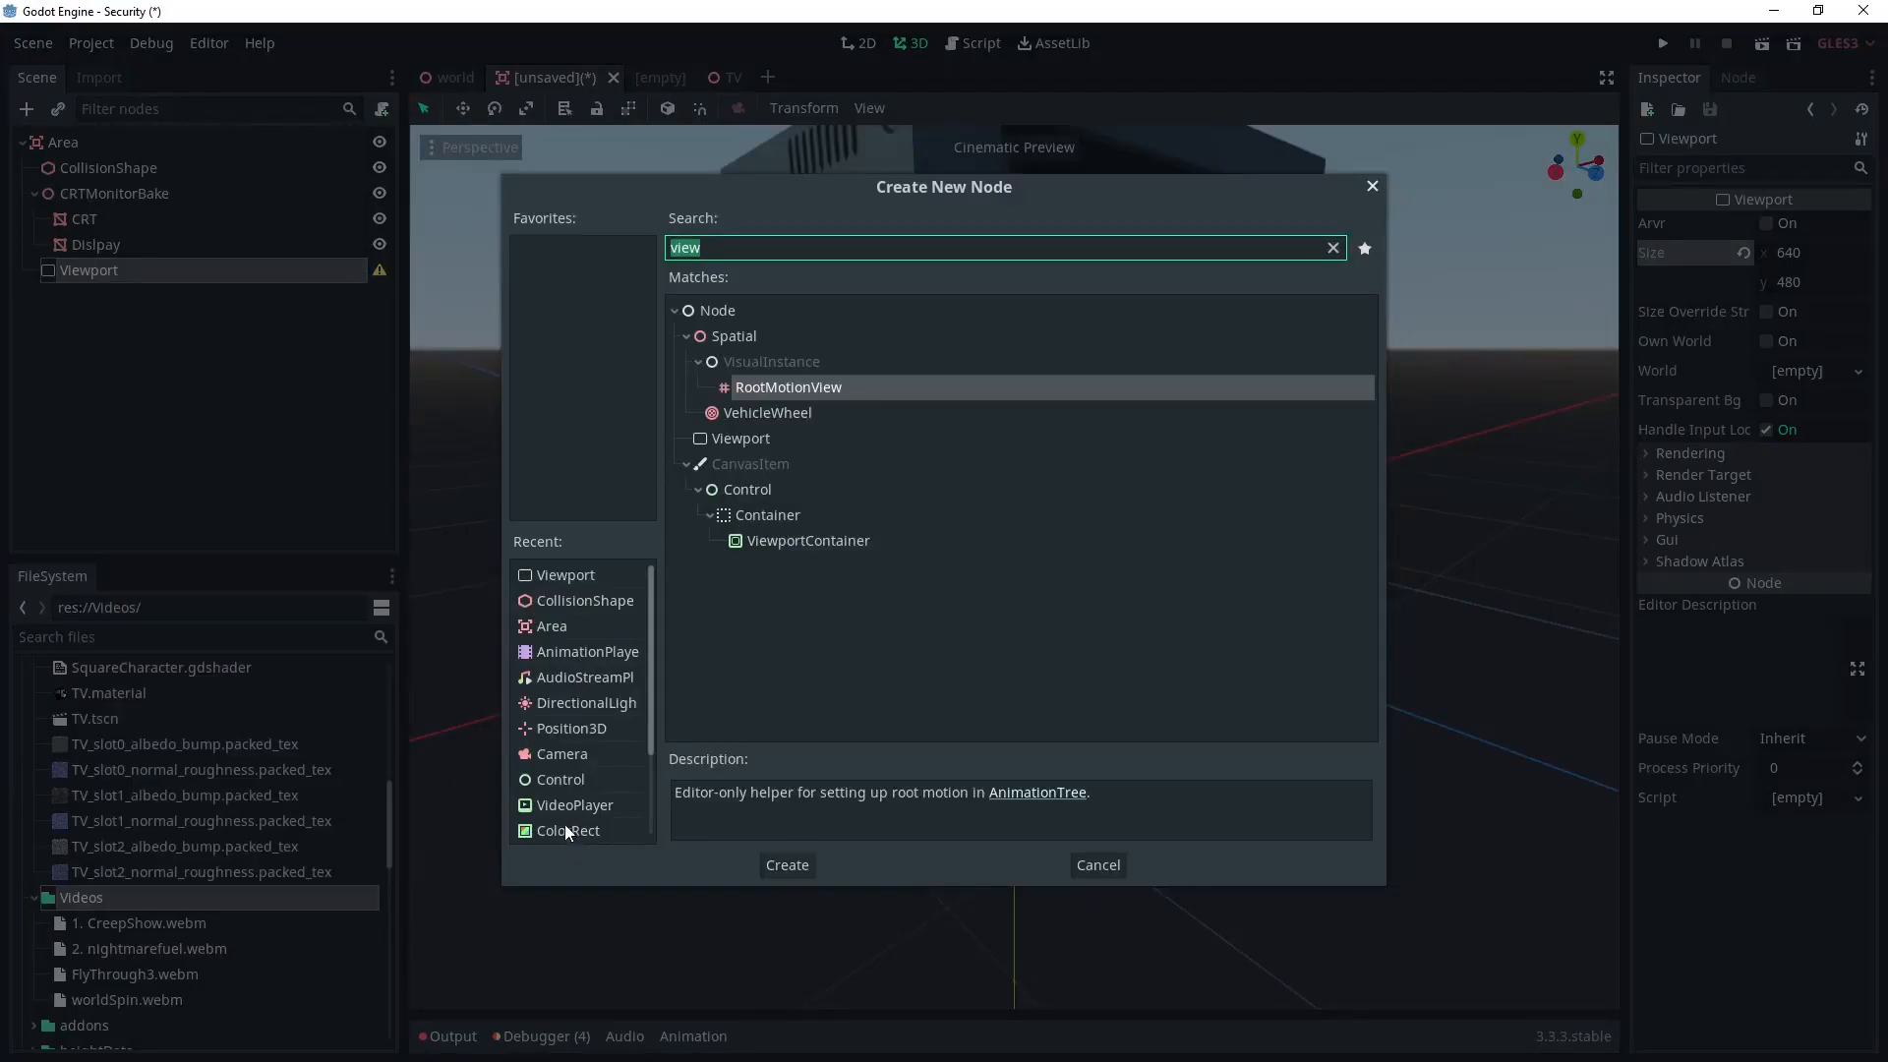
# Step: Add a Control named TVScreen under the Viewport with a ColorRect child
pyautogui.click(786, 865)
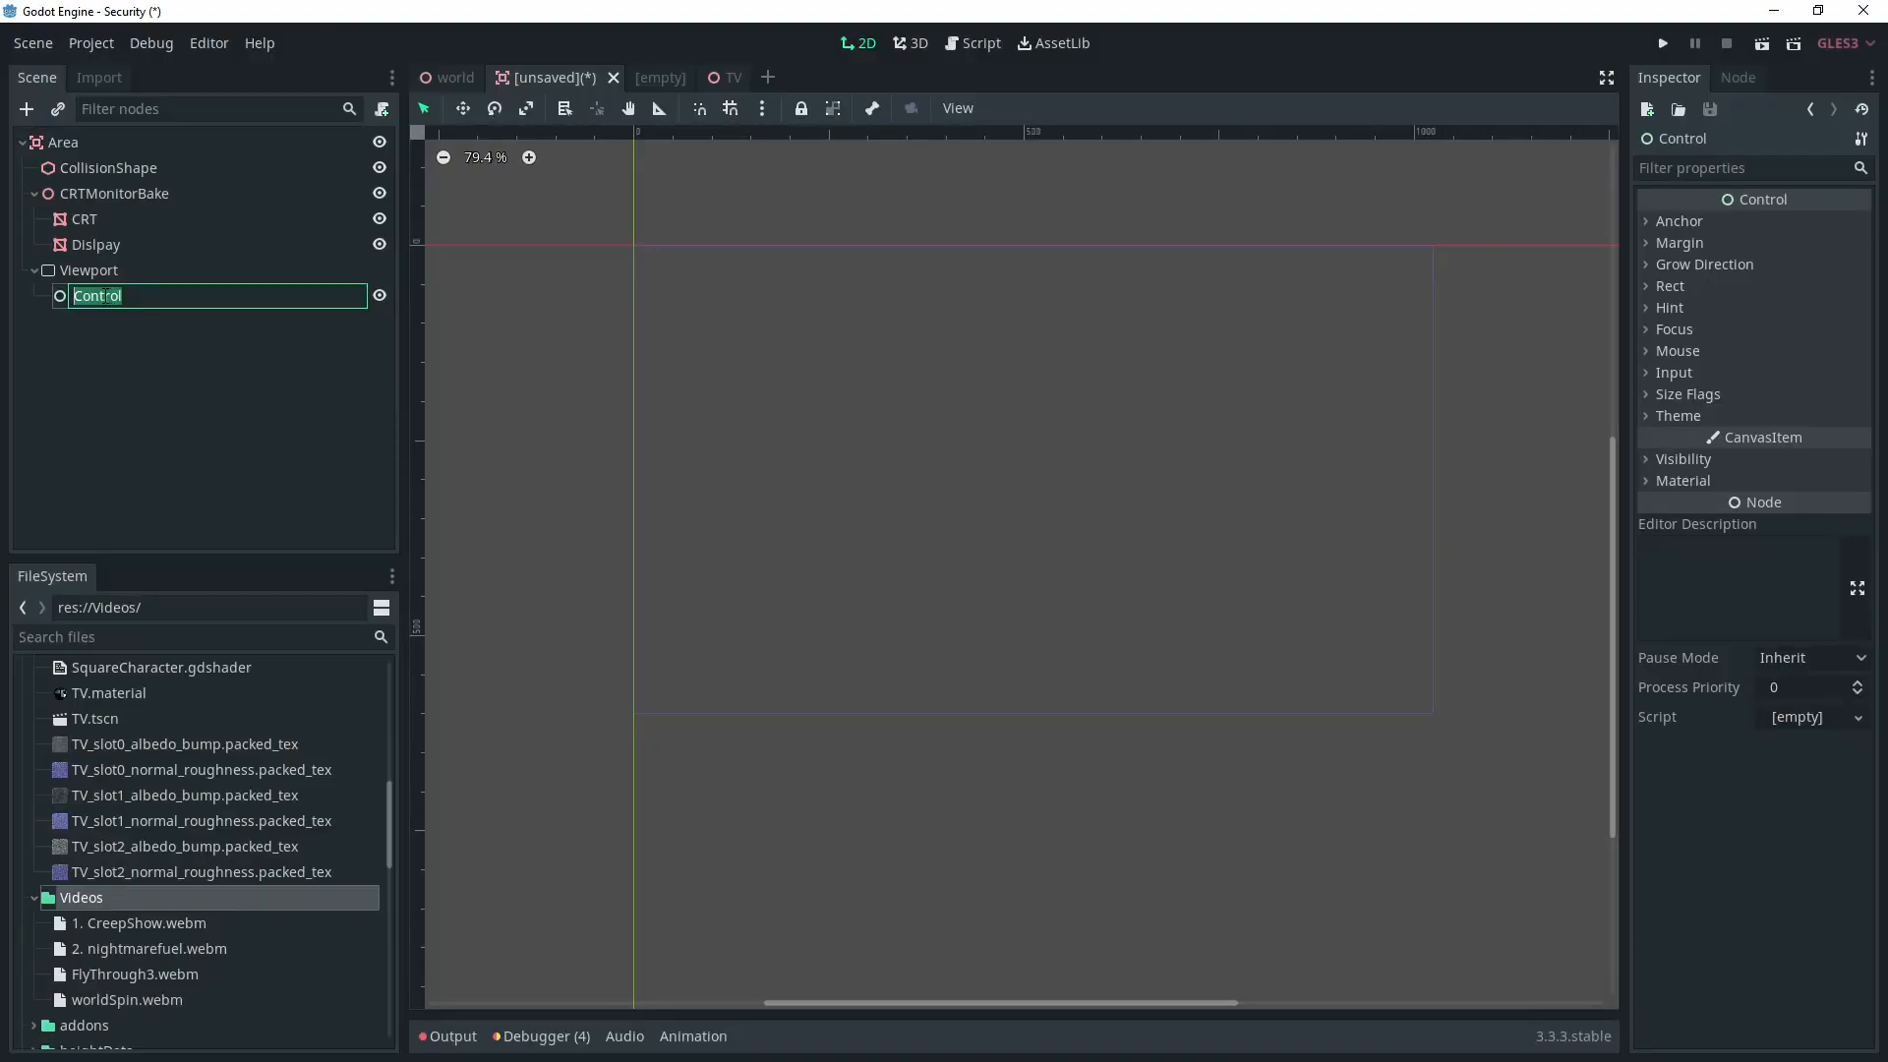
pyautogui.write('VScreen')
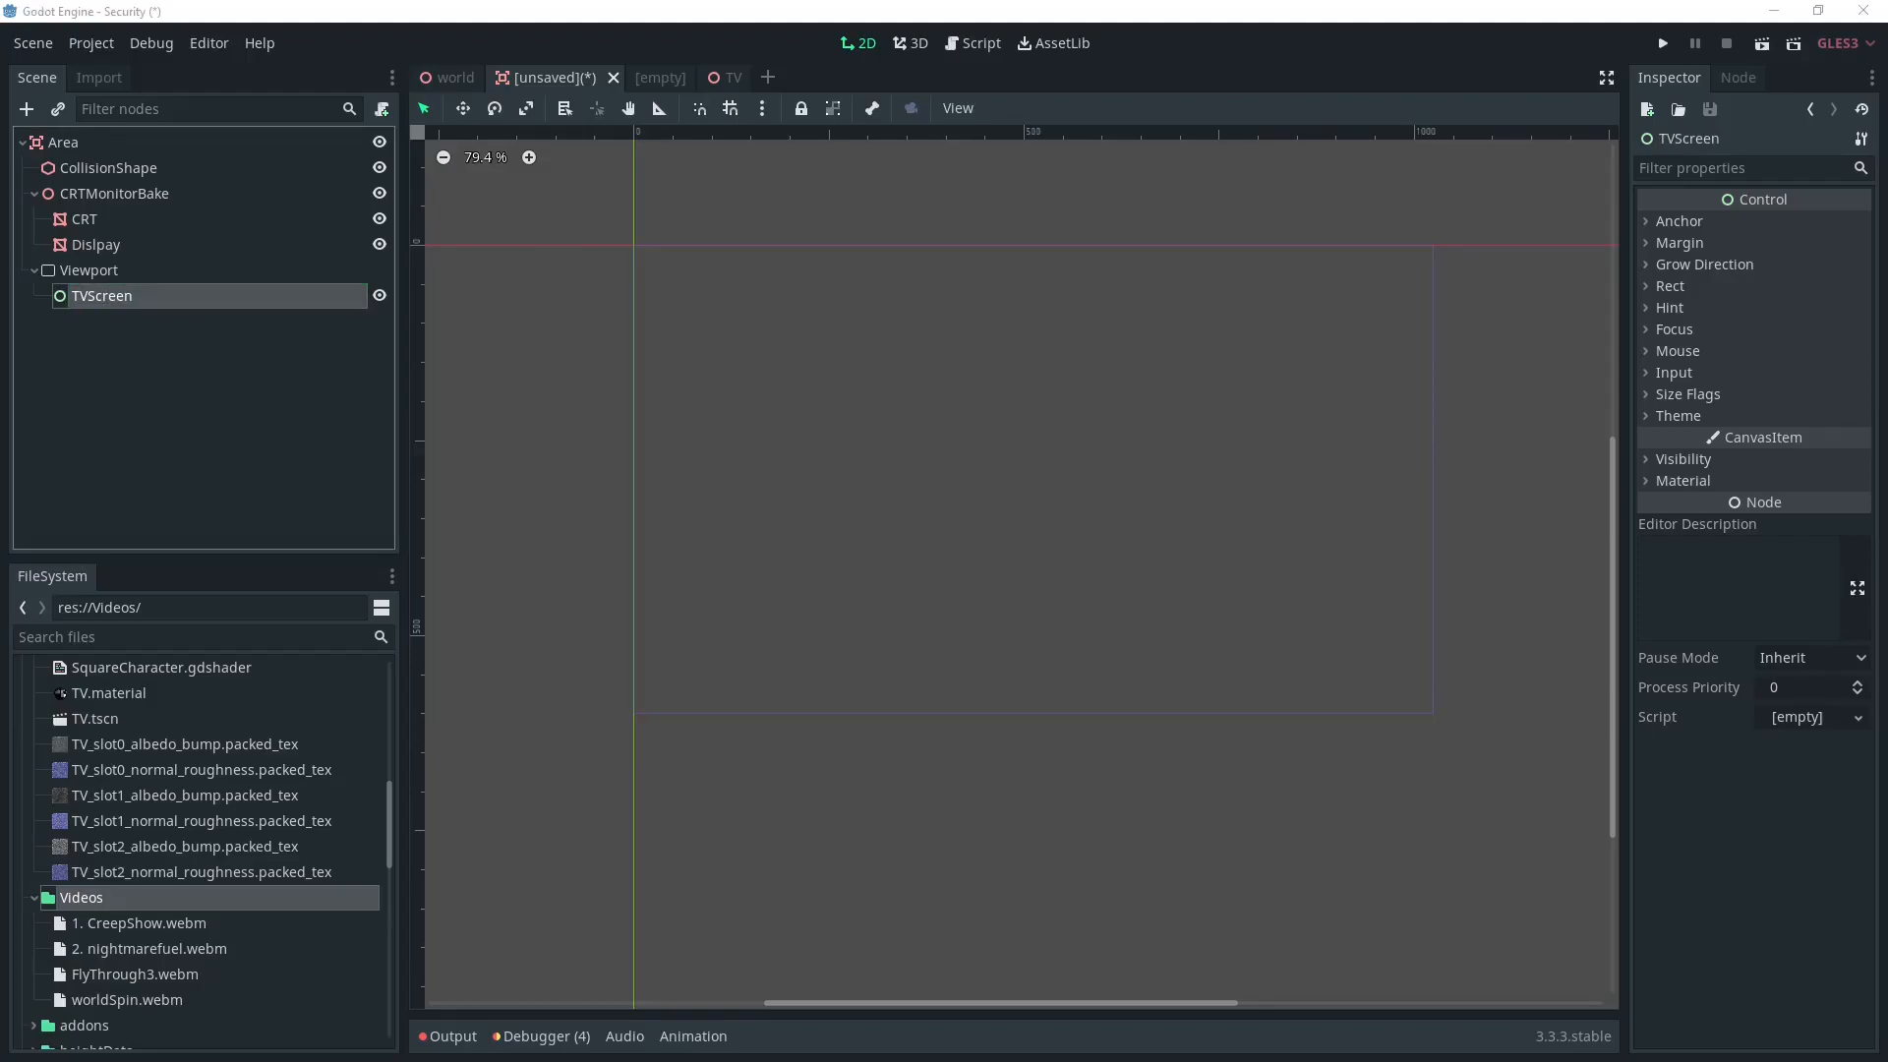
pyautogui.doubleClick(102, 295)
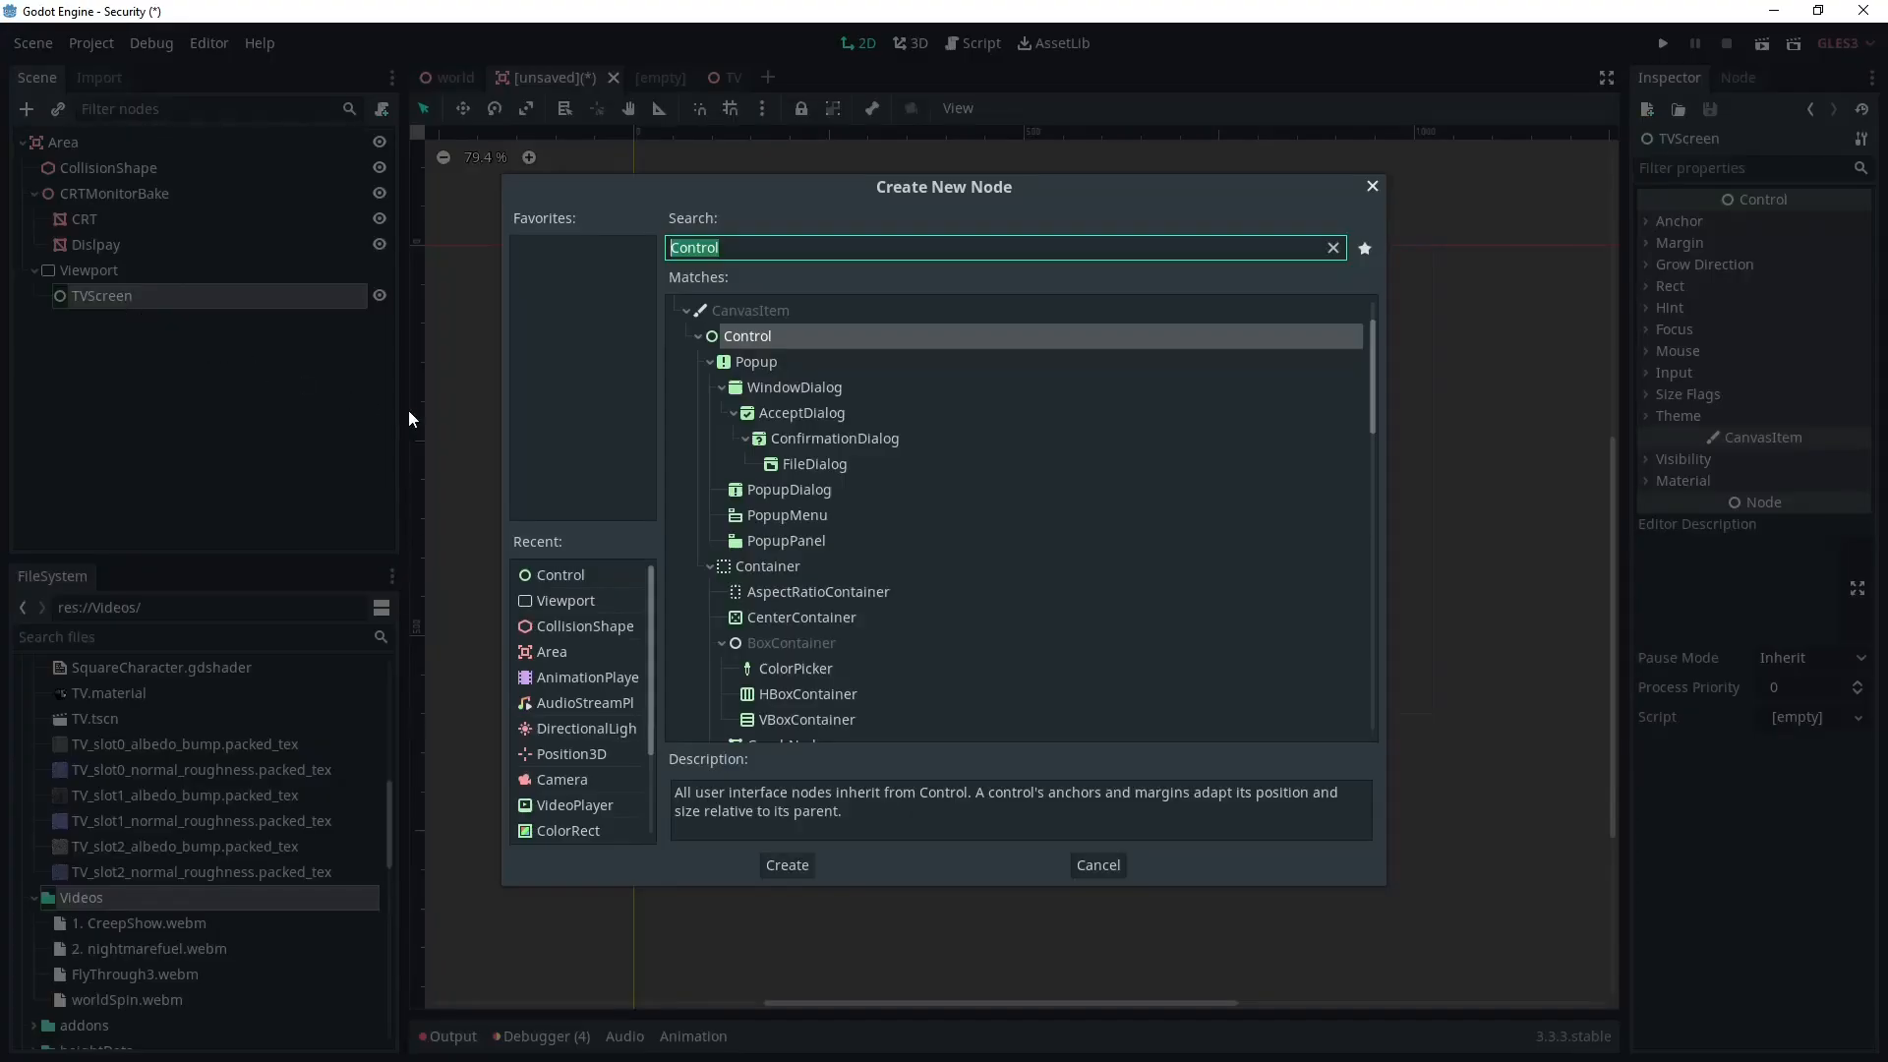
pyautogui.click(787, 865)
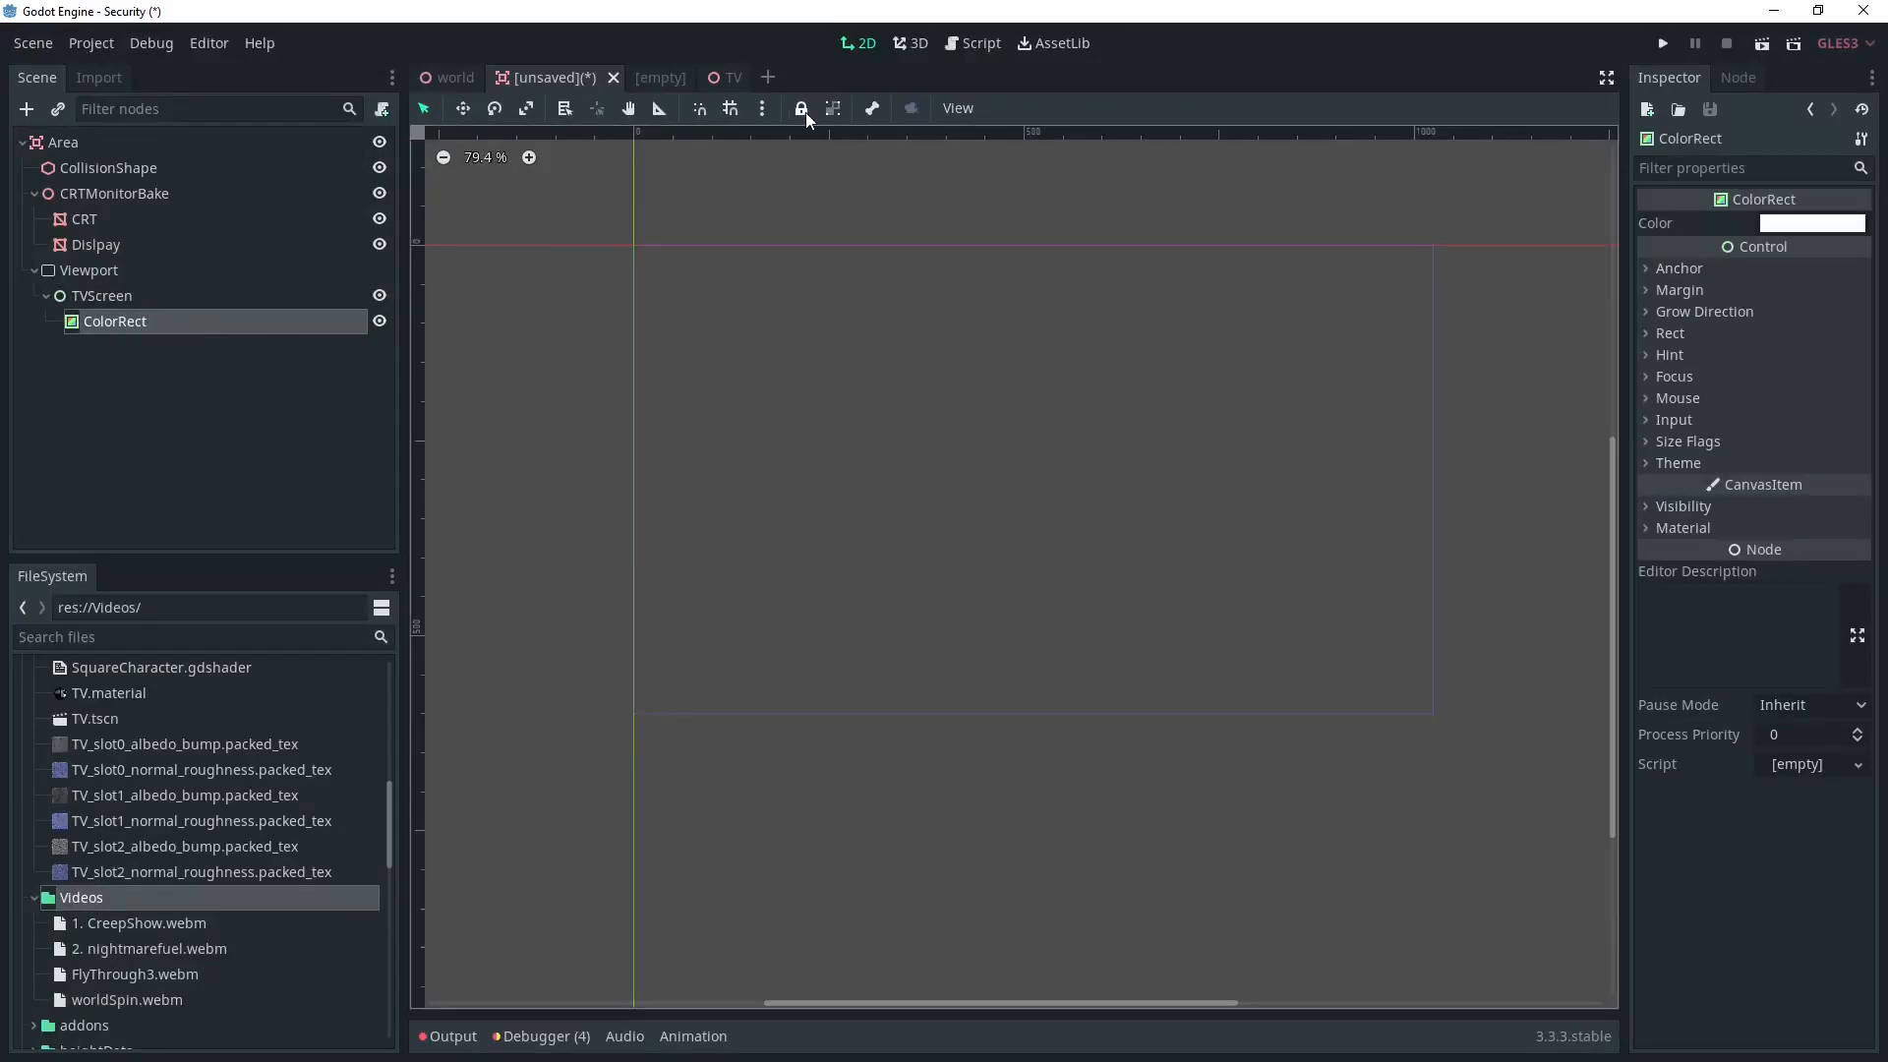
pyautogui.click(1676, 268)
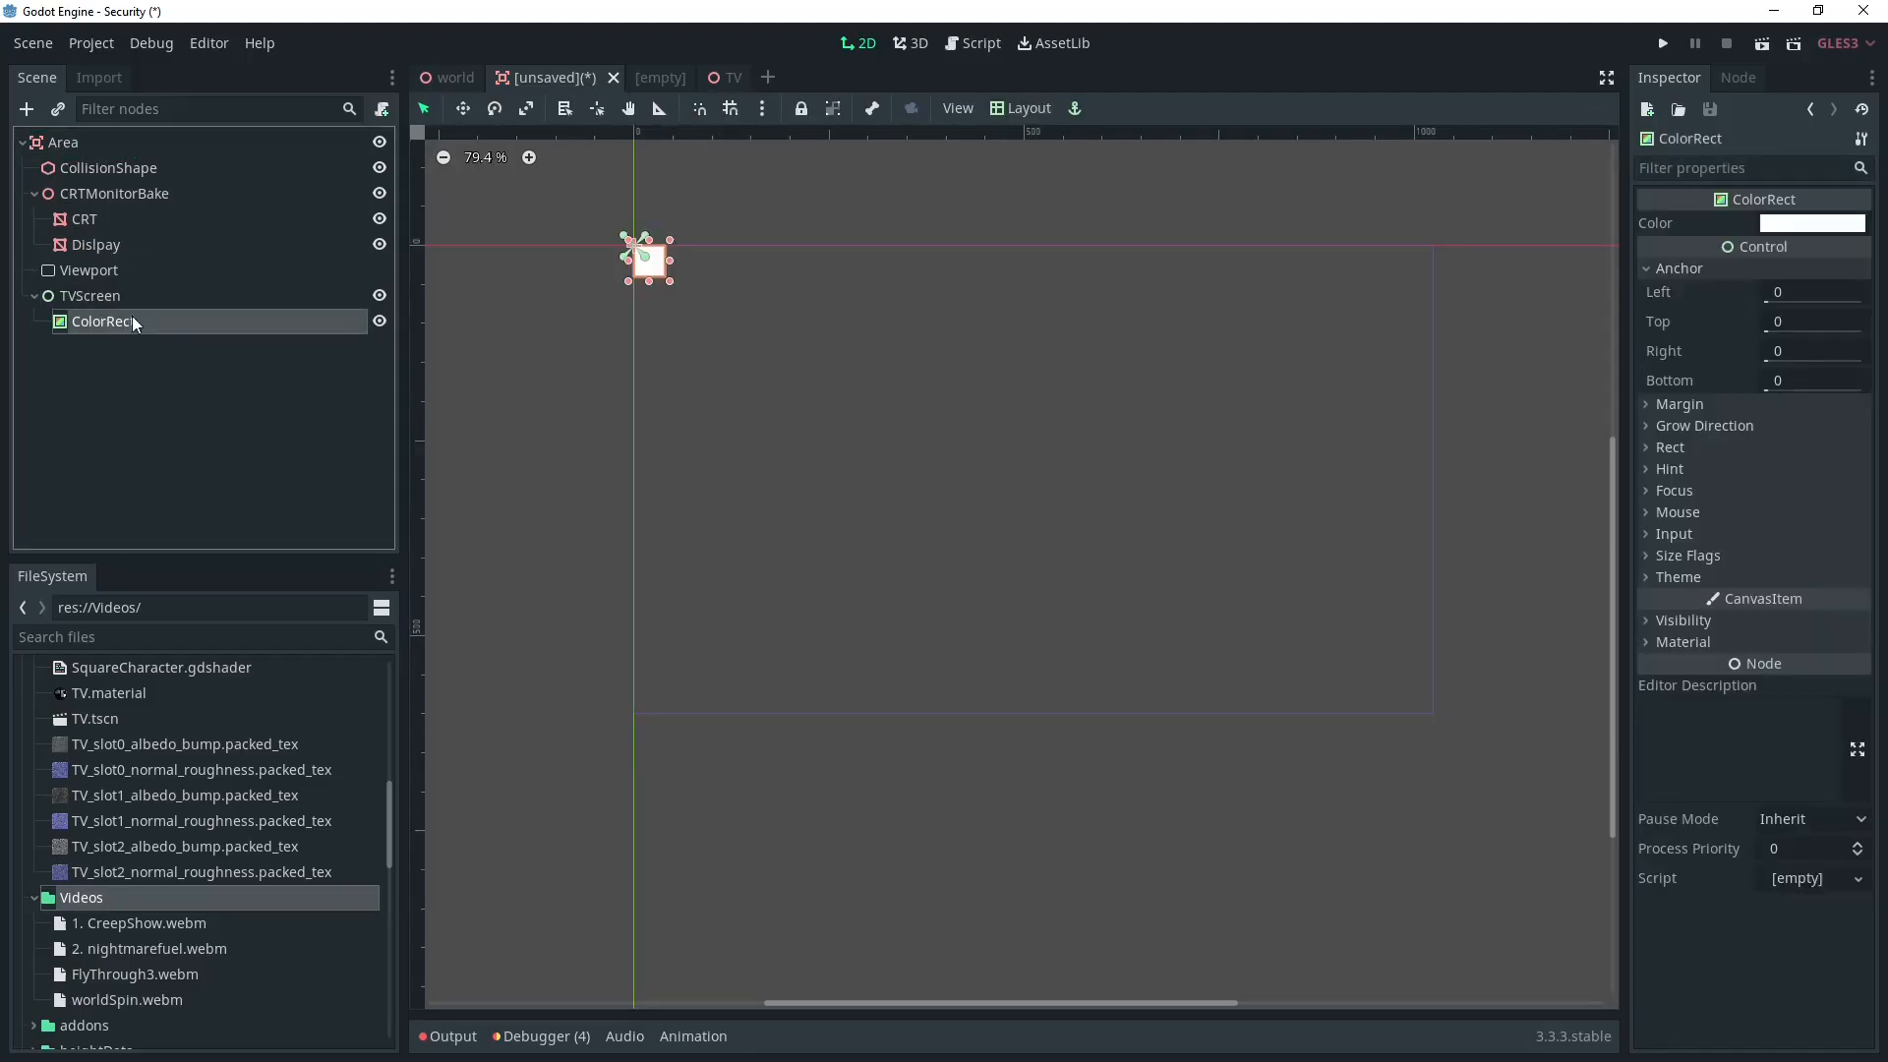
# Step: Anchor the ColorRect with the Full Rect layout preset, then select the Display mesh
pyautogui.click(1027, 106)
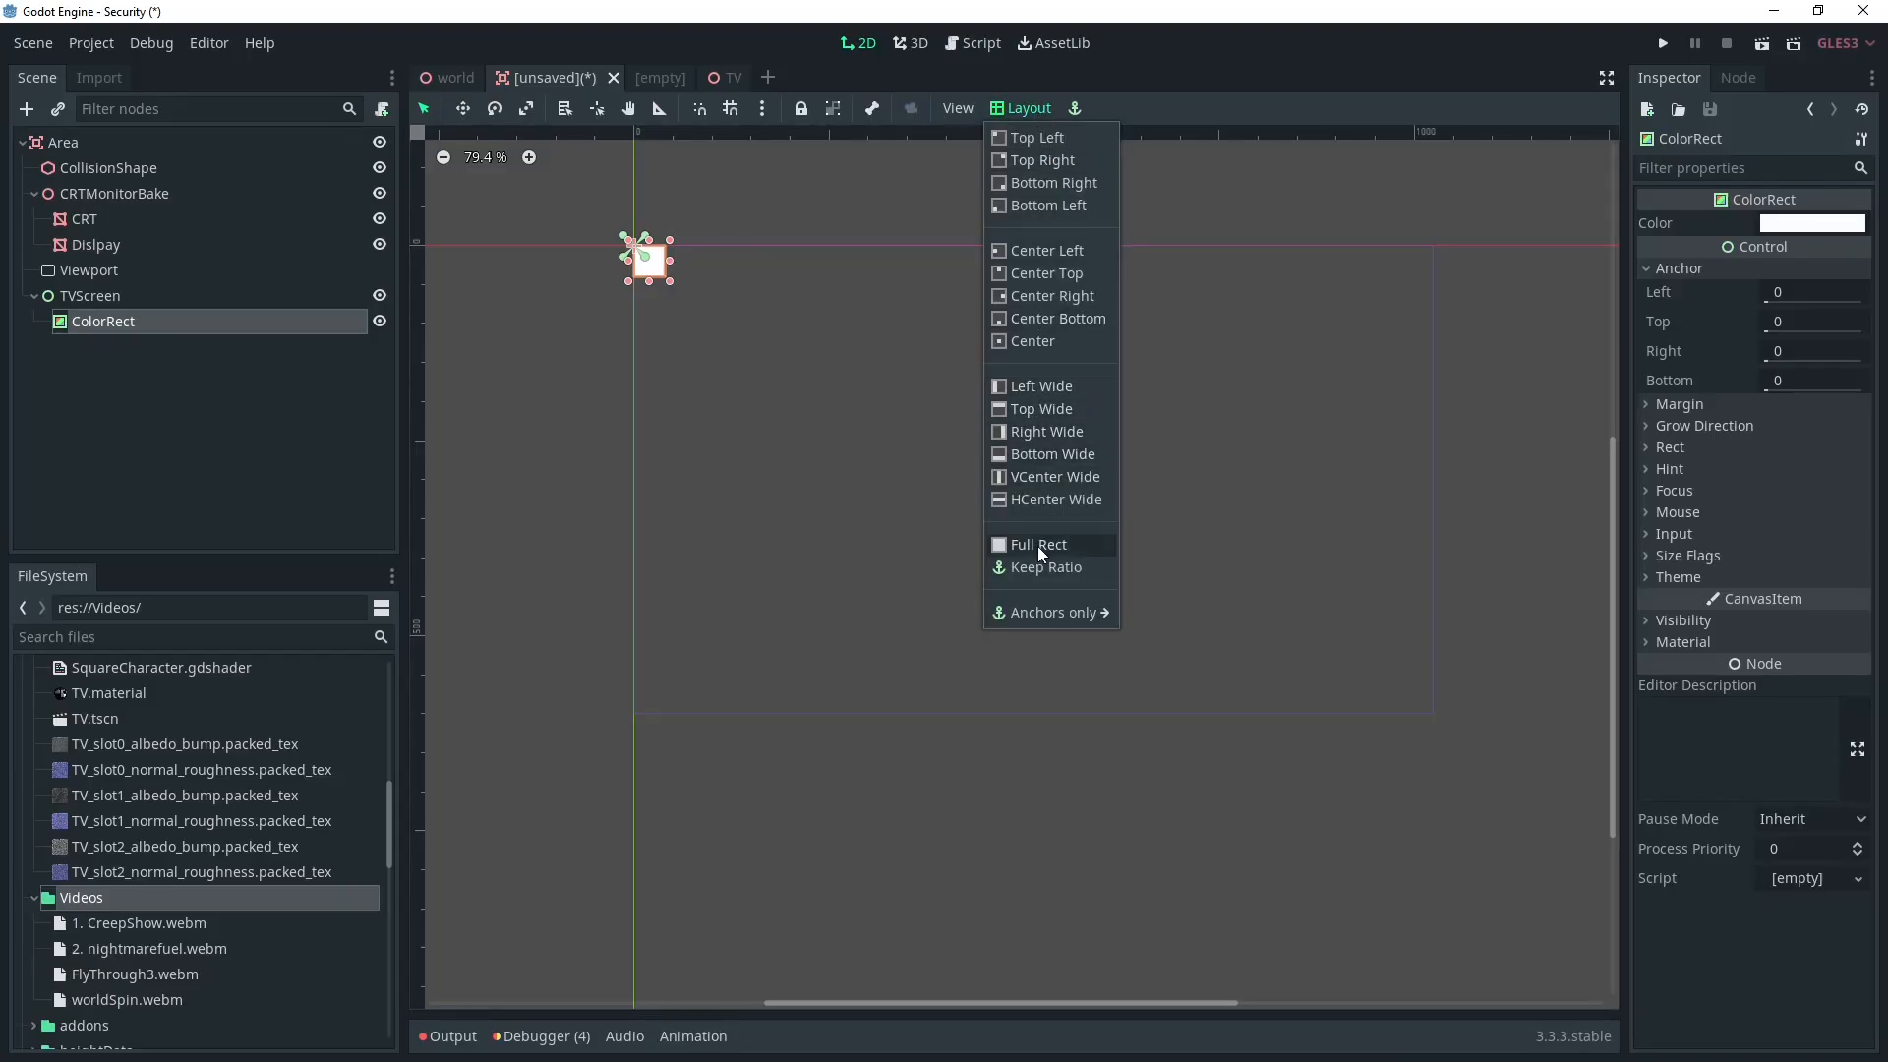
pyautogui.click(1038, 543)
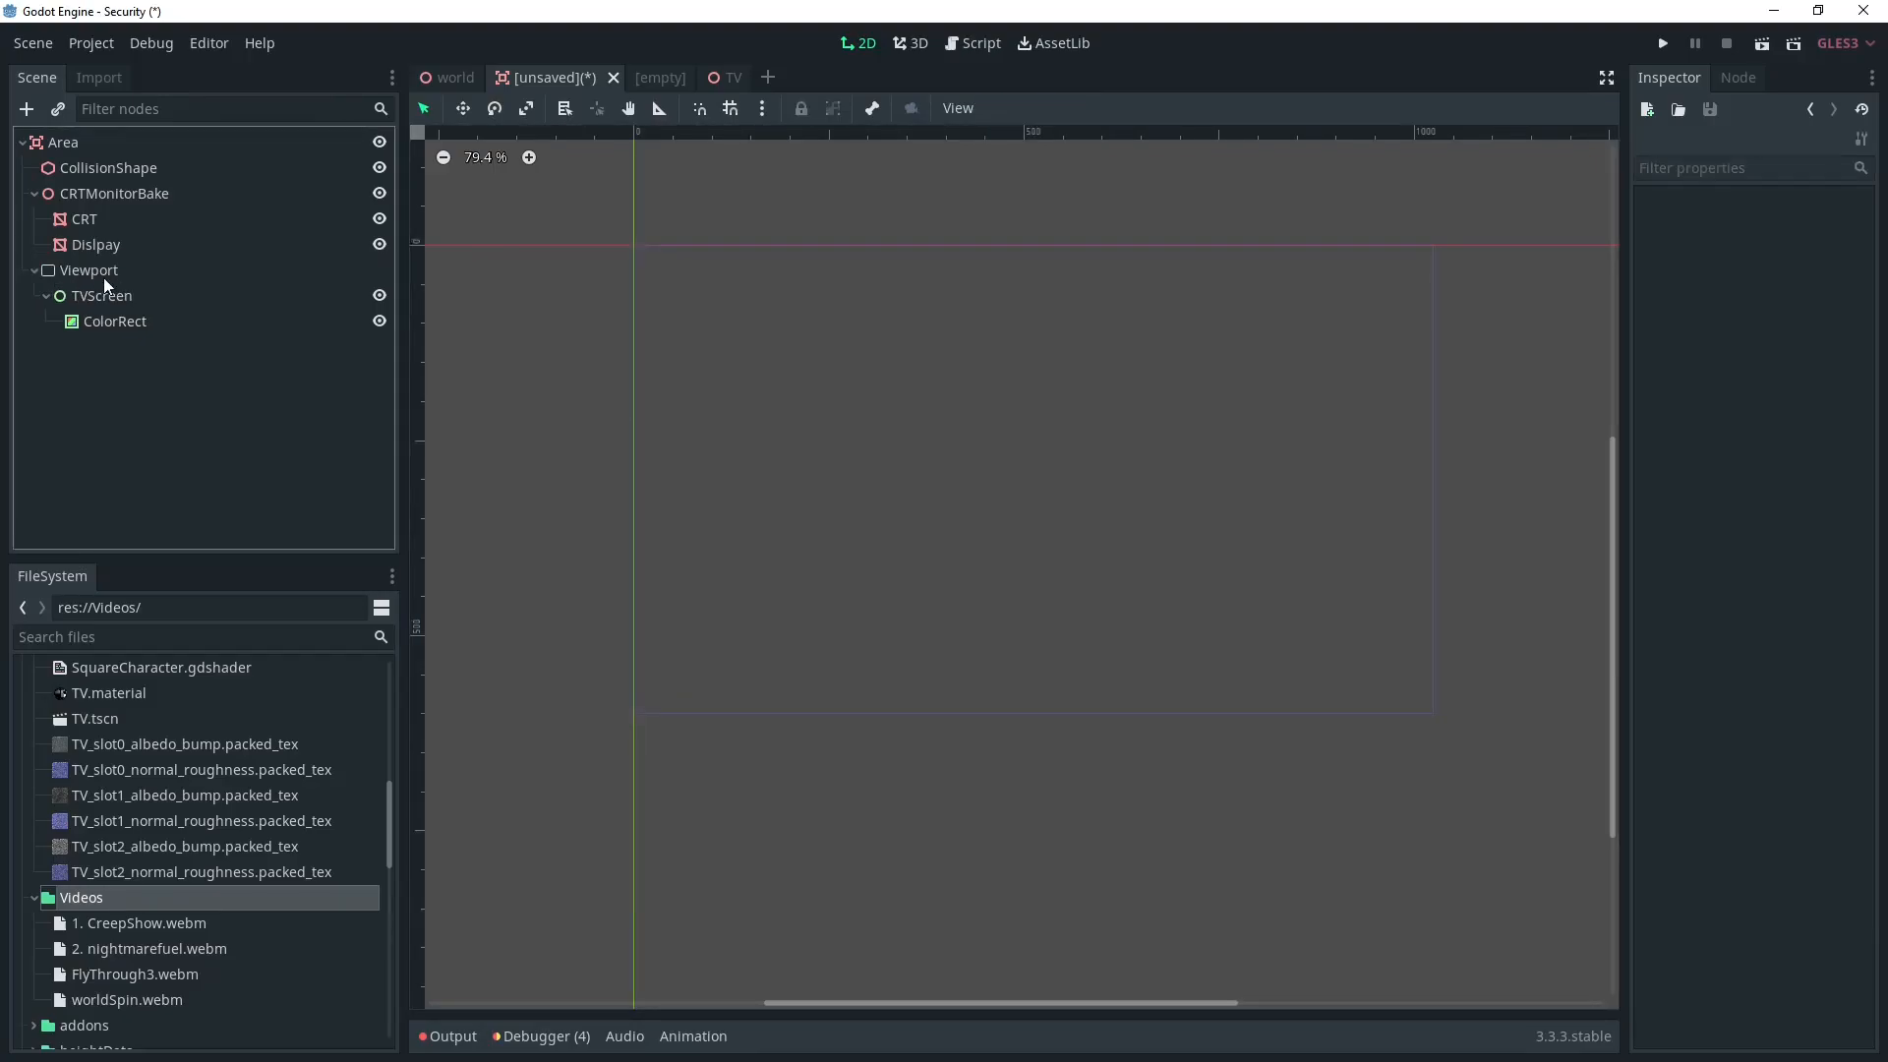
pyautogui.click(114, 321)
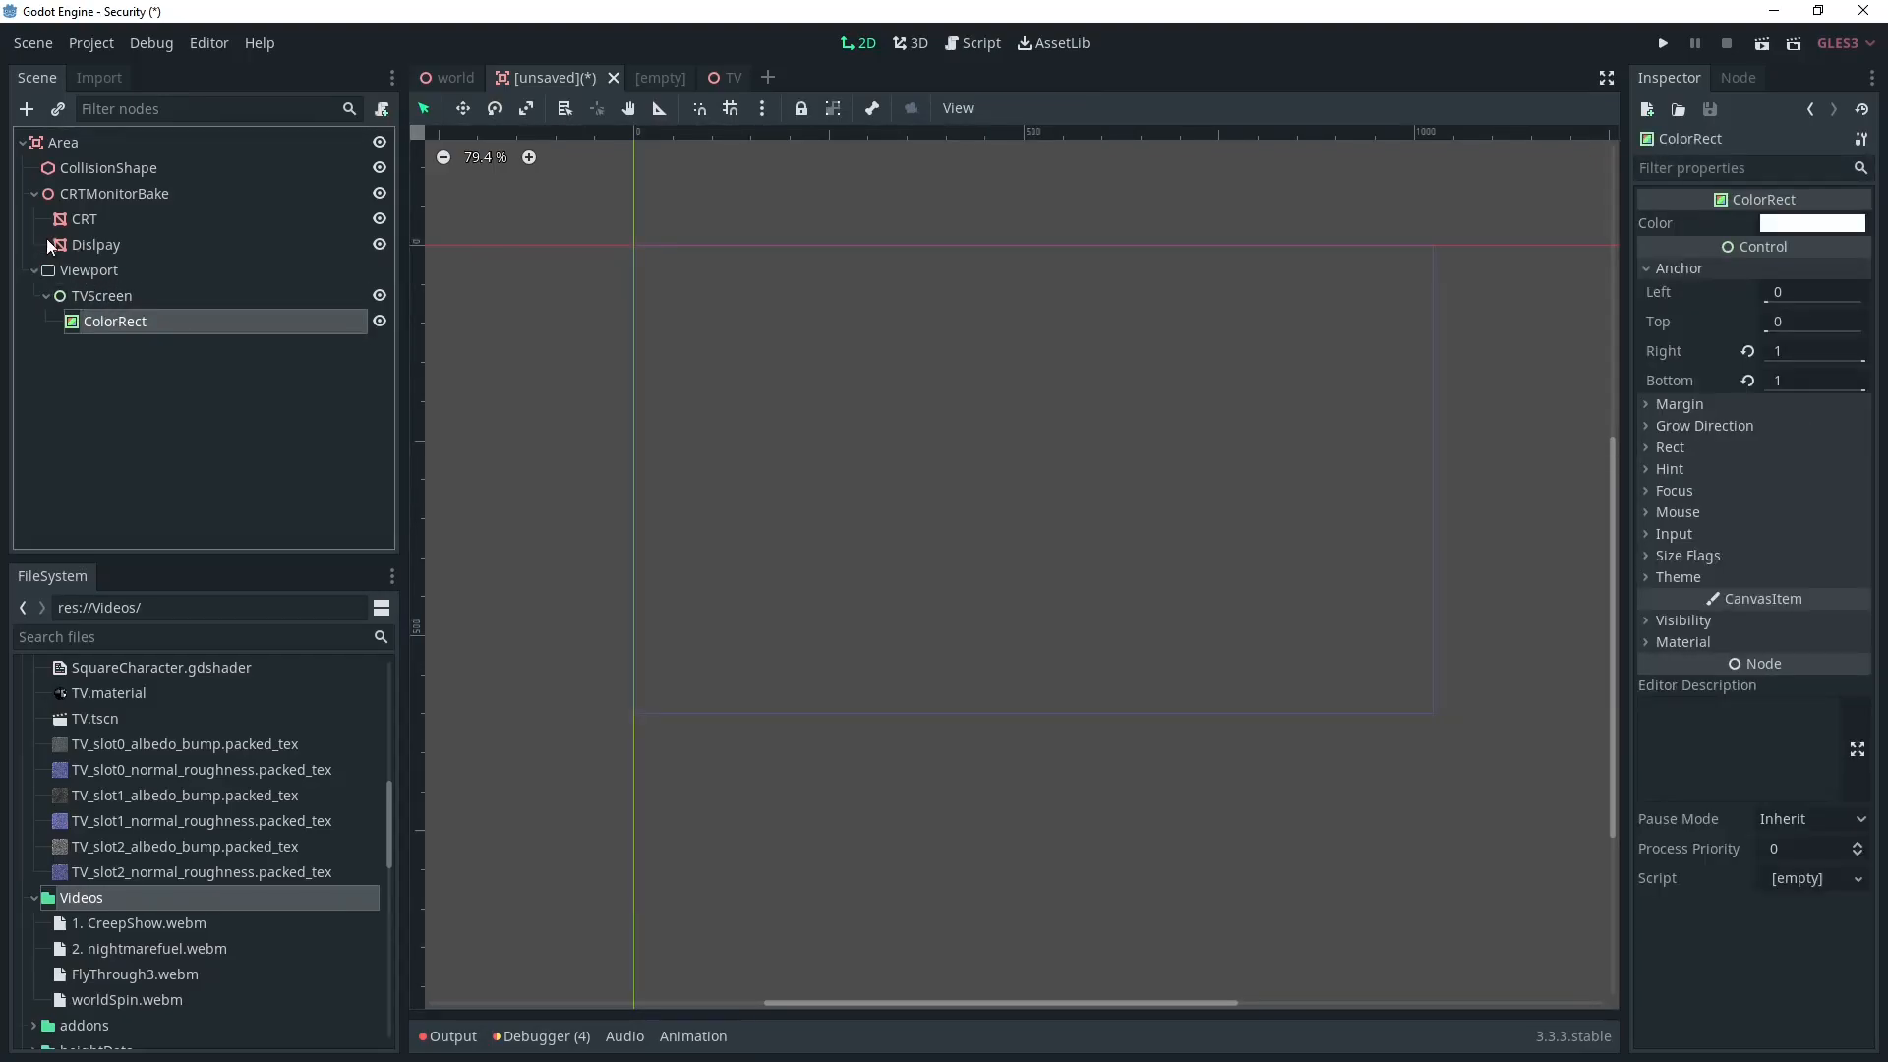
pyautogui.click(96, 244)
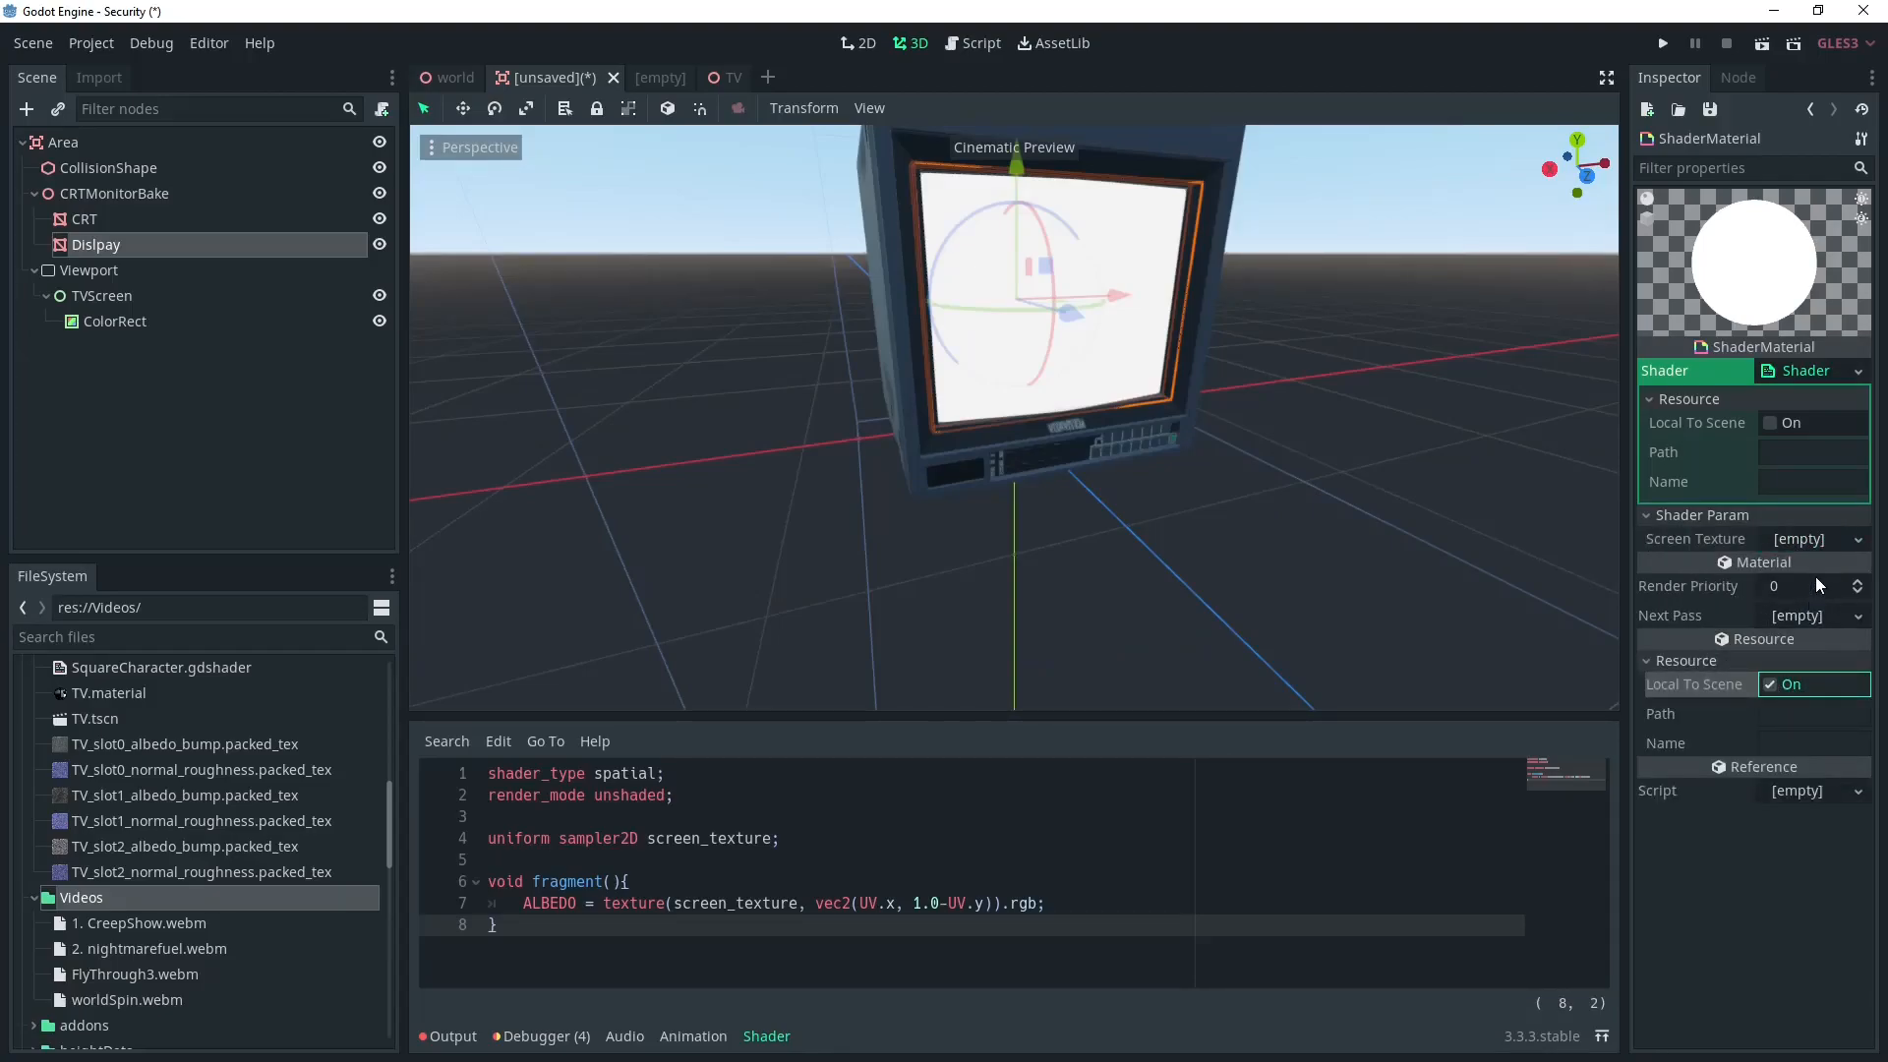
# Step: Make the Display material local to scene and colour the ColorRect deep red (b20000)
pyautogui.click(1813, 539)
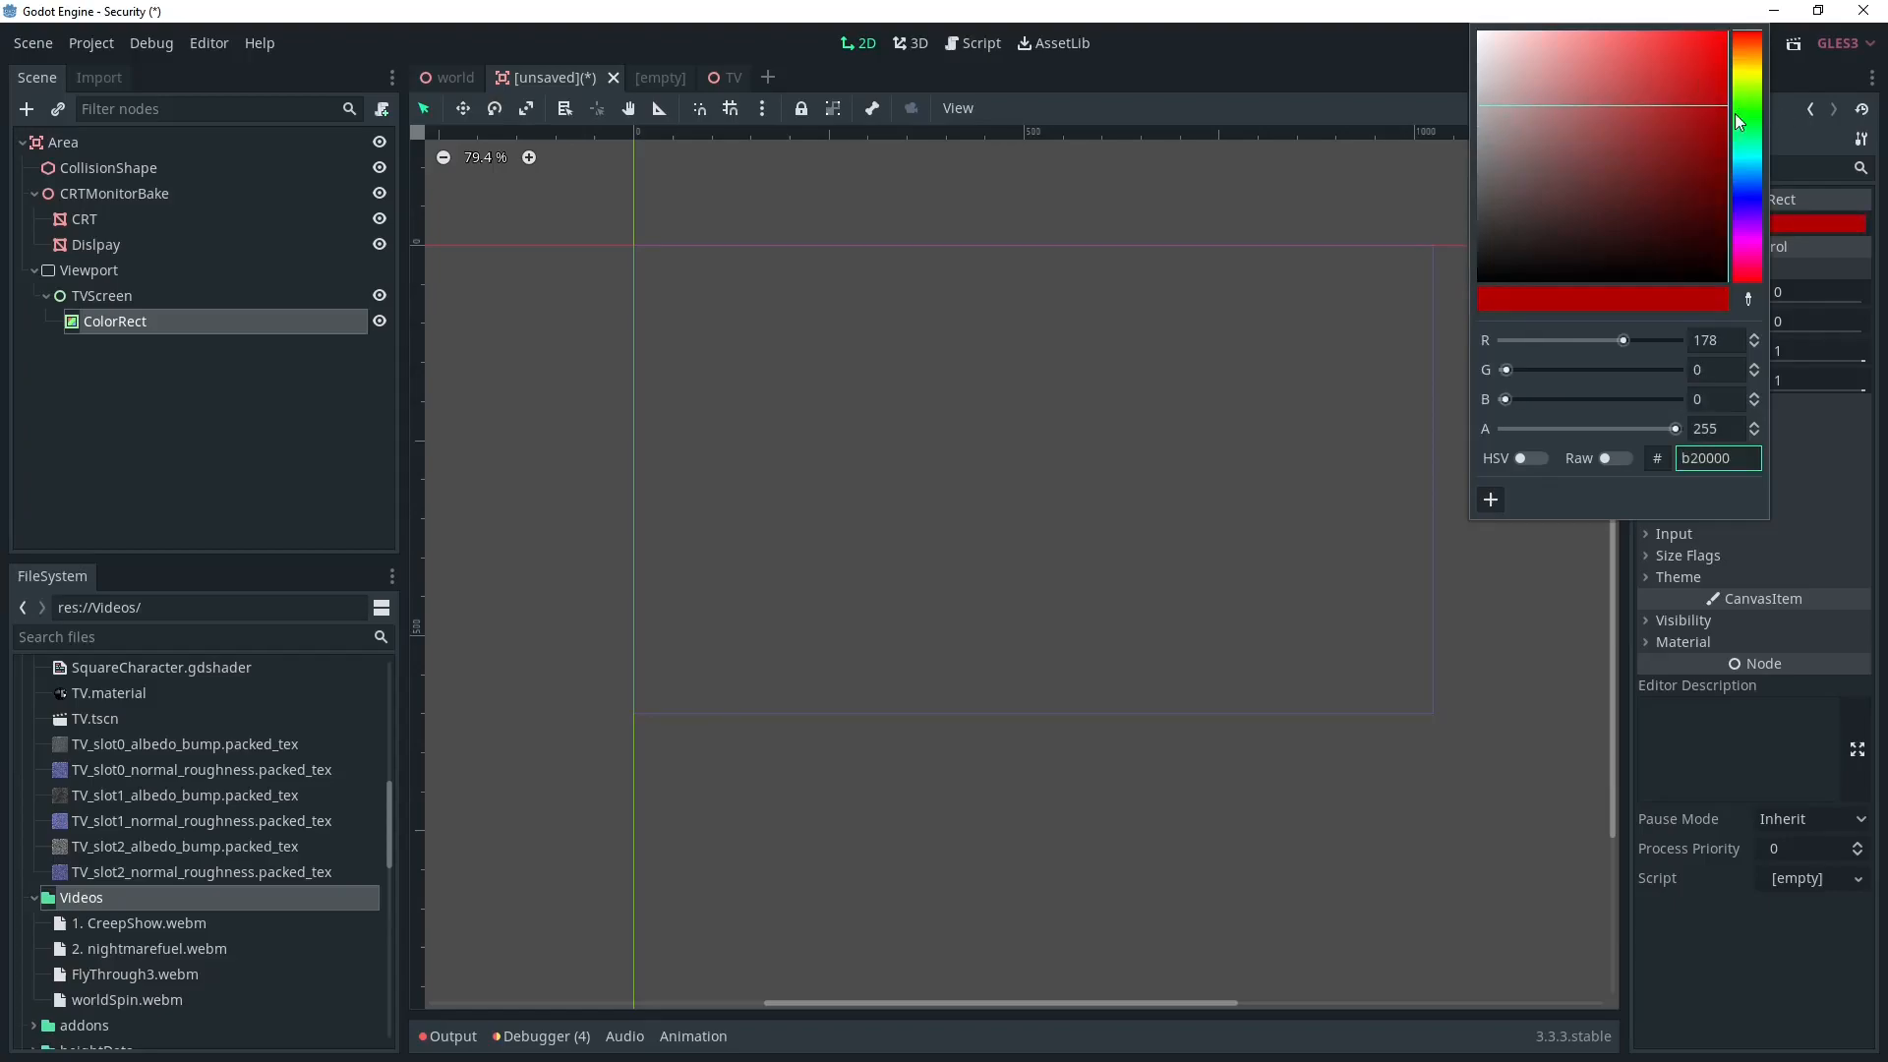
pyautogui.click(917, 43)
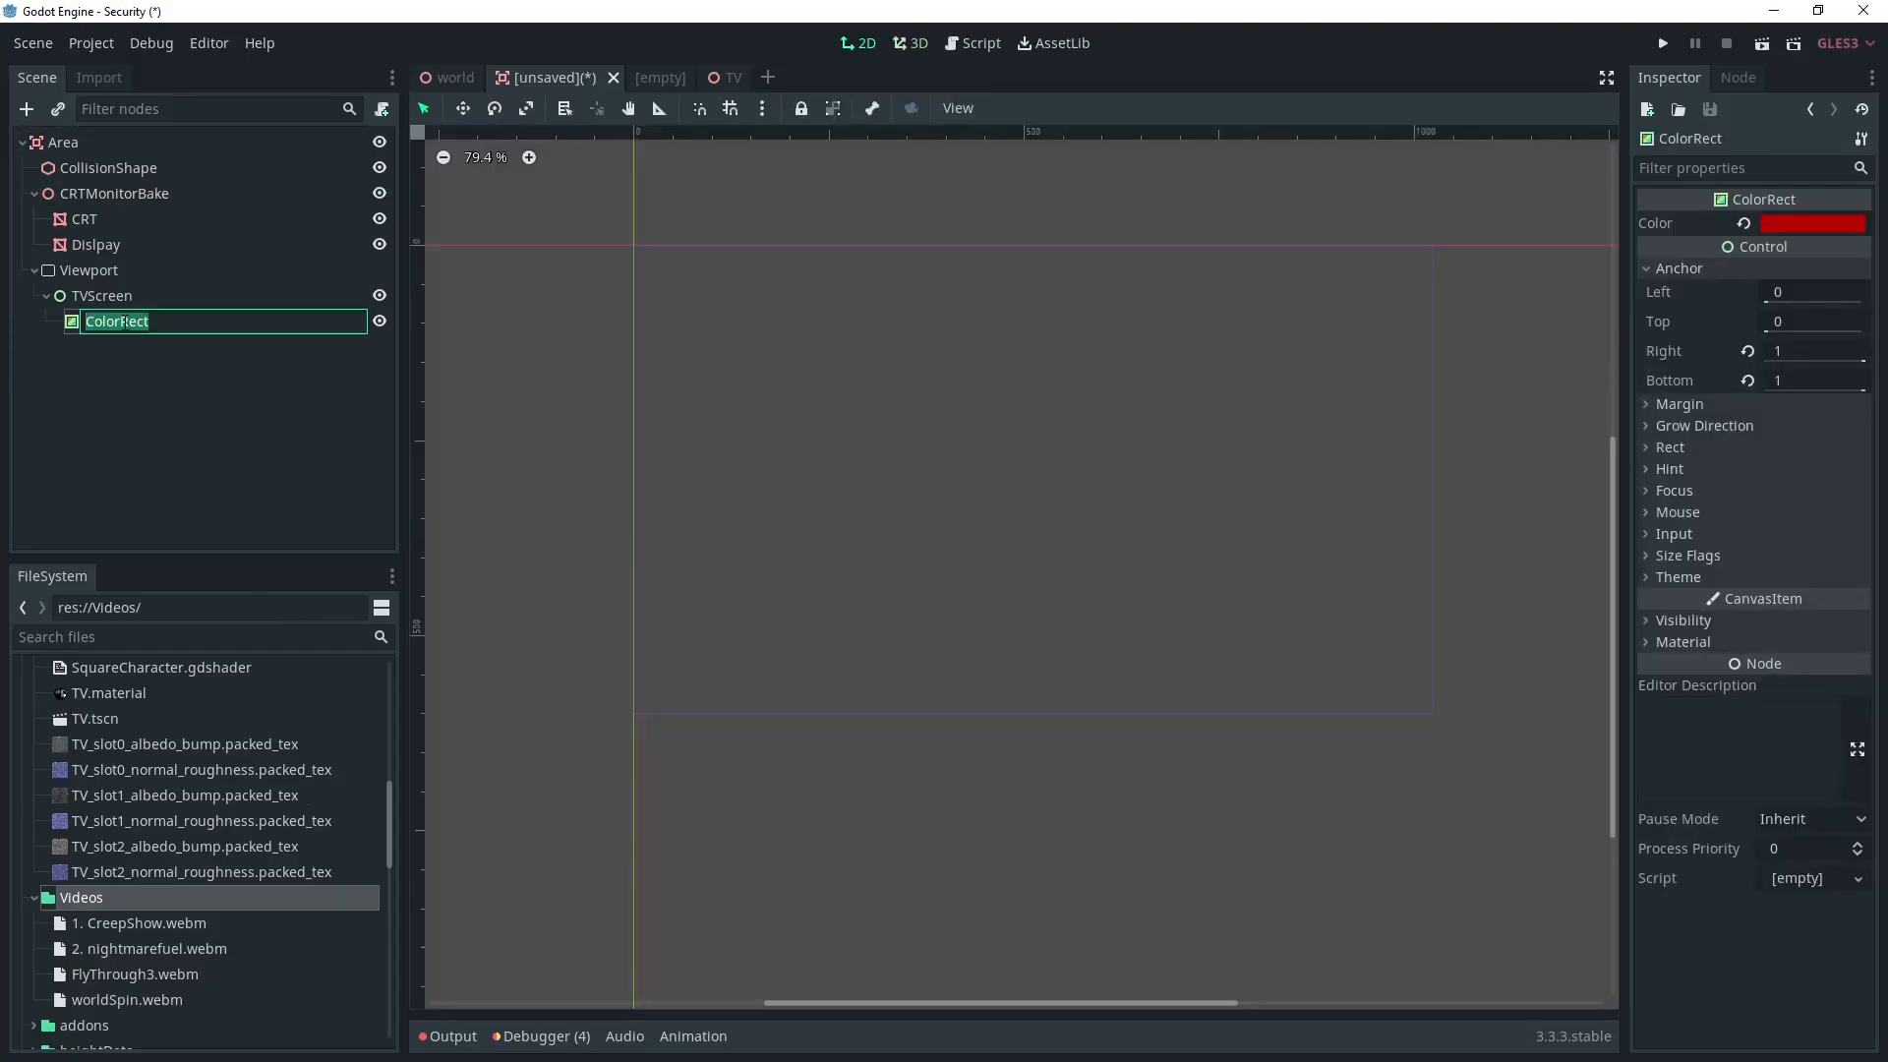
# Step: Rename the ColorRect to CrtEffect and give it a new ShaderMaterial for the CRT effect
pyautogui.write('VHSEffe')
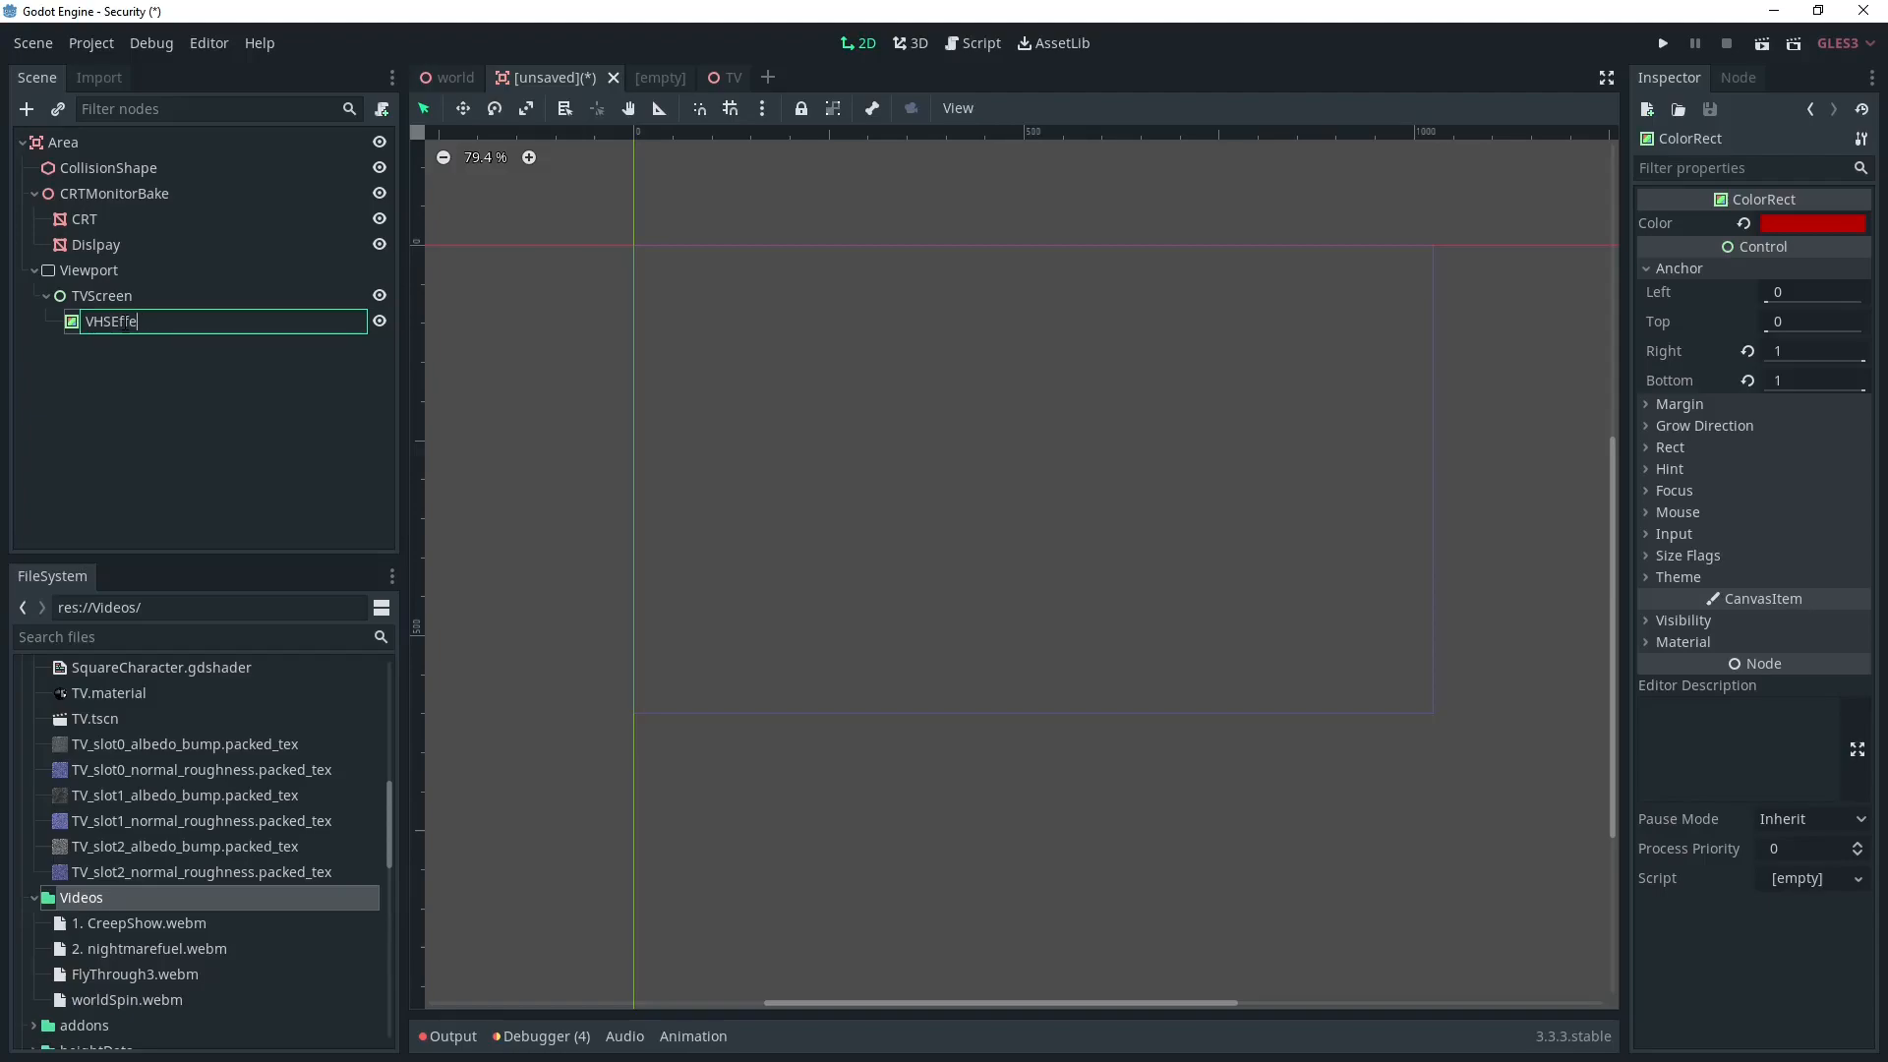
pyautogui.write('CrtEffec')
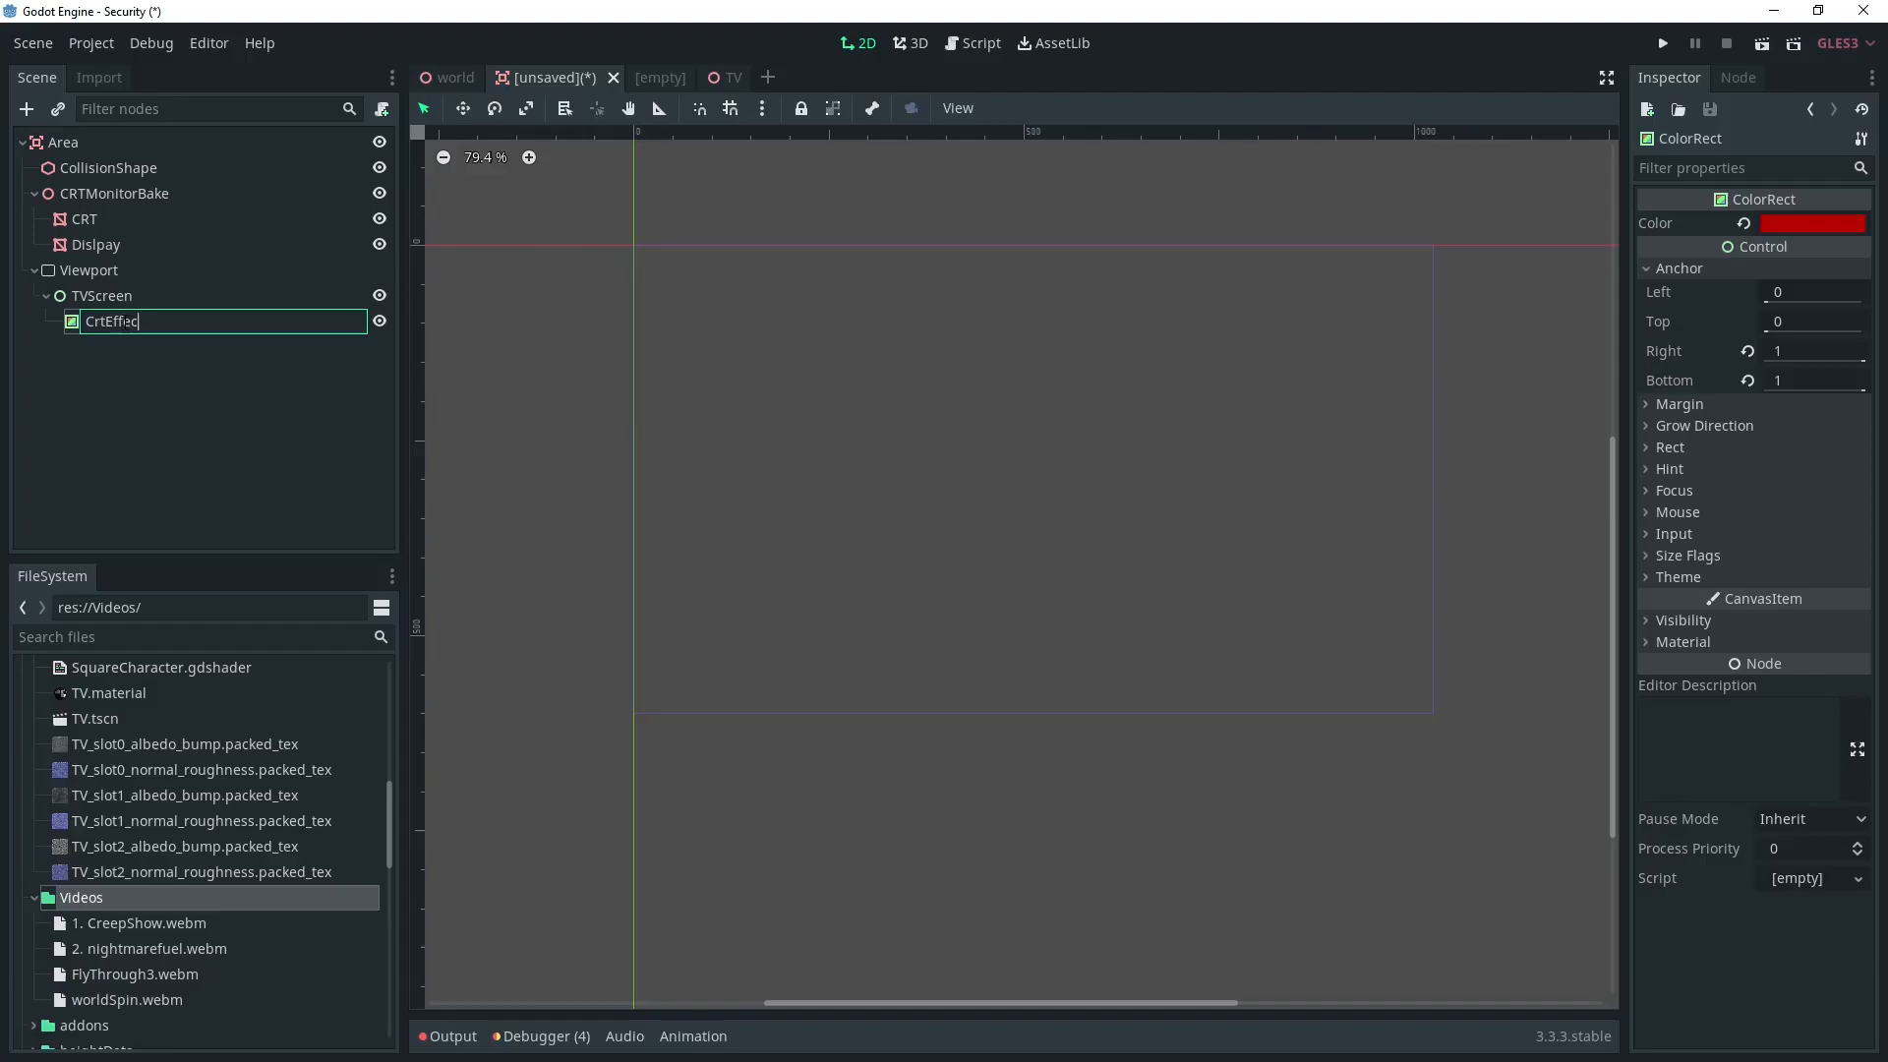
pyautogui.press('Enter')
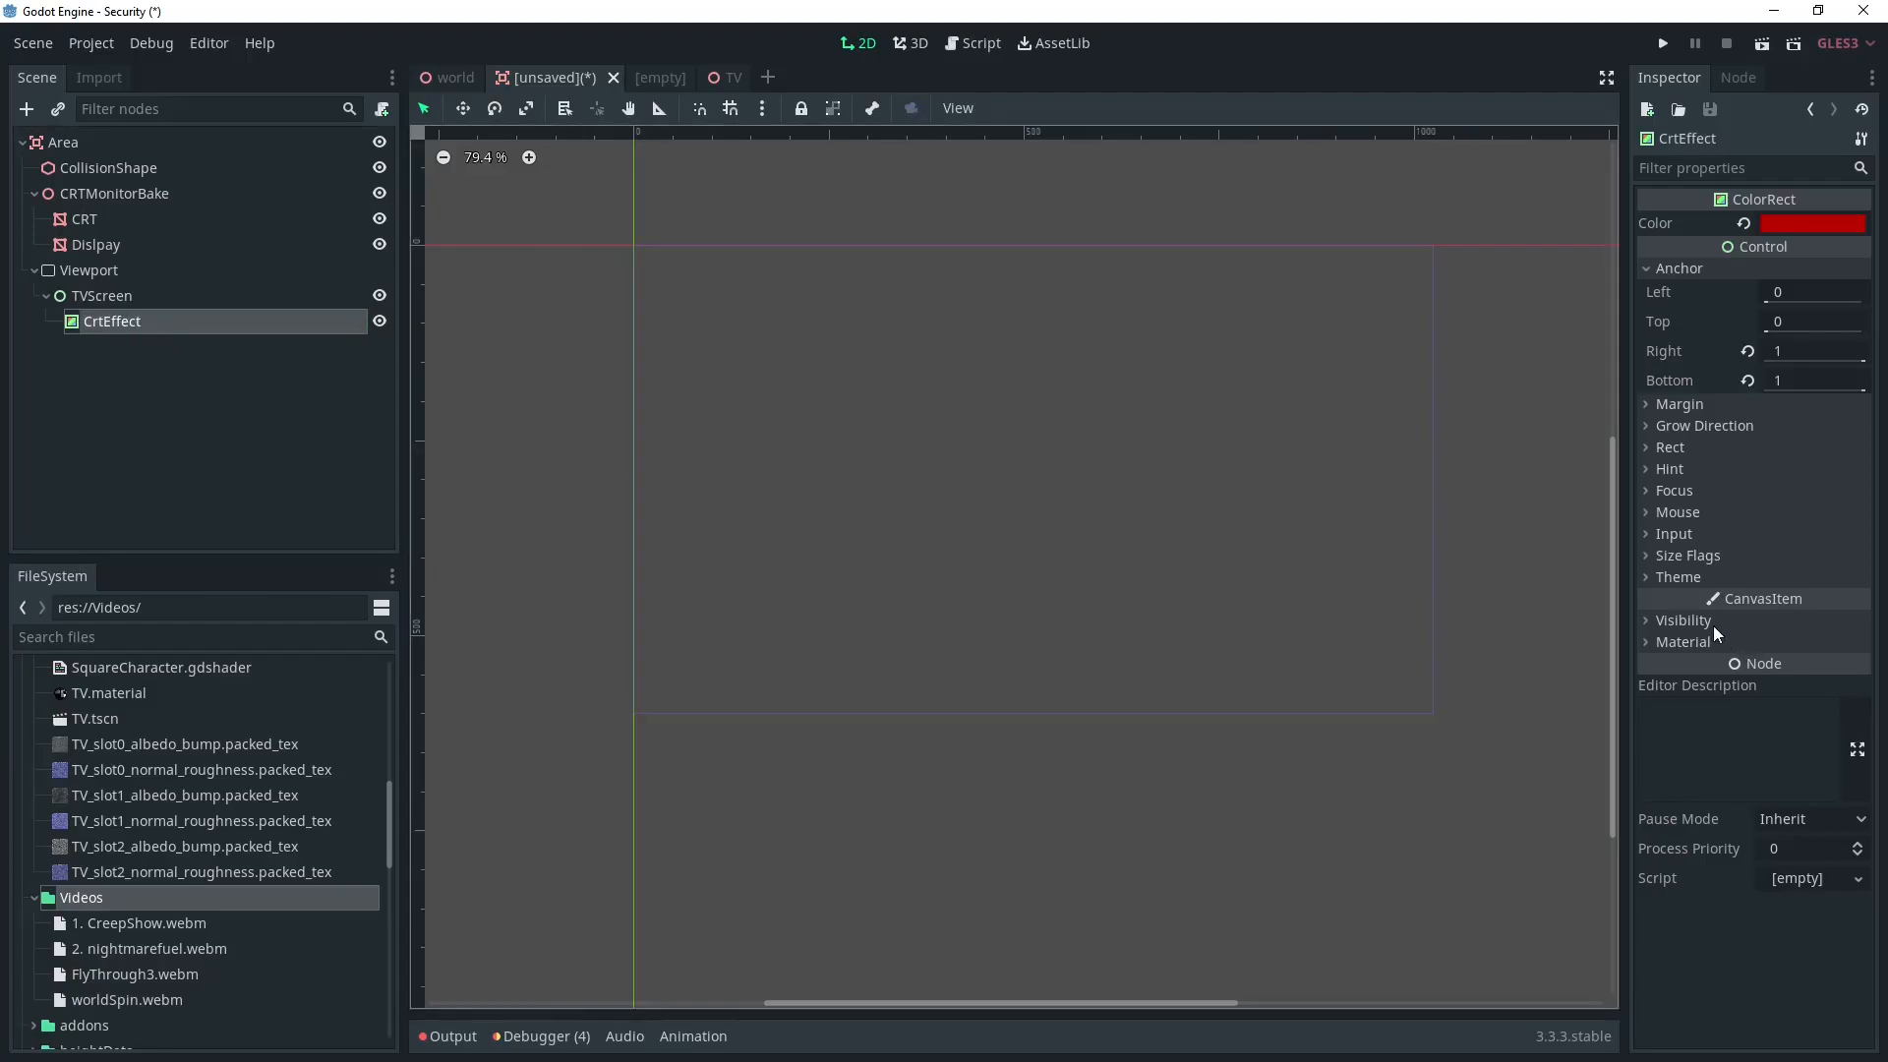
pyautogui.click(1856, 665)
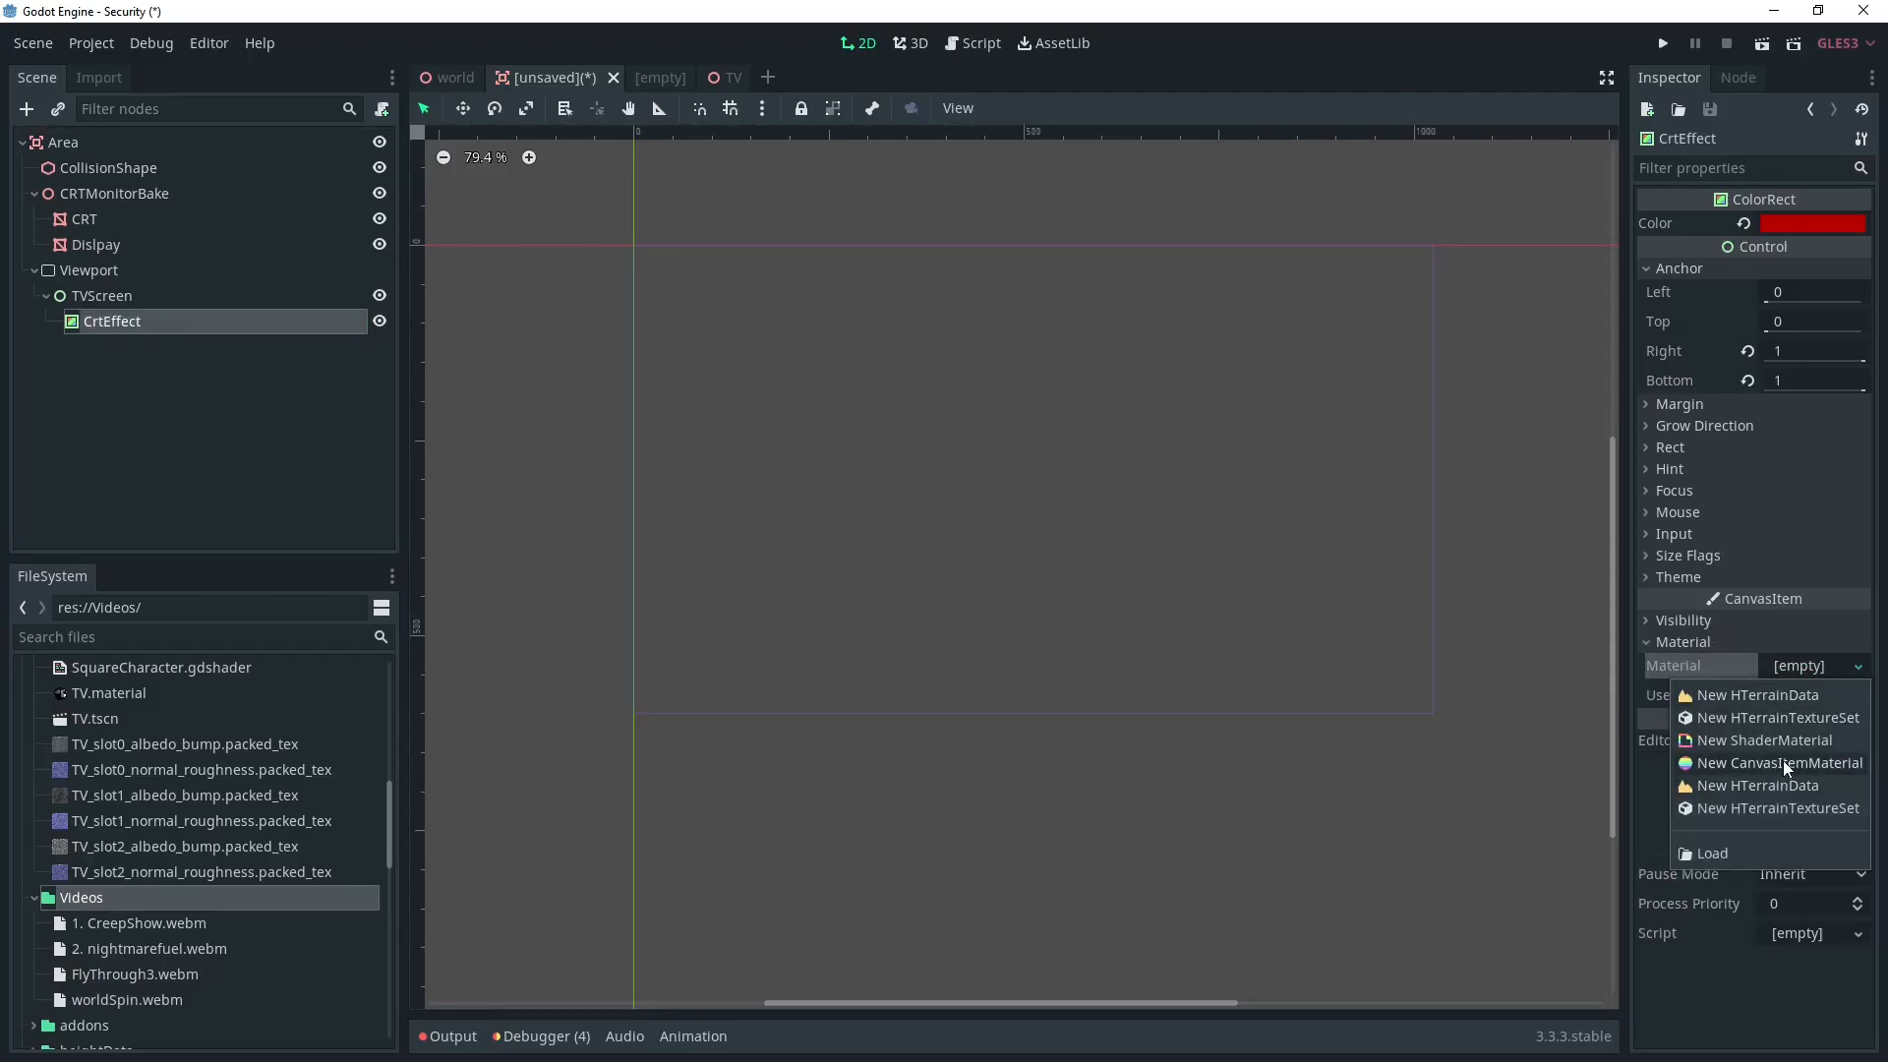
pyautogui.click(1762, 739)
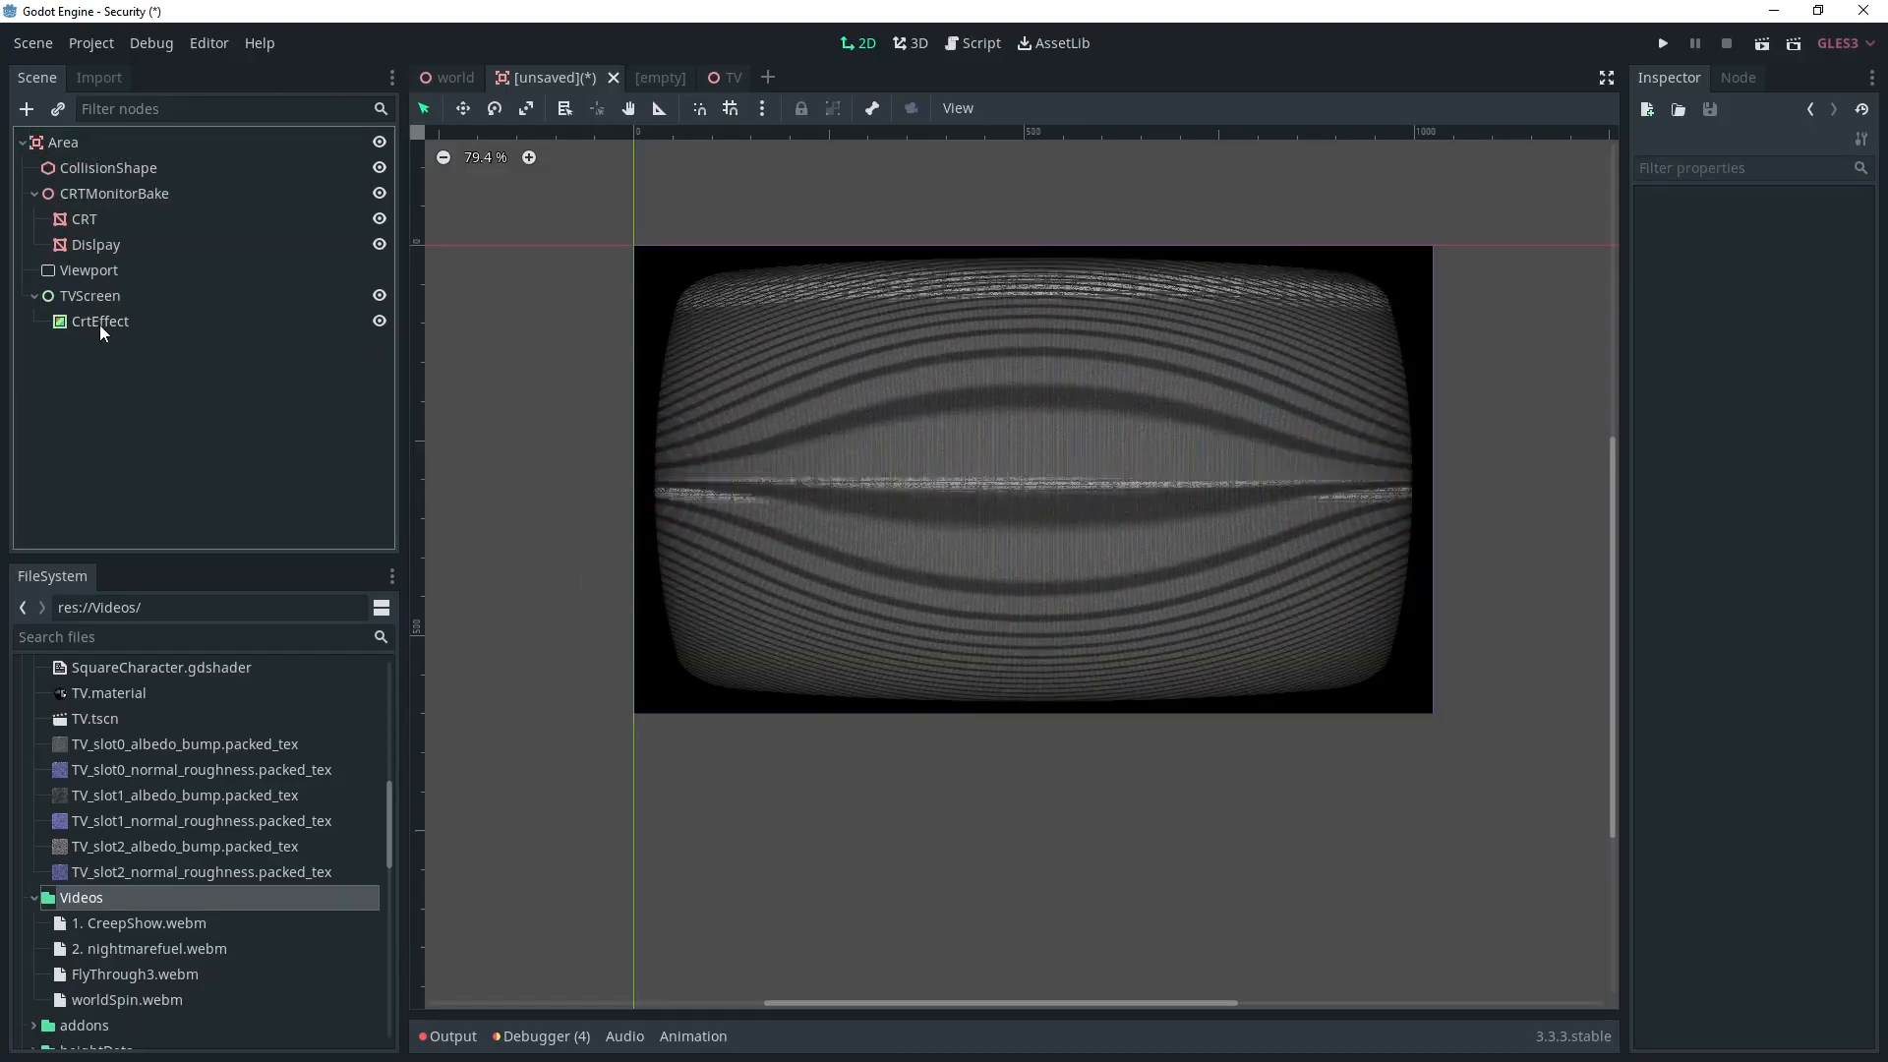
# Step: On CrtEffect's shader, disable Roll and bring Roll Size down to 0
pyautogui.click(98, 321)
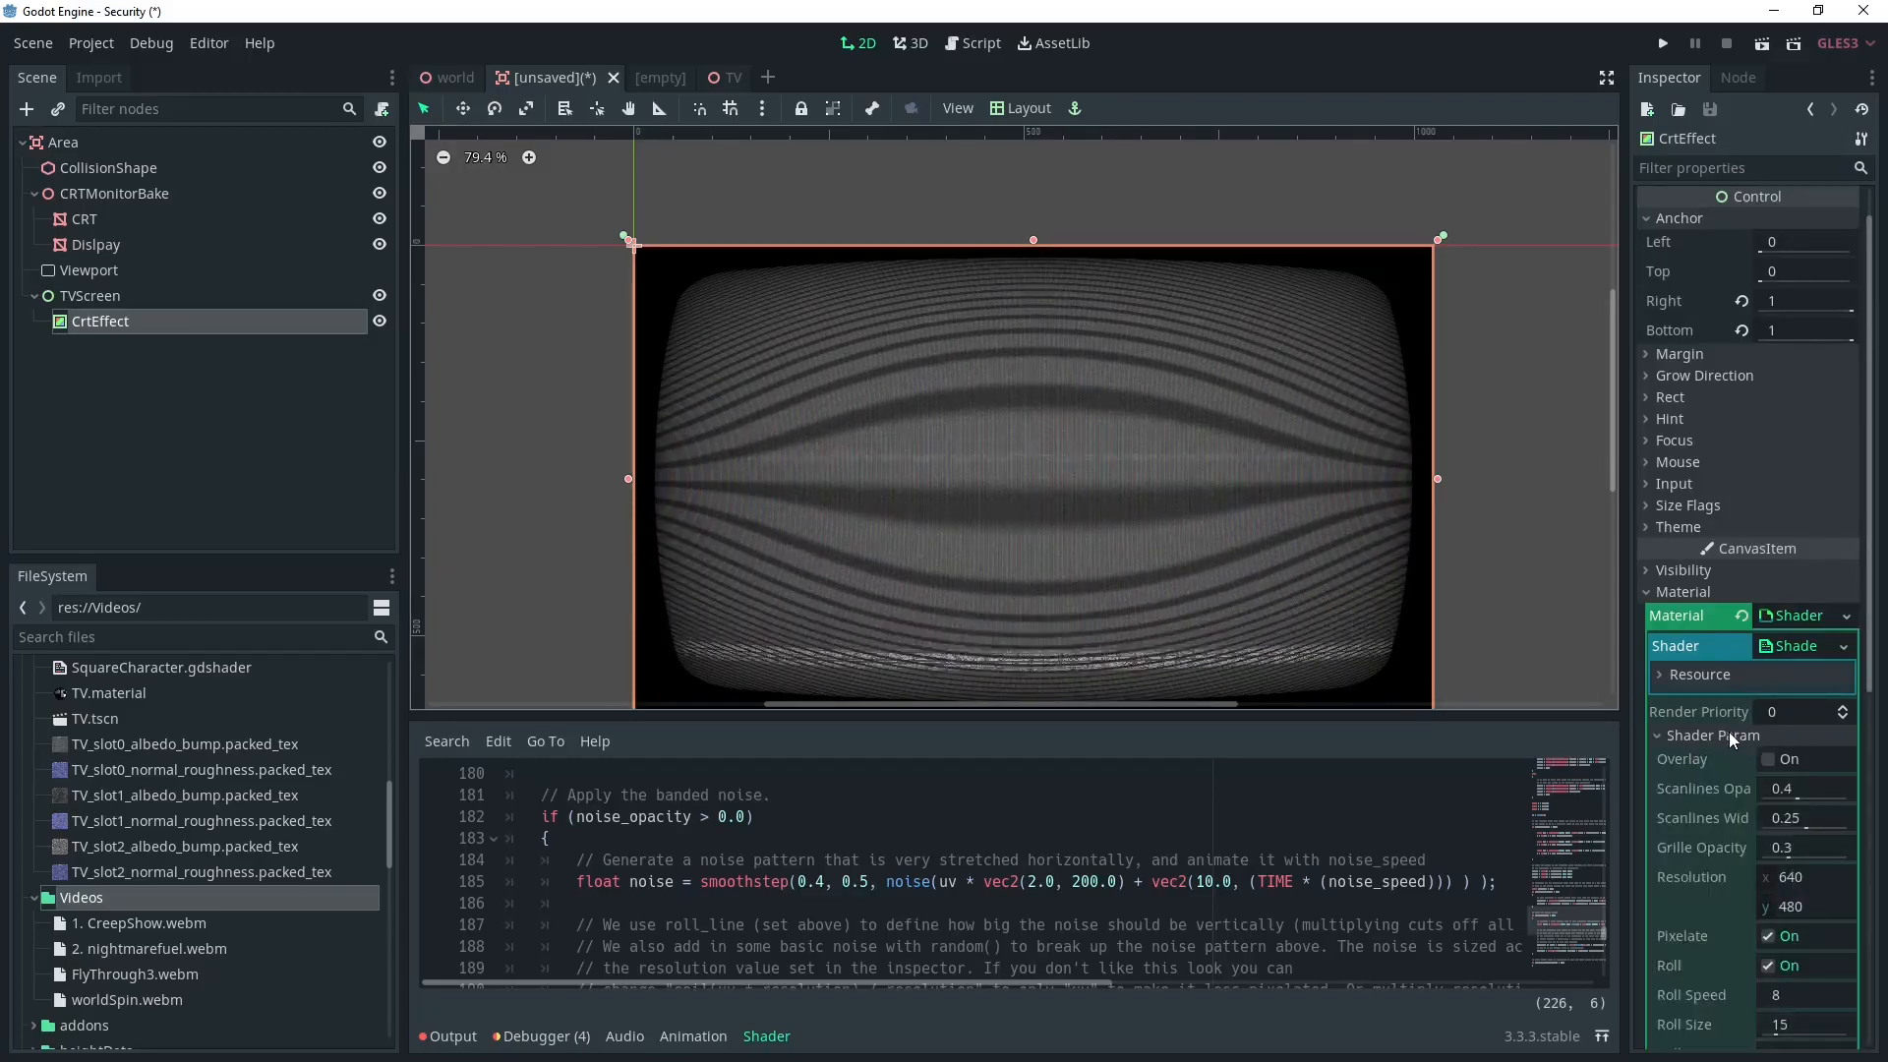
pyautogui.scroll(-3)
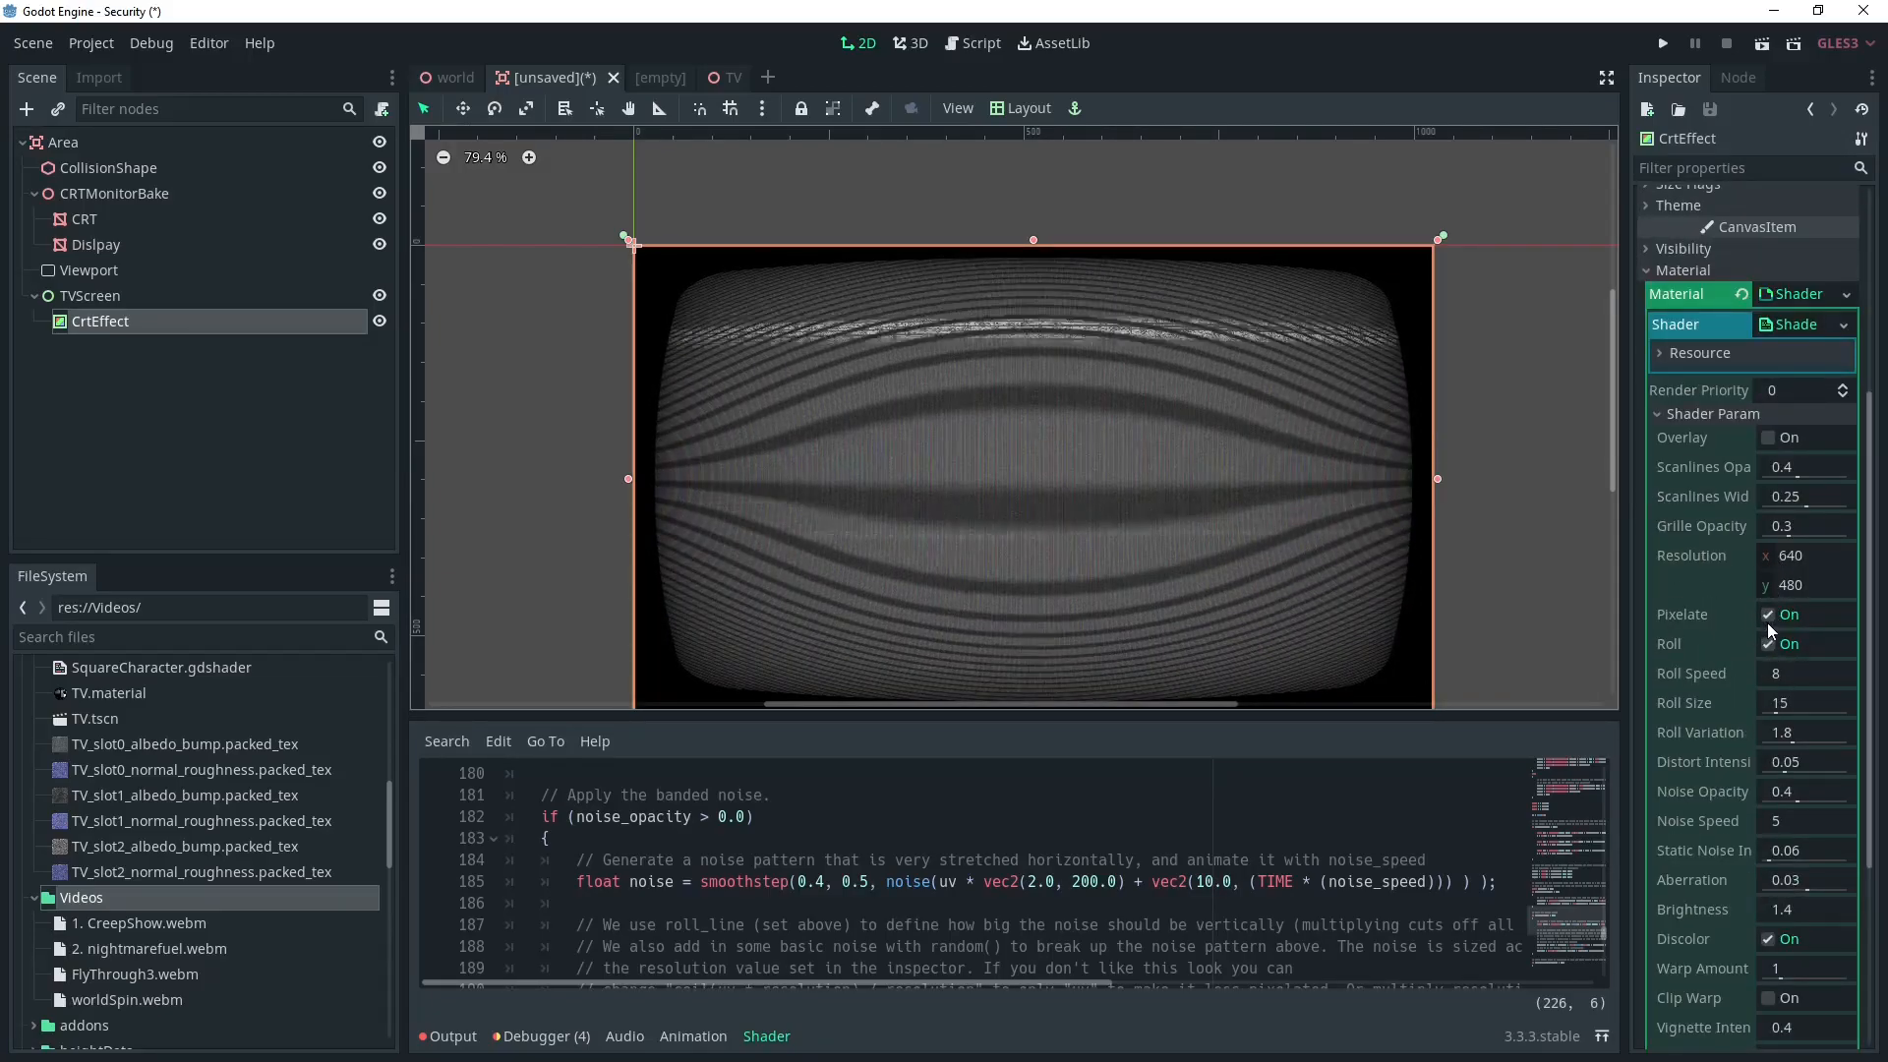
pyautogui.click(1768, 643)
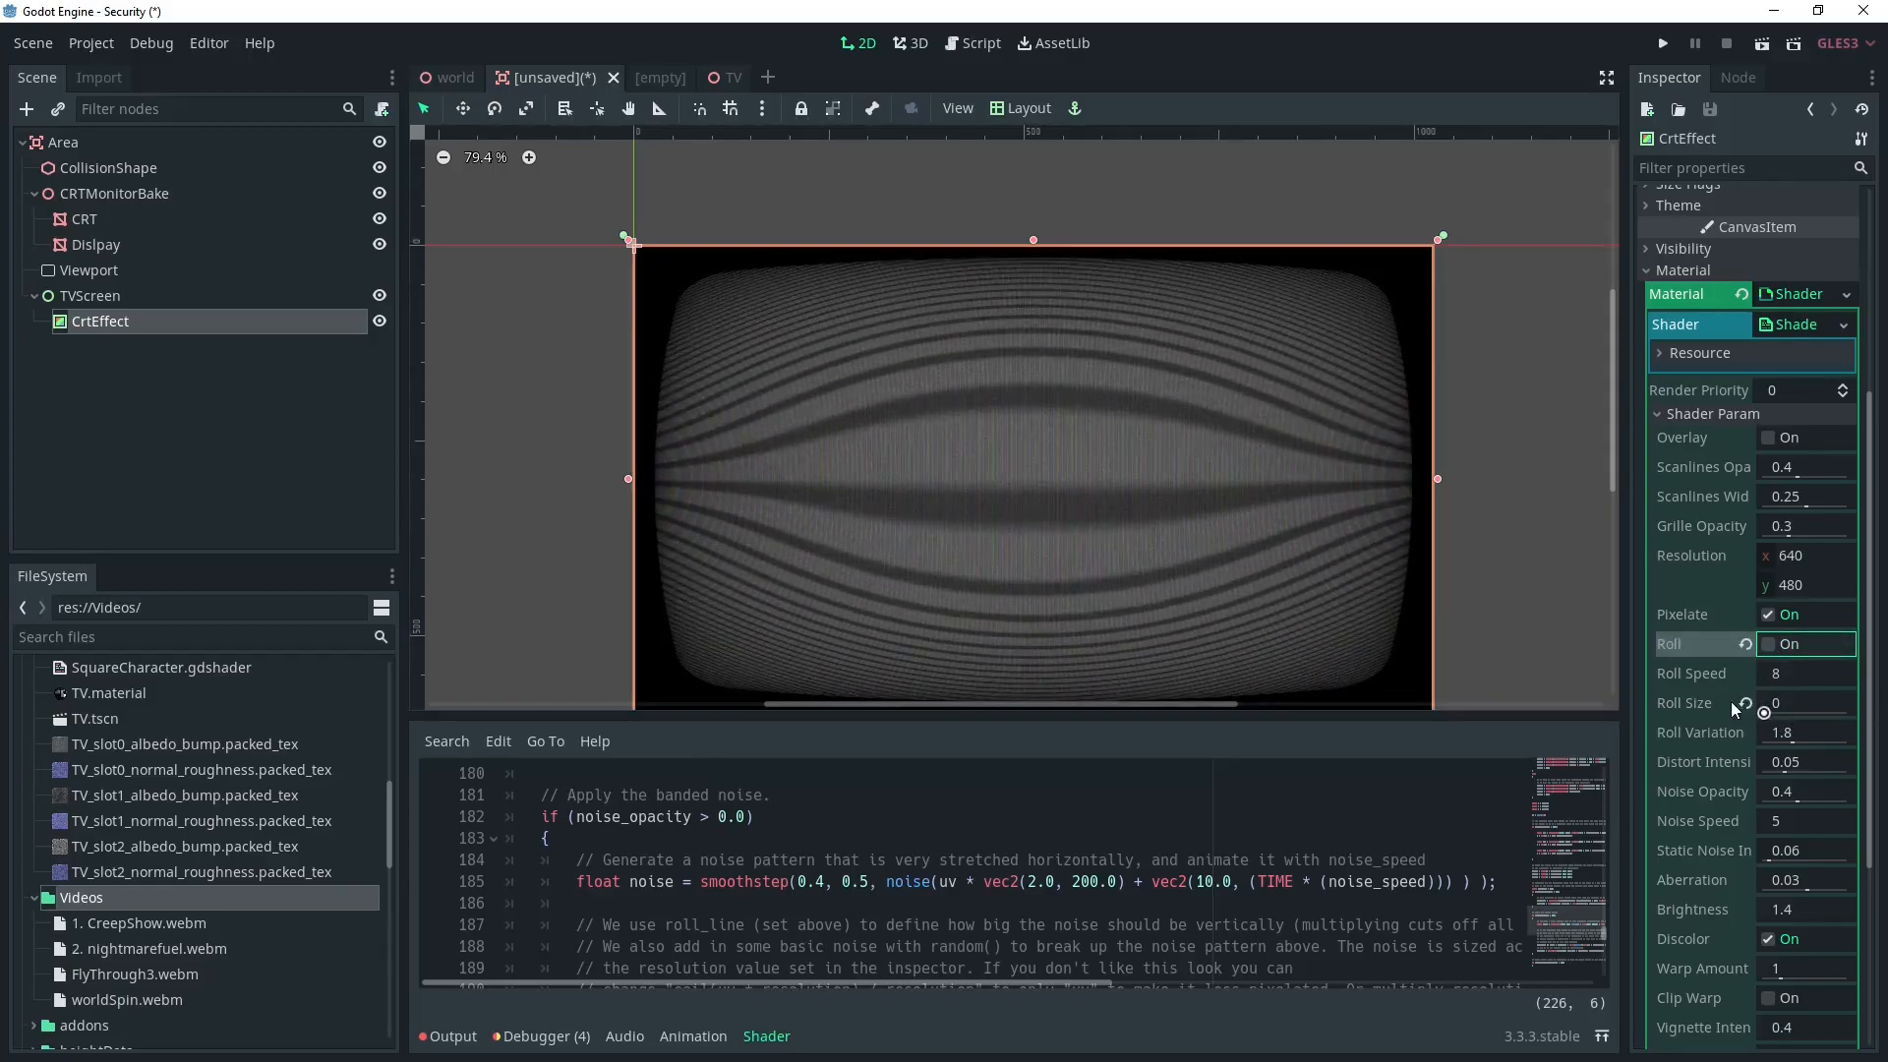
pyautogui.moveTo(1794, 702); pyautogui.dragTo(1794, 716)
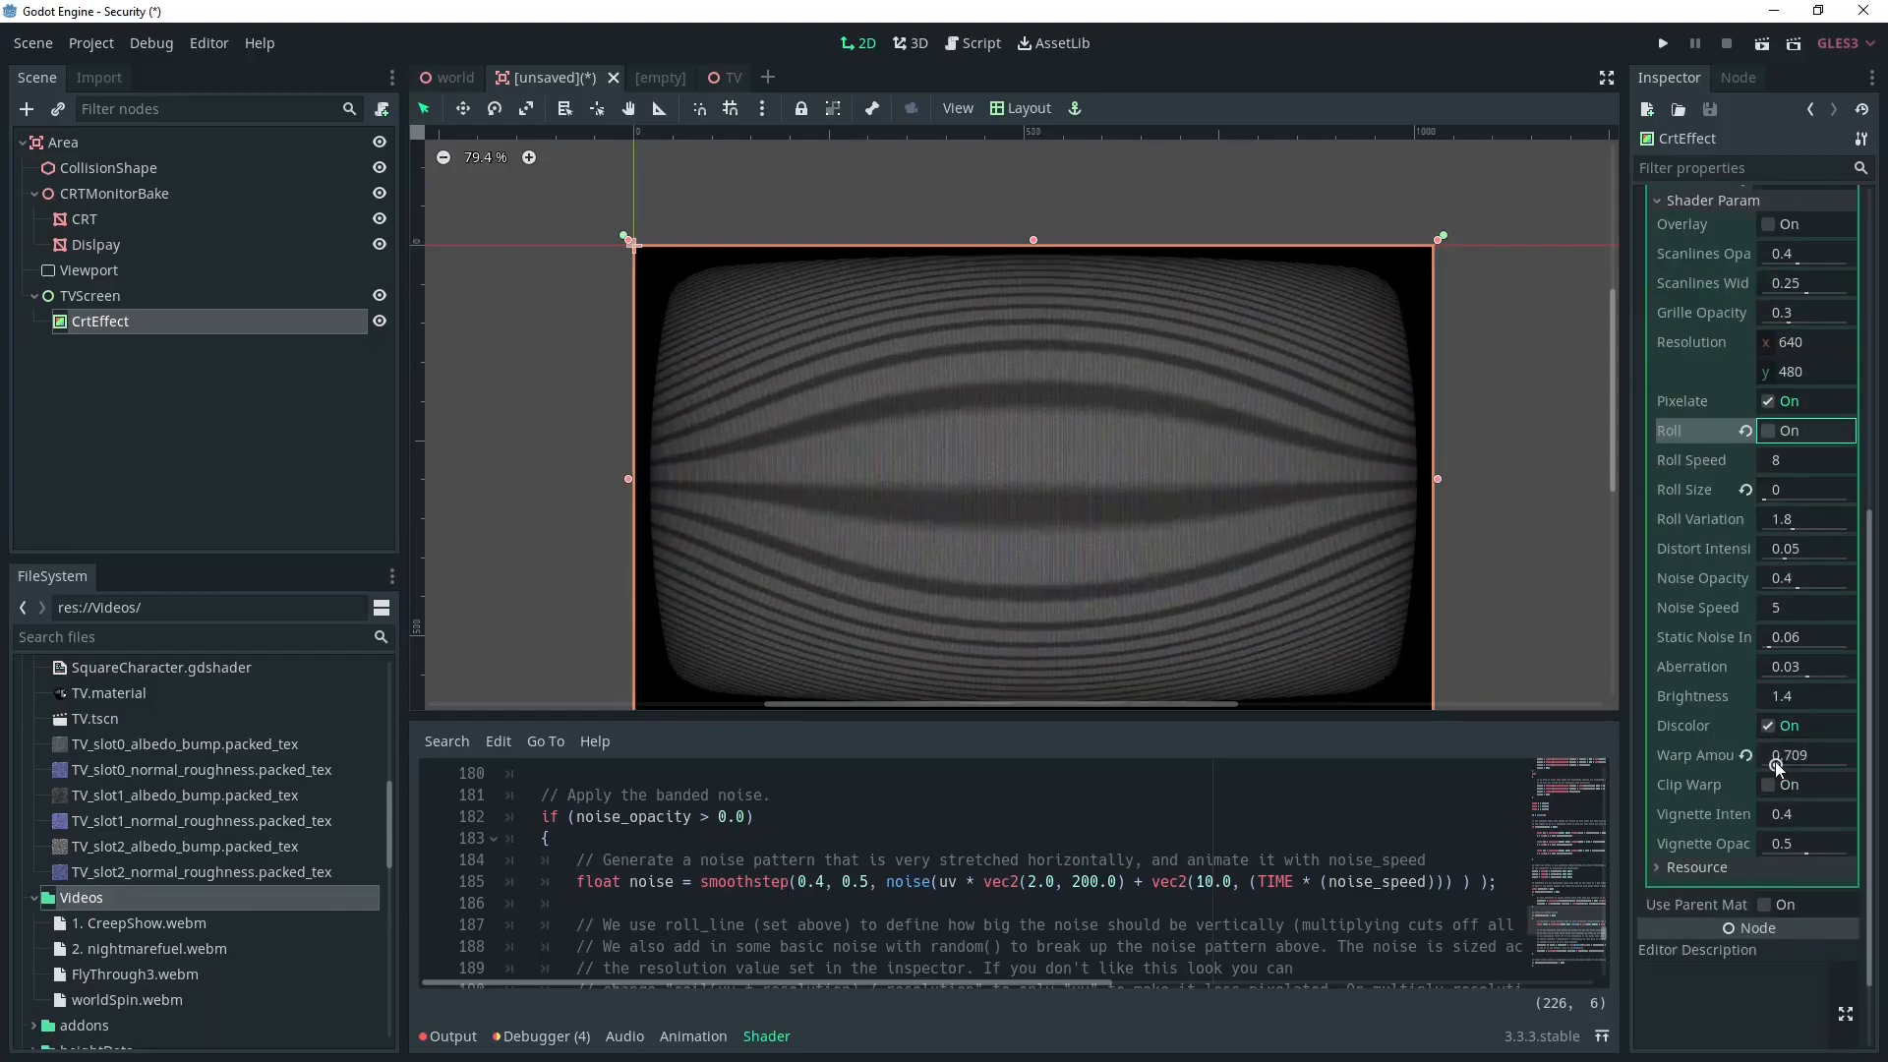
# Step: Set Warp Amount 0.128, Vignette Opacity 0.407 and Scanlines Width 0.343
pyautogui.moveTo(1794, 756); pyautogui.dragTo(1768, 755)
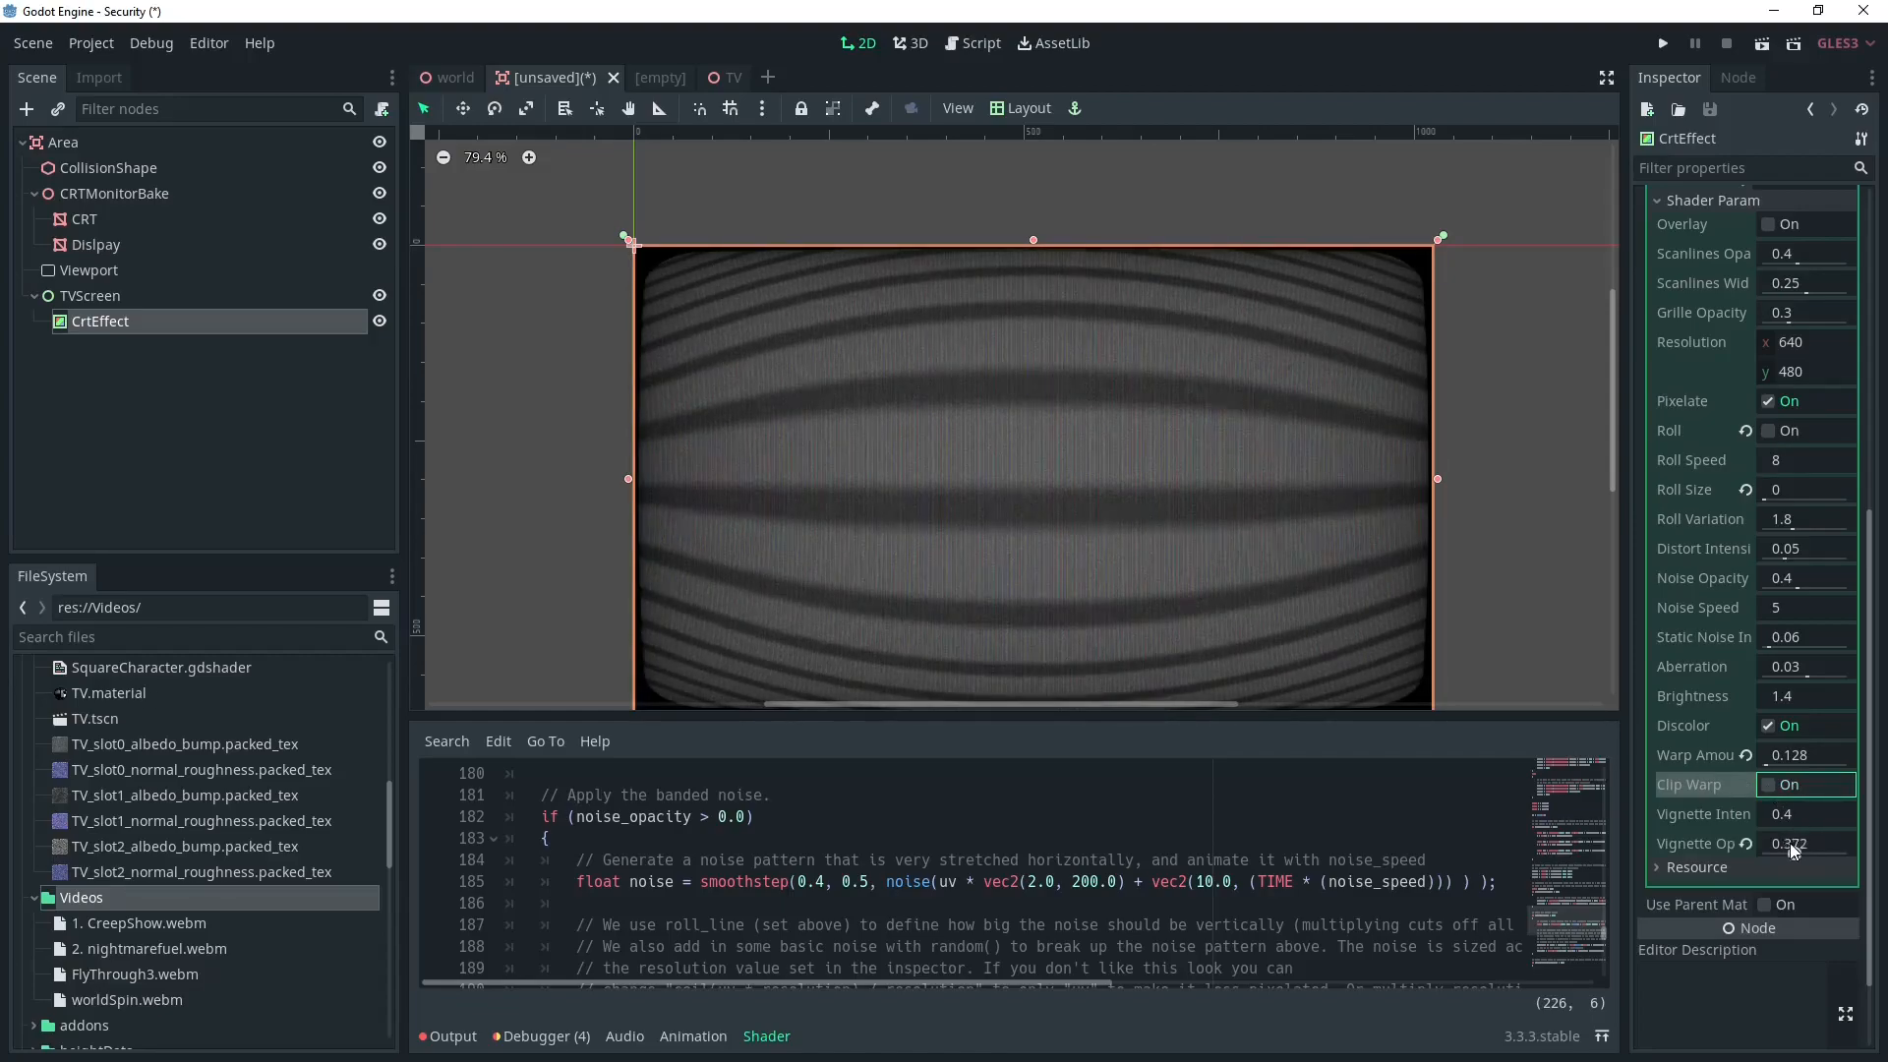
pyautogui.moveTo(1793, 844); pyautogui.dragTo(1795, 839)
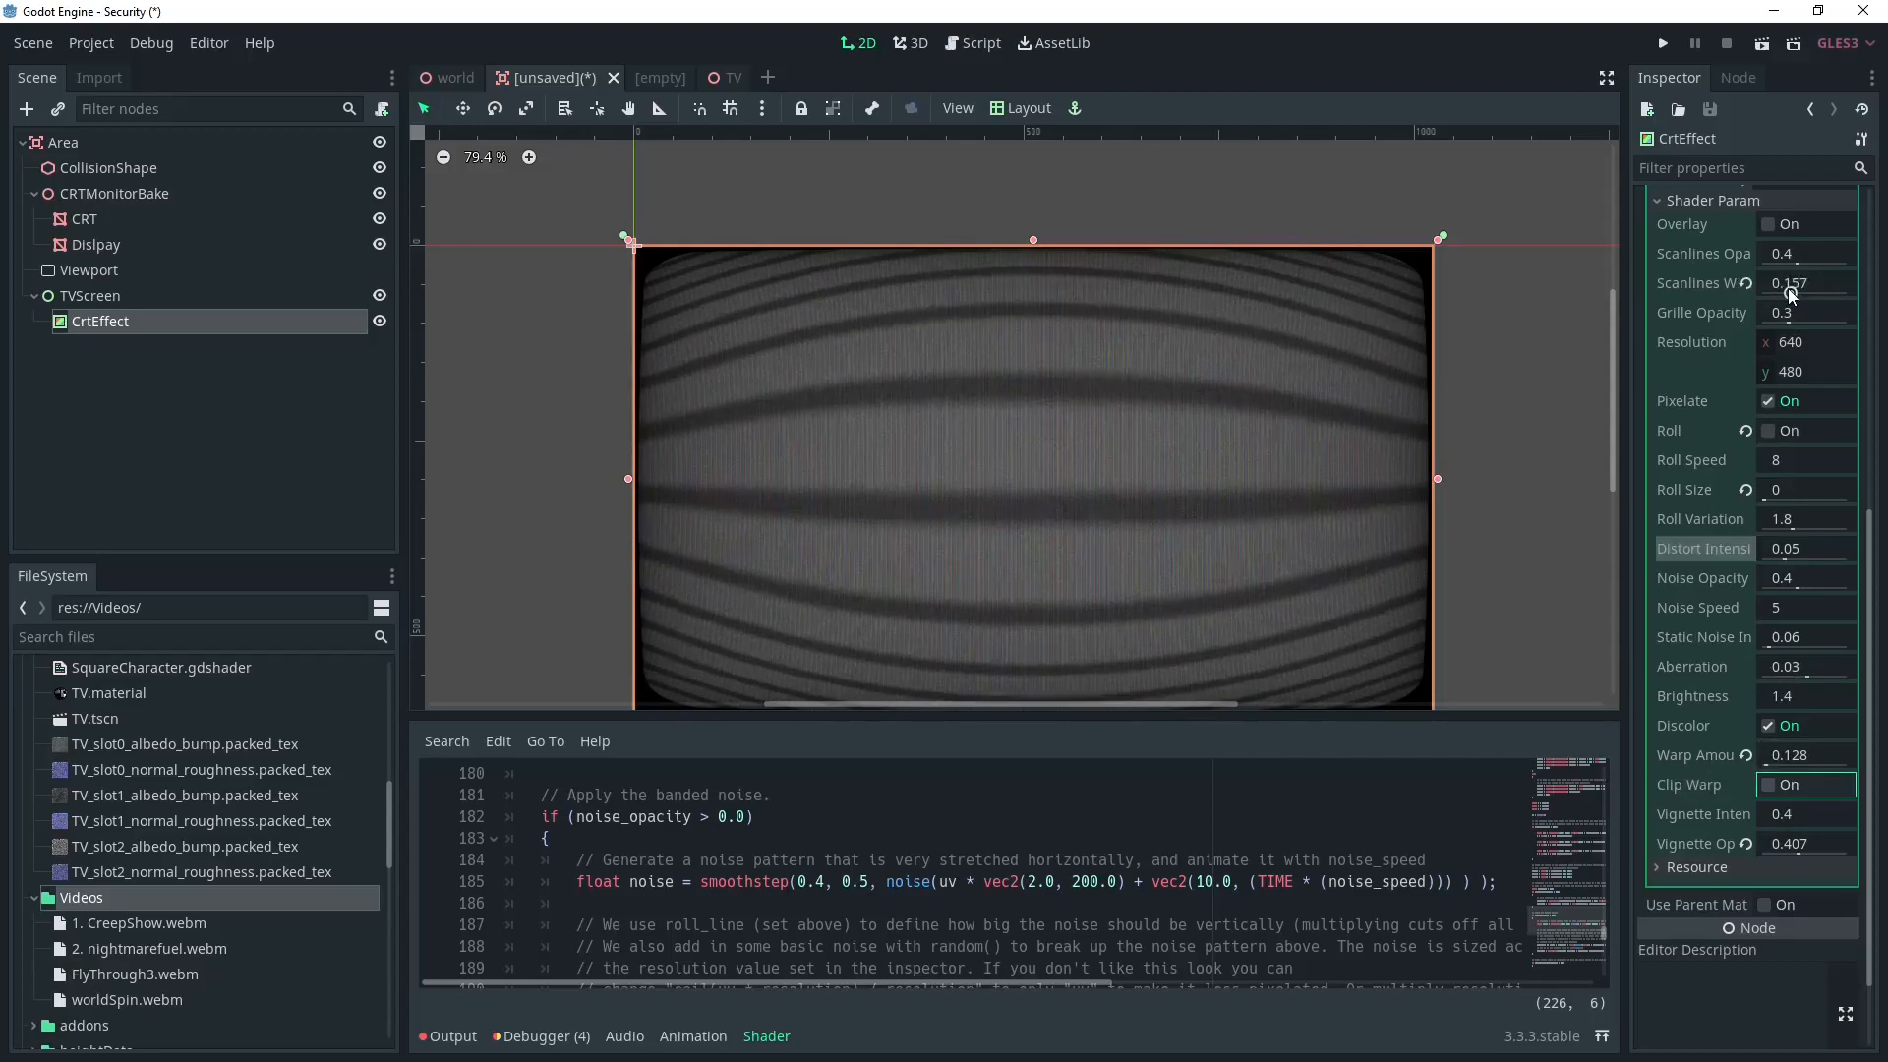
pyautogui.moveTo(1794, 283); pyautogui.dragTo(1802, 268)
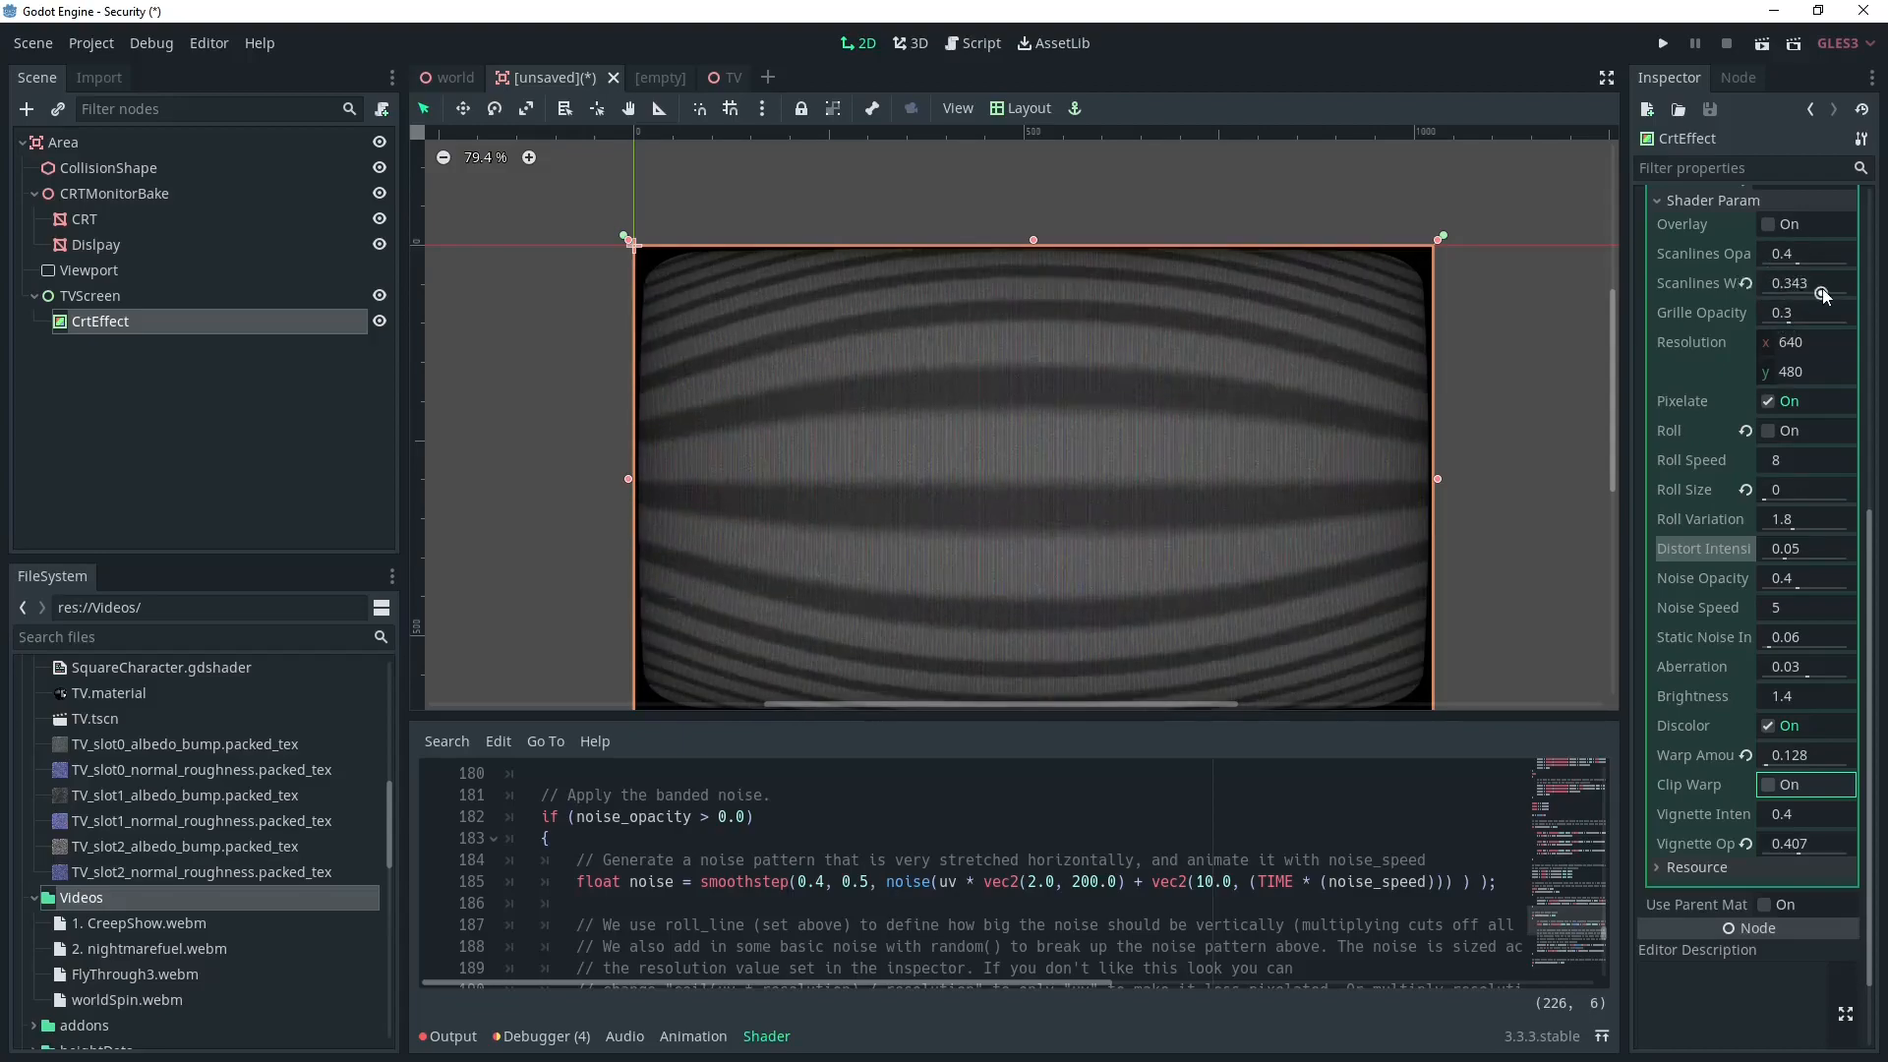
pyautogui.click(90, 295)
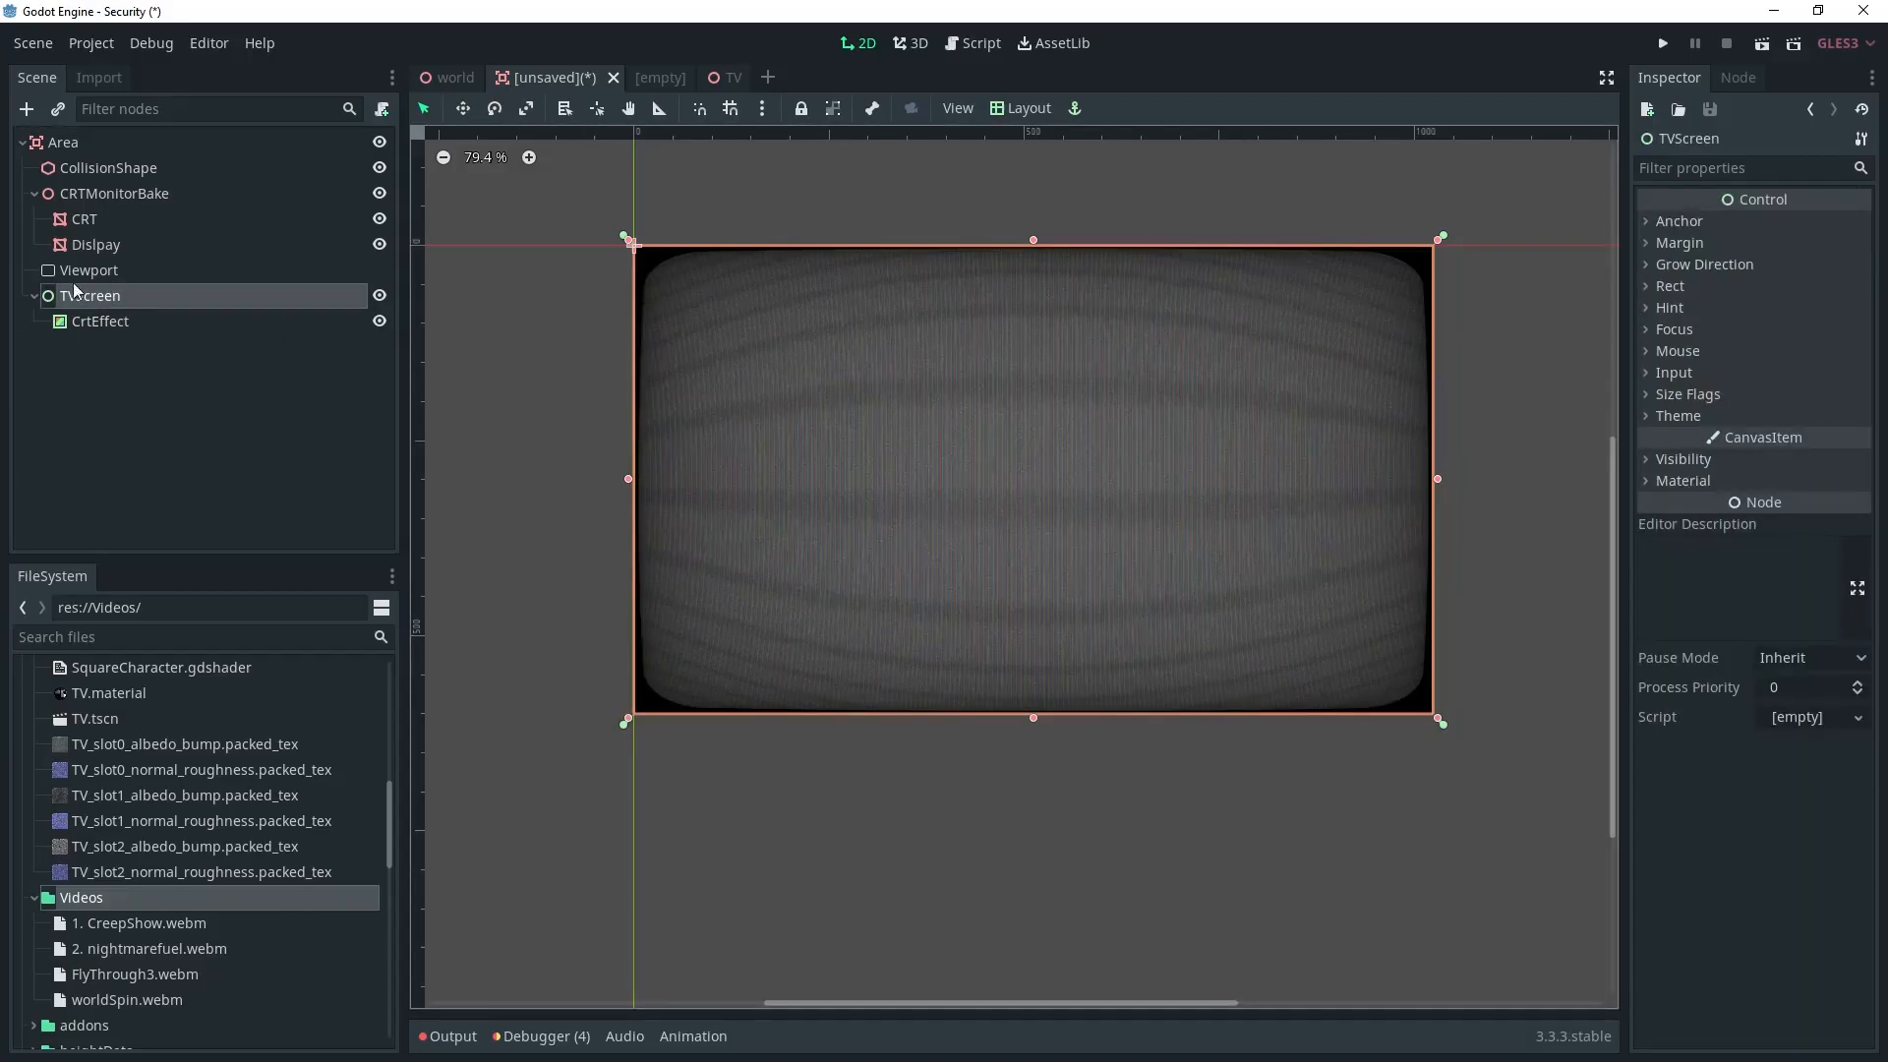
# Step: Enter a Viewport size of 1000 by 750 in the Inspector
pyautogui.click(916, 43)
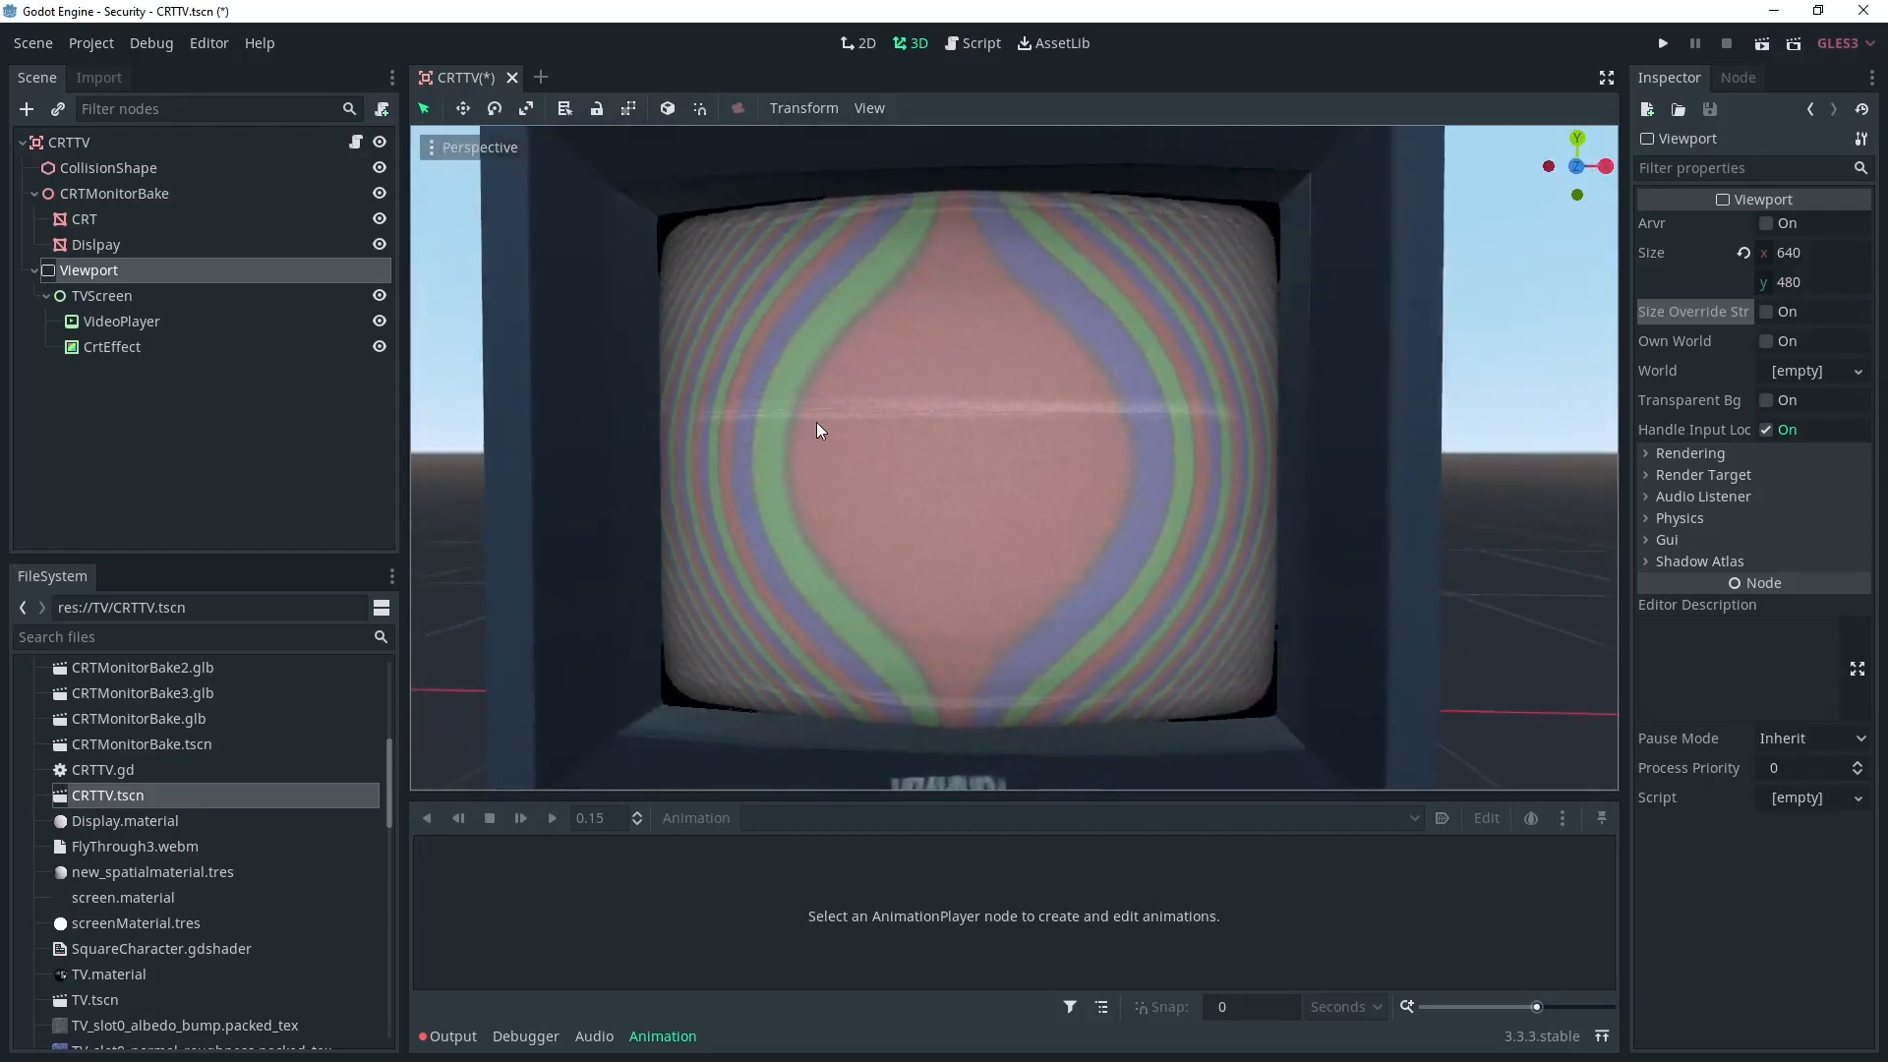
pyautogui.scroll(-3)
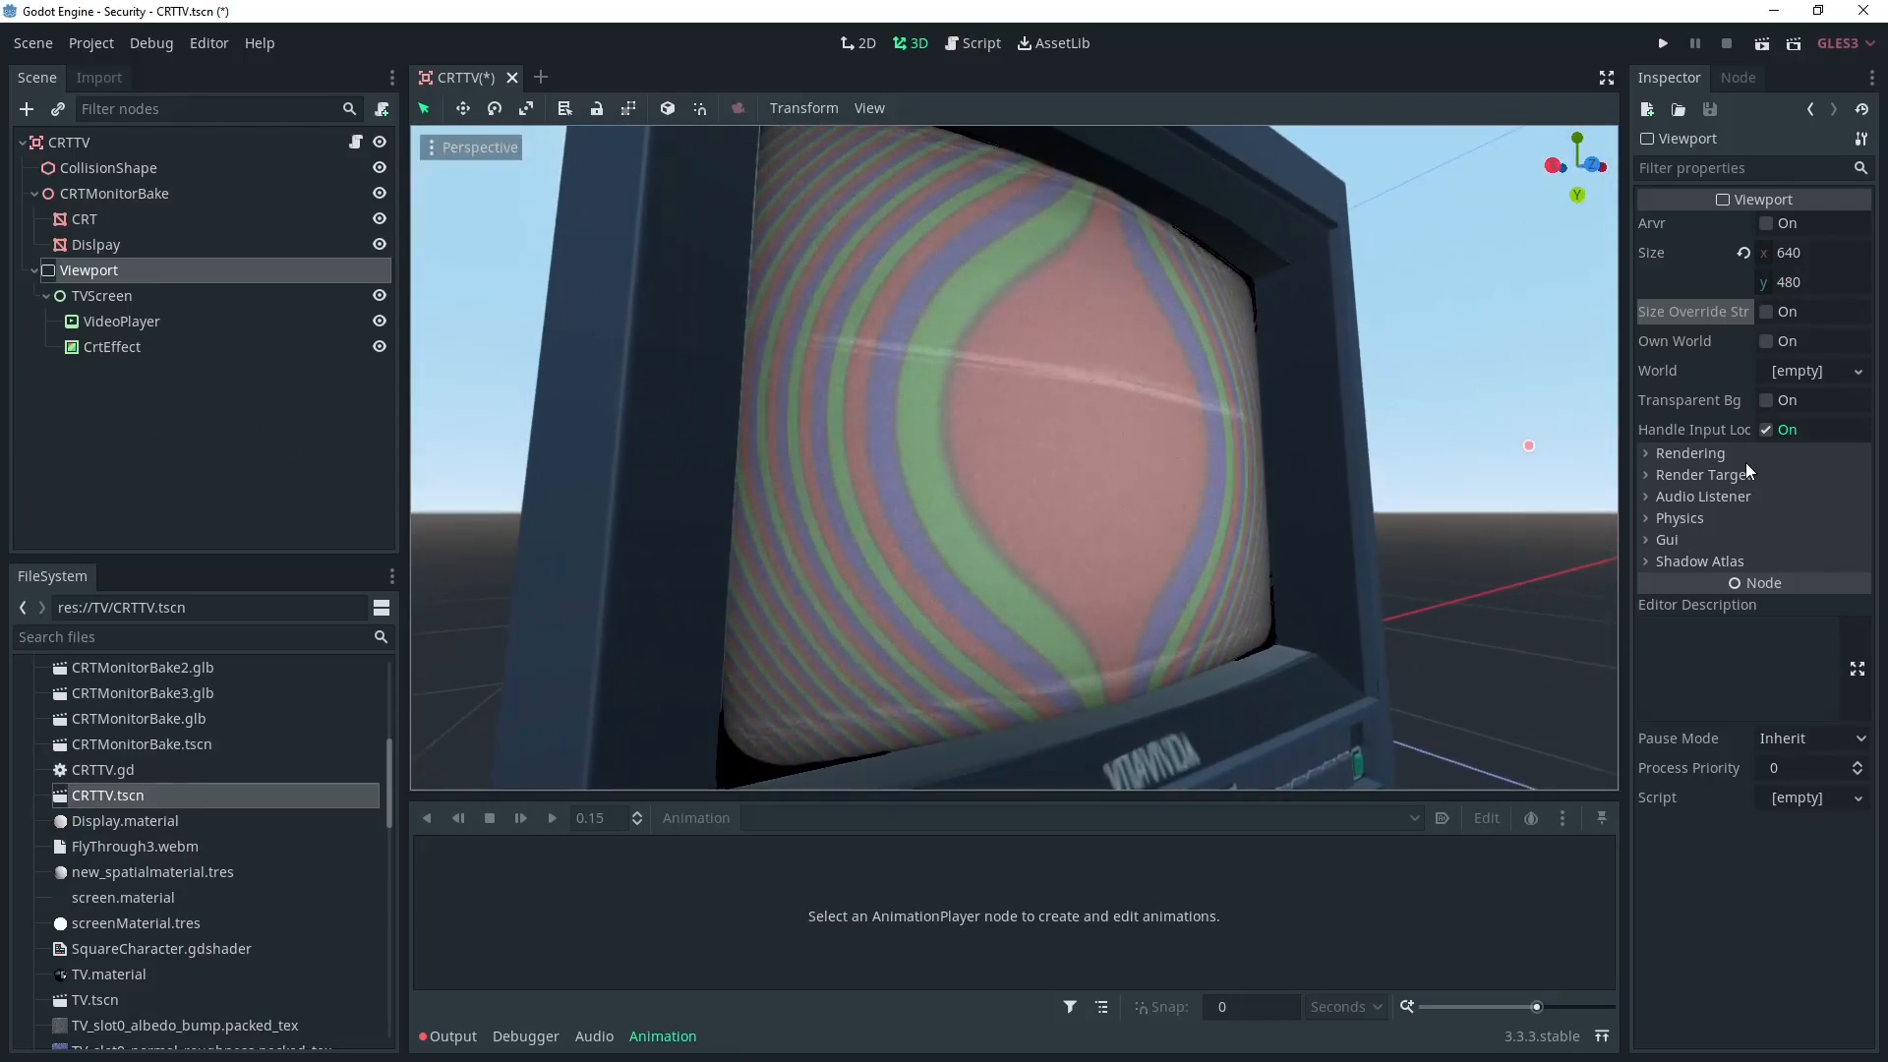
pyautogui.click(1812, 252)
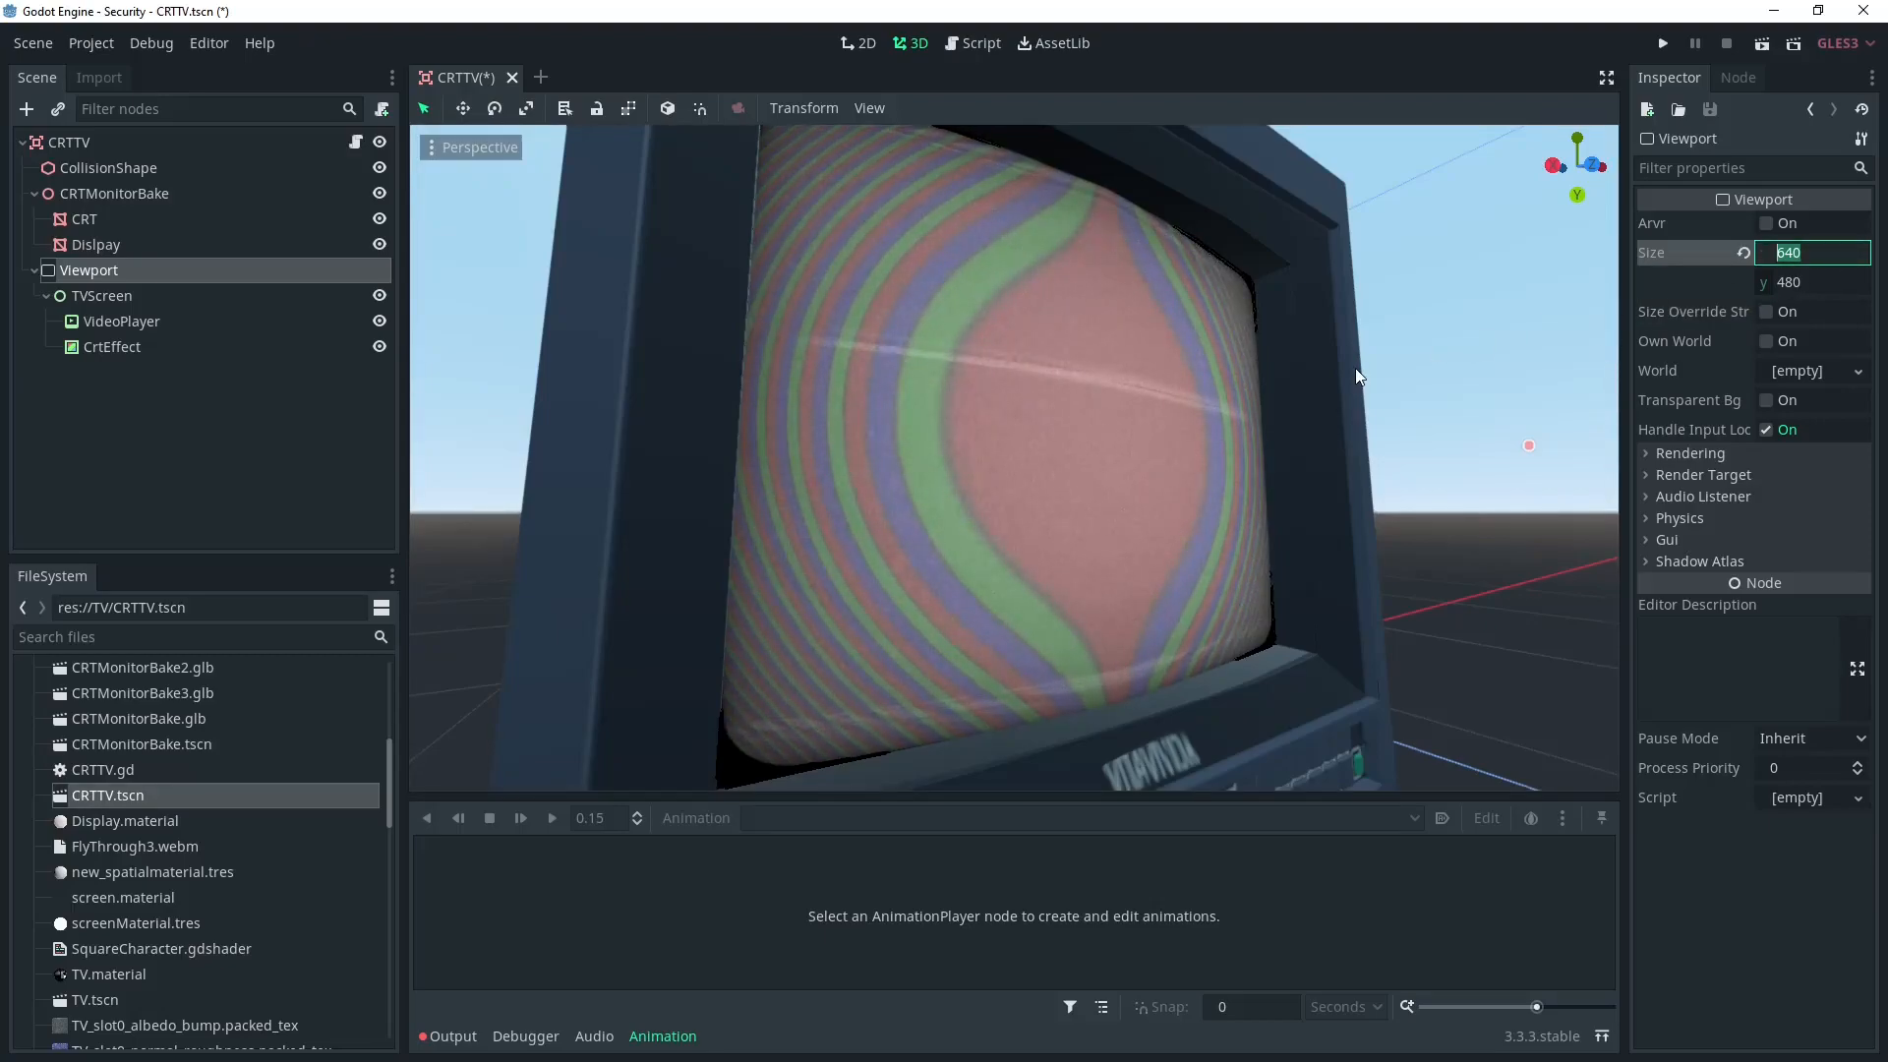
pyautogui.write('1000')
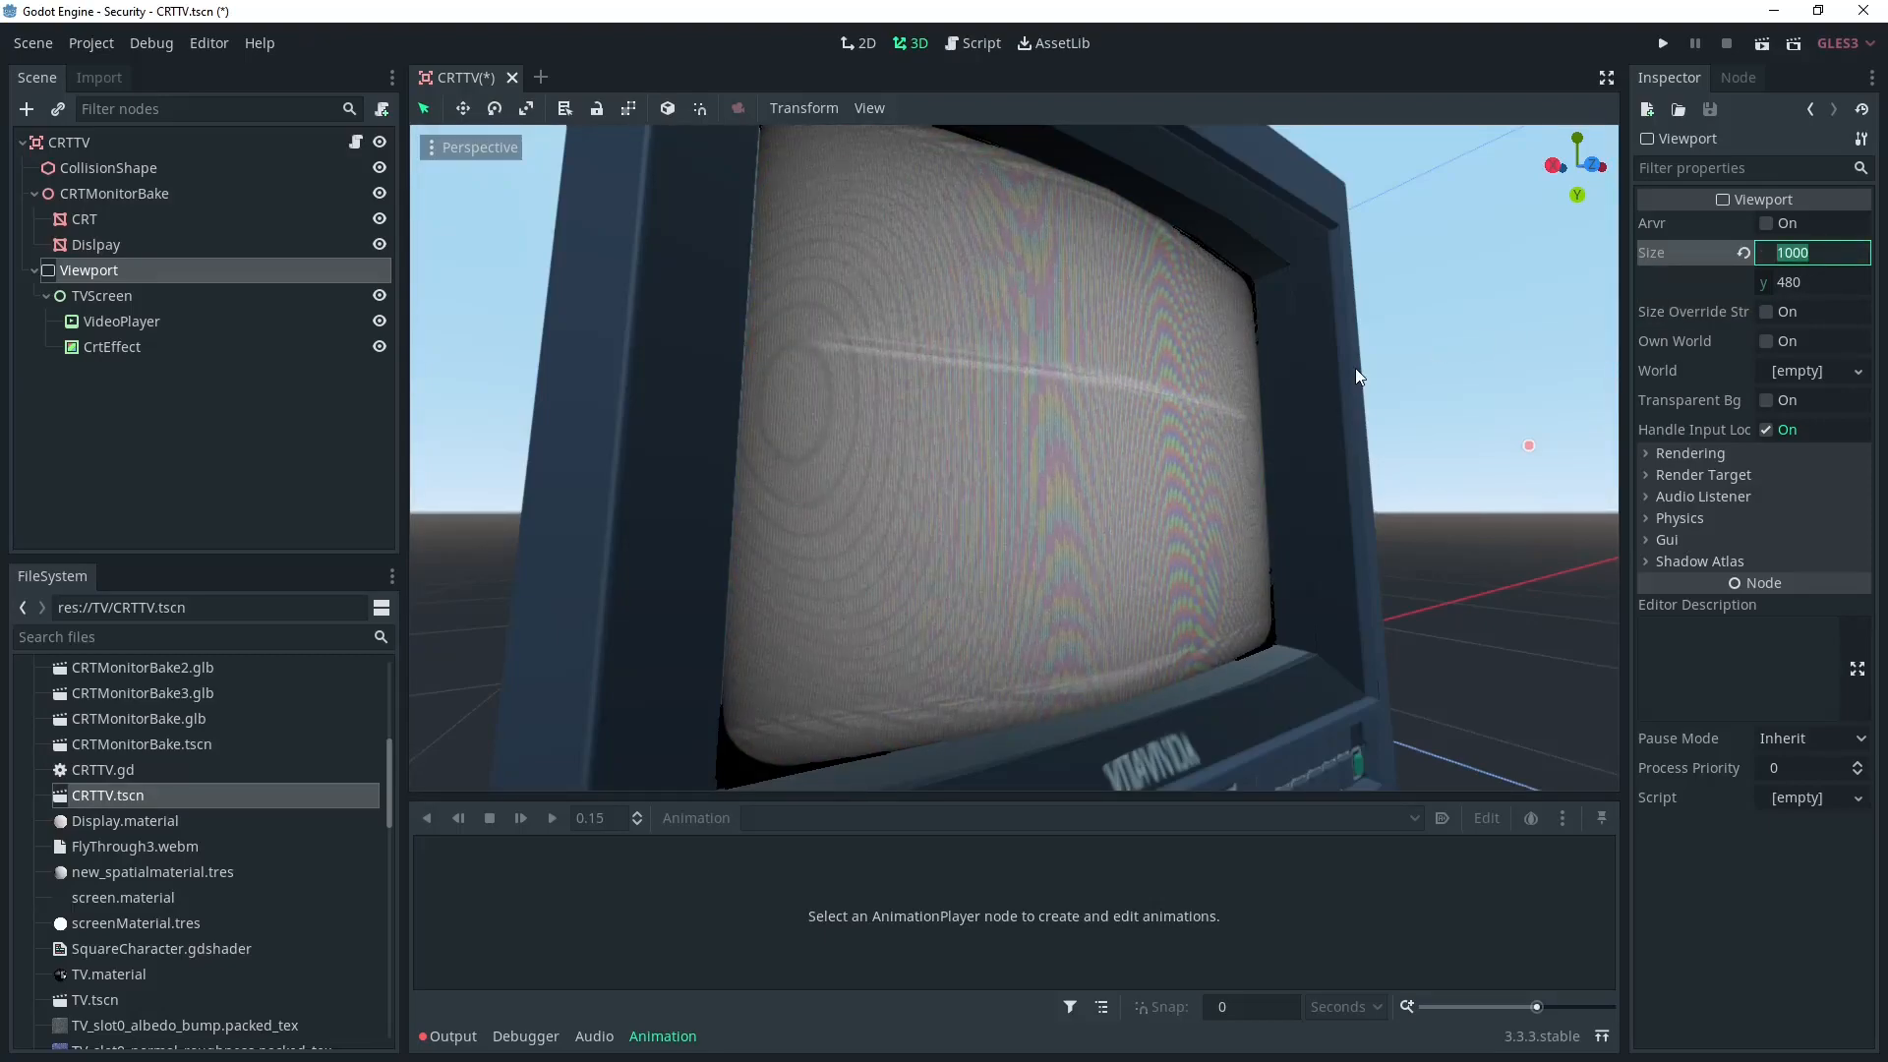
pyautogui.write('750')
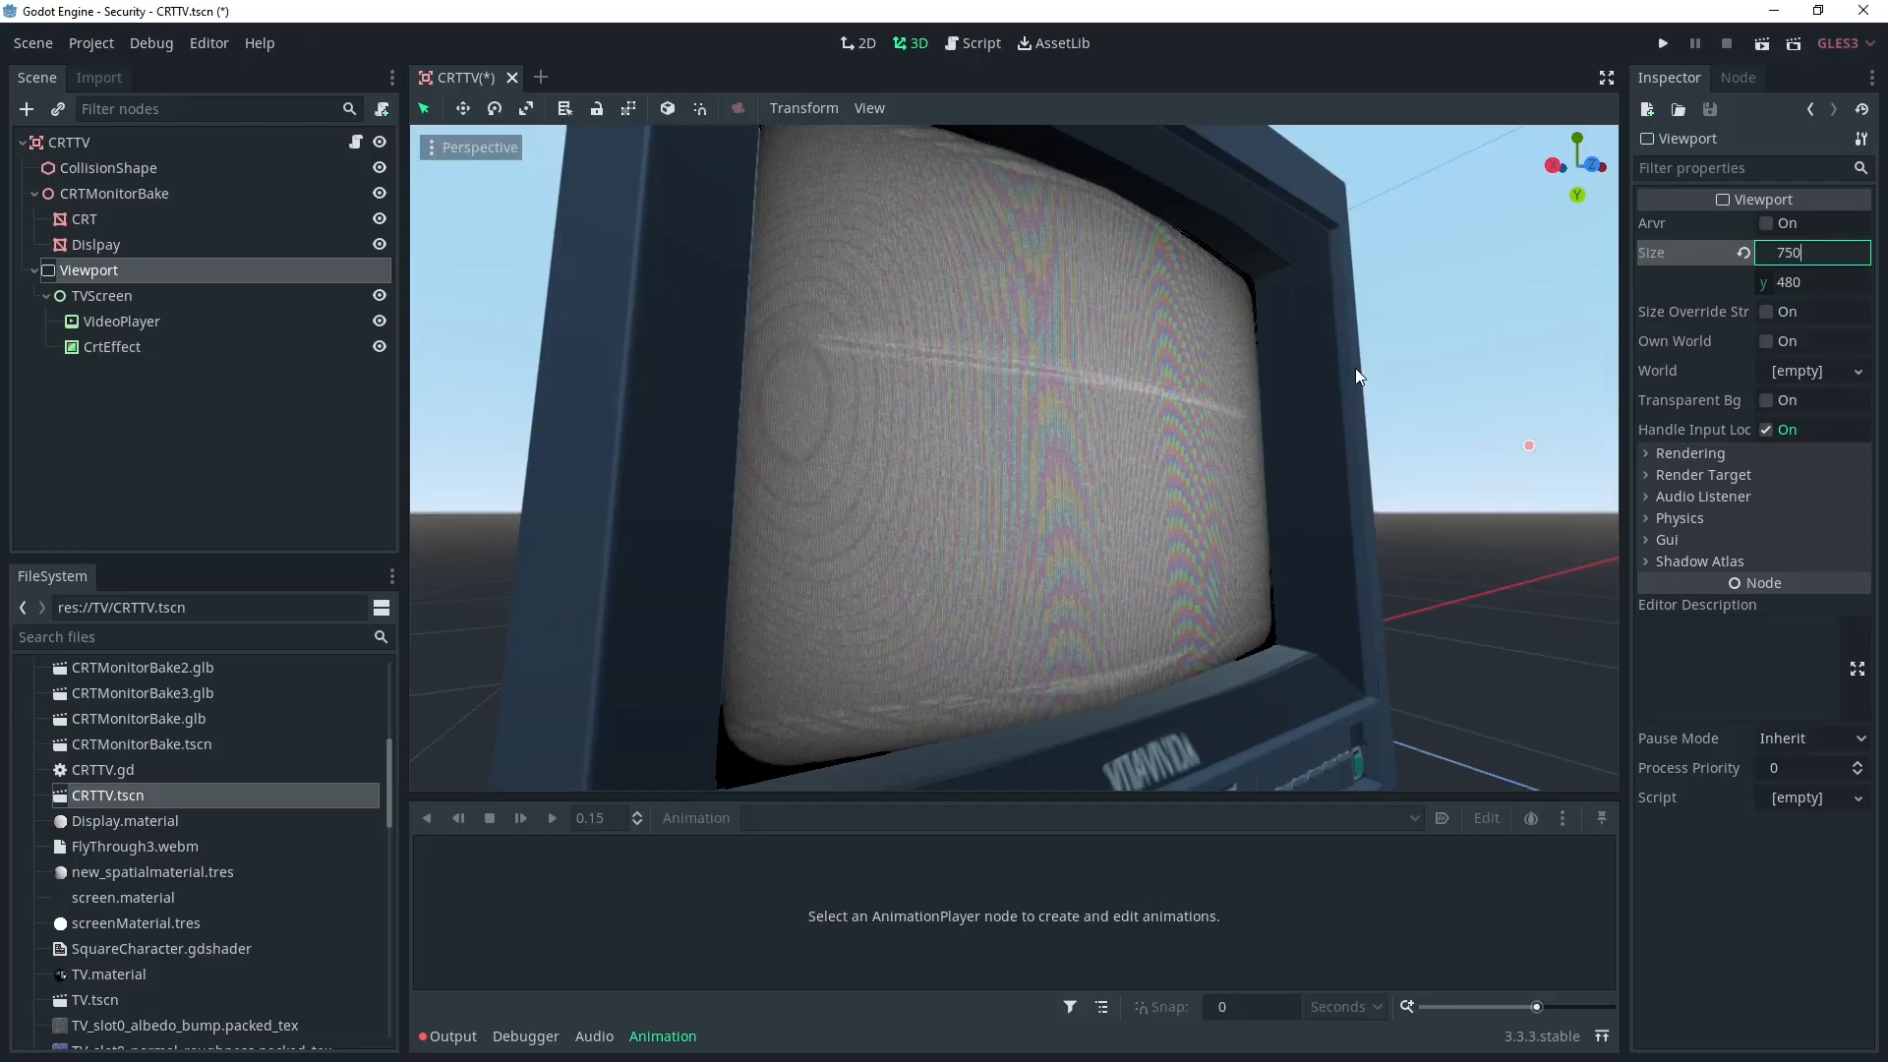
pyautogui.moveTo(989, 456)
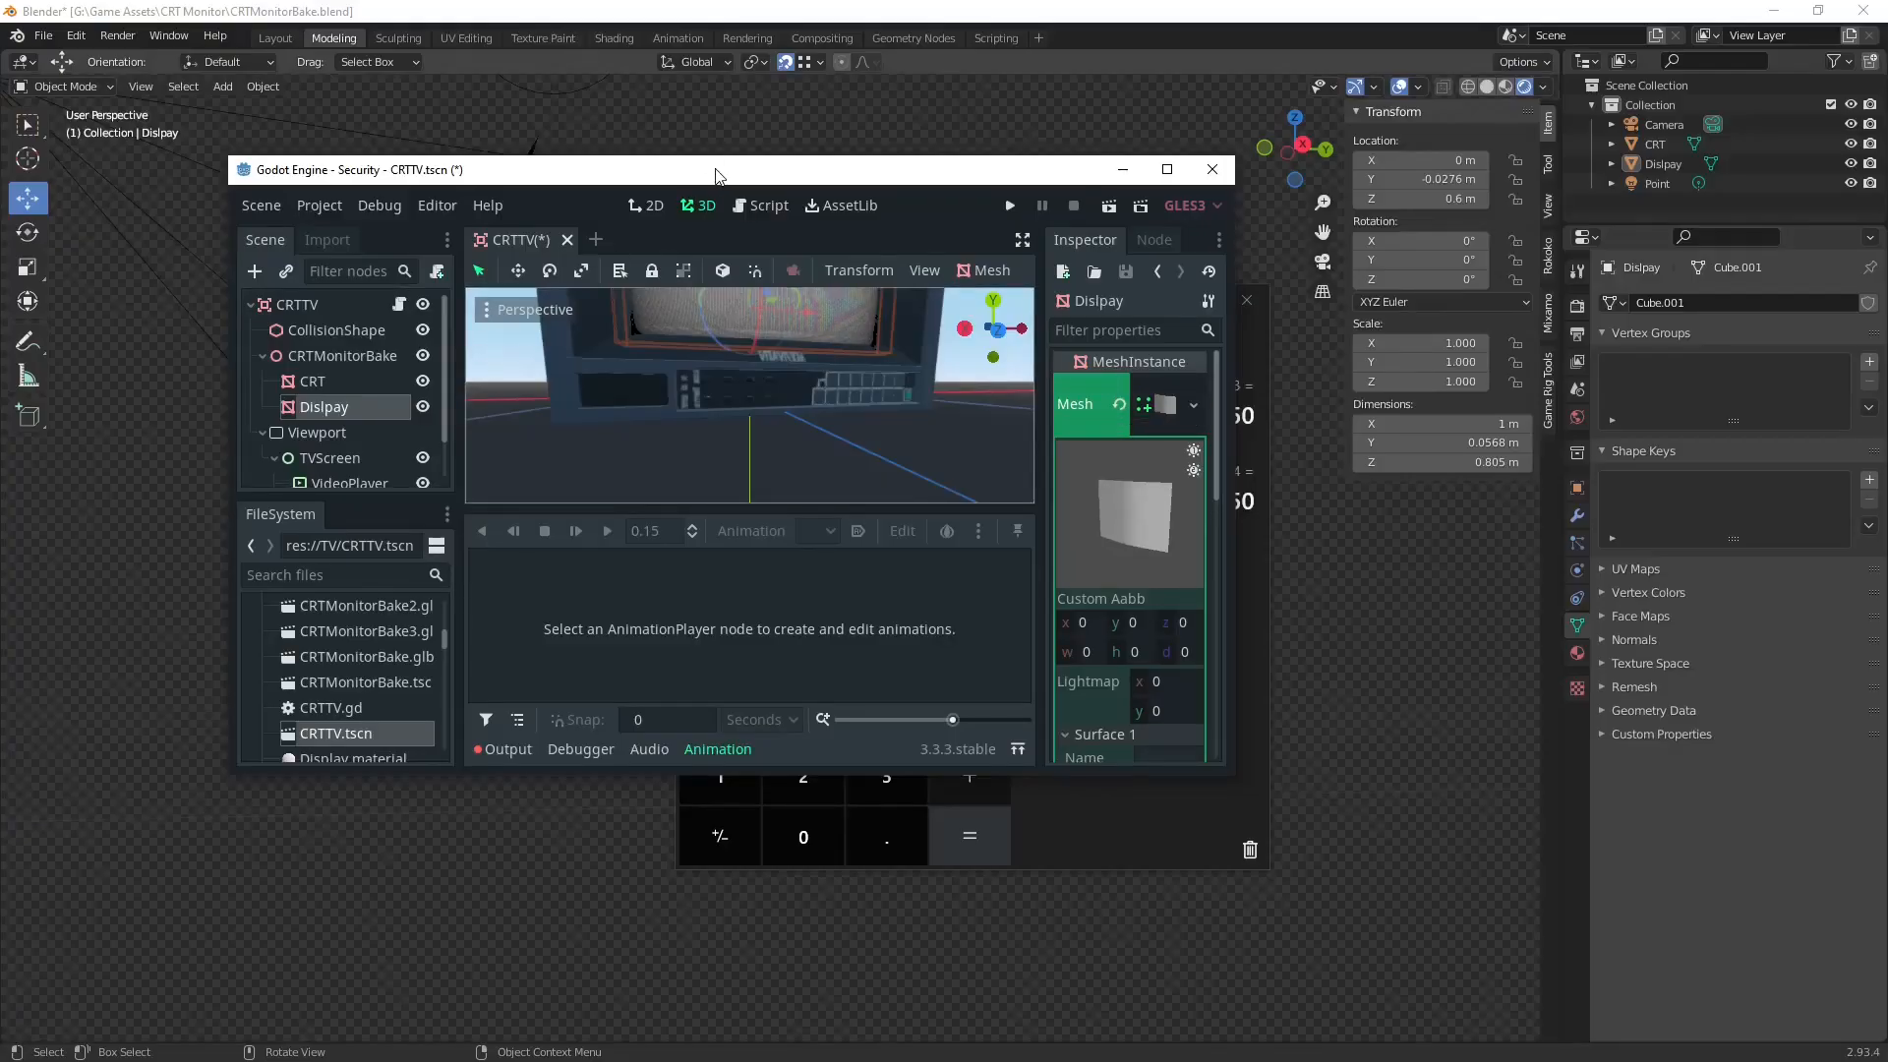
# Step: With the editor full screen, reselect Viewport and confirm its Size as x 1000, y 750
pyautogui.click(1167, 170)
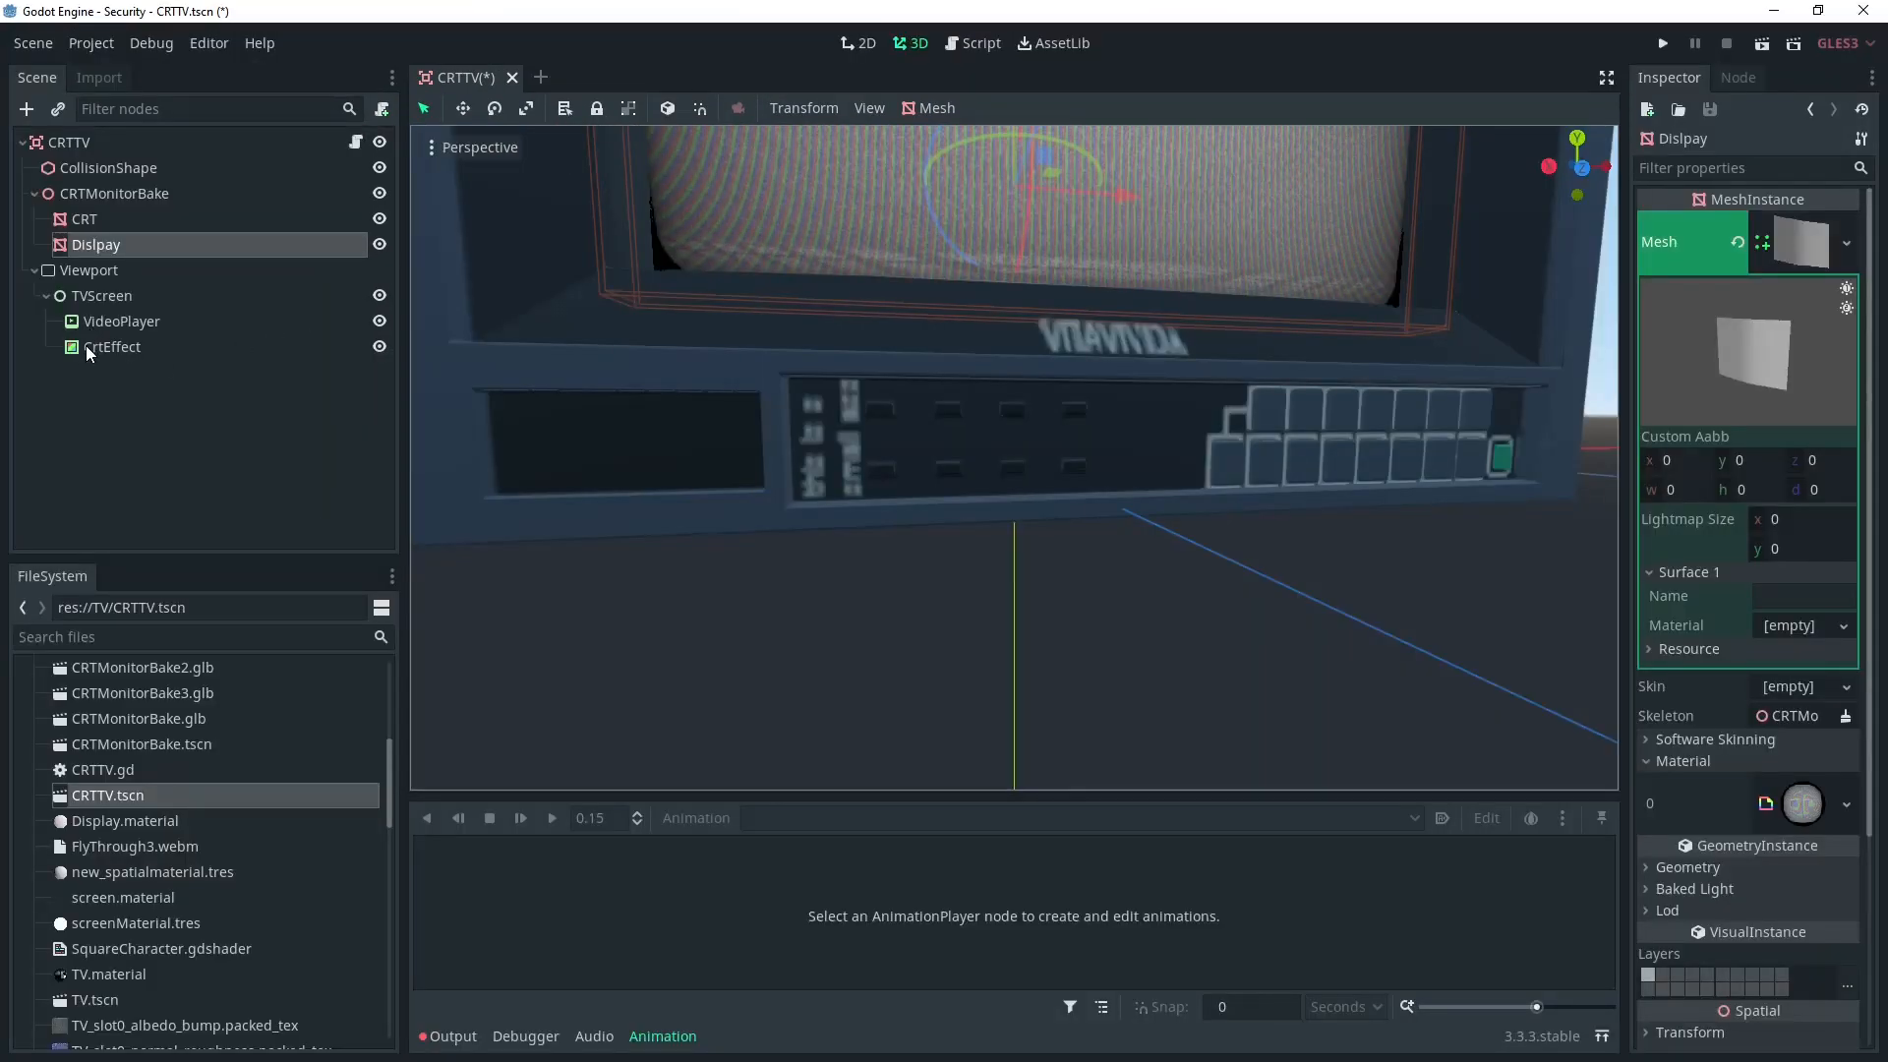
pyautogui.click(90, 269)
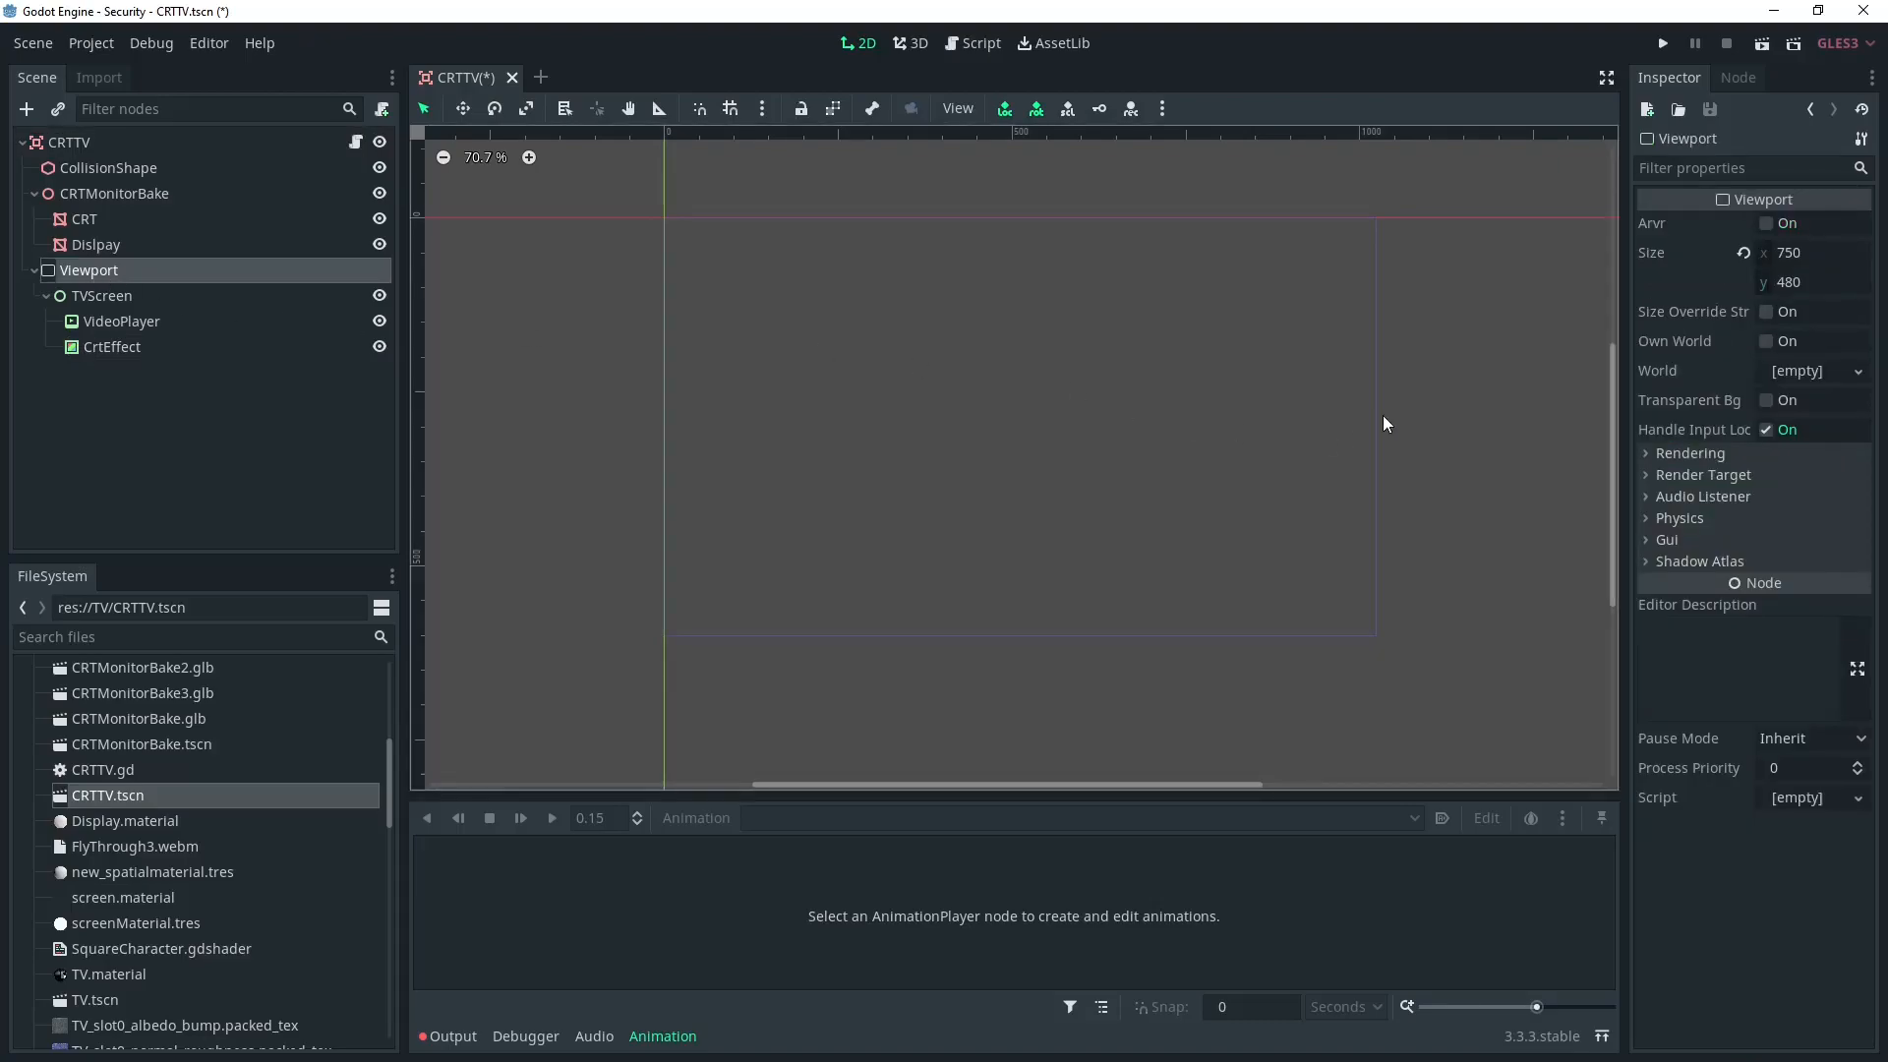
pyautogui.click(1811, 282)
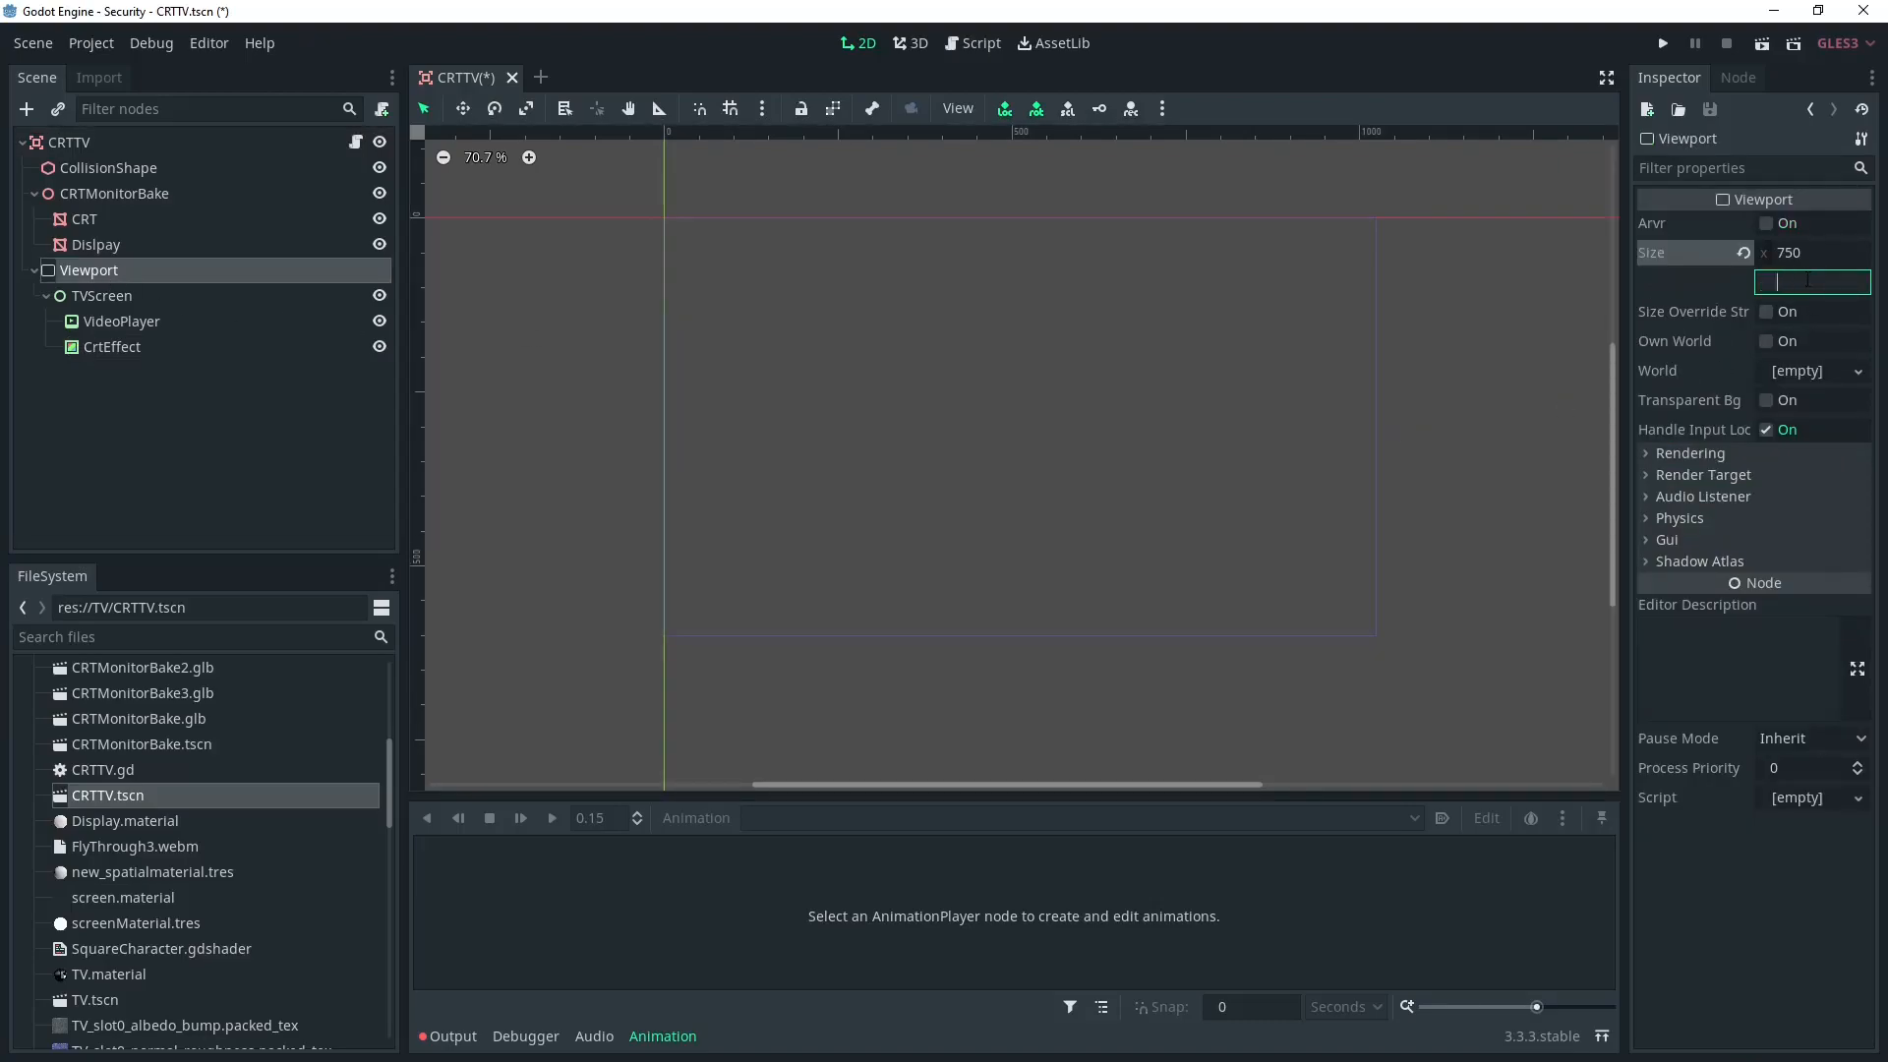
pyautogui.write('1000')
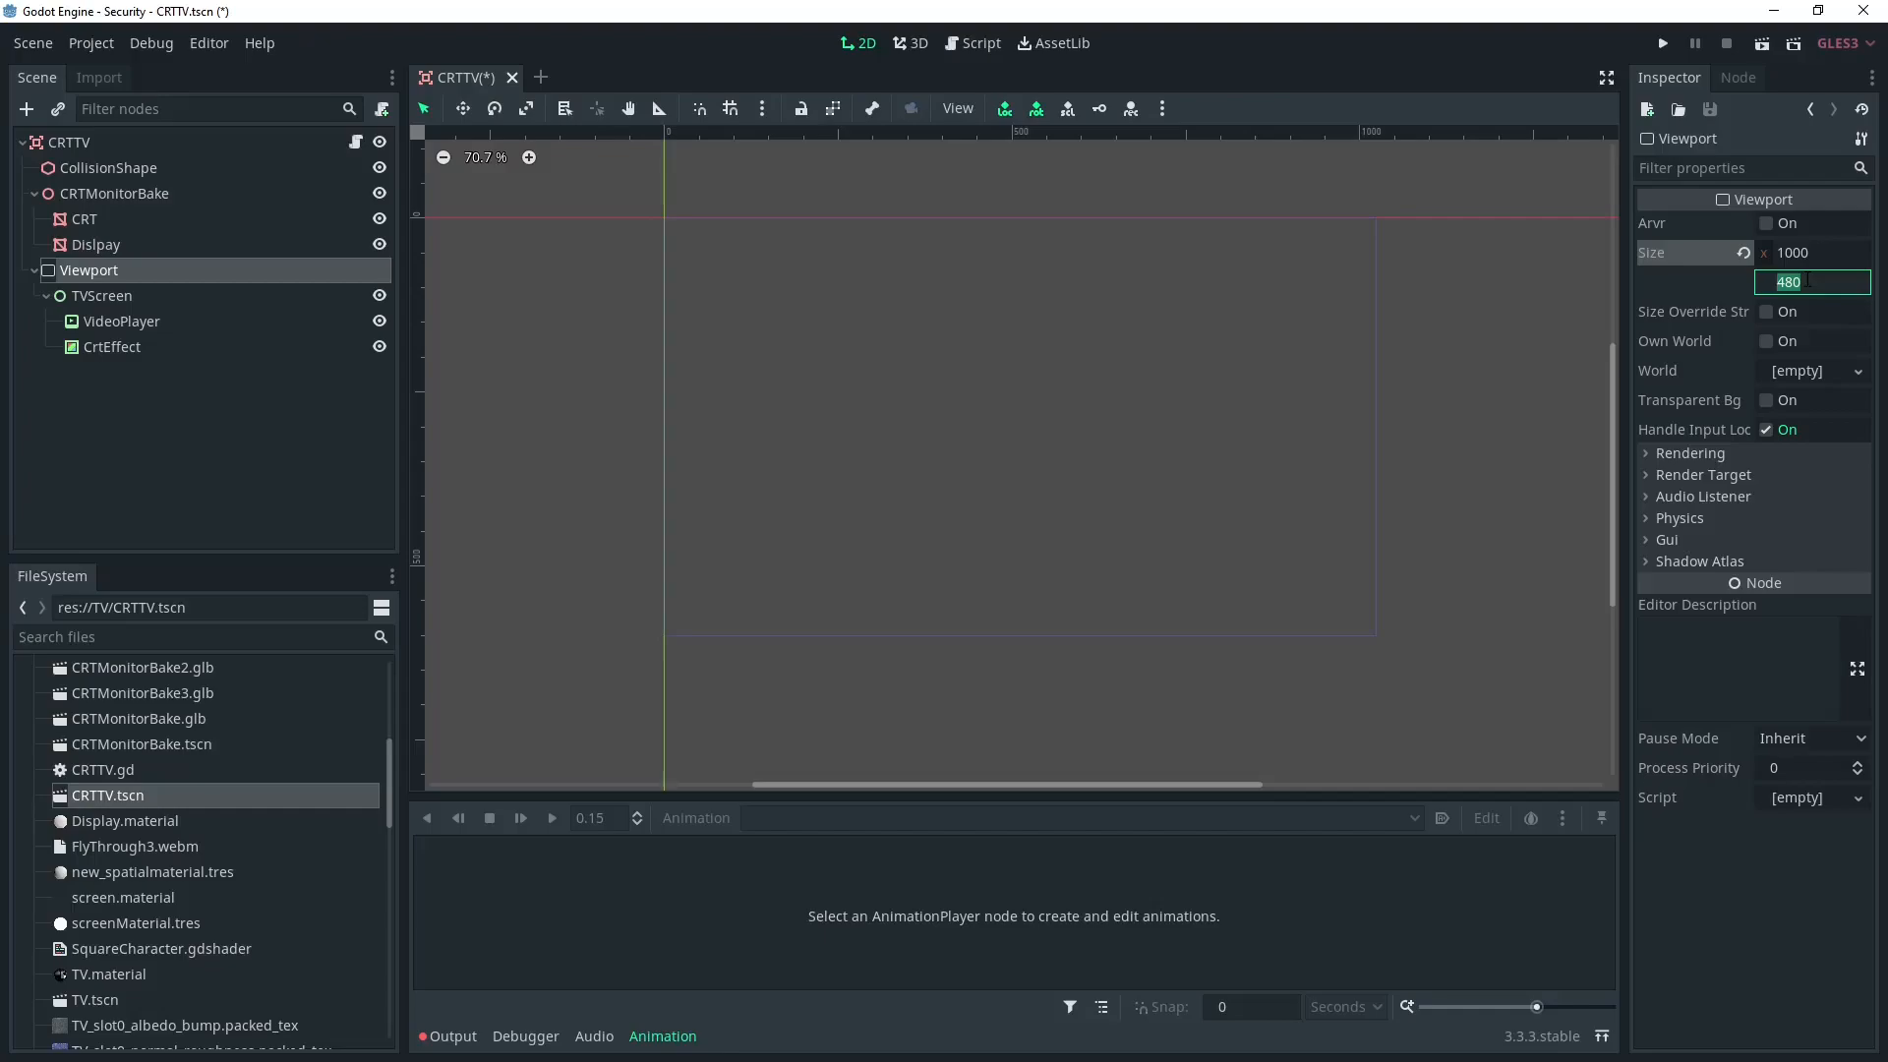
pyautogui.write('750')
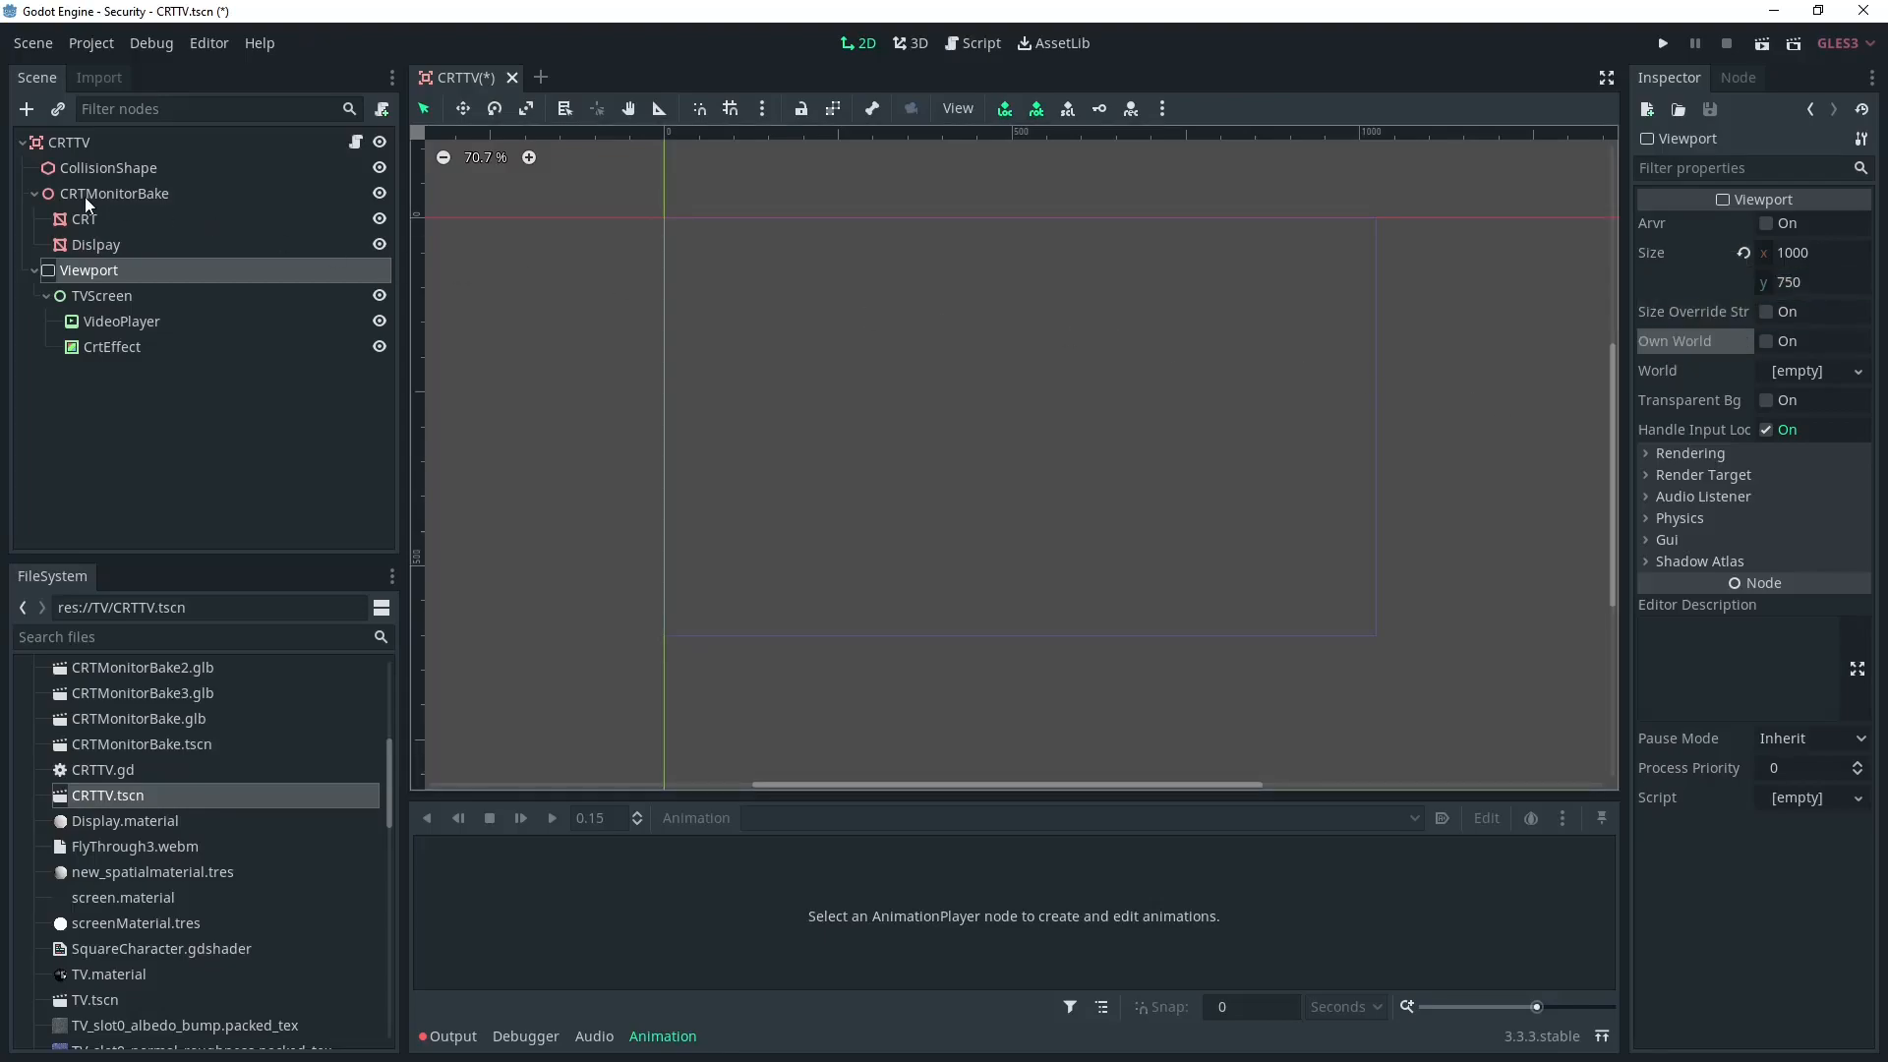
# Step: Lower CrtEffect's Grille Opacity shader parameter to about 0.144
pyautogui.click(917, 43)
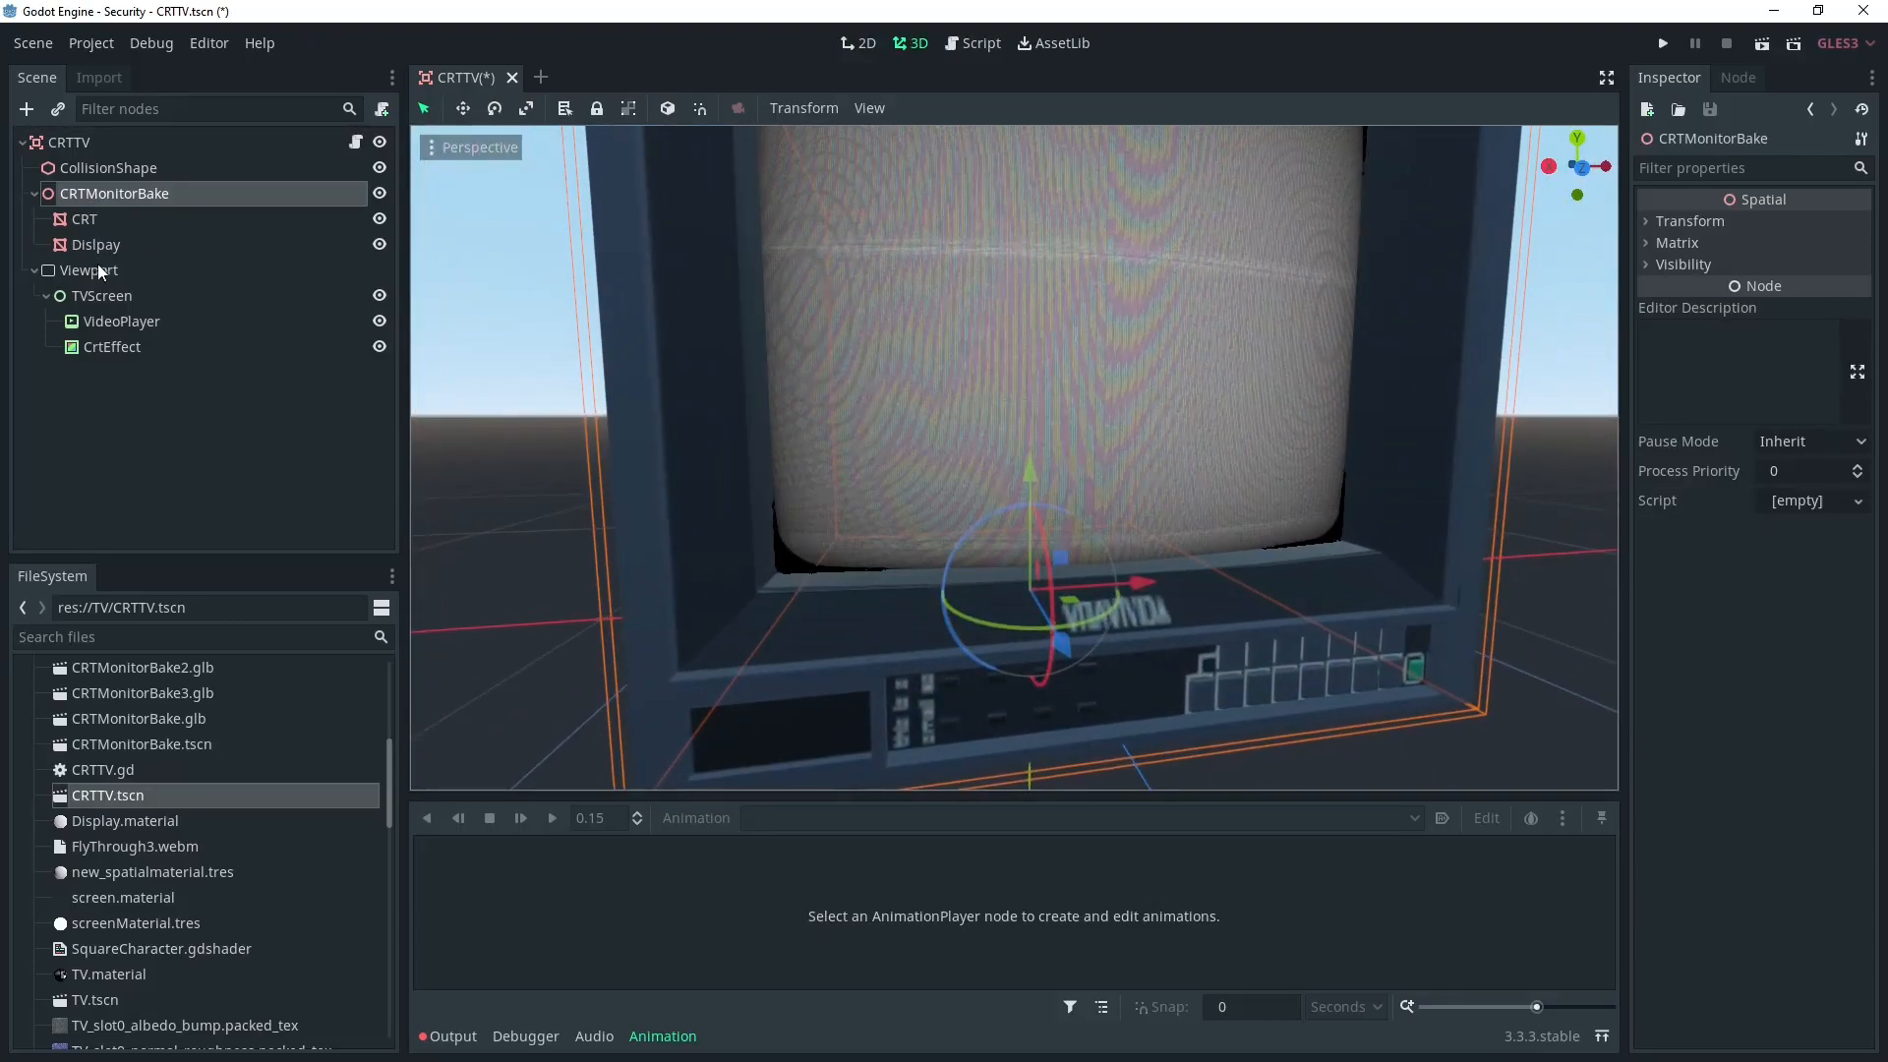
pyautogui.click(112, 346)
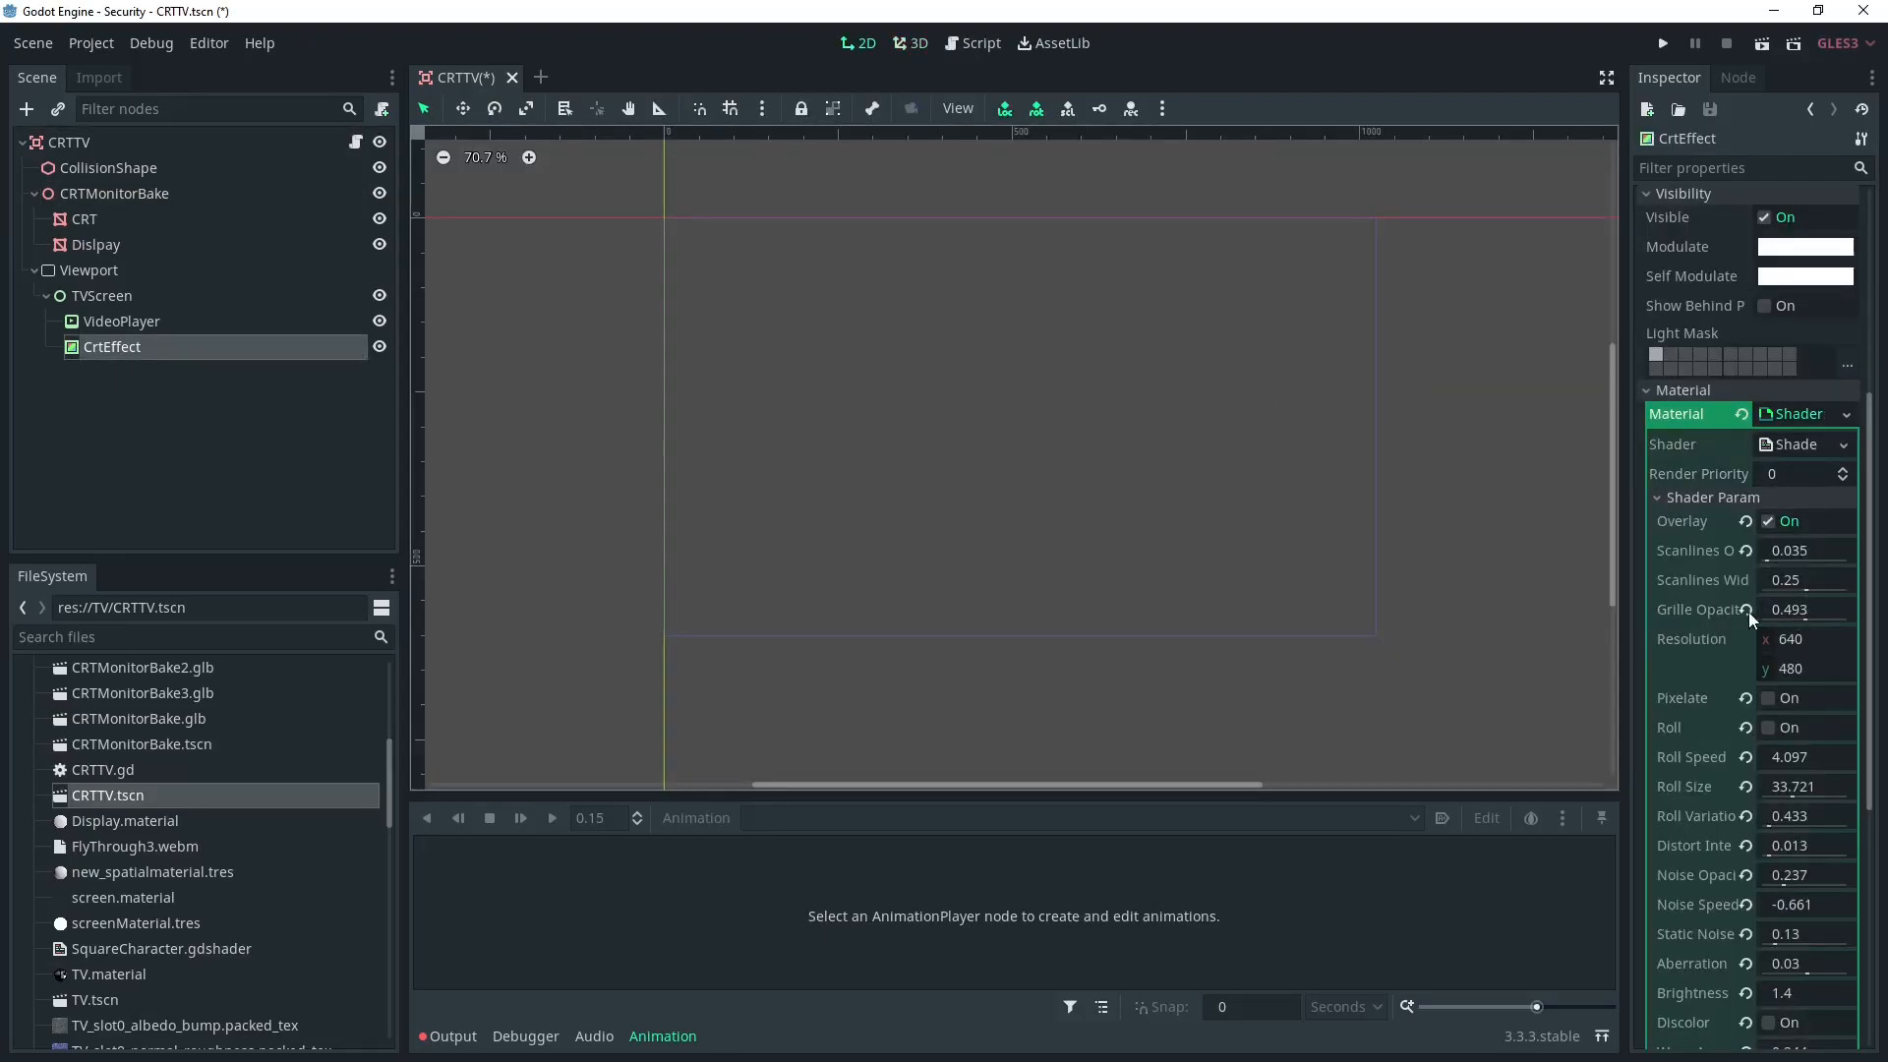
pyautogui.moveTo(1805, 608); pyautogui.dragTo(1776, 619)
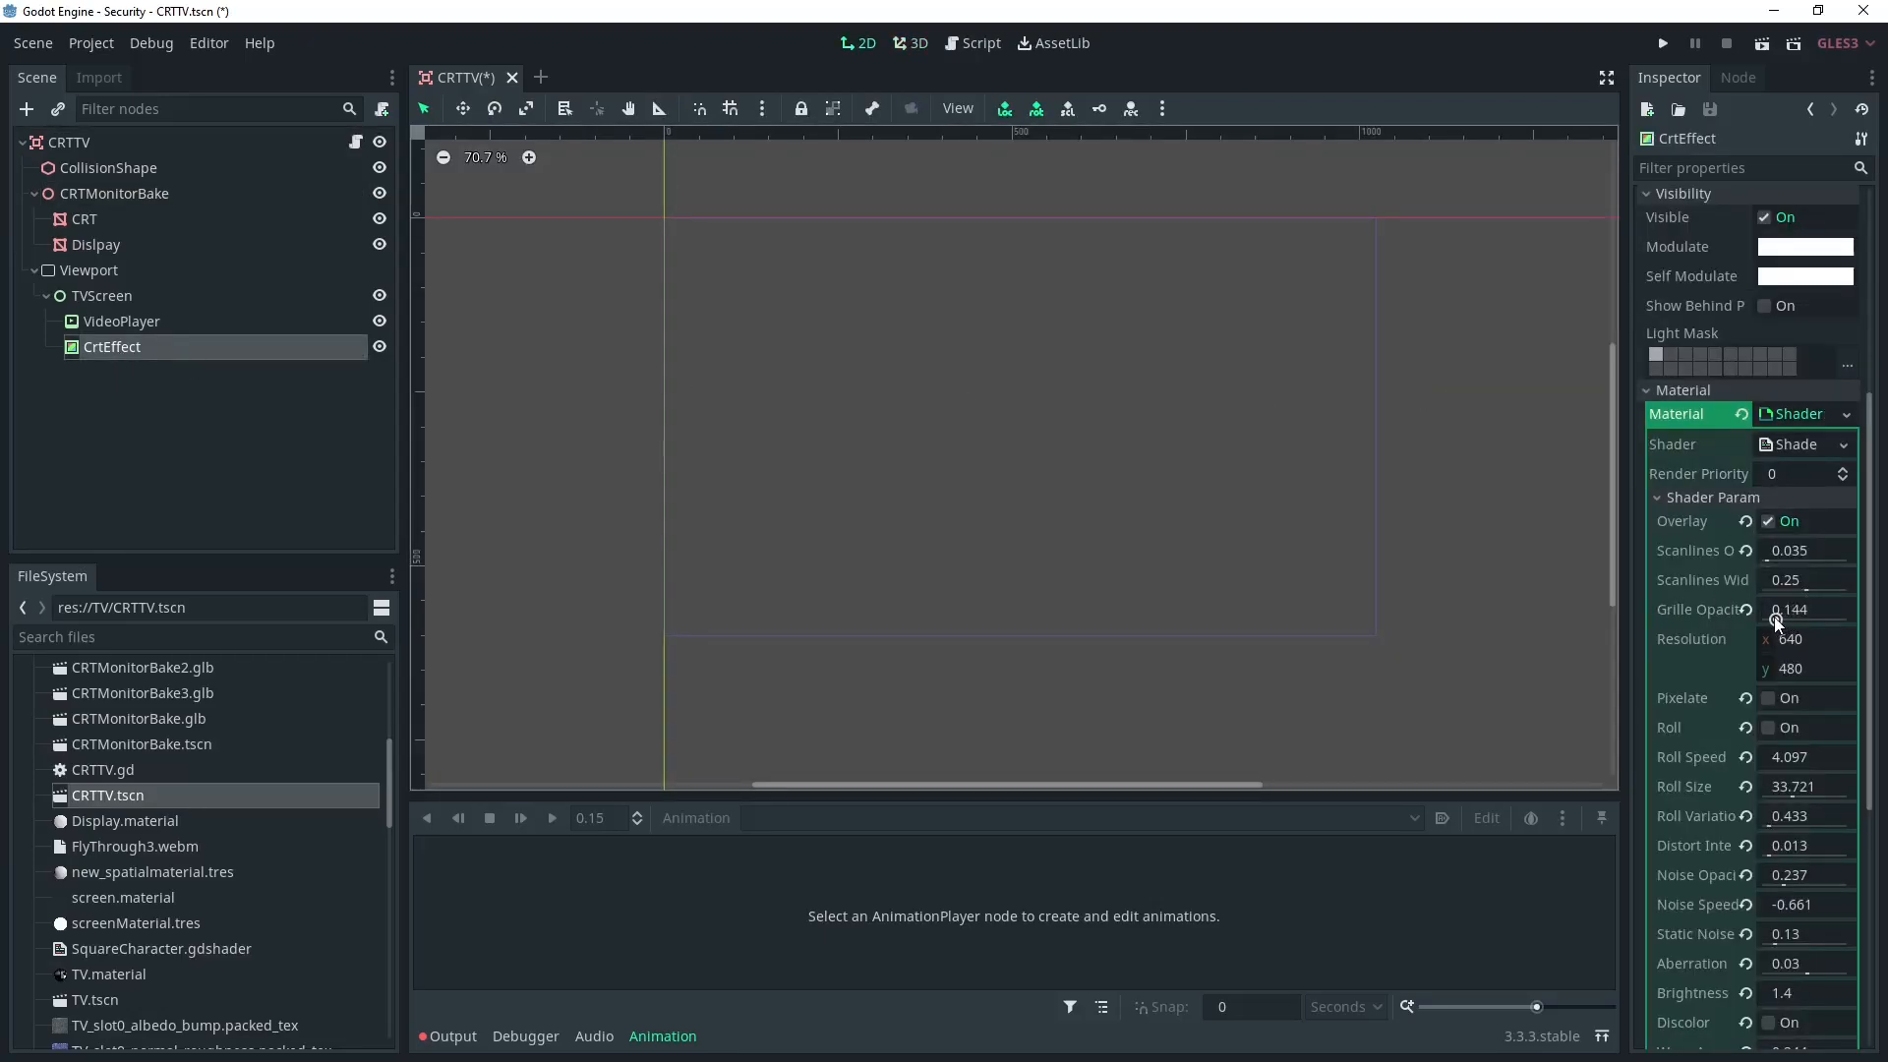
# Step: Select the CRTTV root and scroll the node list toward adding a Camera
pyautogui.click(909, 43)
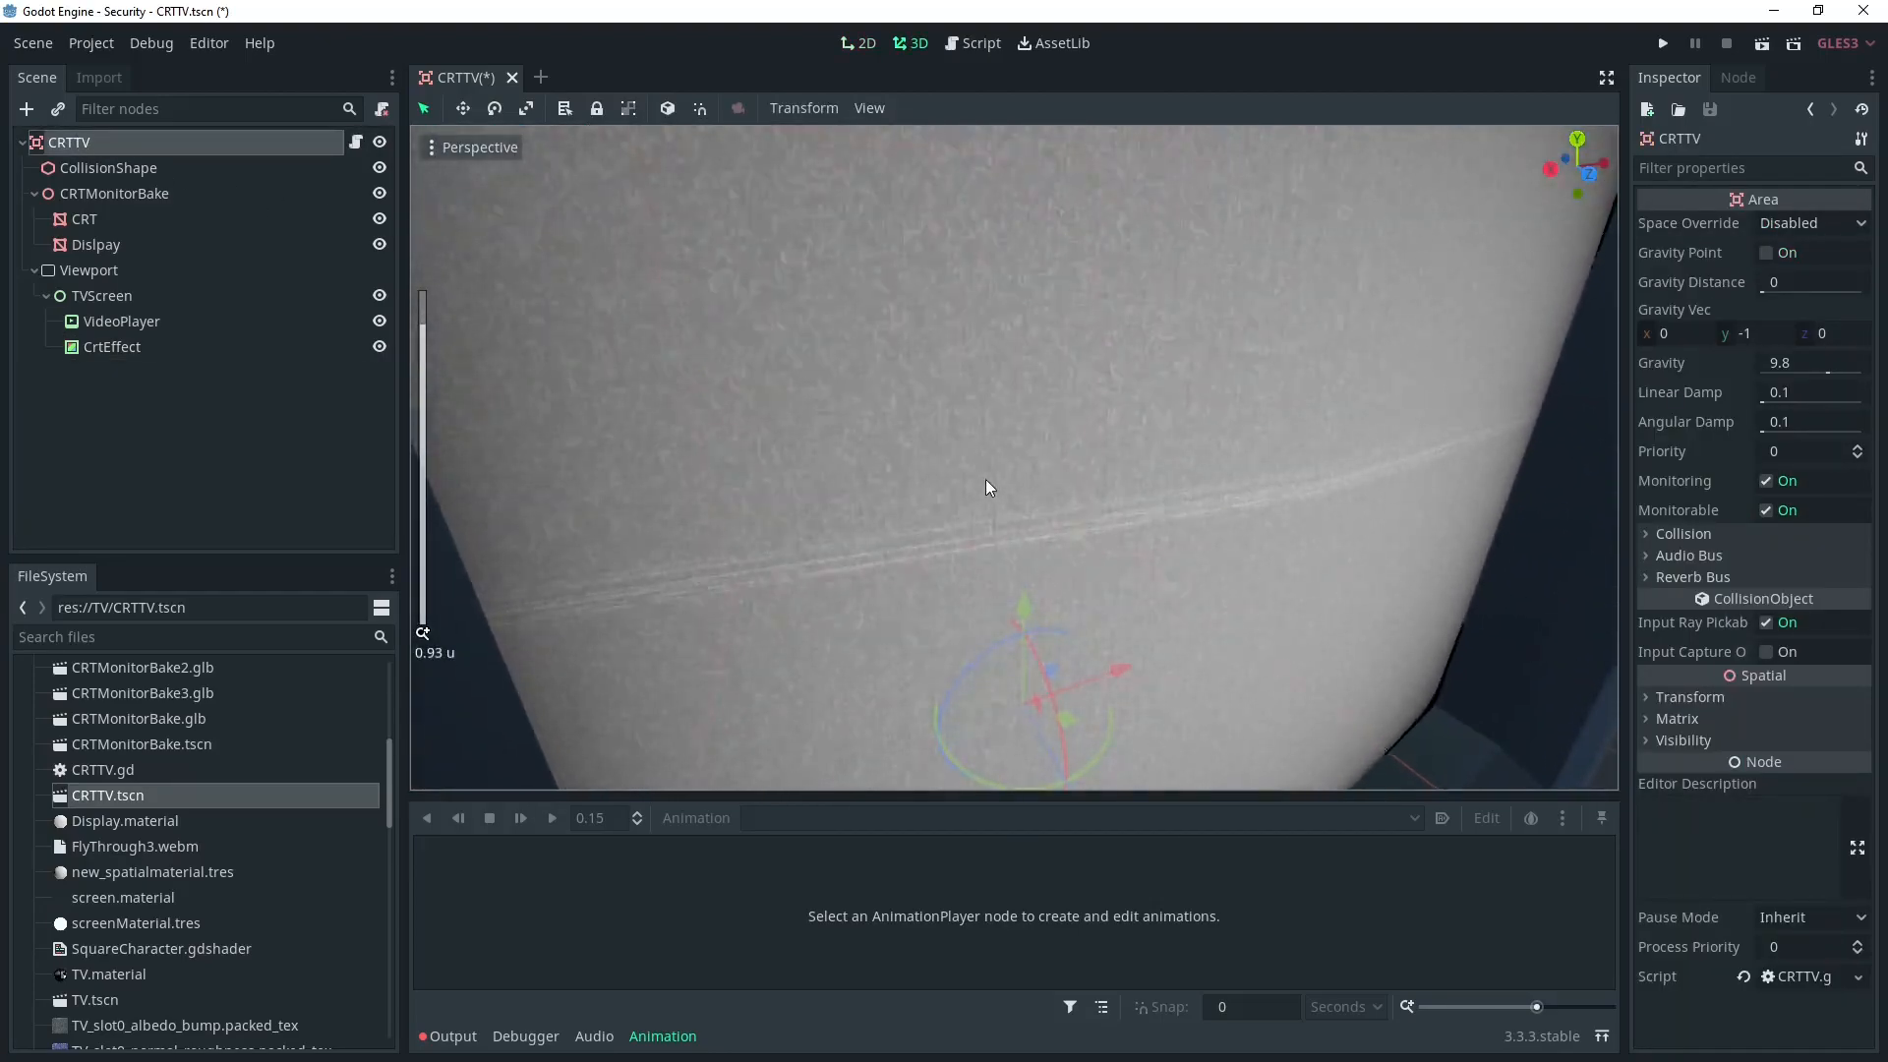
pyautogui.scroll(-3)
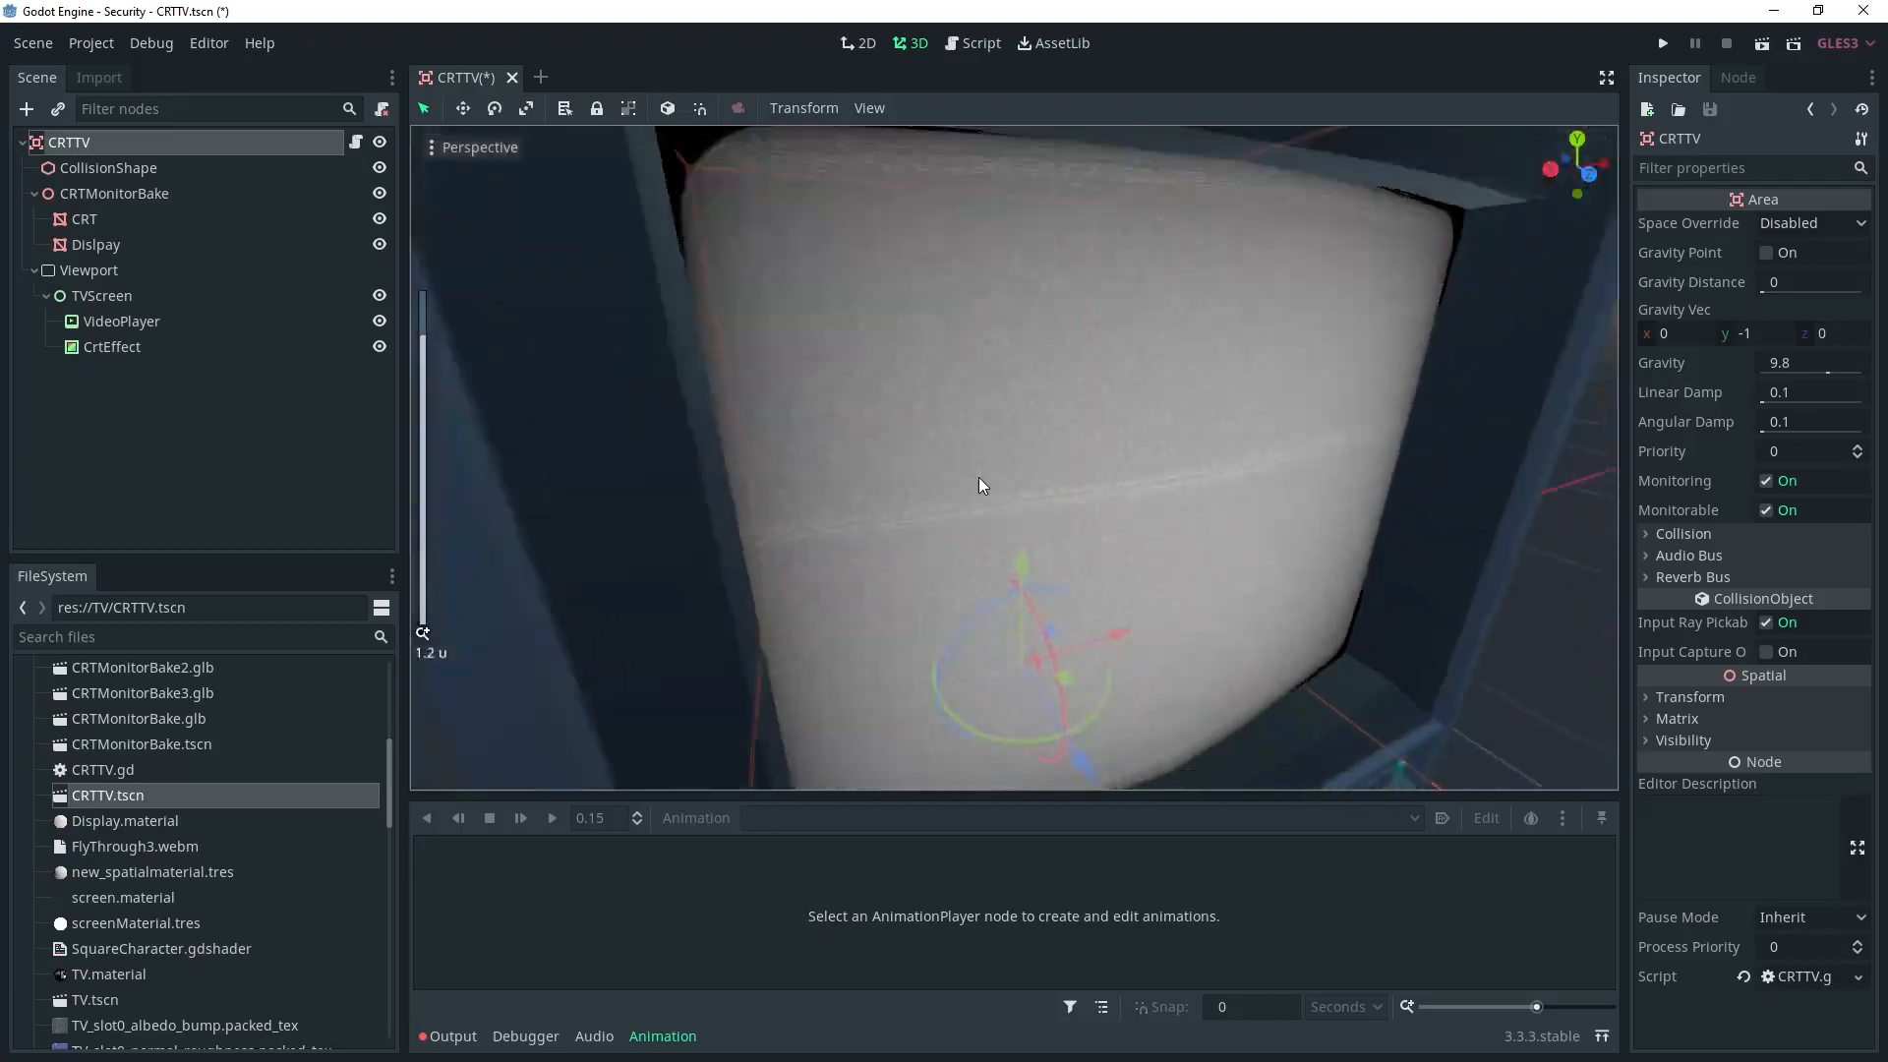
pyautogui.scroll(-3)
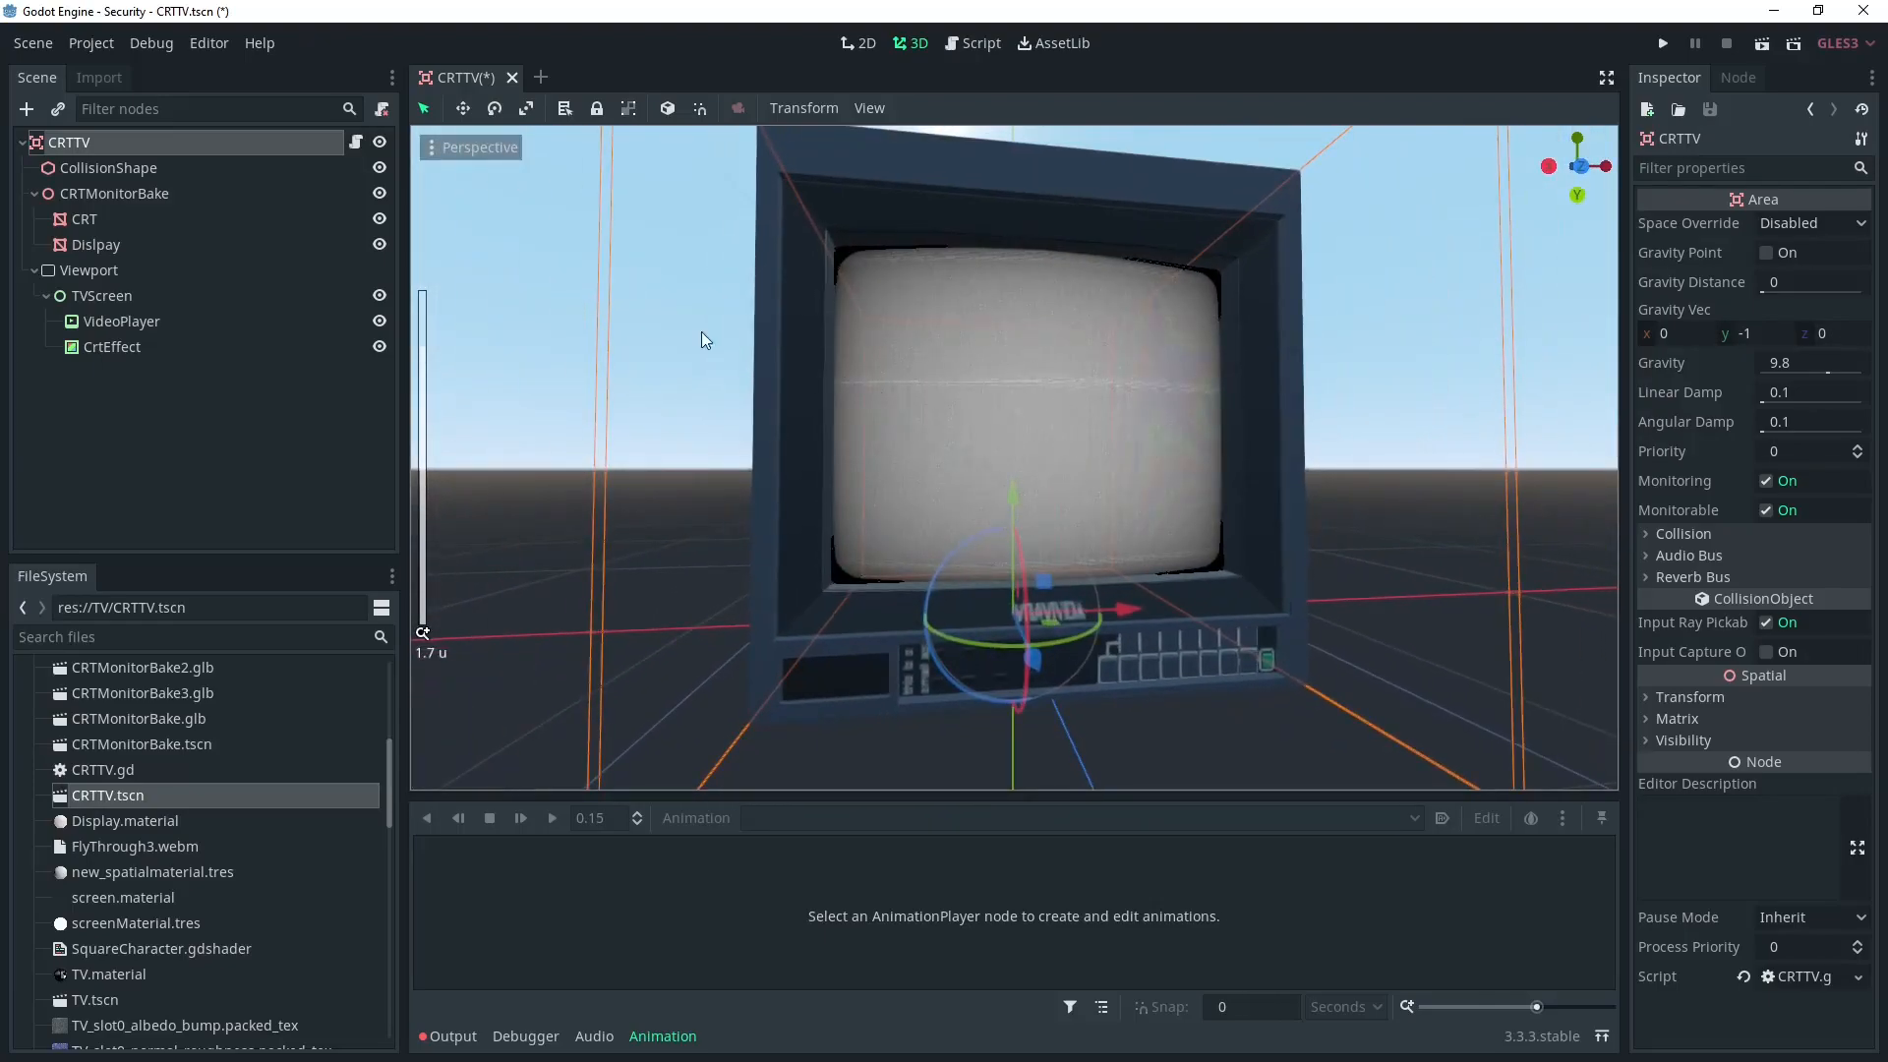
pyautogui.moveTo(89, 270)
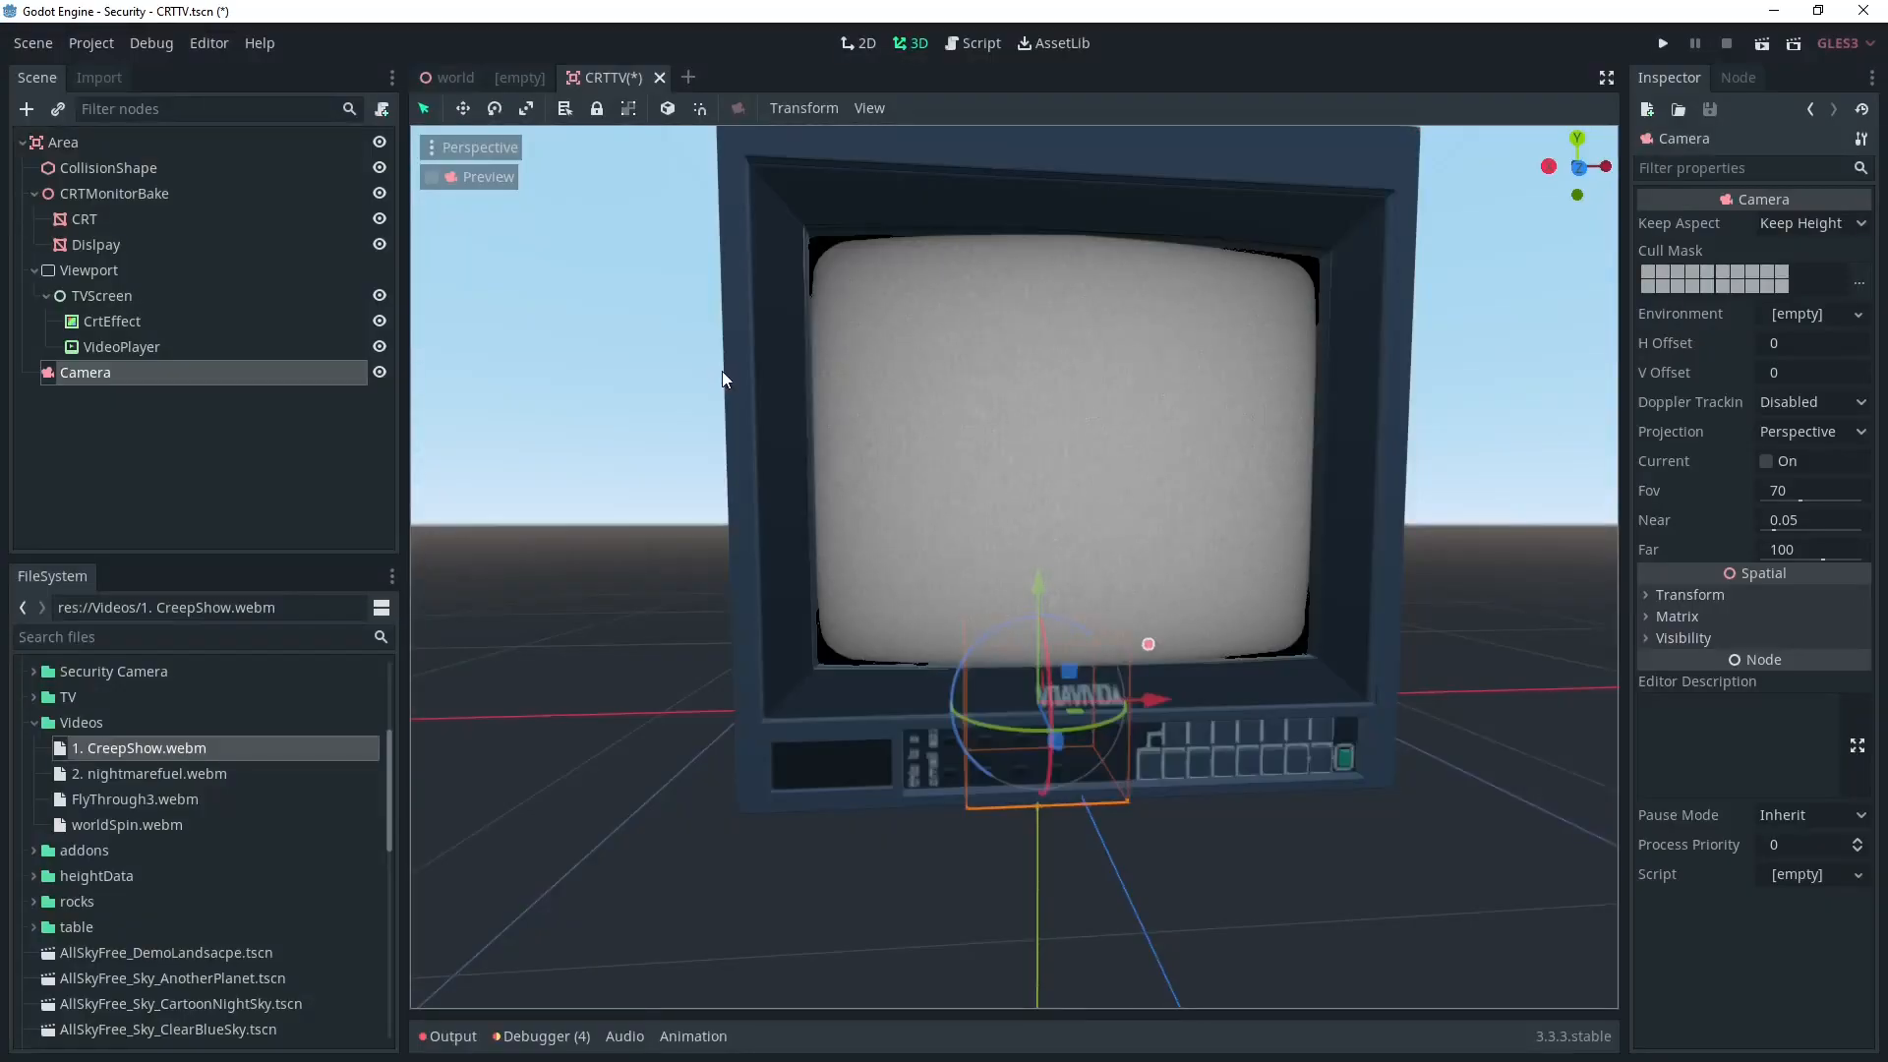
# Step: Preview the TV through the Camera, test-run the scene, then select VideoPlayer
pyautogui.moveTo(722, 380); pyautogui.dragTo(1288, 722)
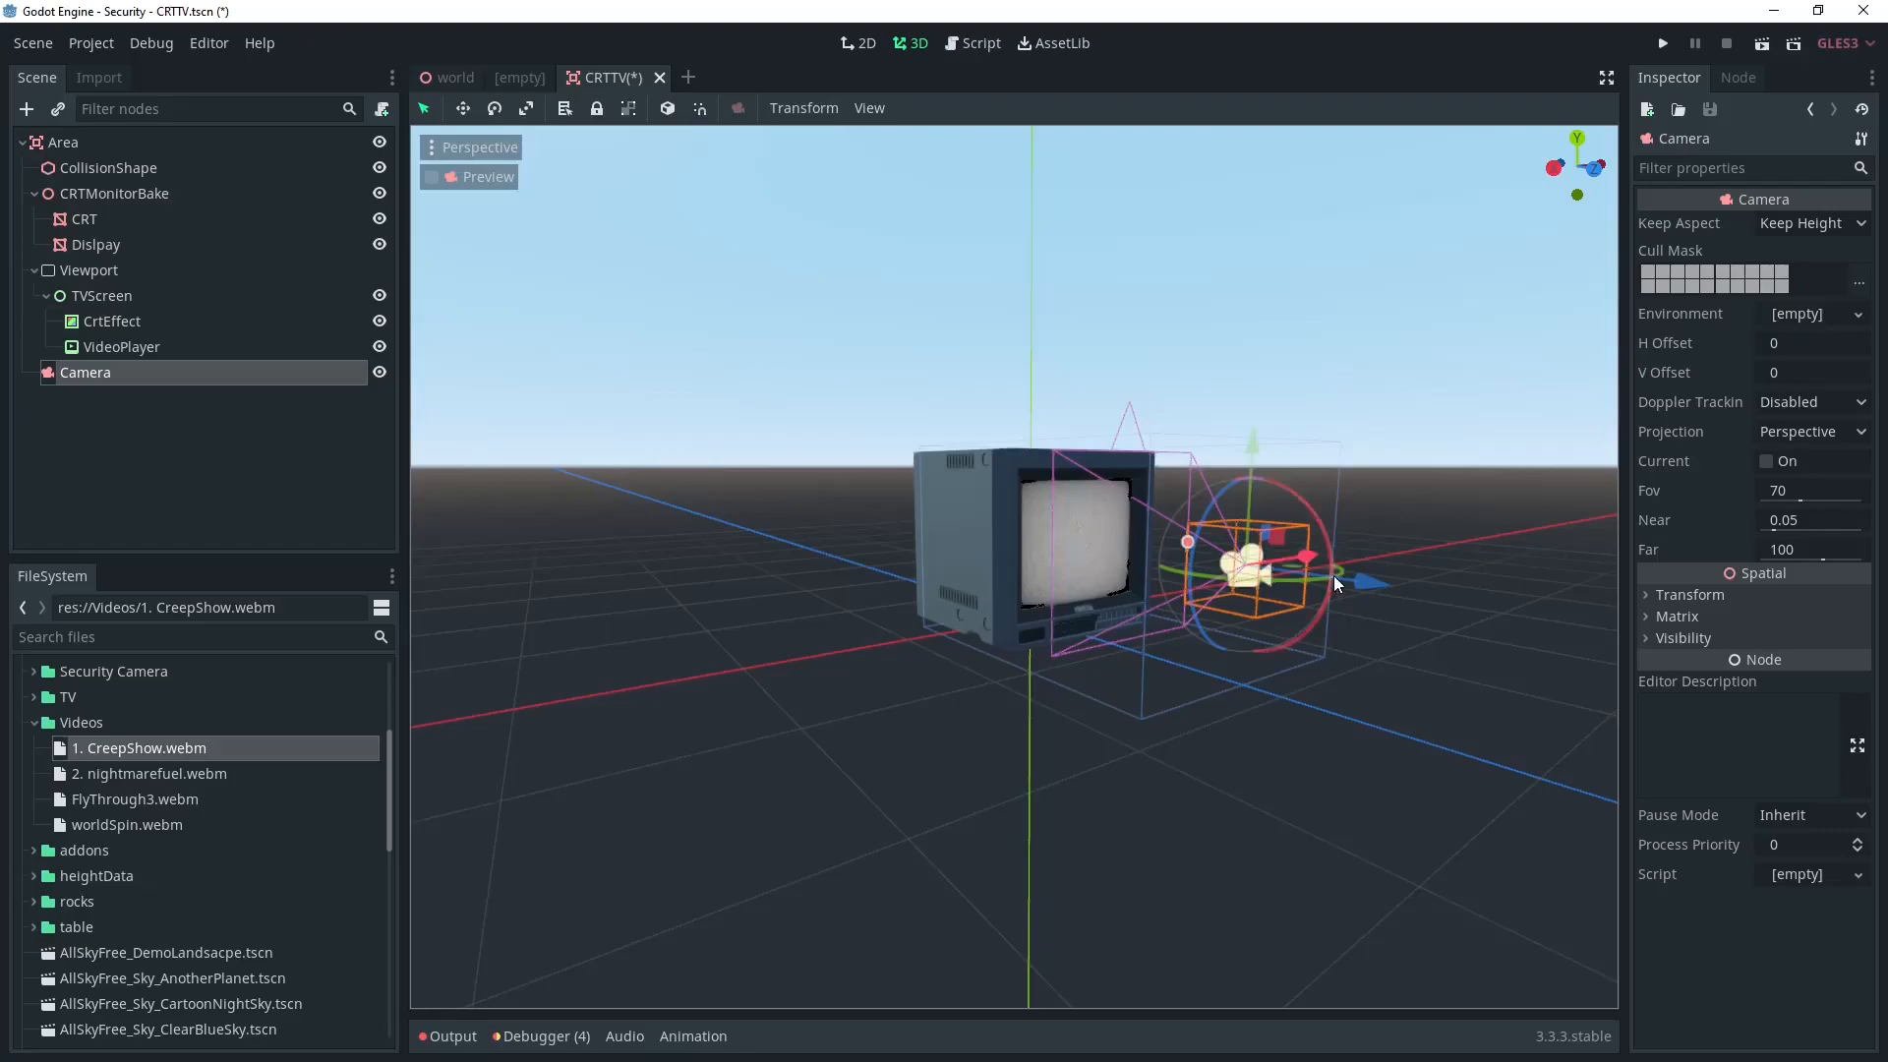
pyautogui.click(433, 177)
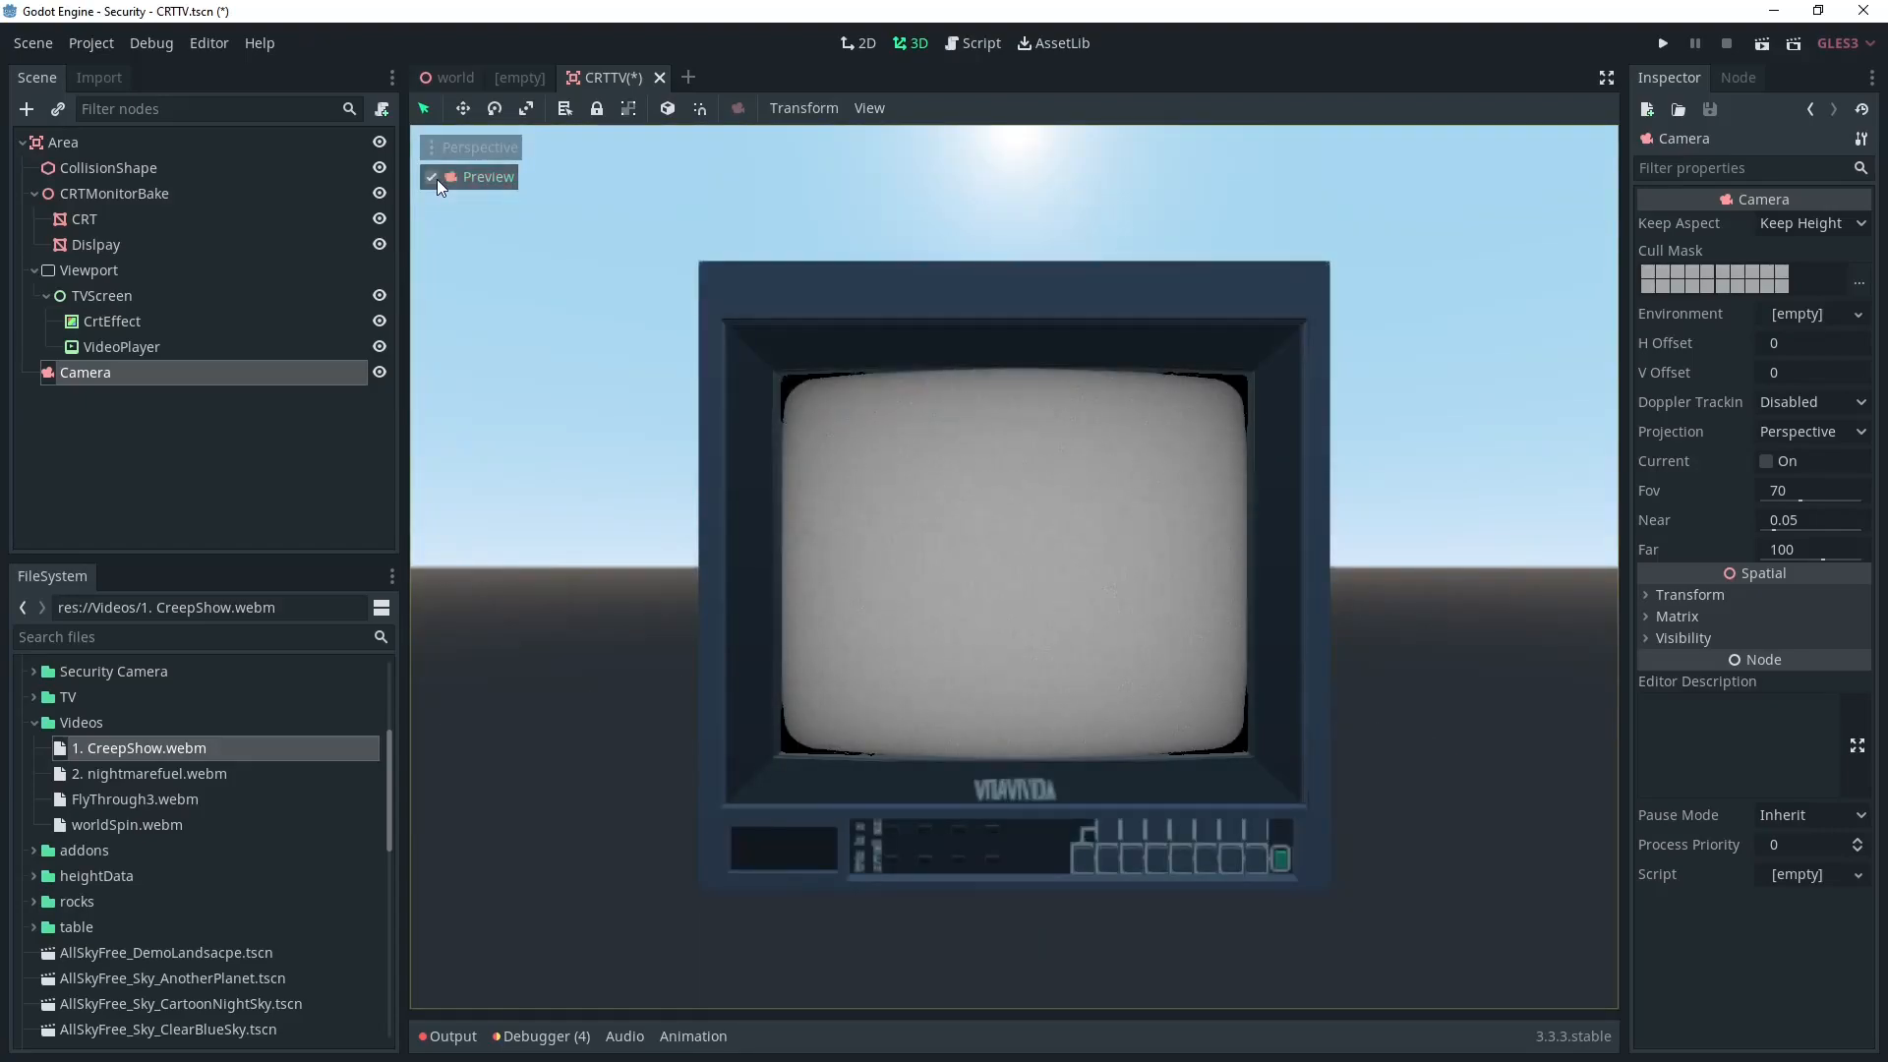
pyautogui.click(1664, 43)
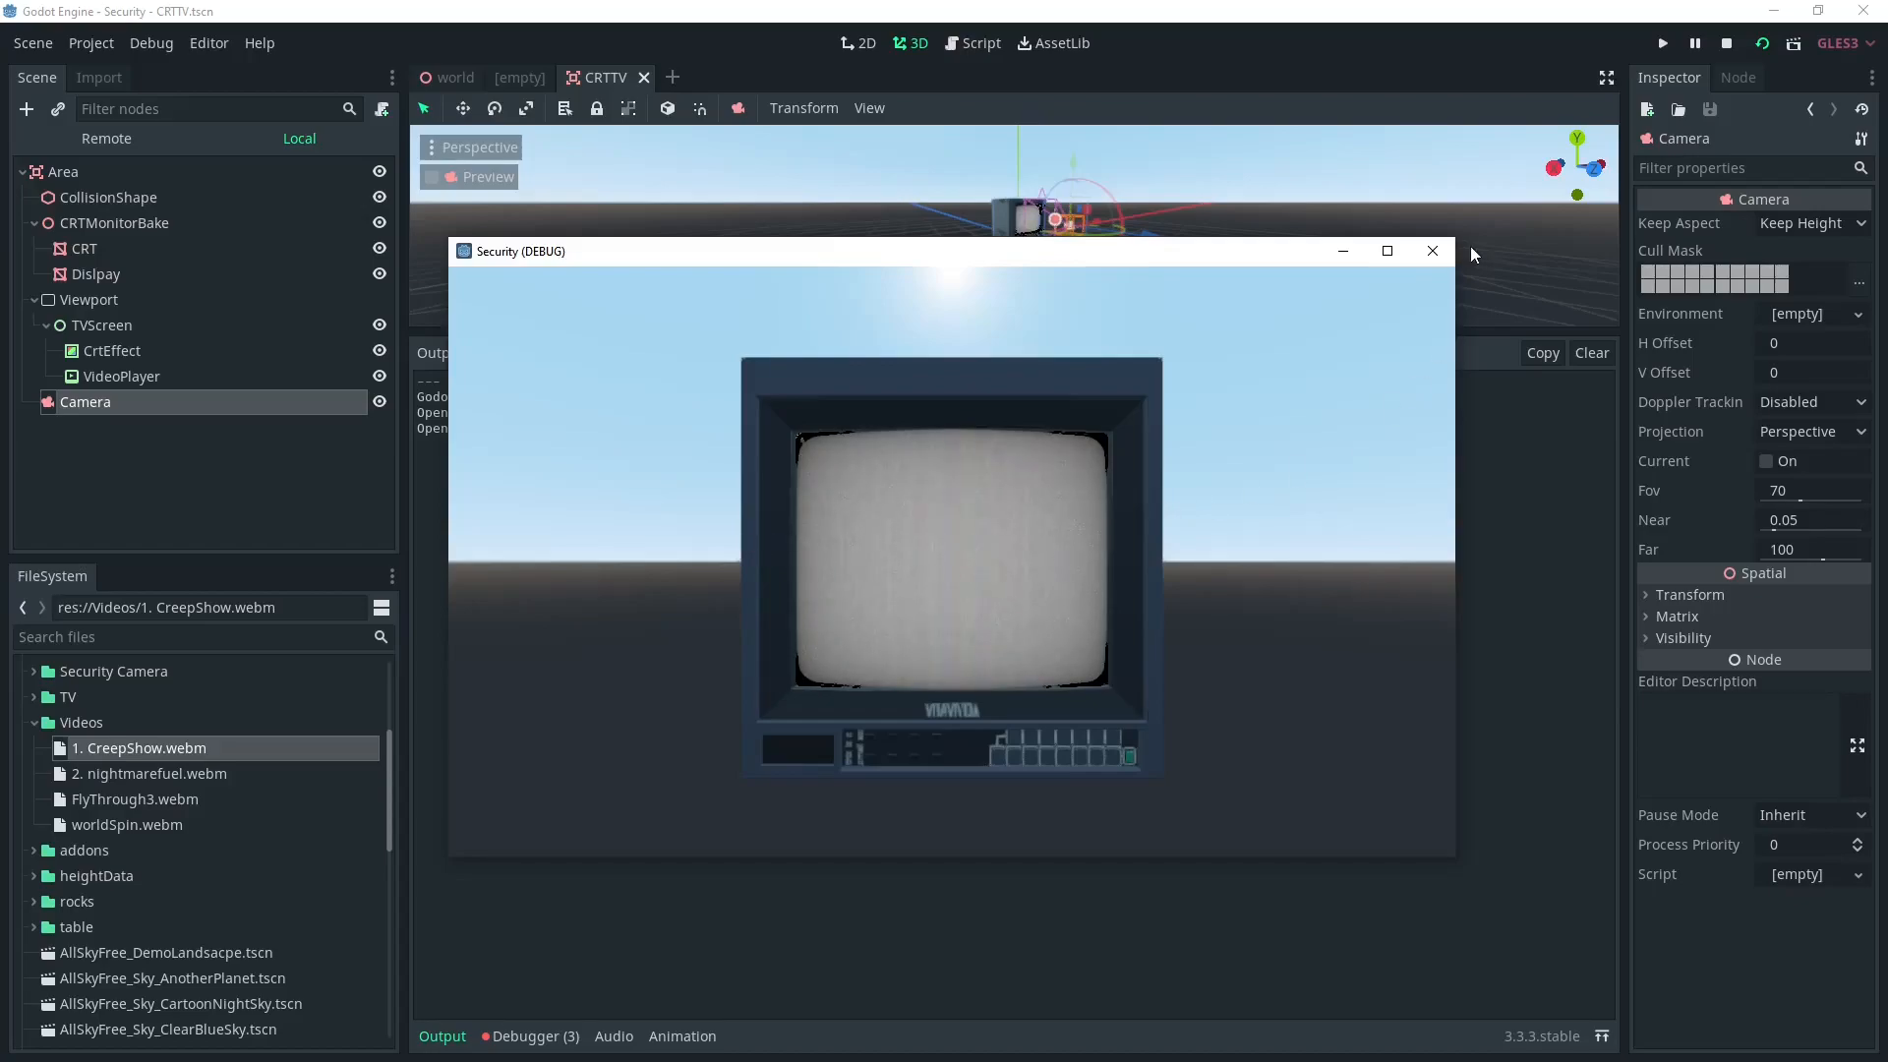
pyautogui.click(1431, 252)
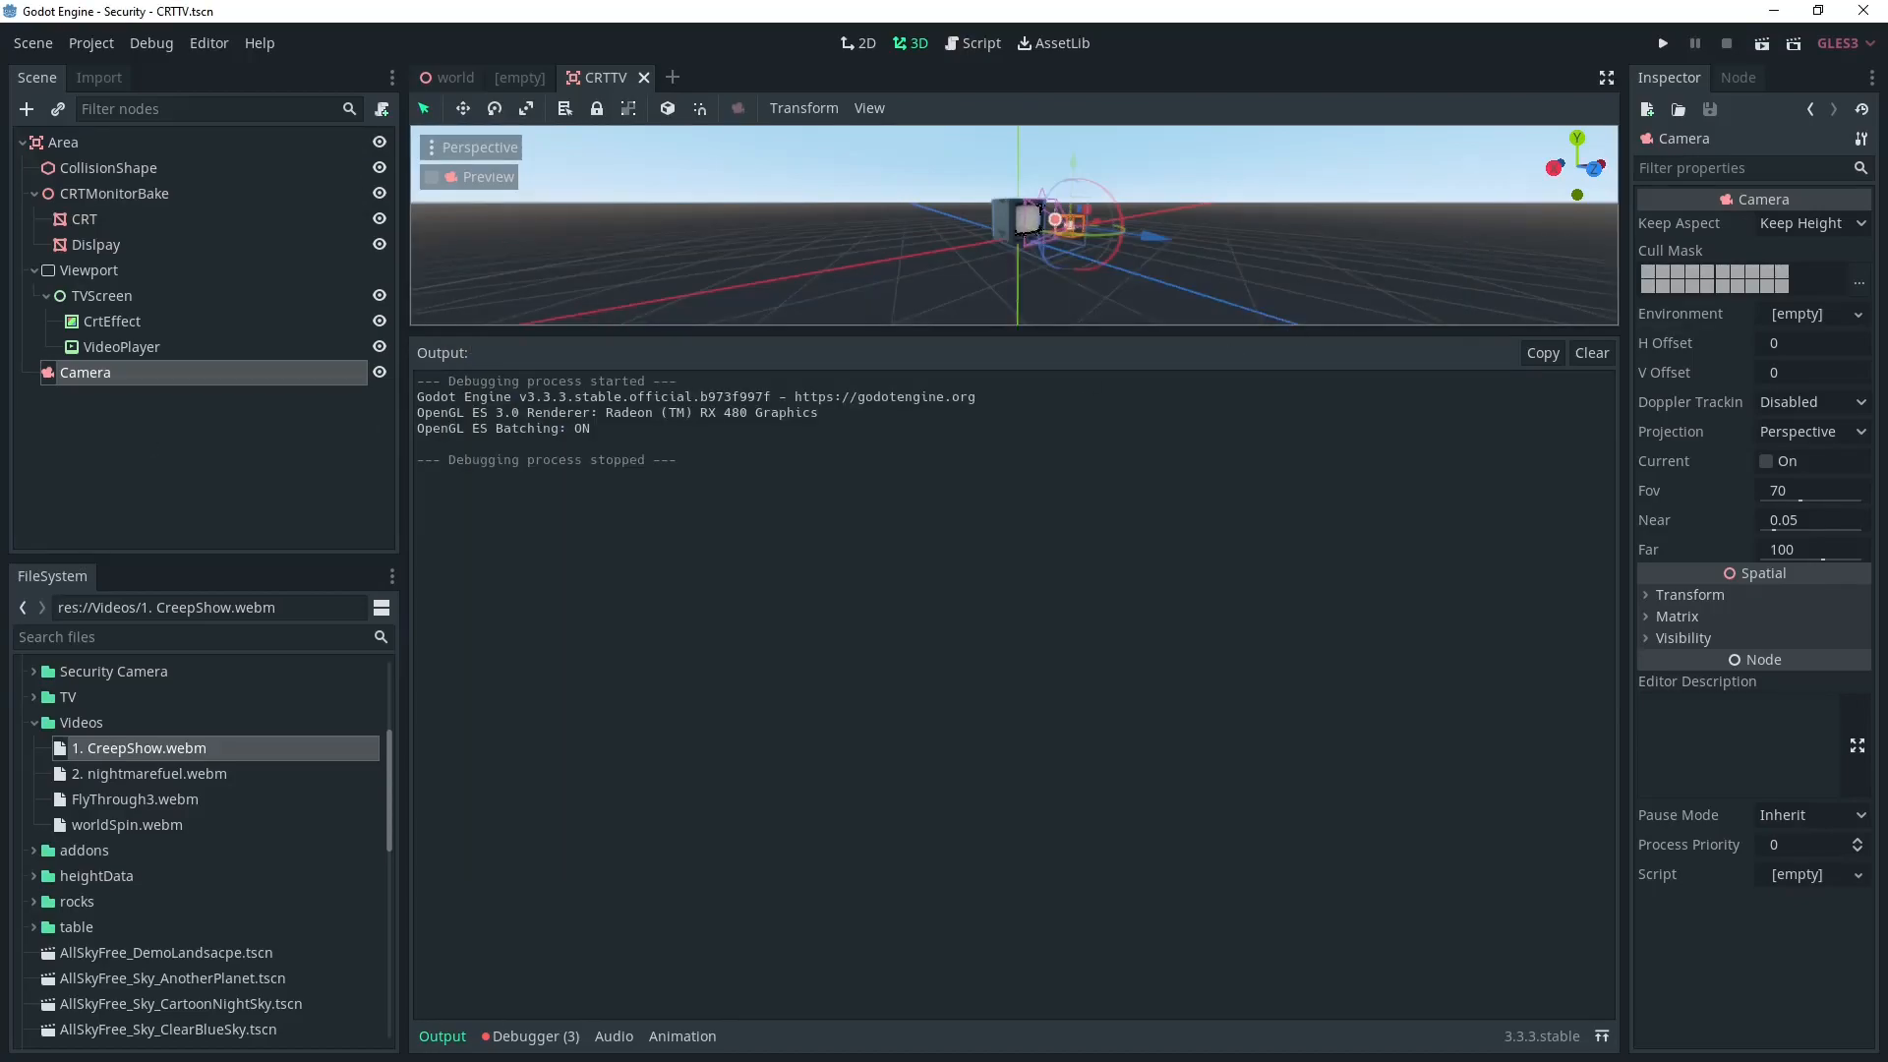
pyautogui.click(122, 346)
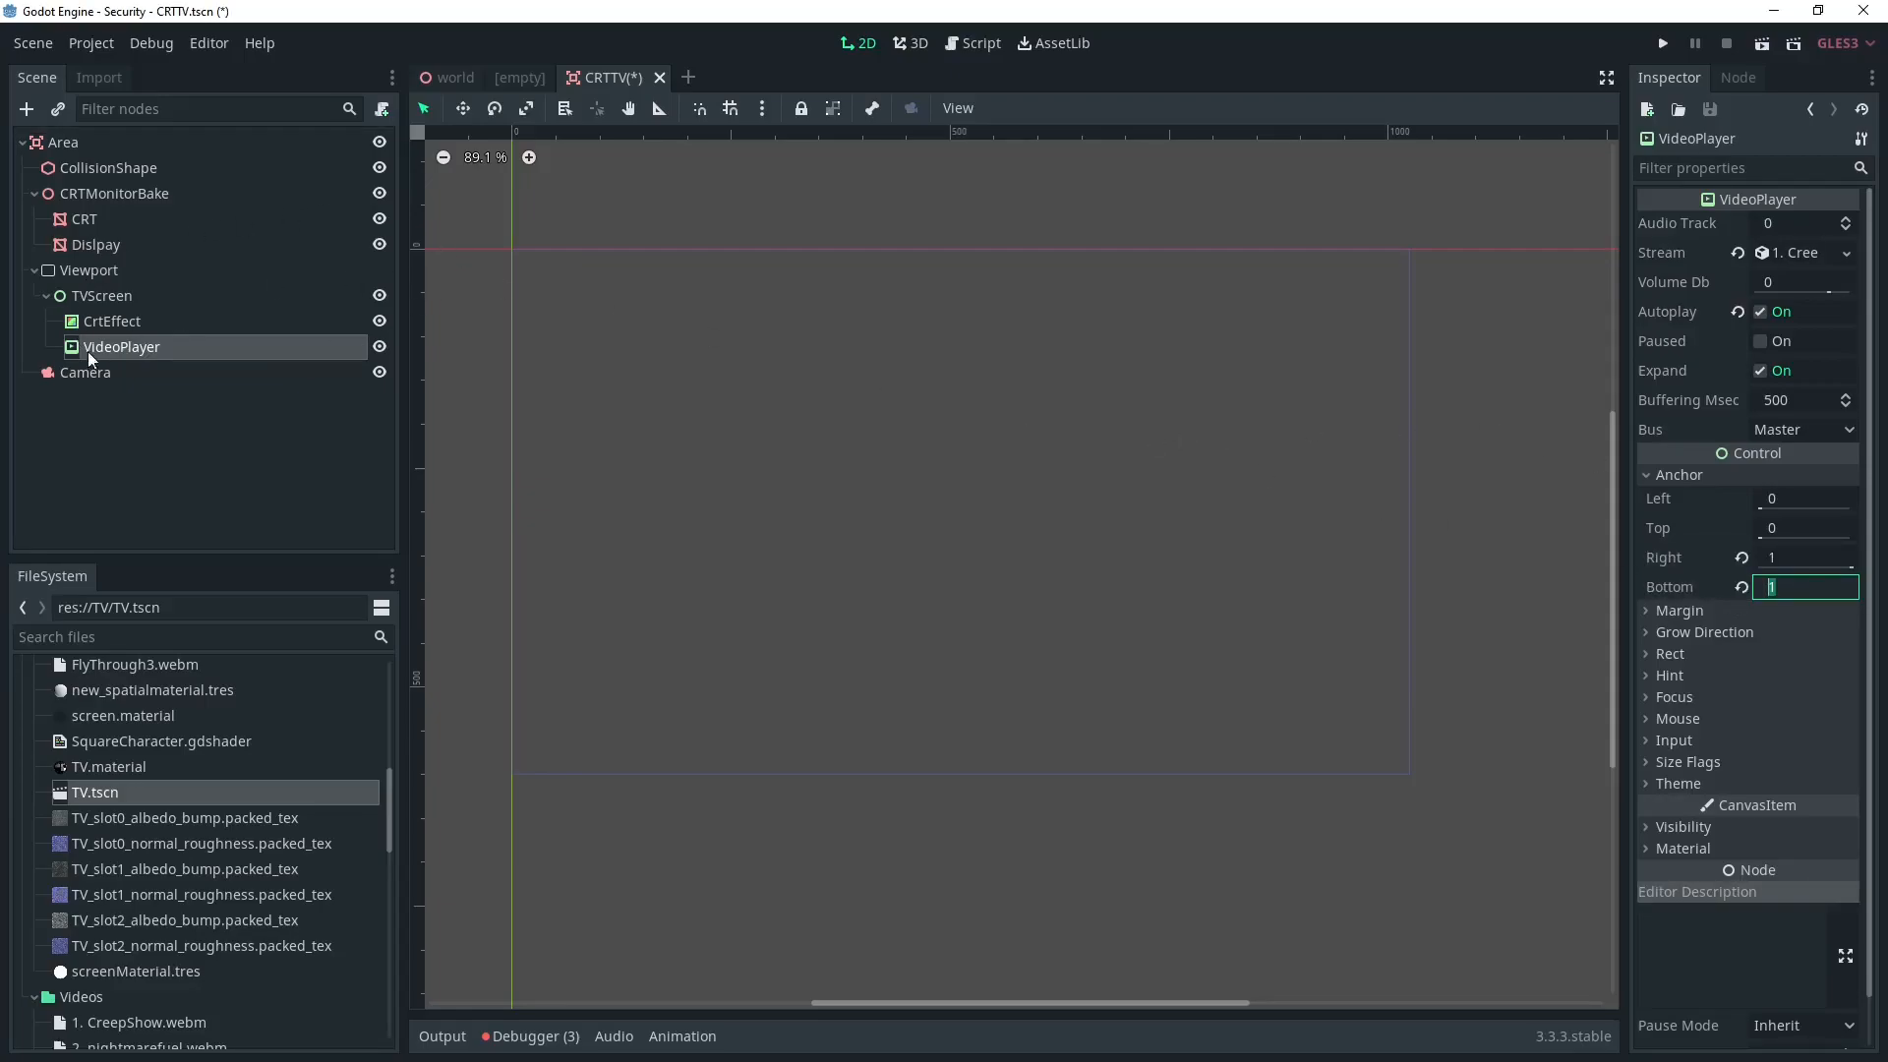
# Step: Place CrtEffect below VideoPlayer, save with Ctrl+S, and test-run the video on the TV
pyautogui.click(112, 321)
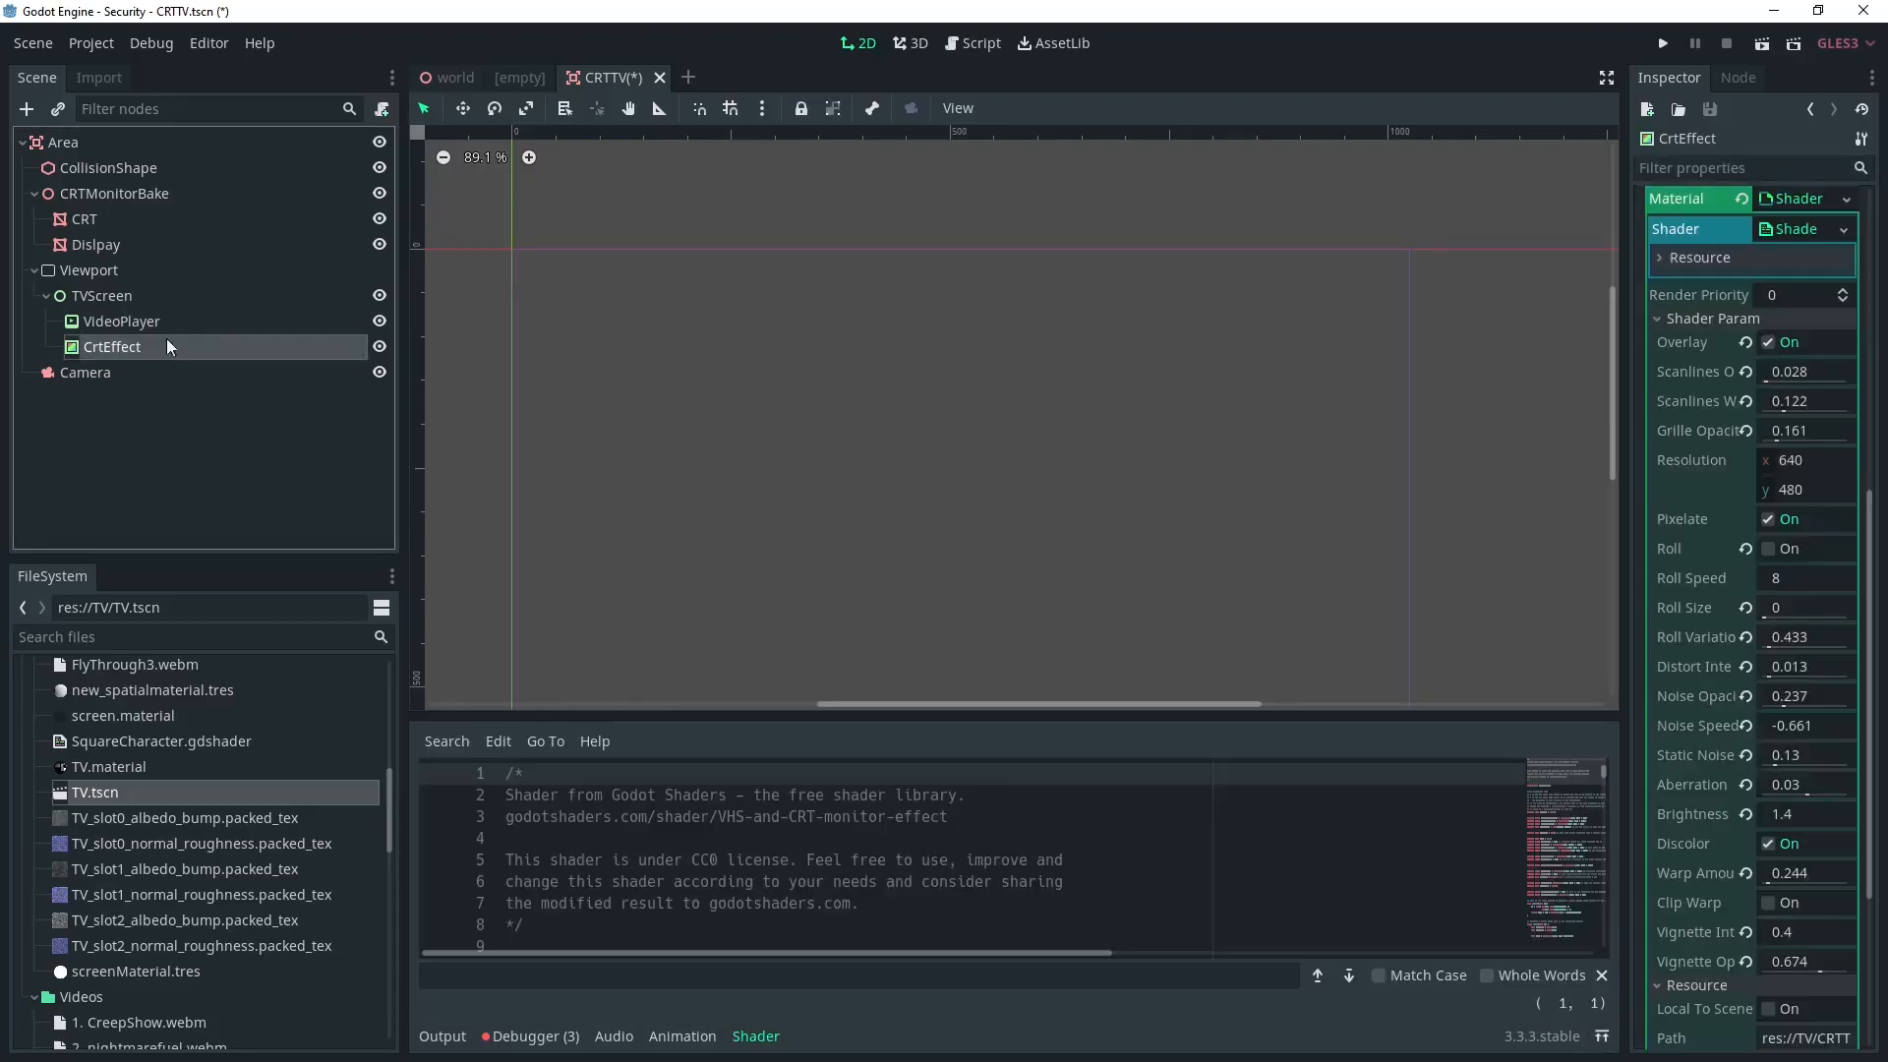
pyautogui.click(51, 141)
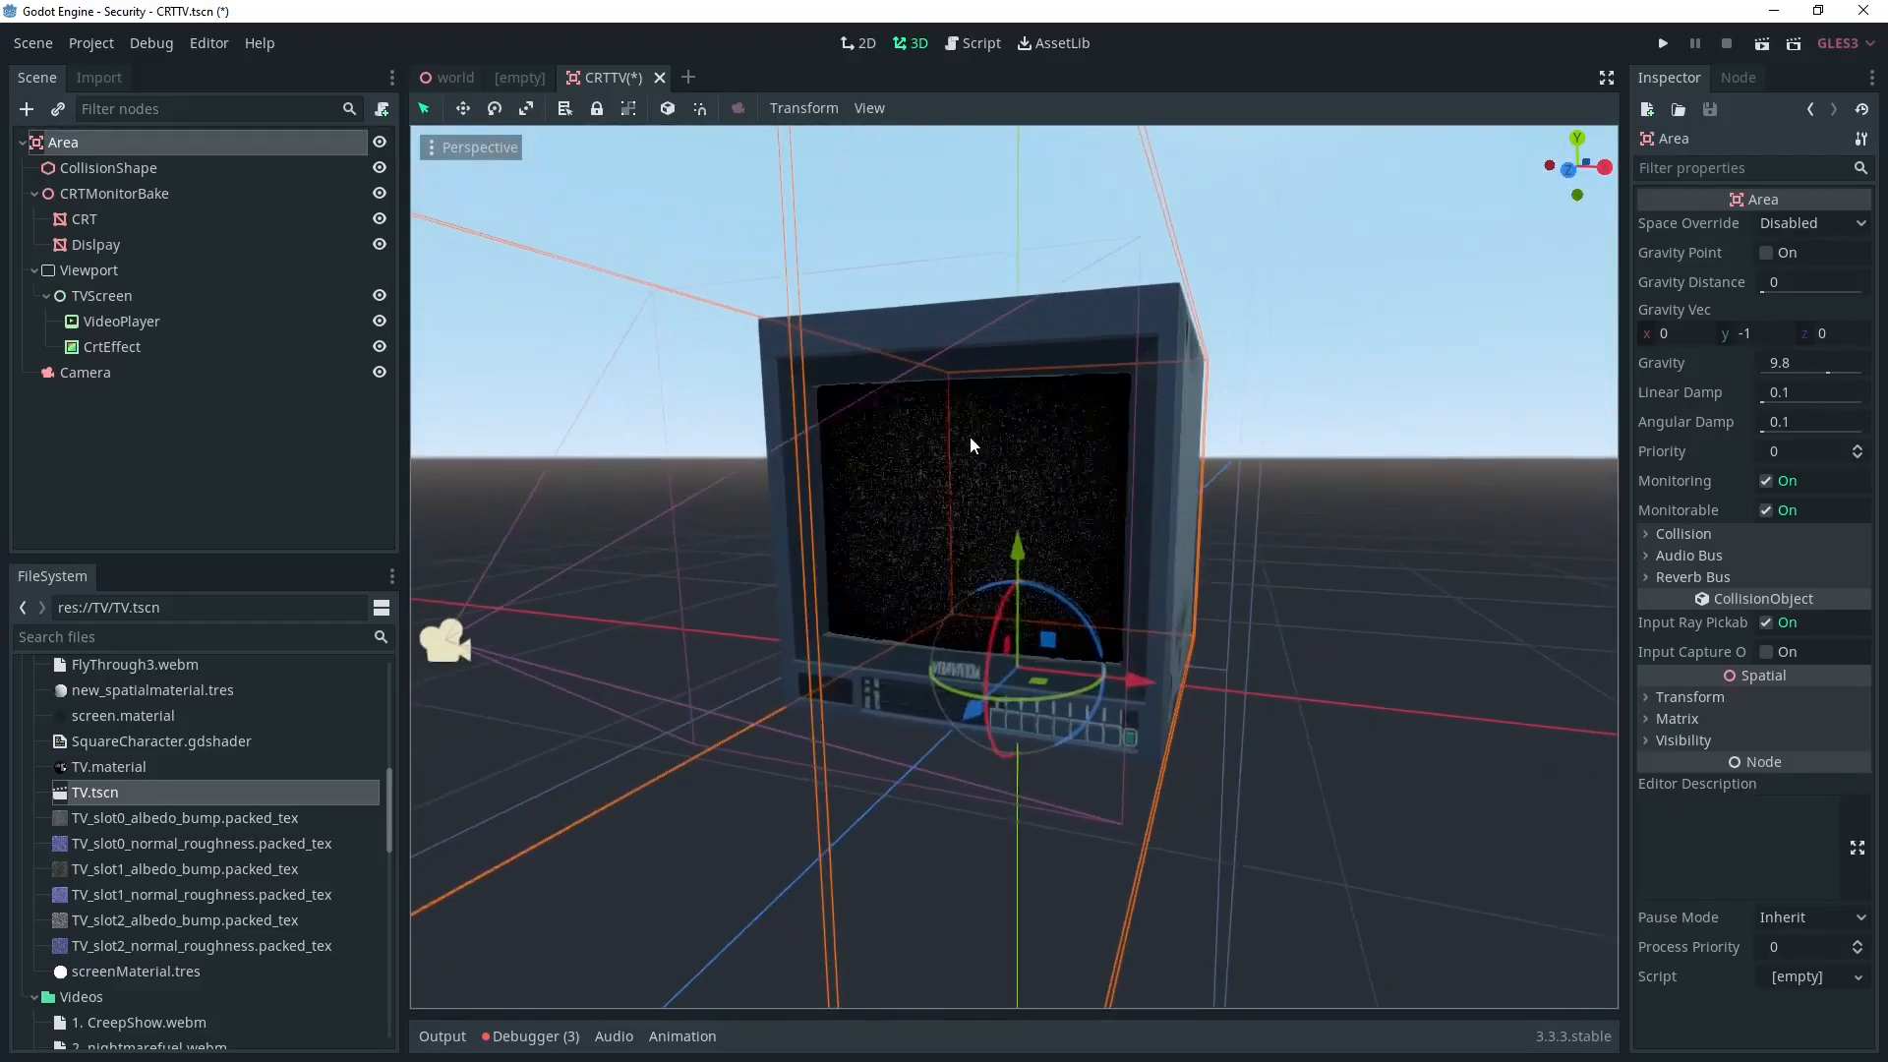
pyautogui.press('ctrl+s')
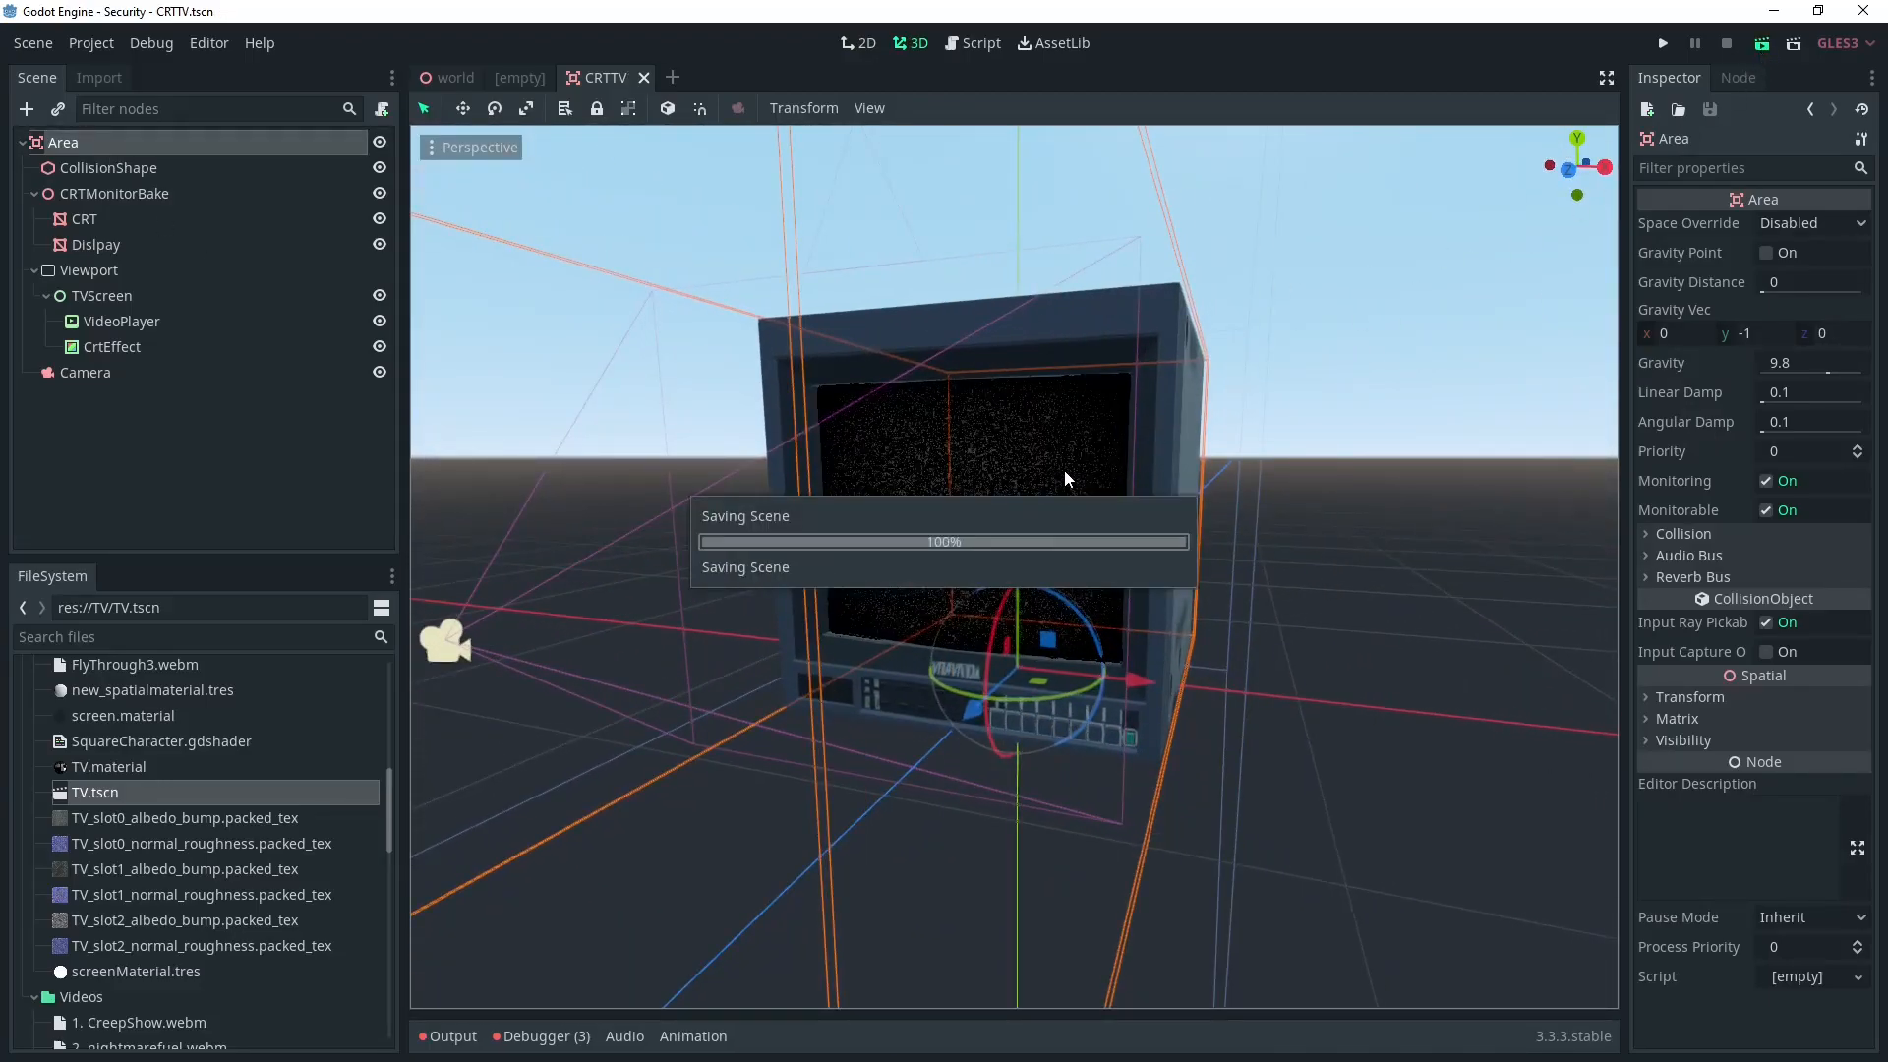
pyautogui.click(1664, 43)
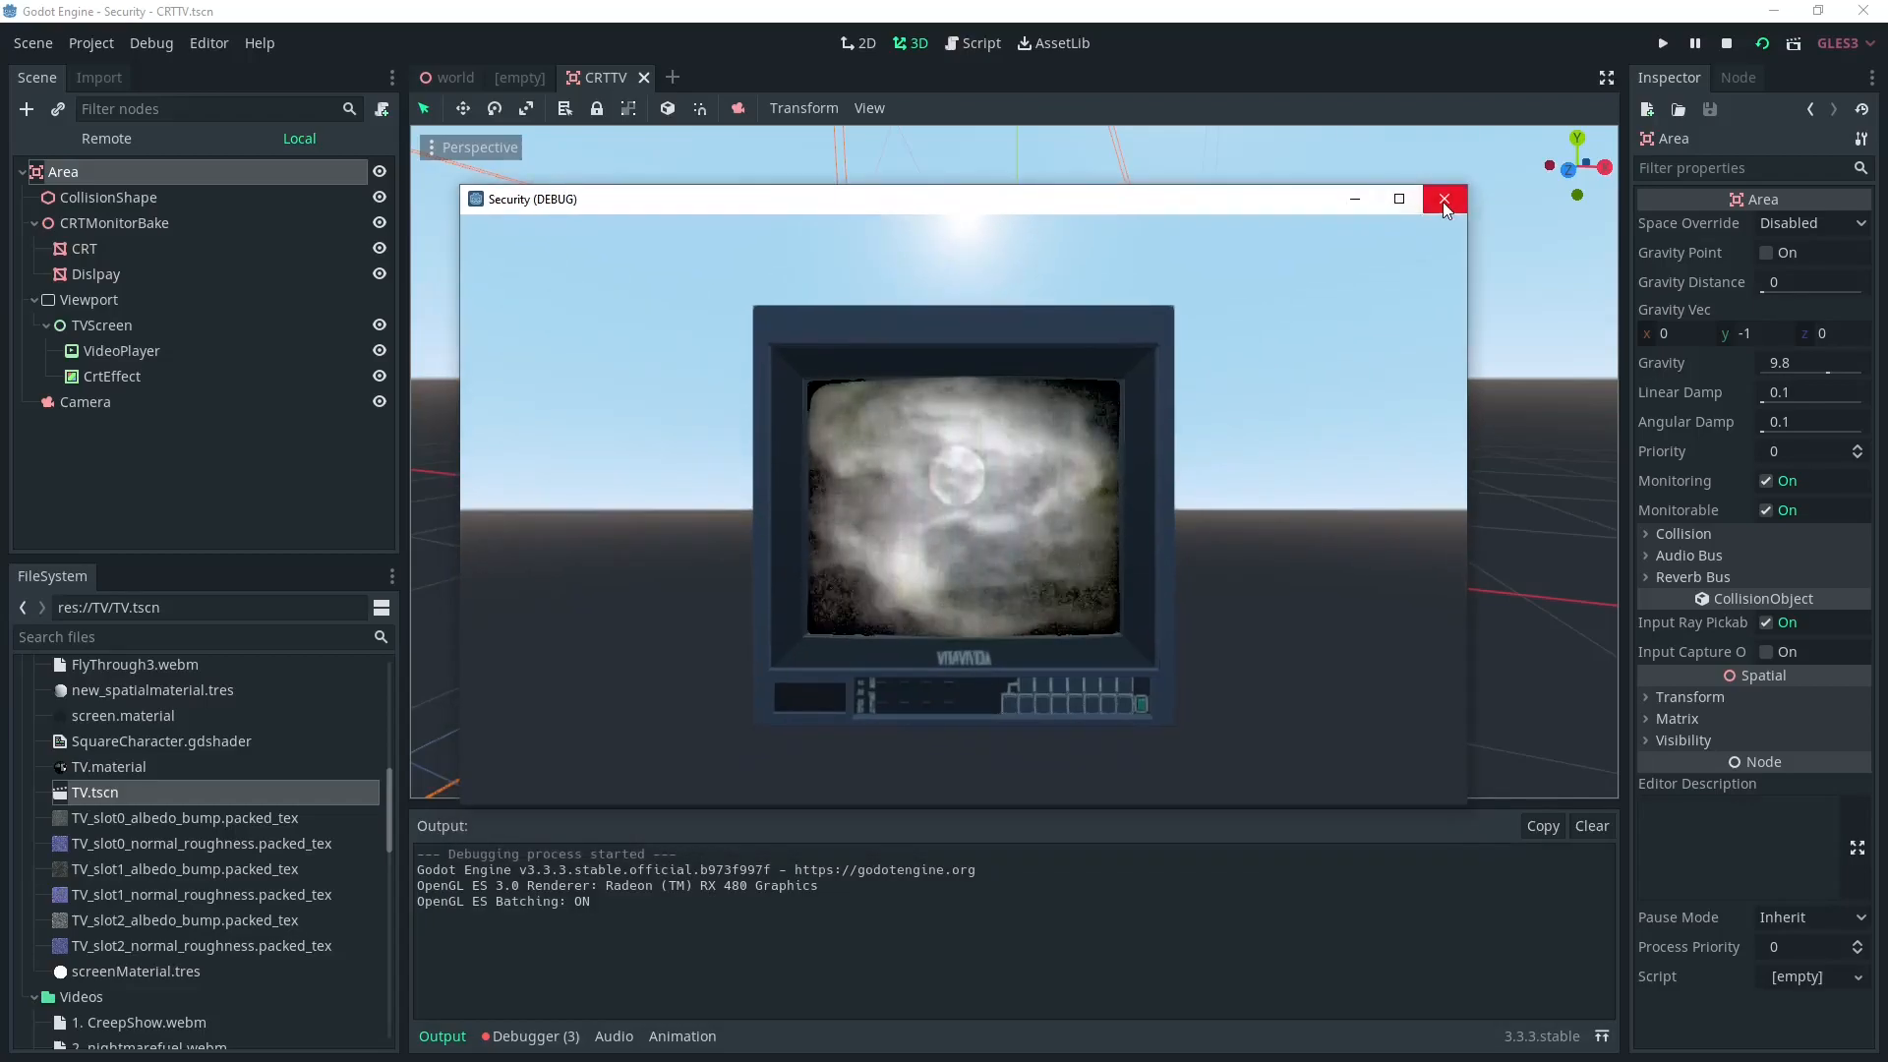
pyautogui.click(1444, 199)
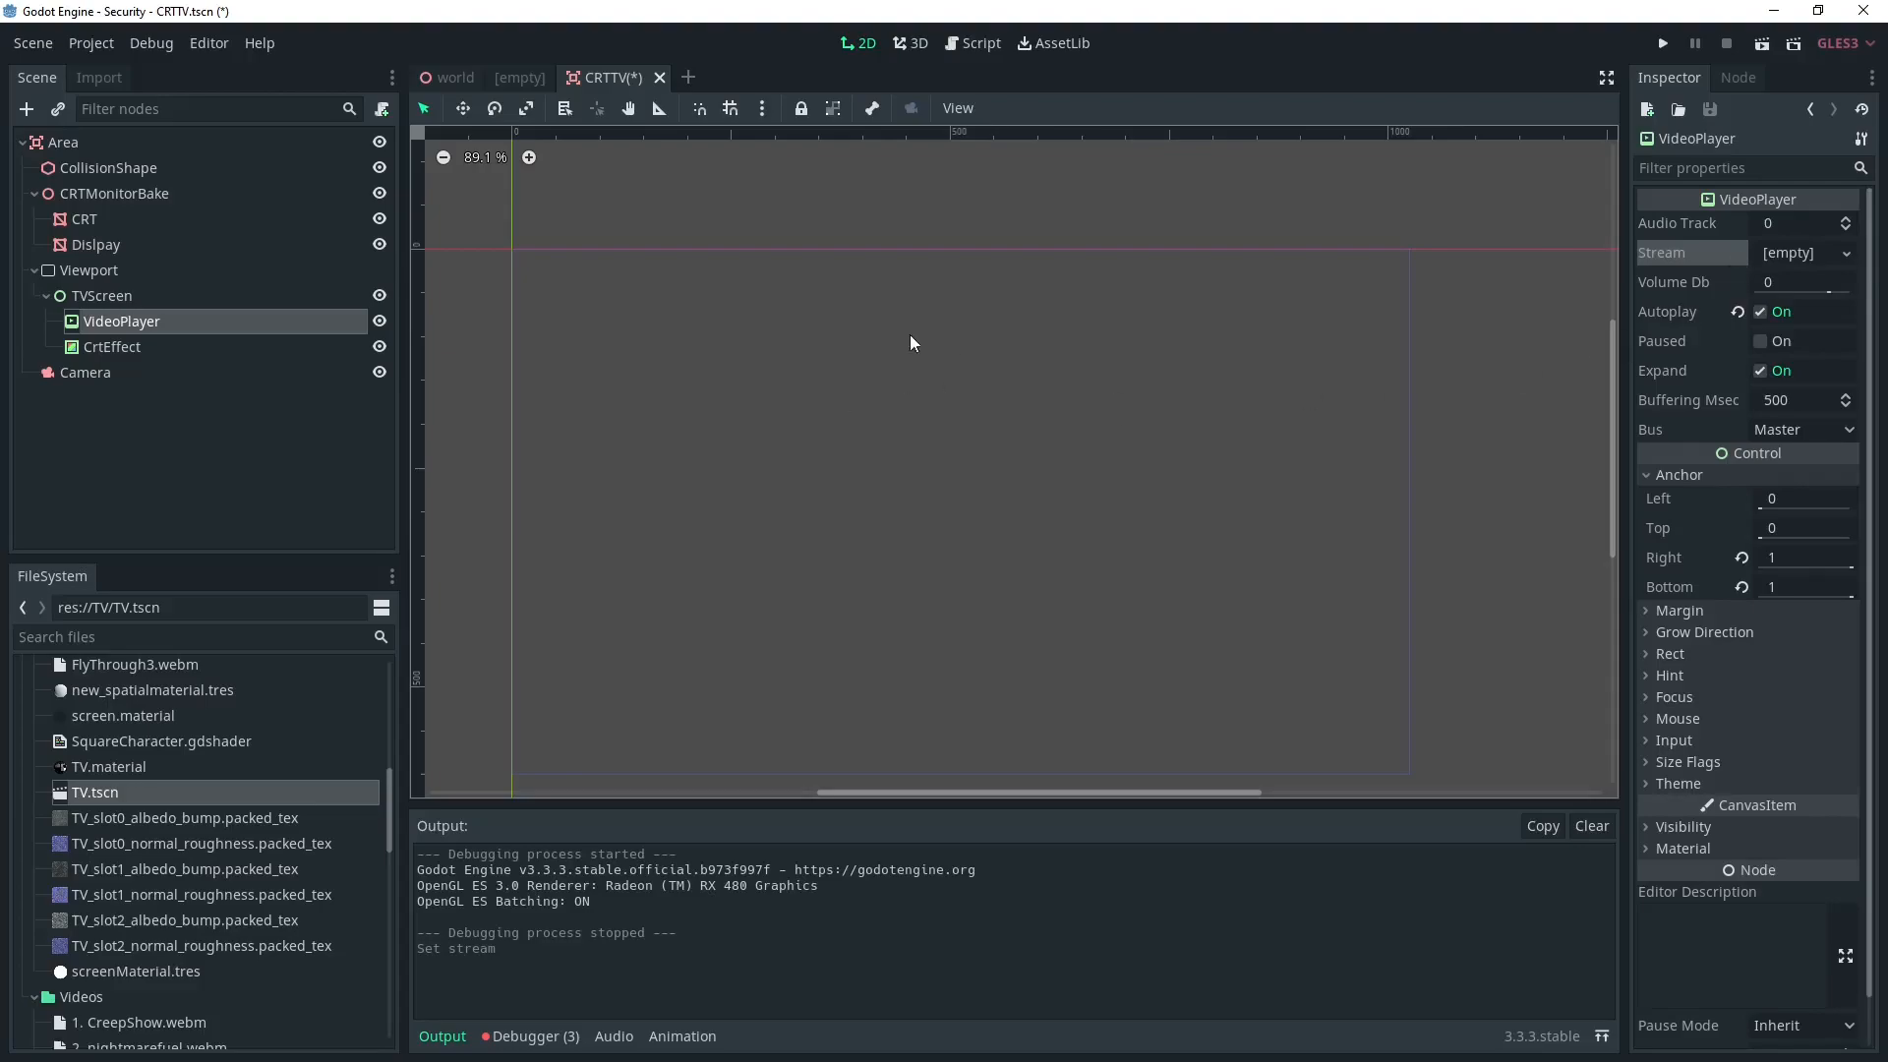
# Step: Delete the Camera node and start renaming the root Area node to CRT
pyautogui.click(86, 269)
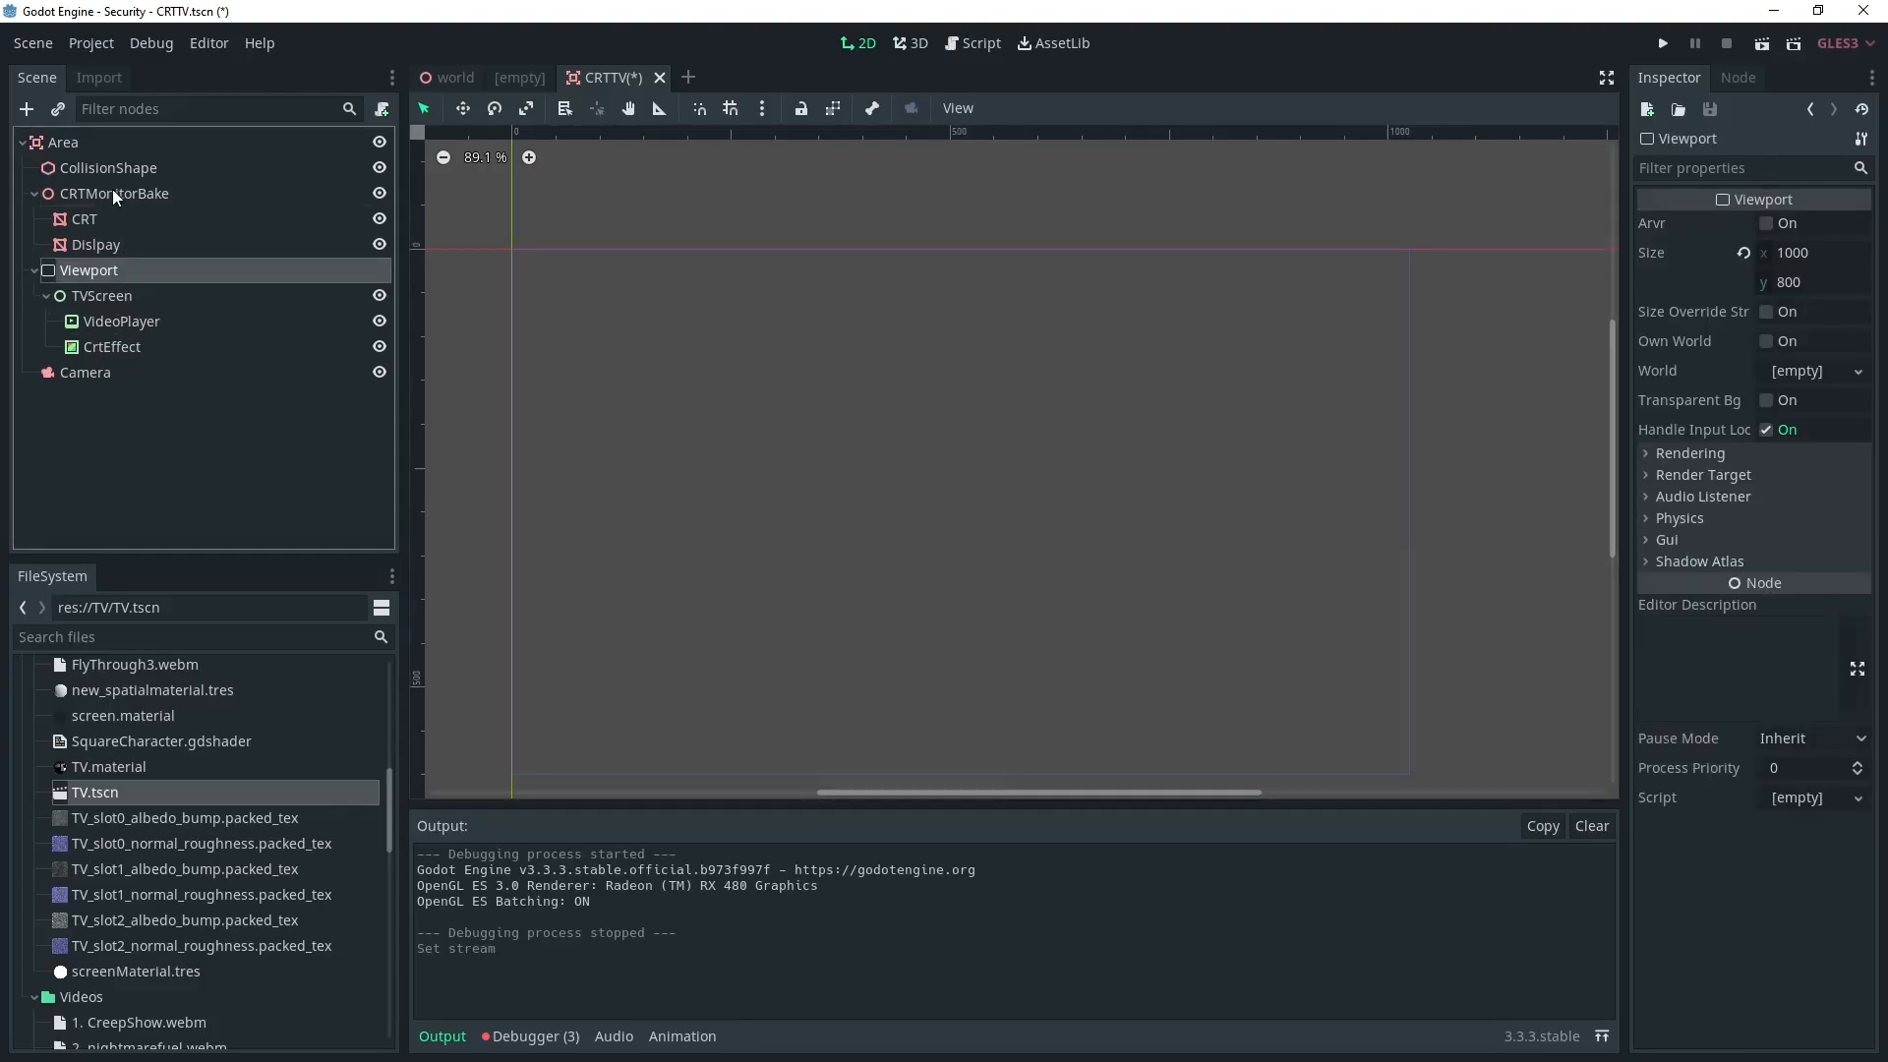
pyautogui.rightClick(86, 374)
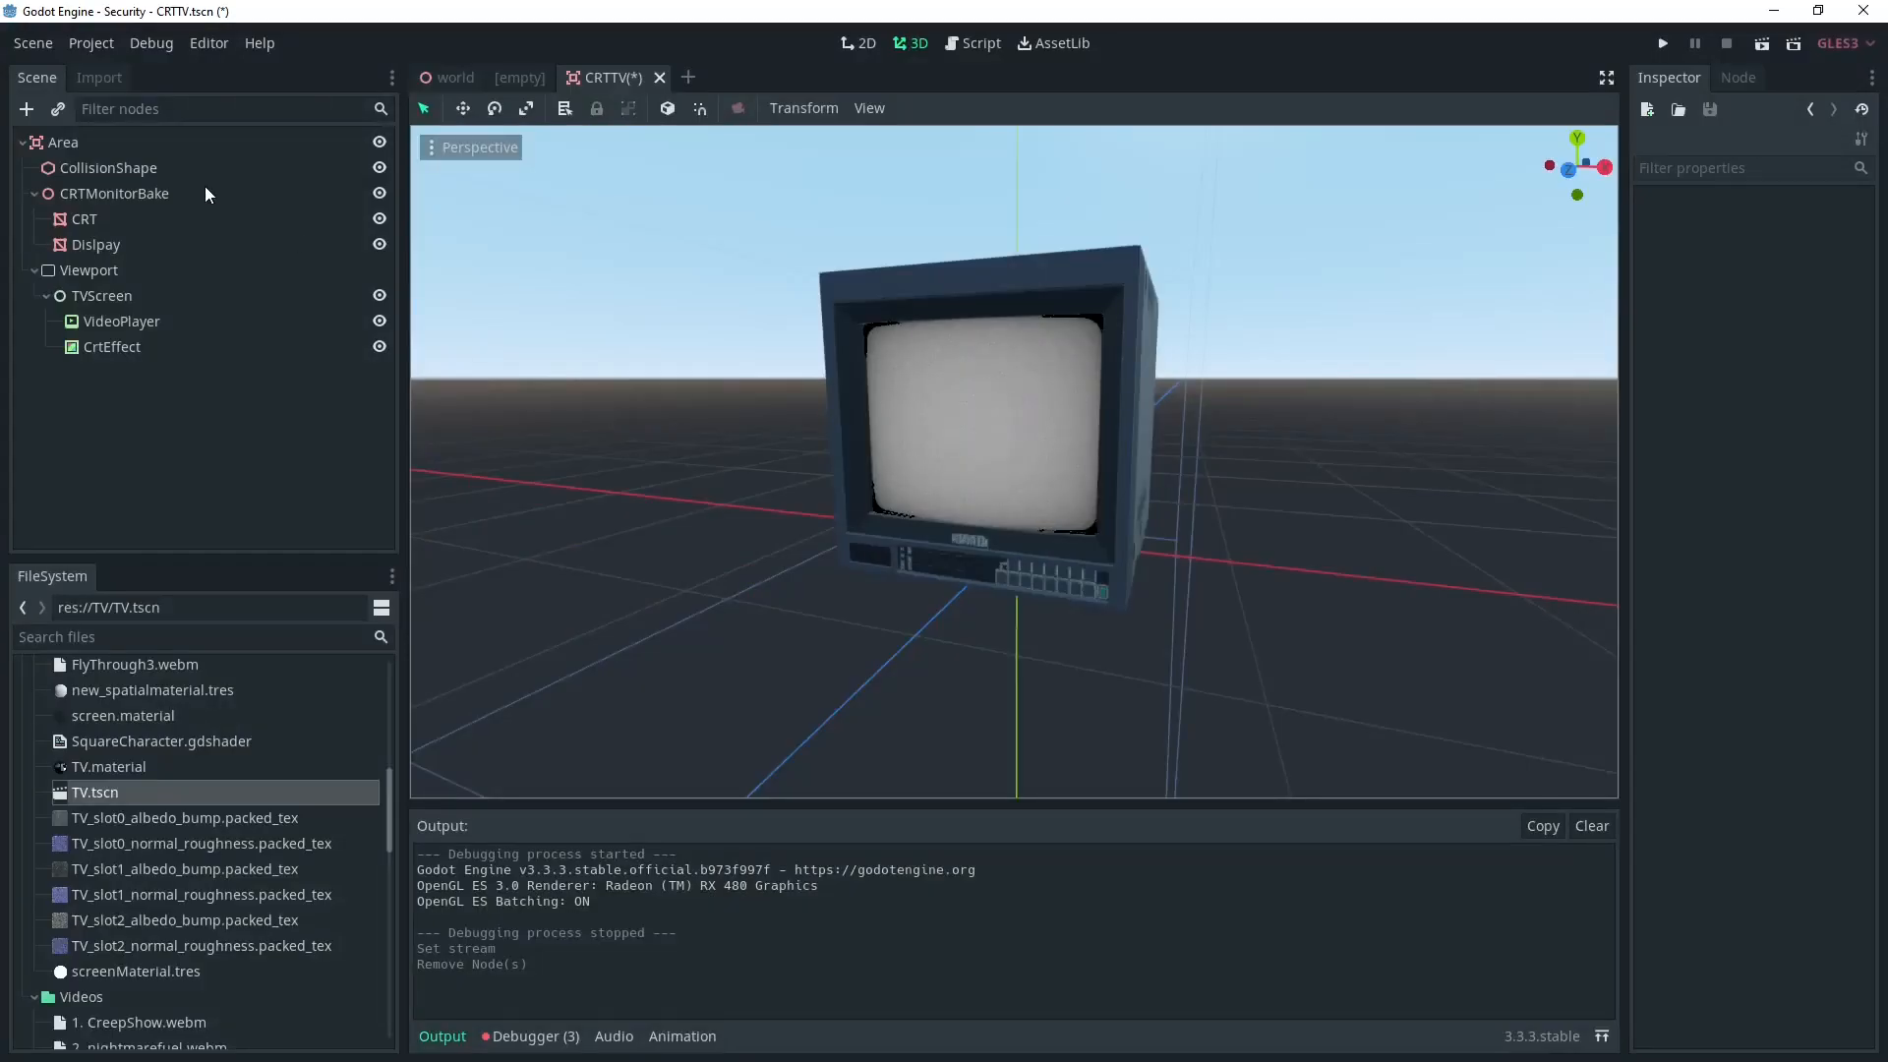
pyautogui.doubleClick(51, 141)
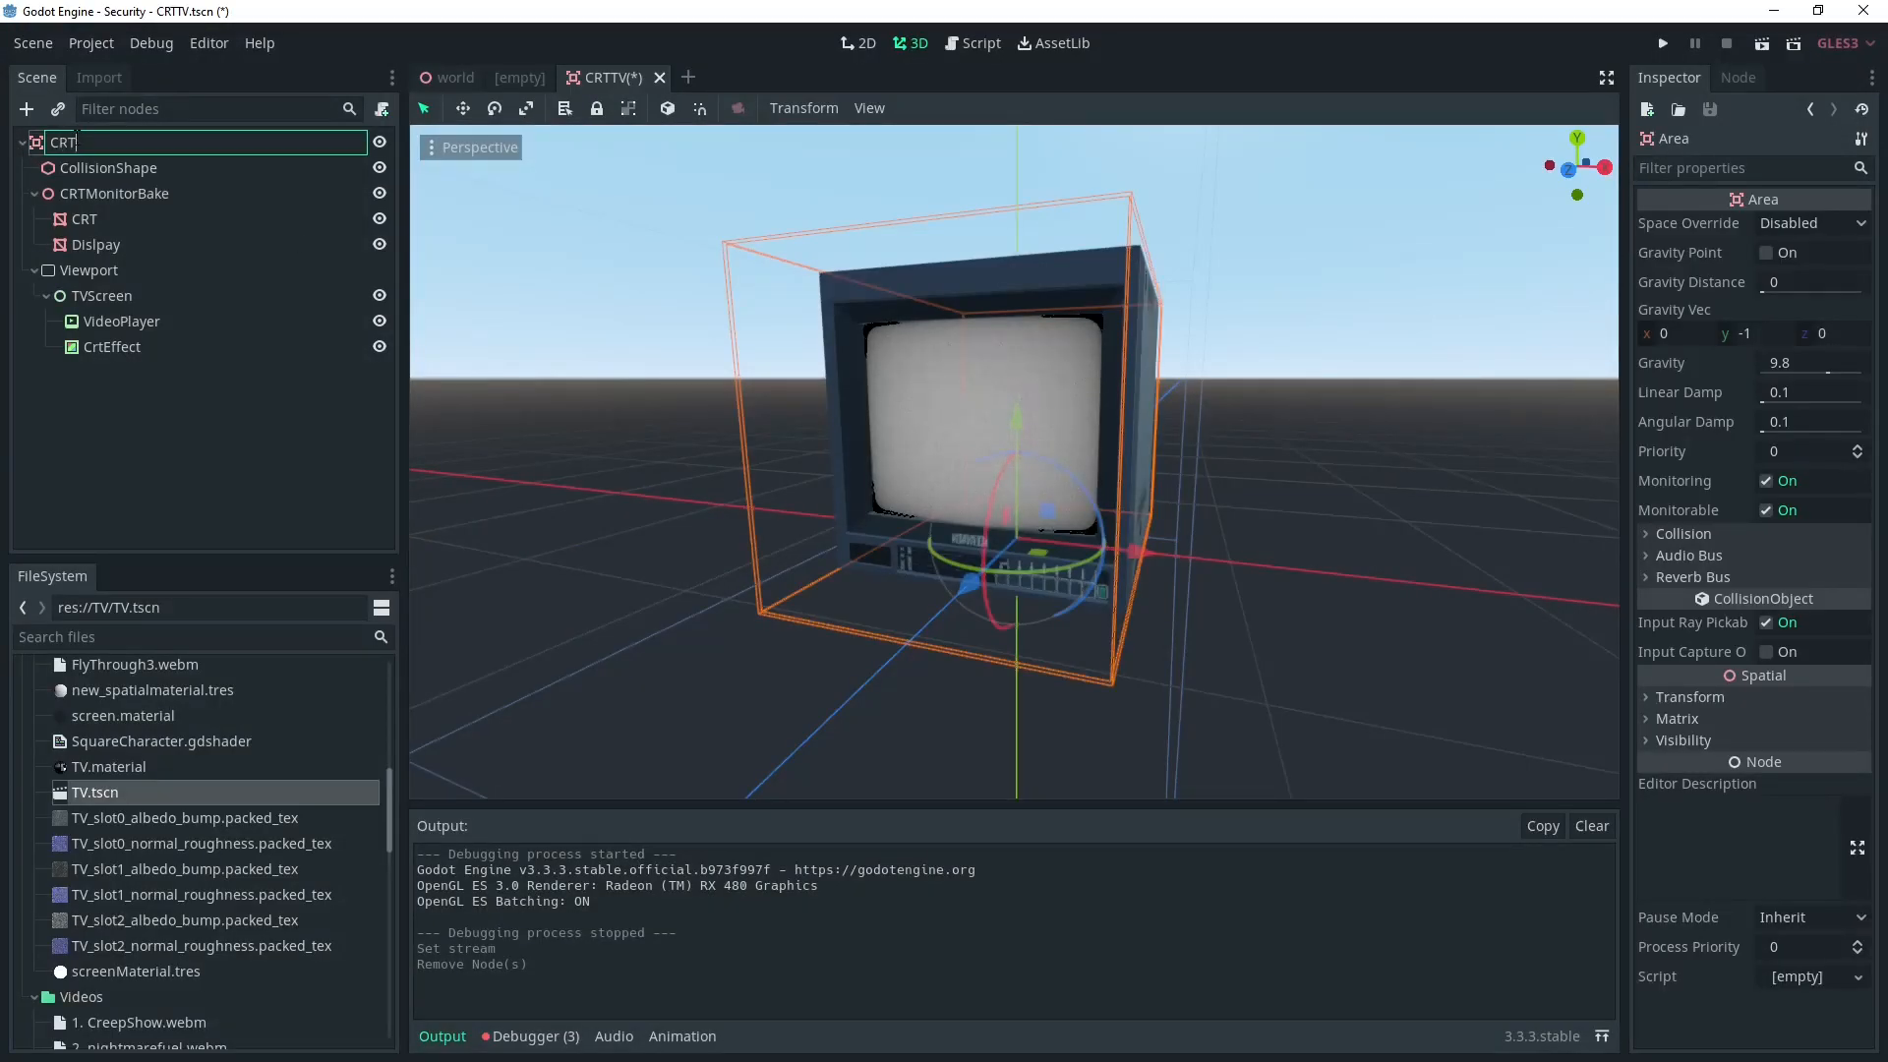